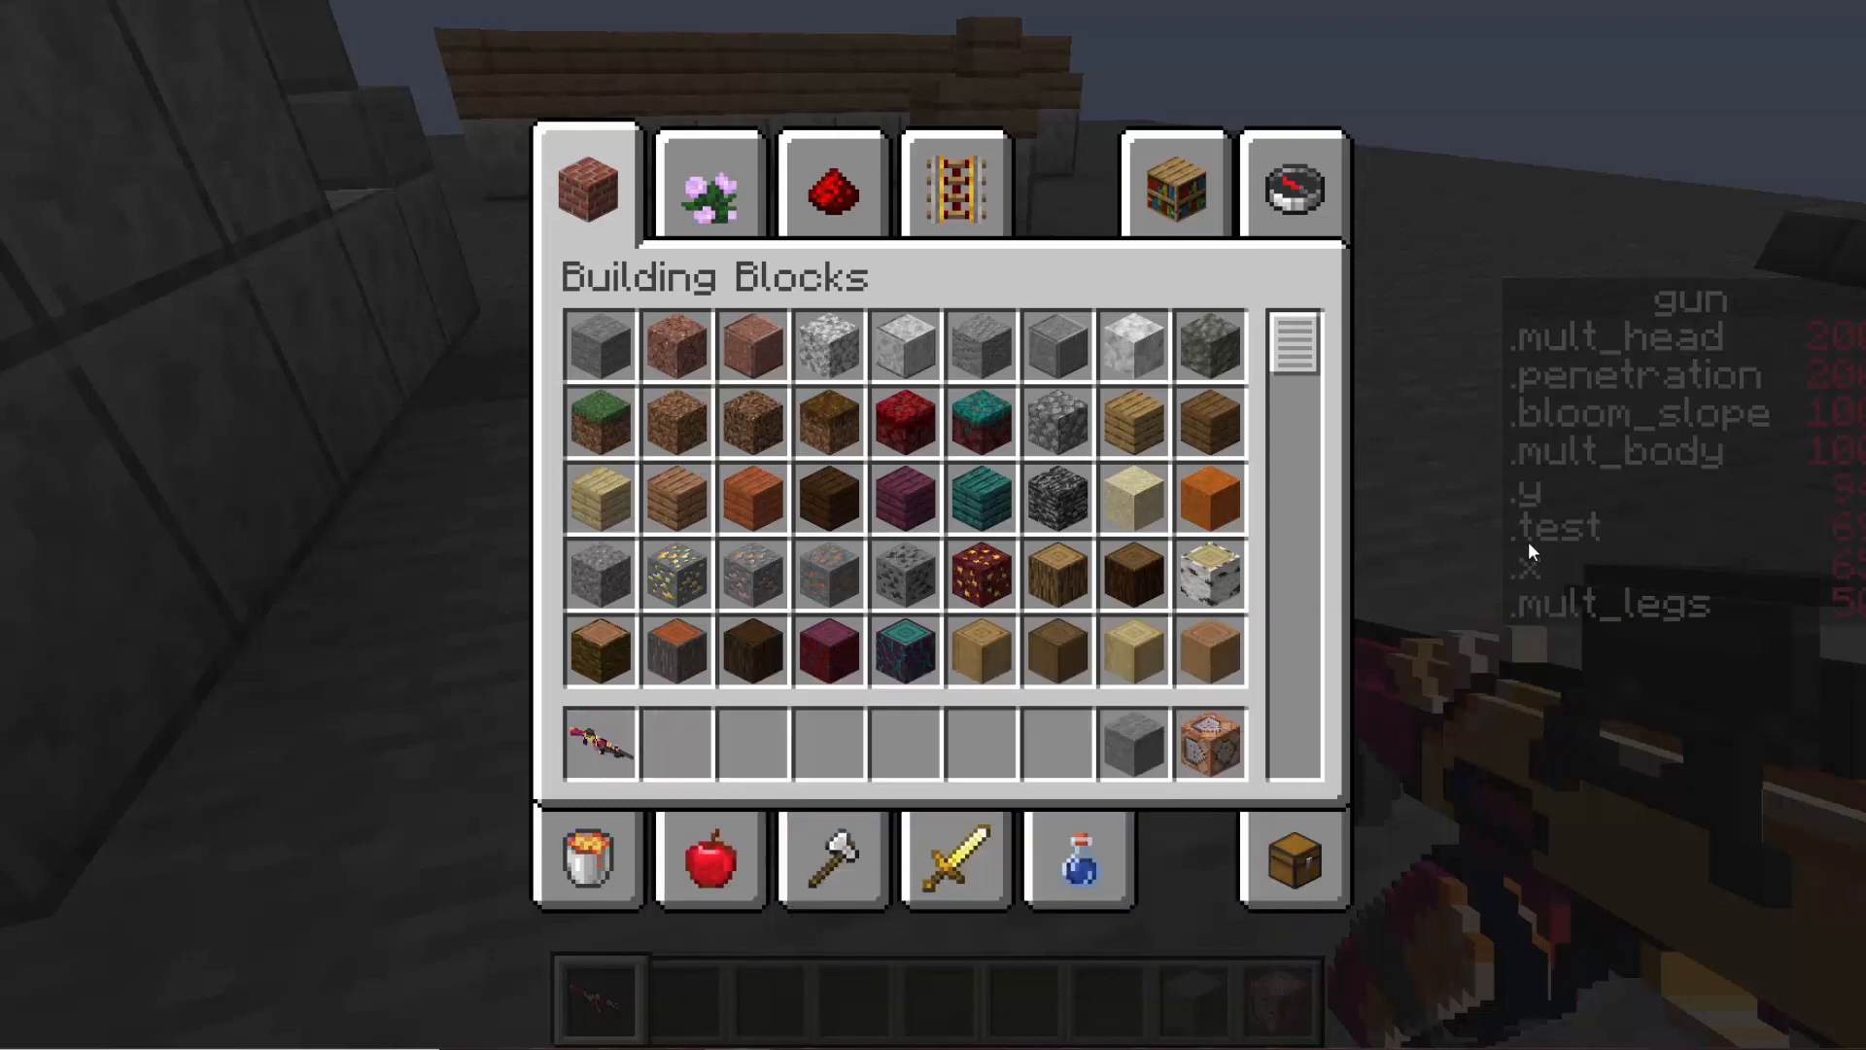
mouse_move(1817, 511)
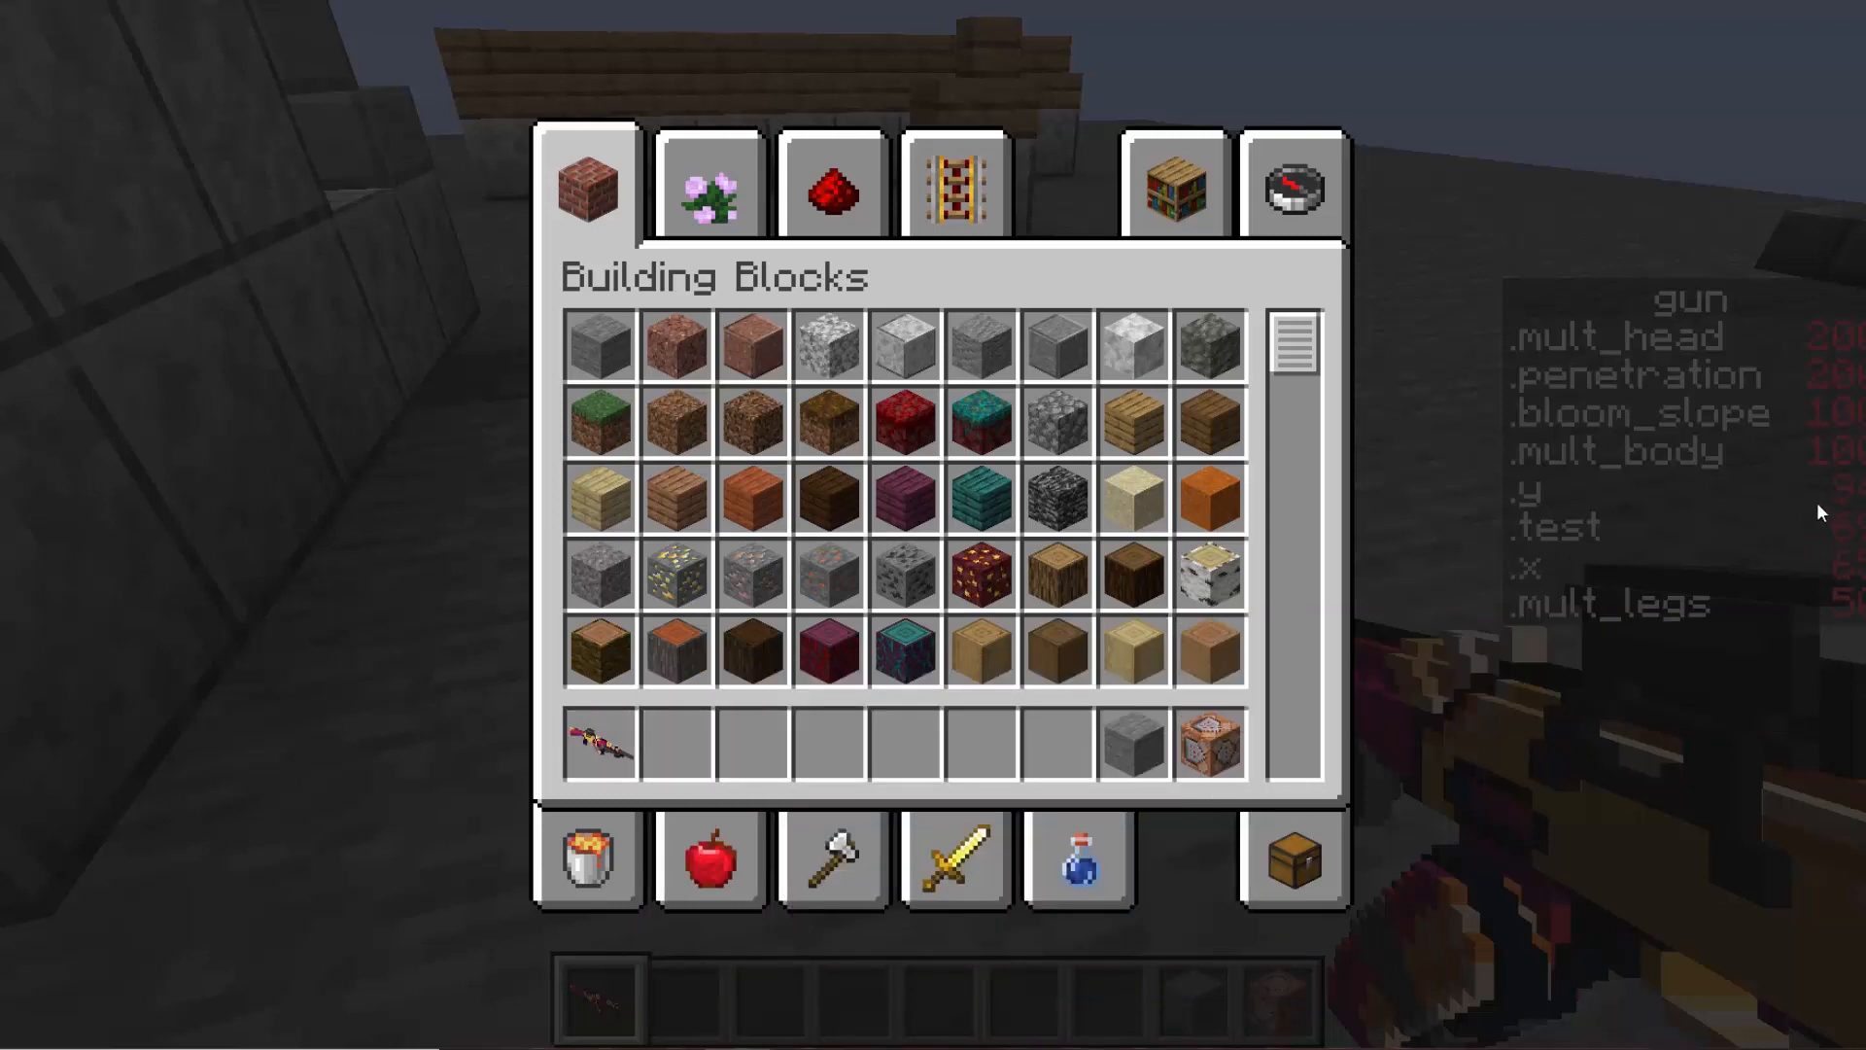
mouse_move(576, 760)
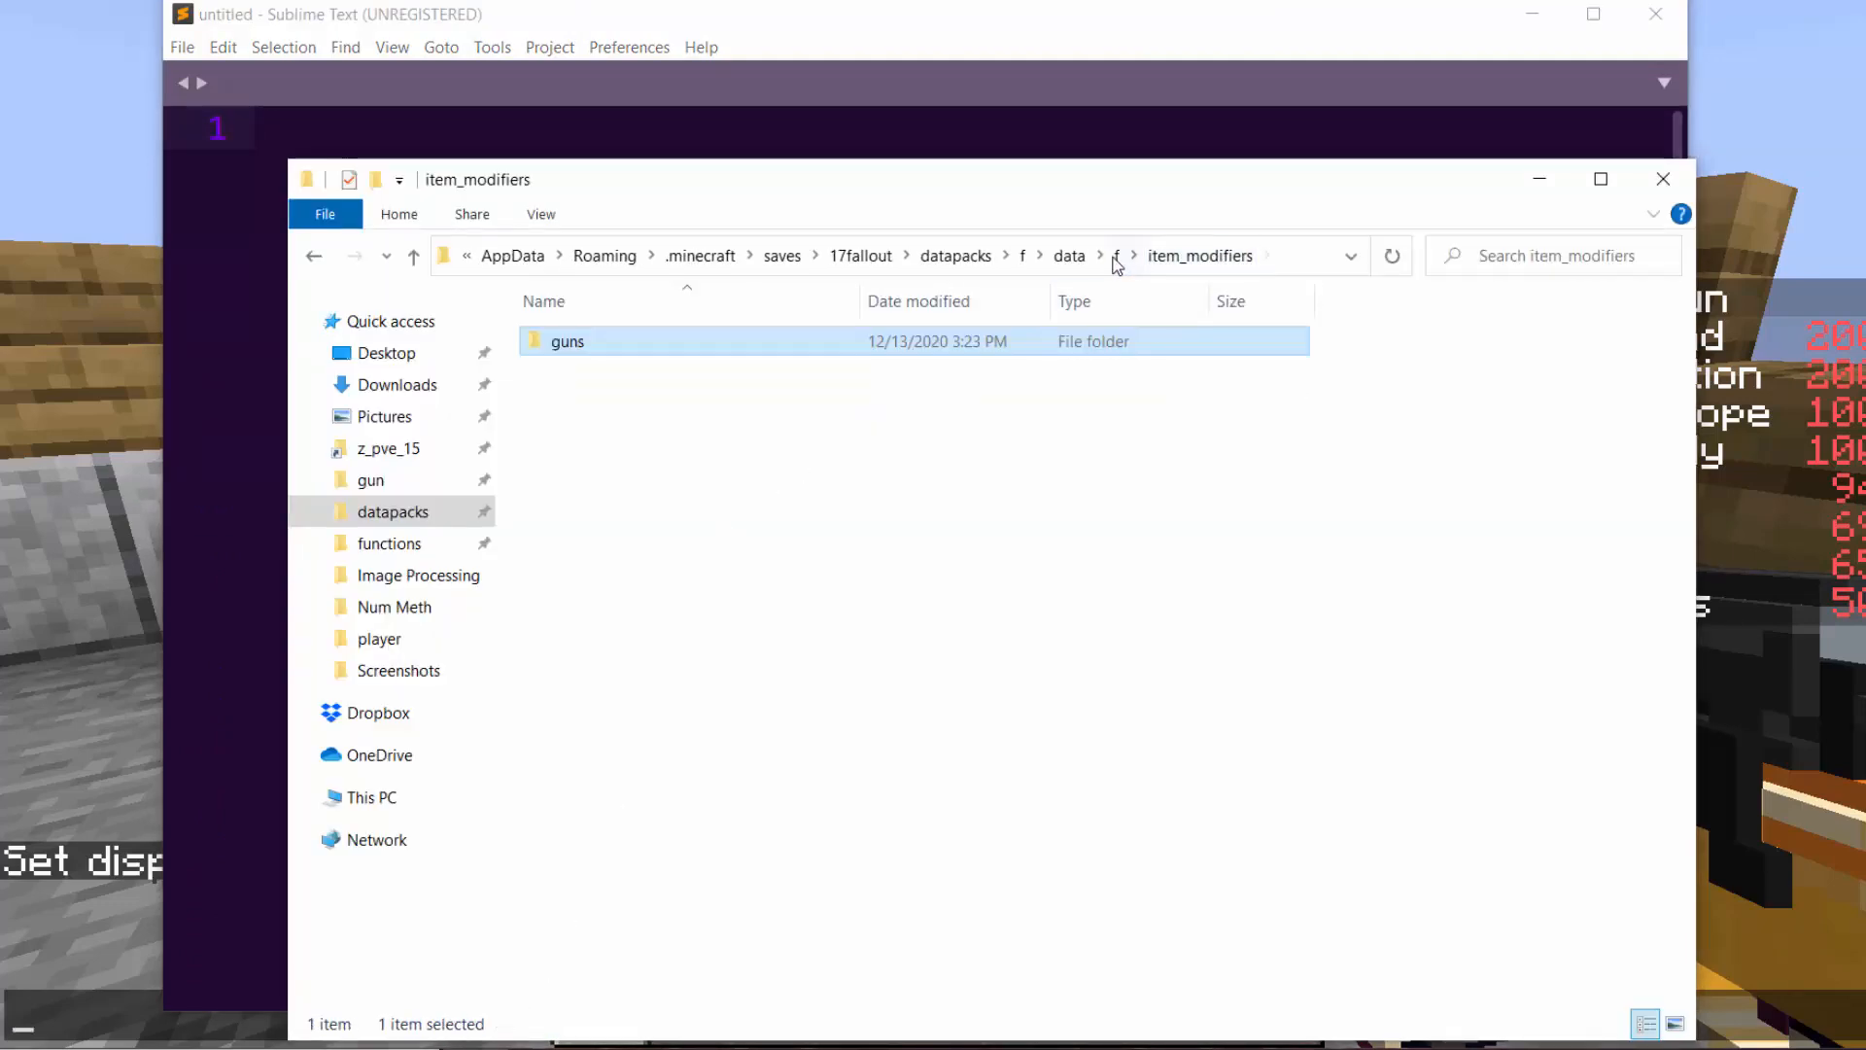
- Rename the update_lore modifier inside item_modifiers with a demo_ prefix
left_click(1044, 433)
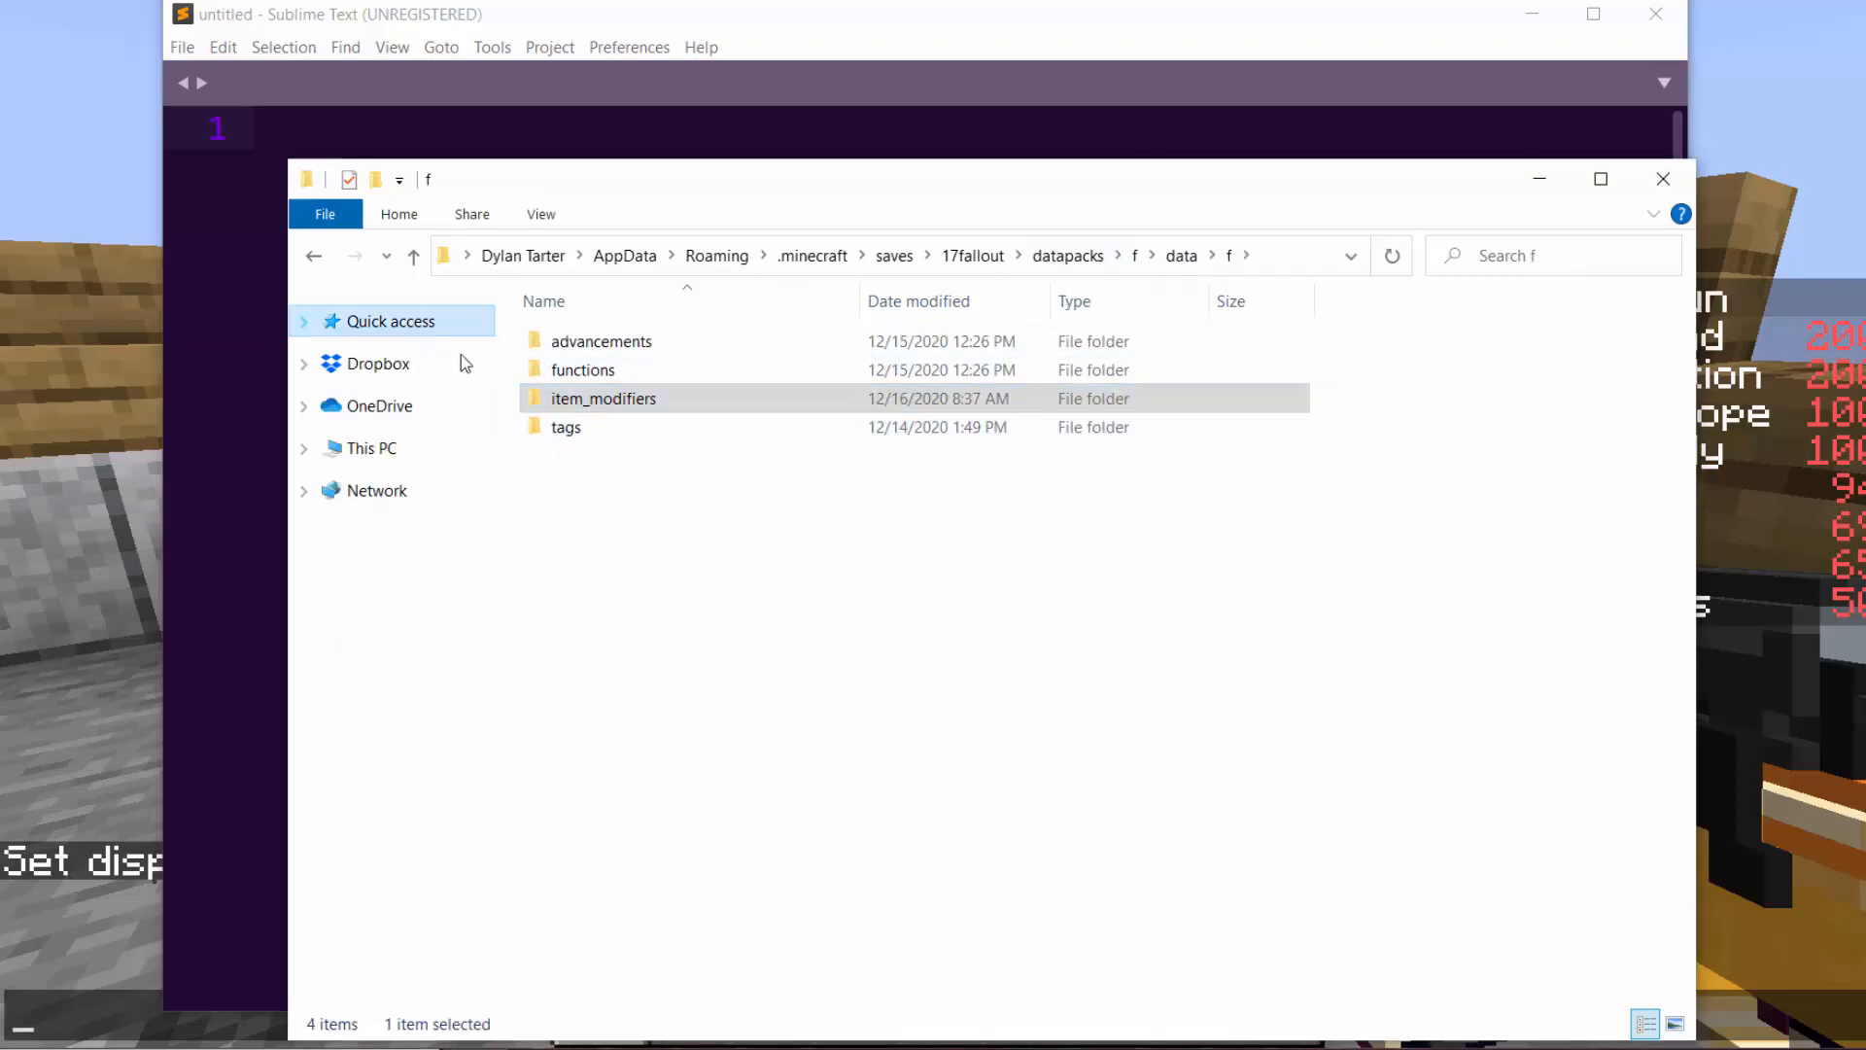
double_click(603, 397)
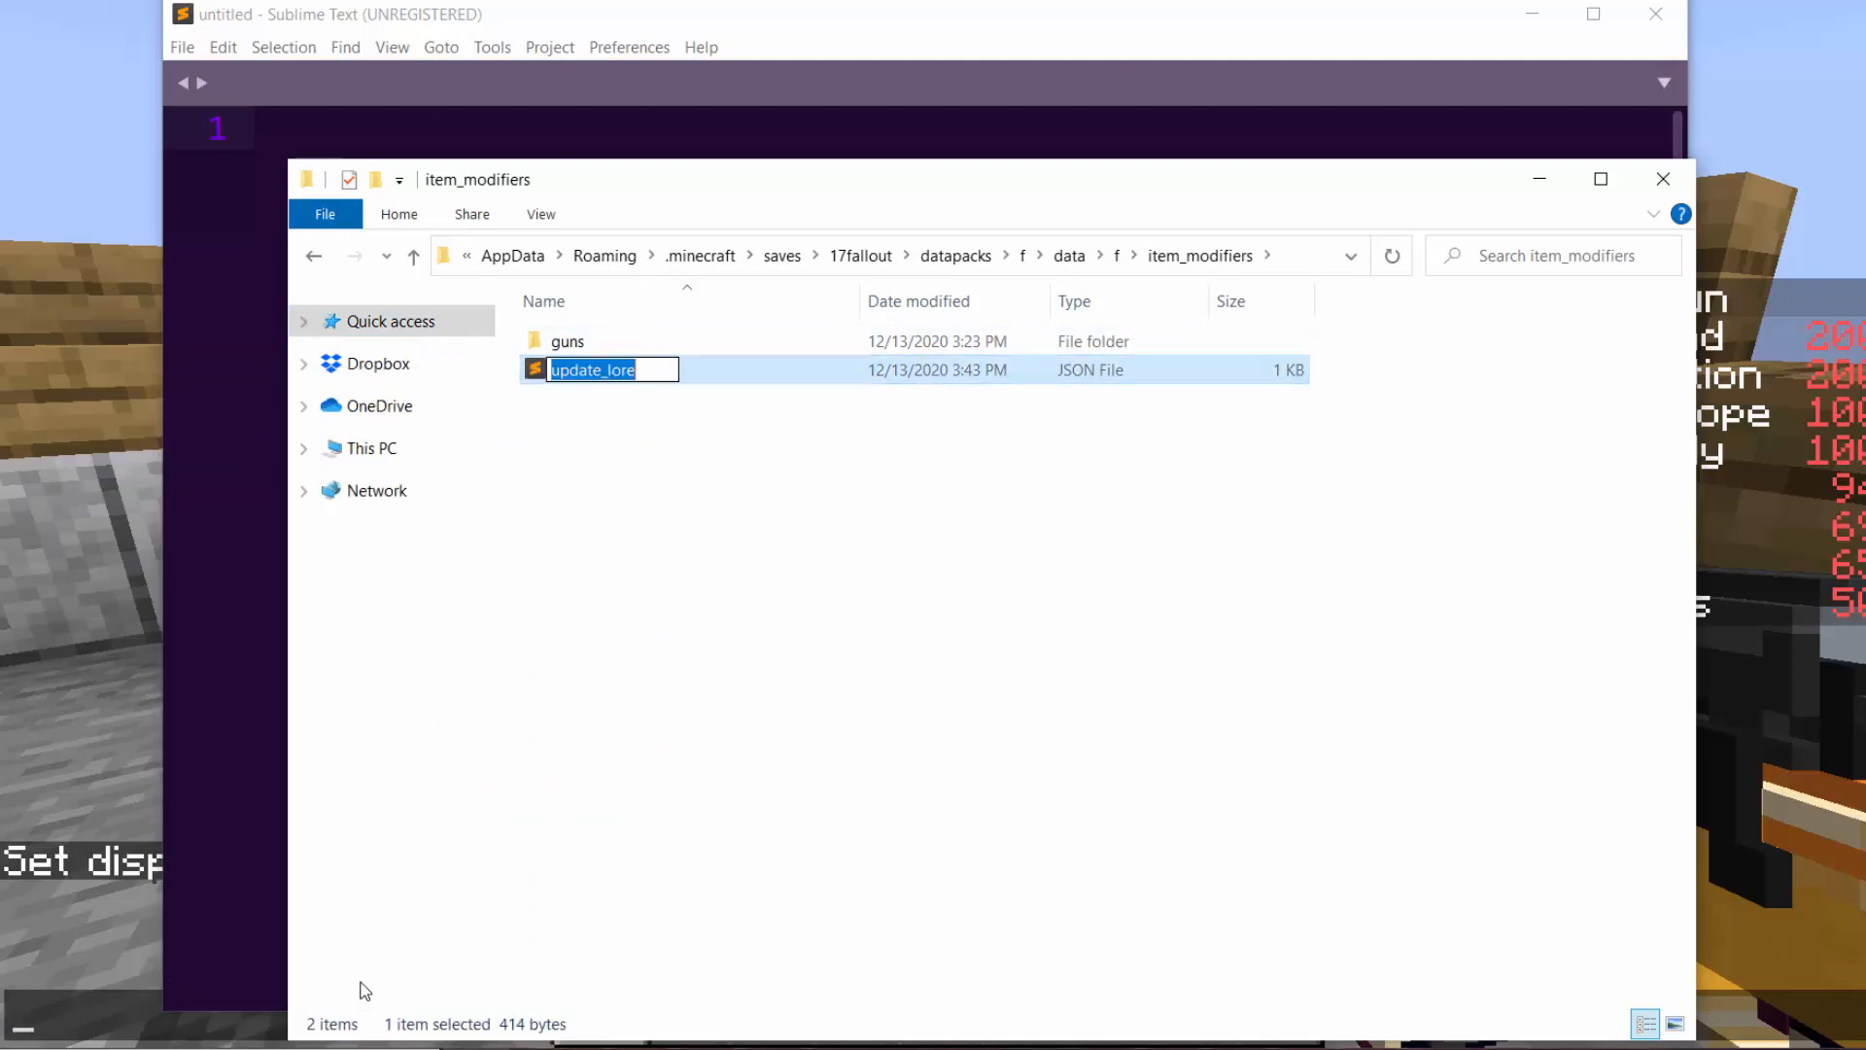
type("demo_")
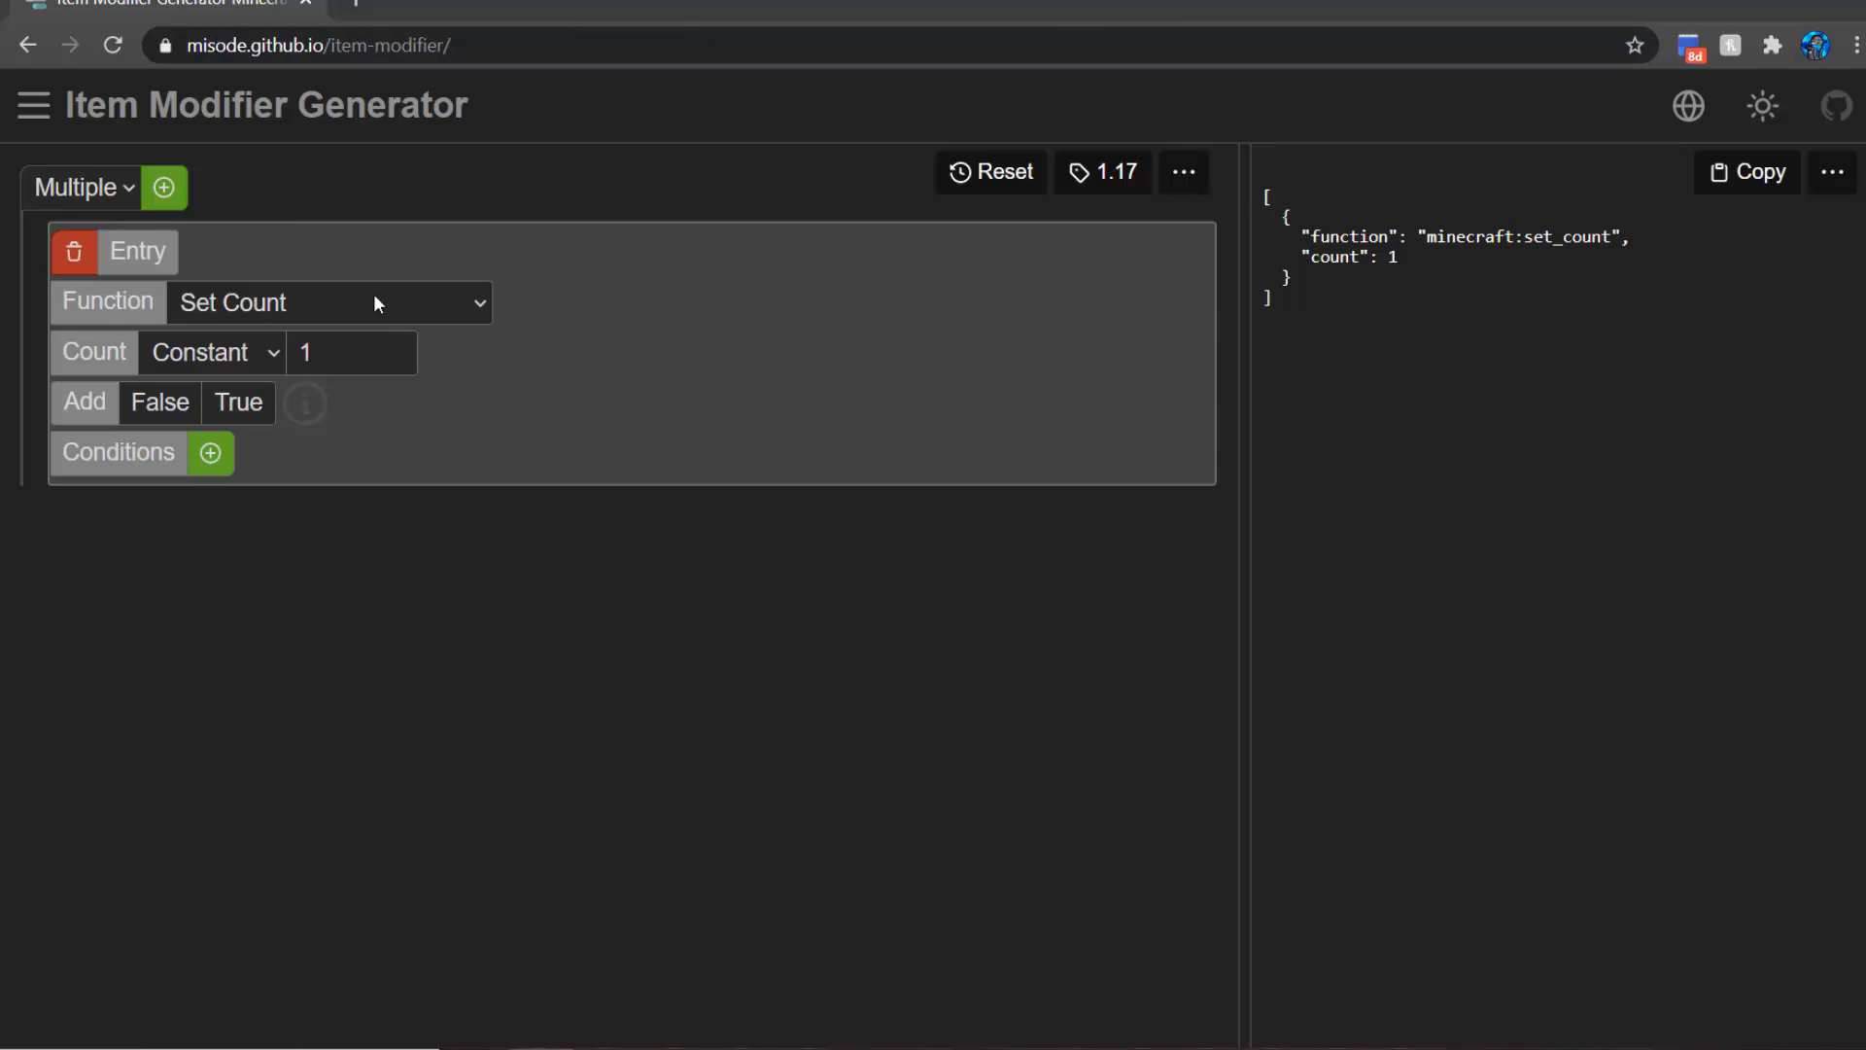
mouse_move(528, 329)
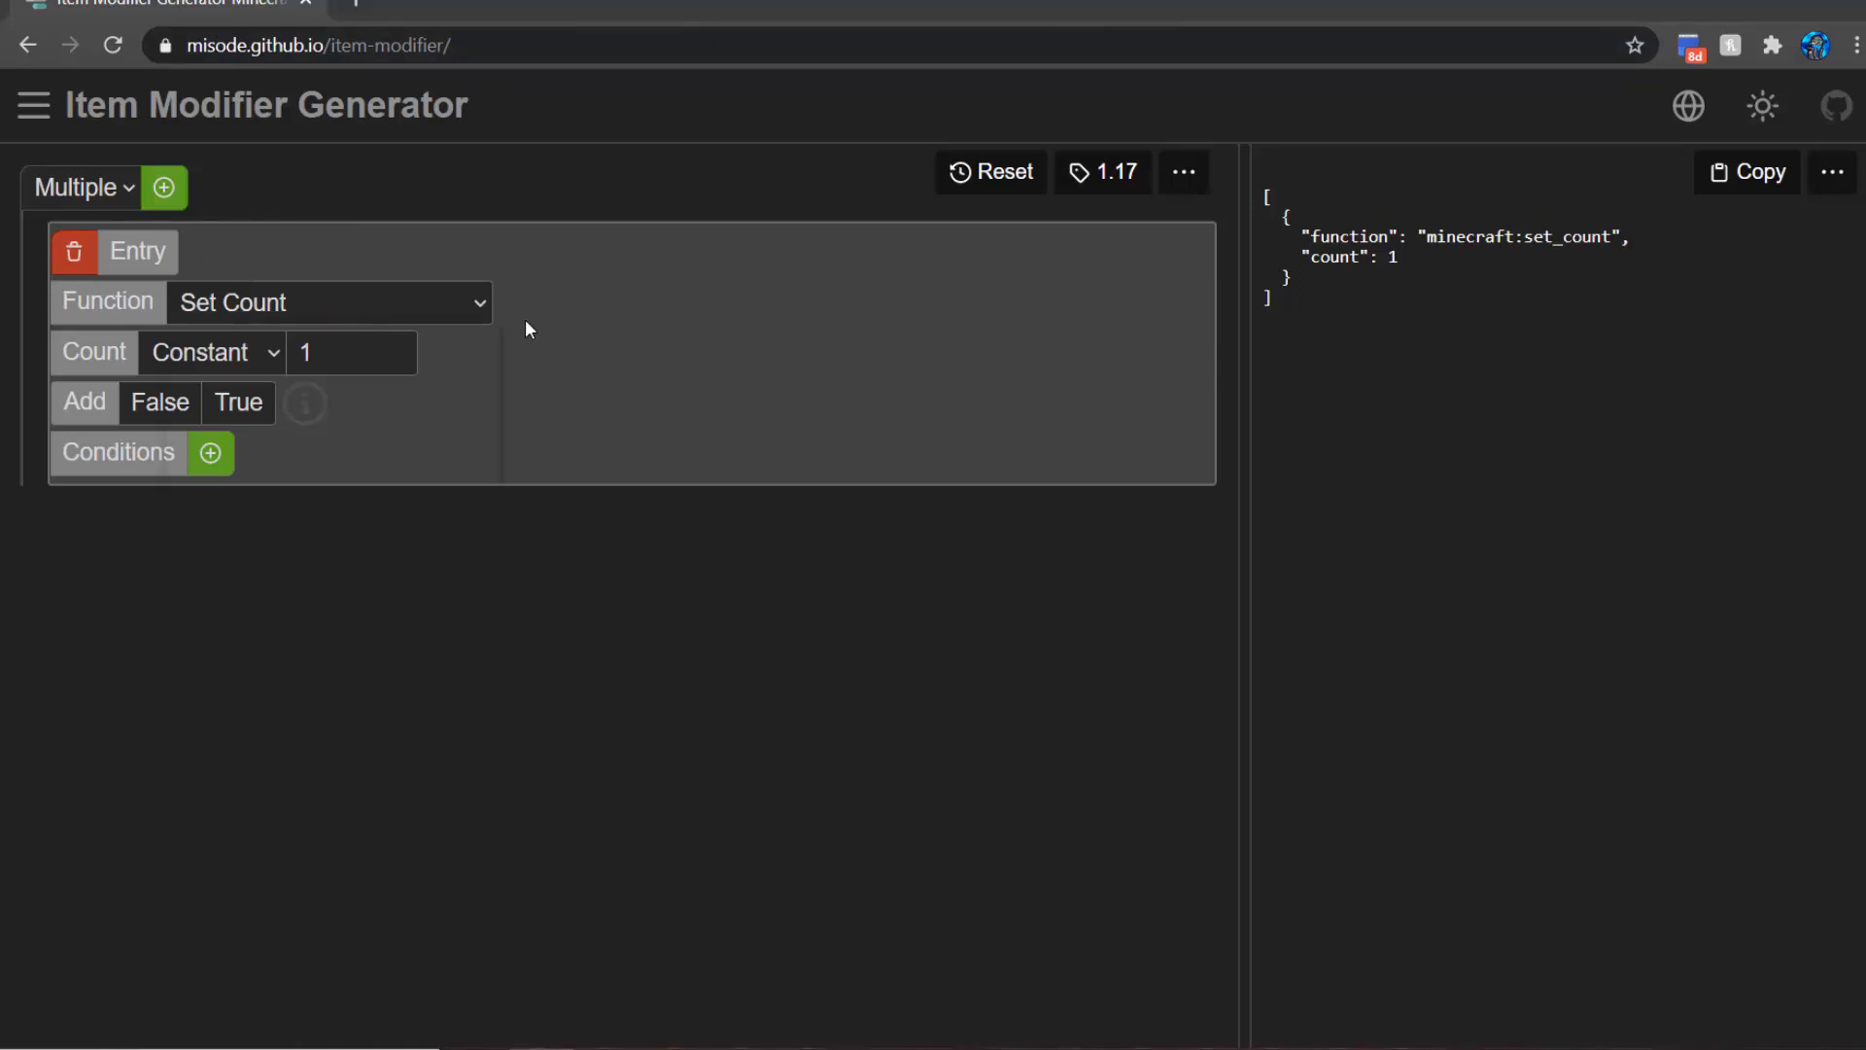
- Switch the entry's function from Set Count to Set Lore, giving set_lore JSON with an empty lore list
left_click(328, 302)
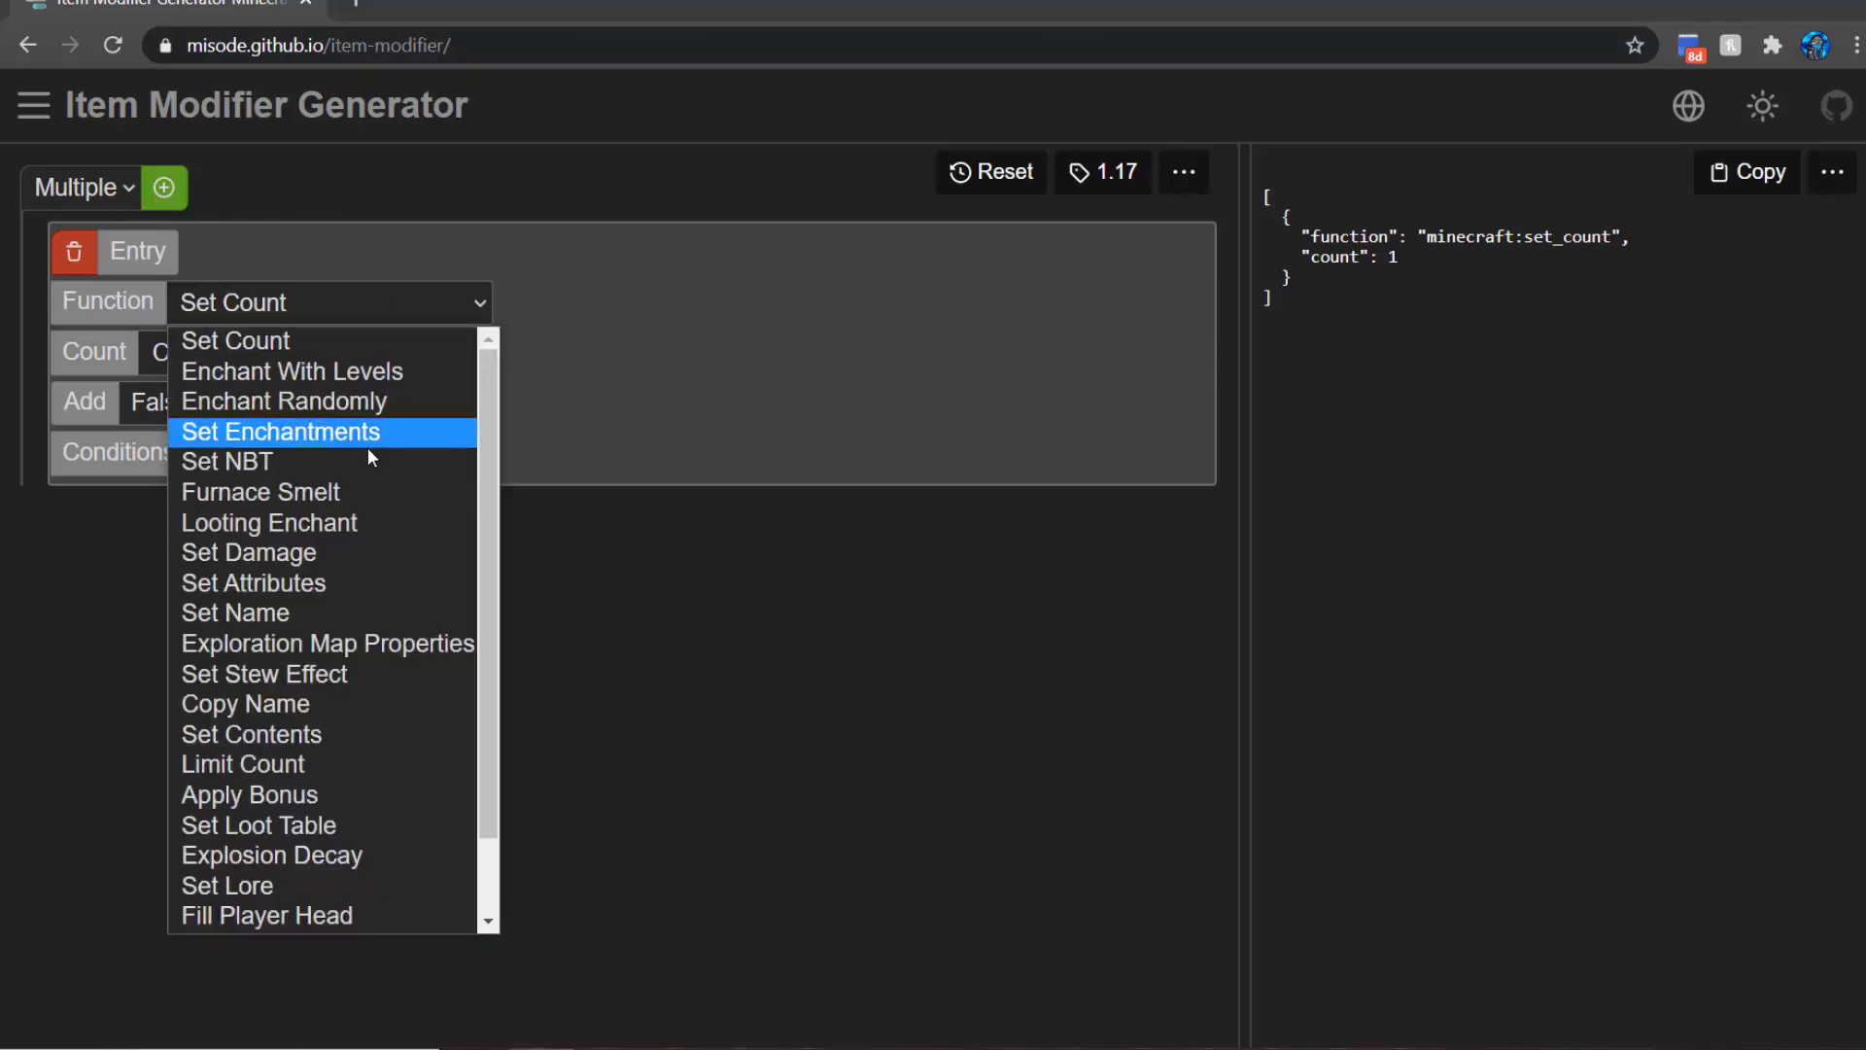
mouse_move(307, 864)
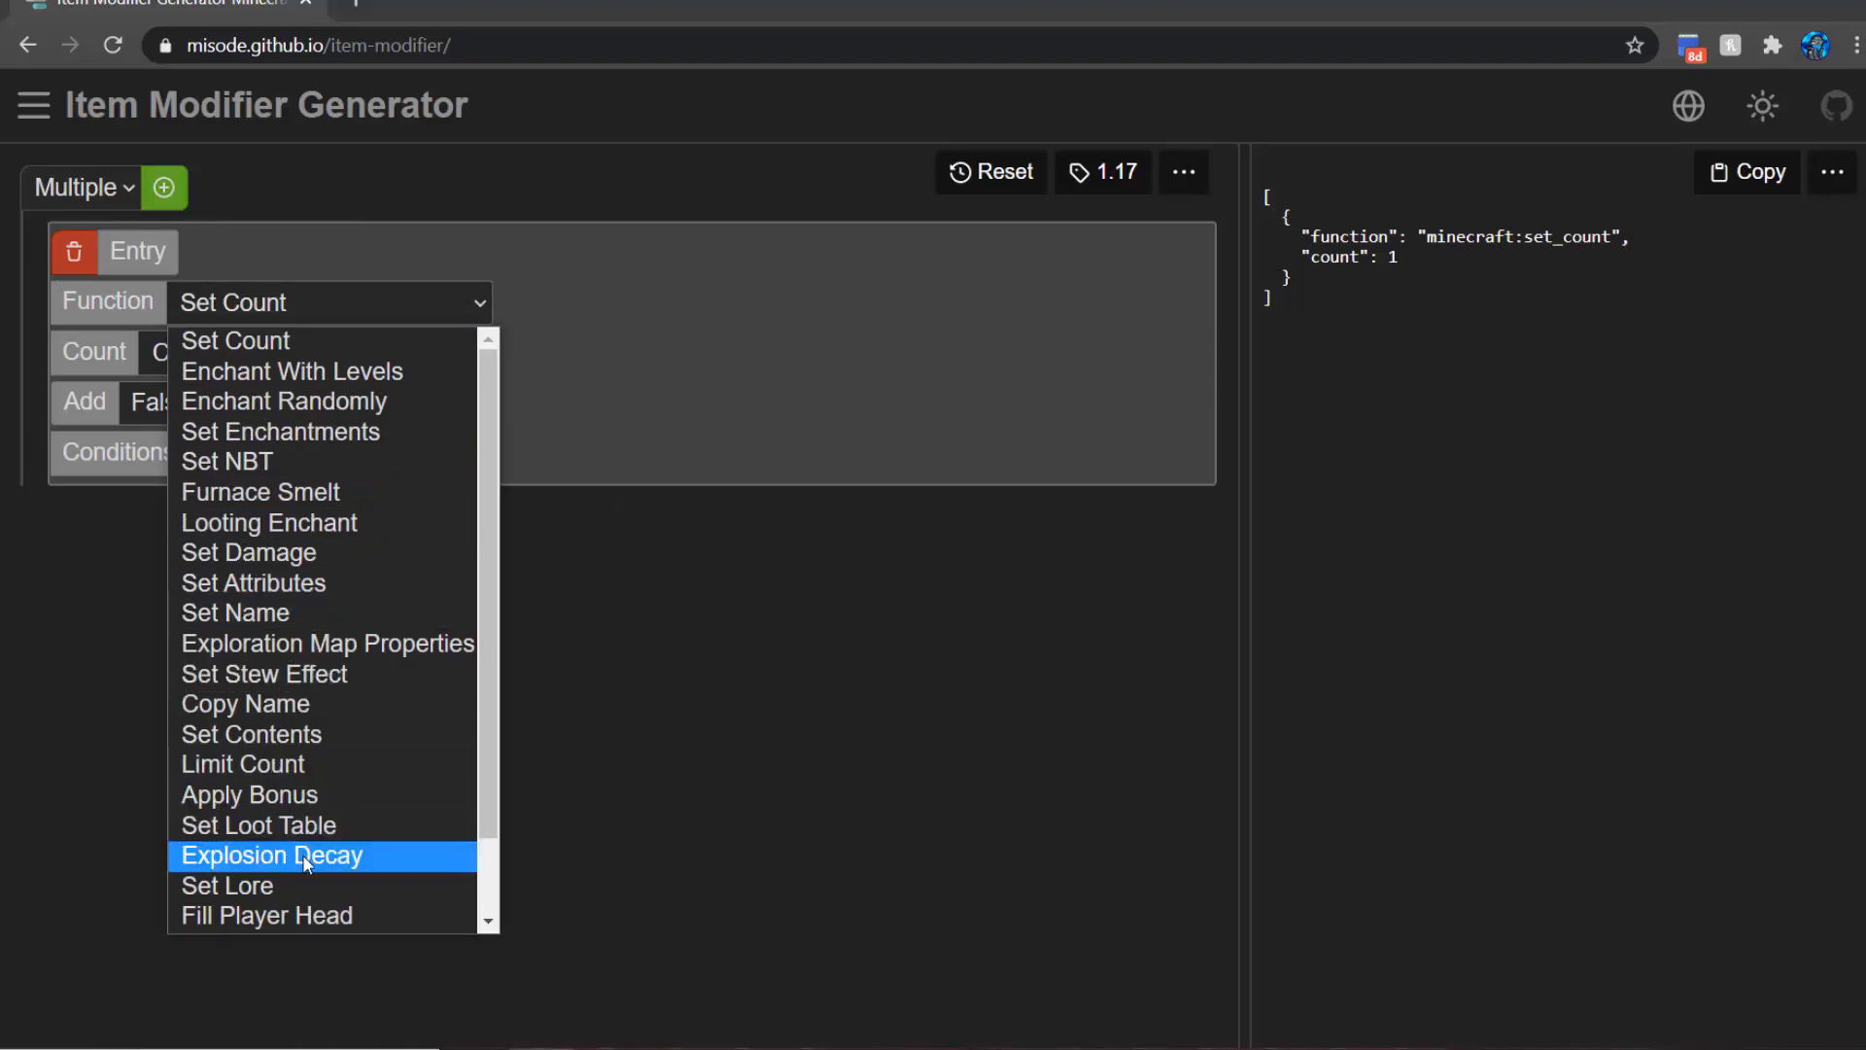
left_click(225, 887)
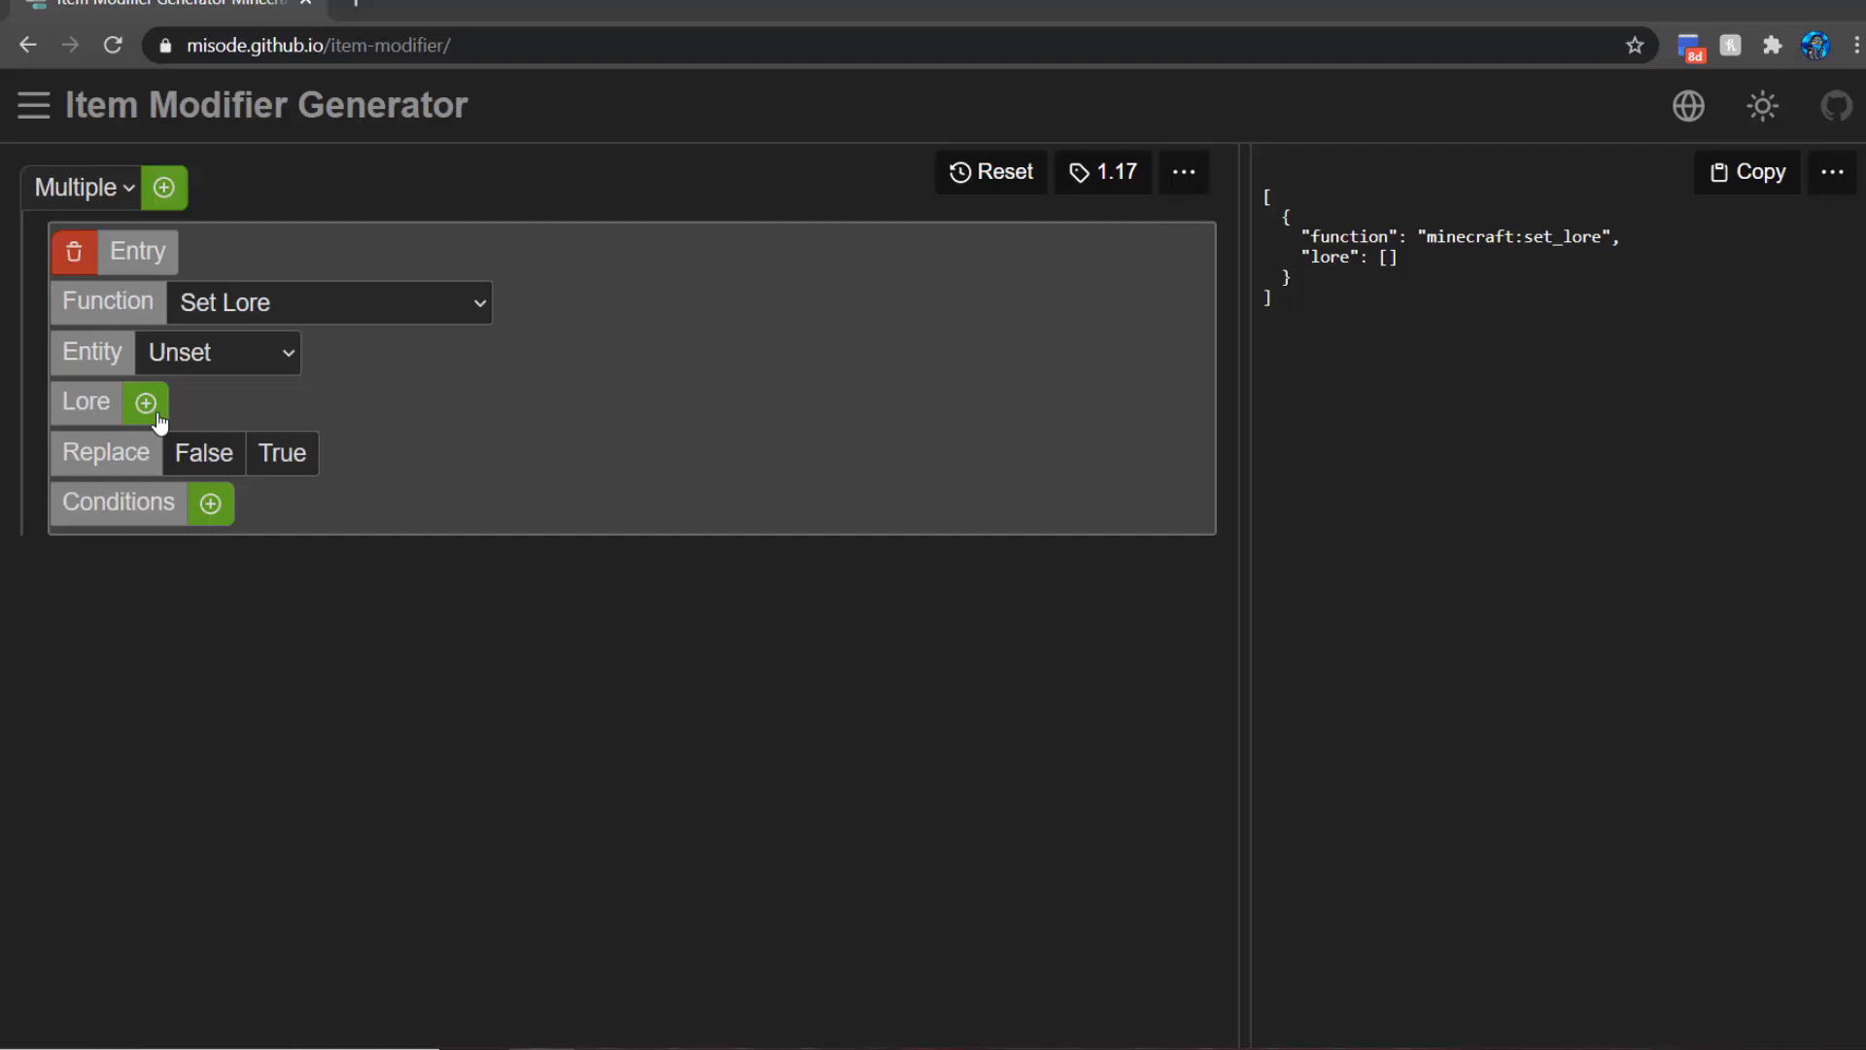
mouse_move(212, 472)
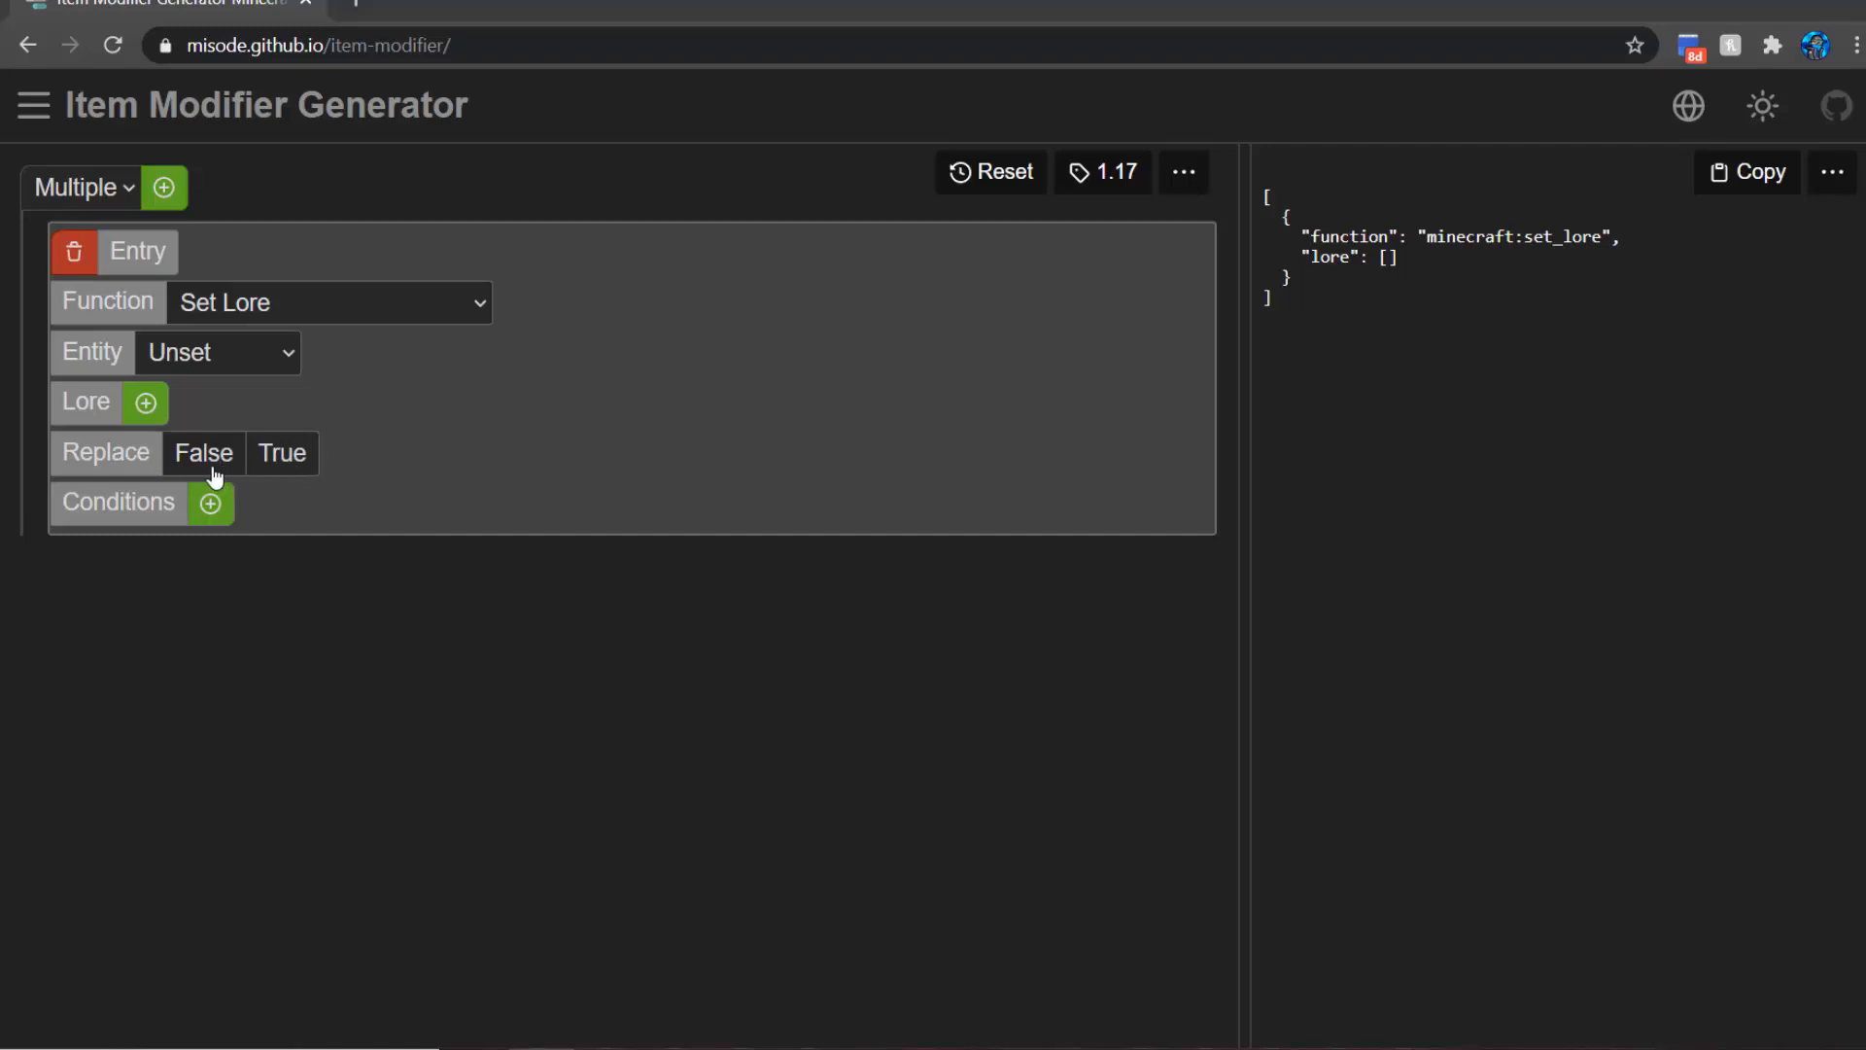
mouse_move(165, 455)
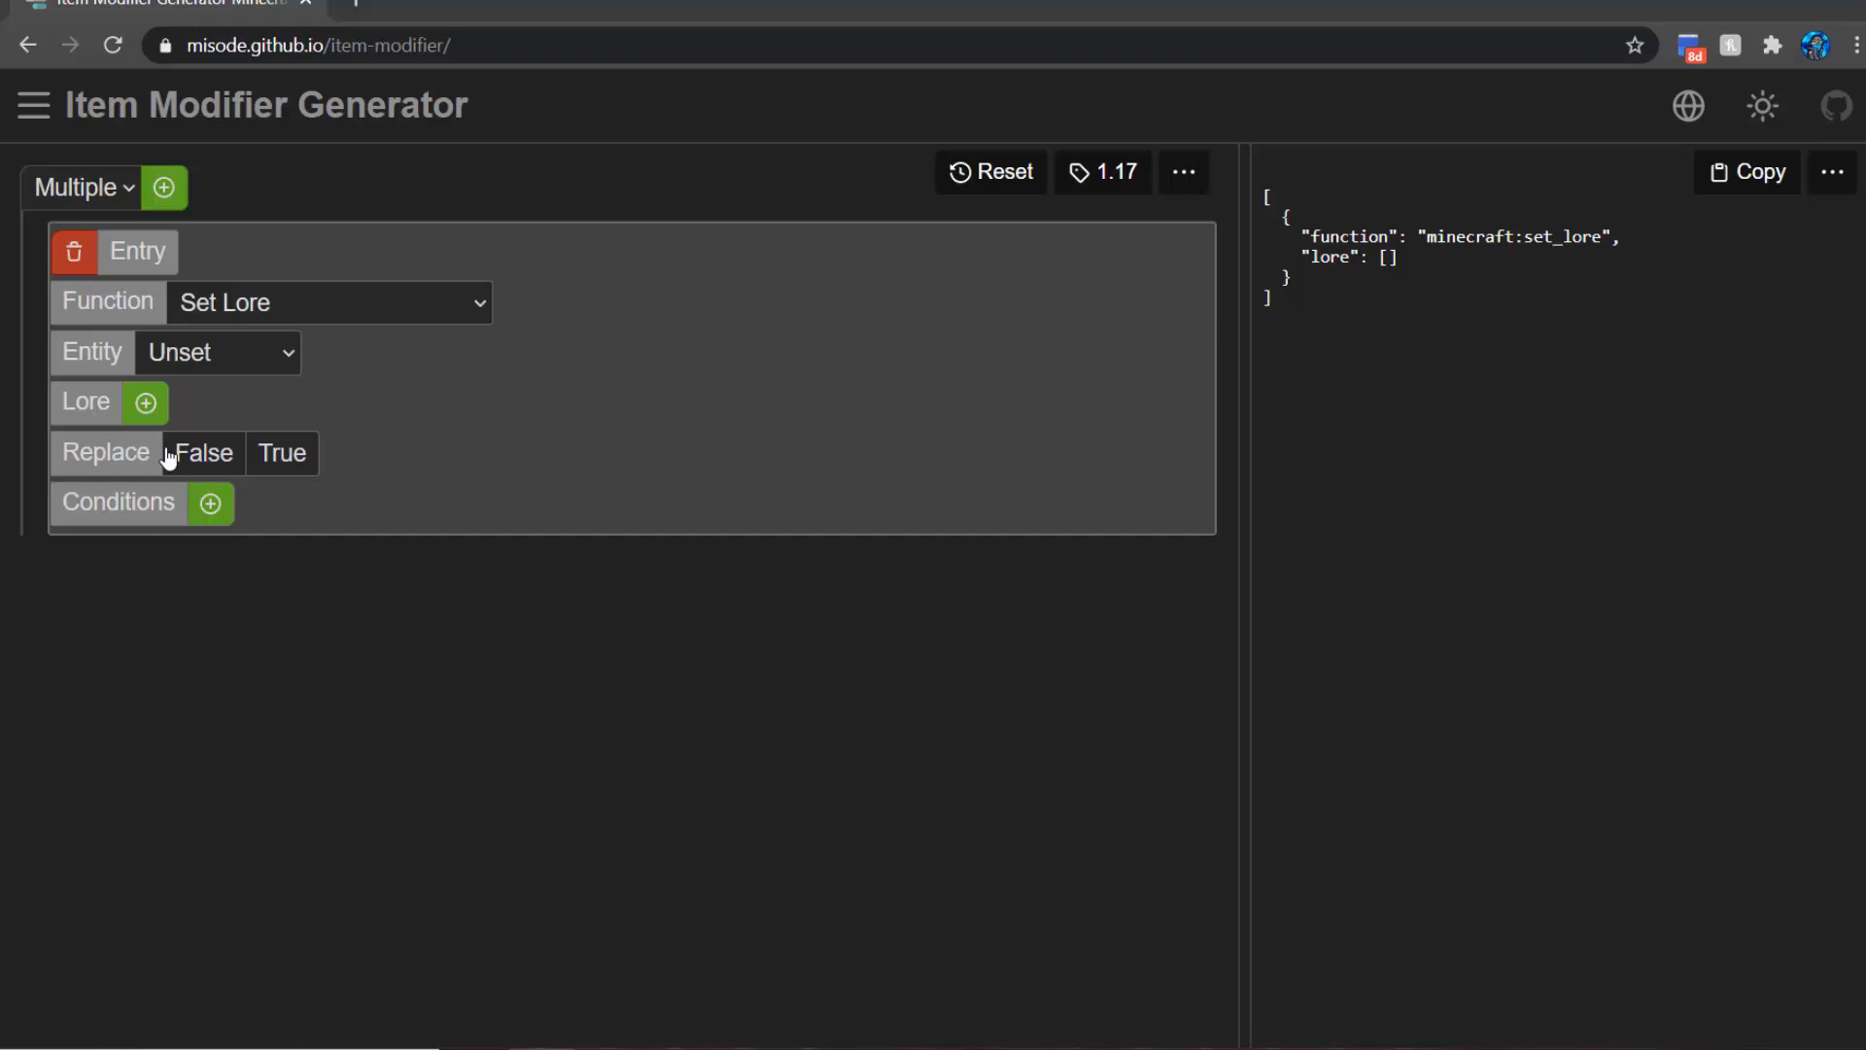
mouse_move(500, 642)
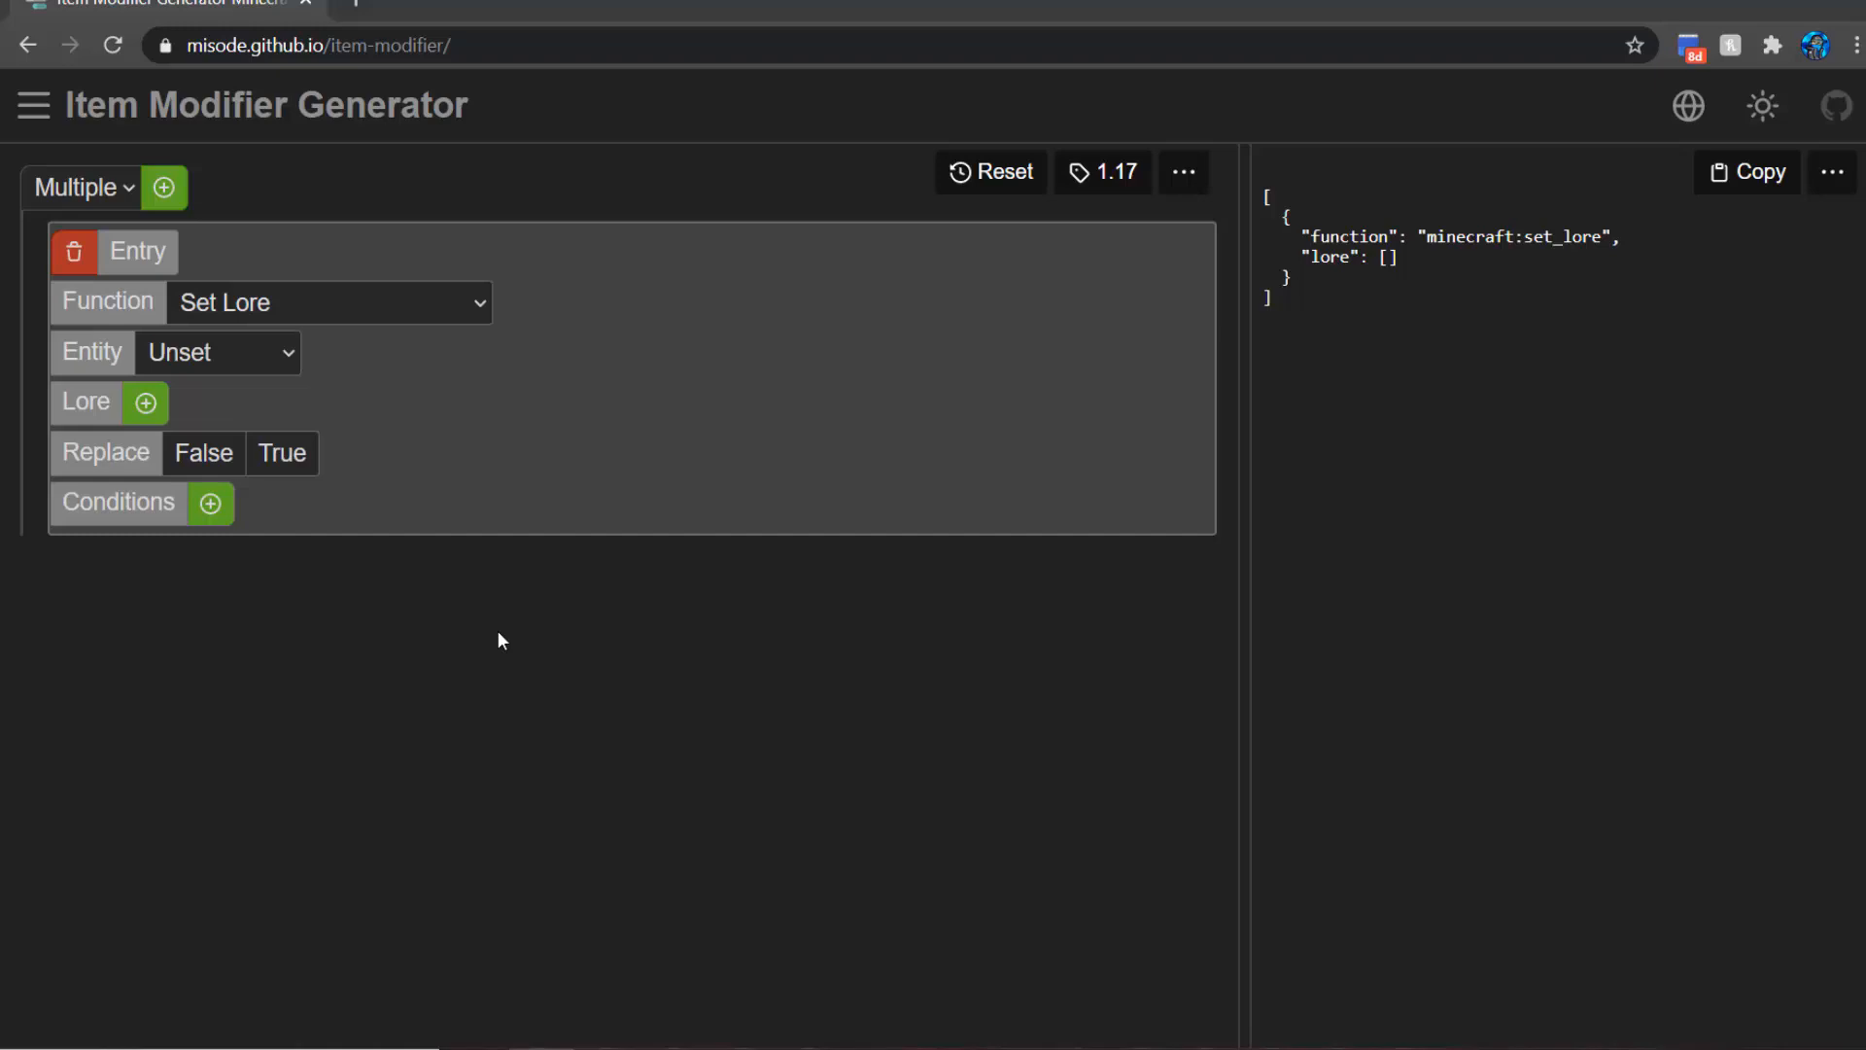
mouse_move(512, 630)
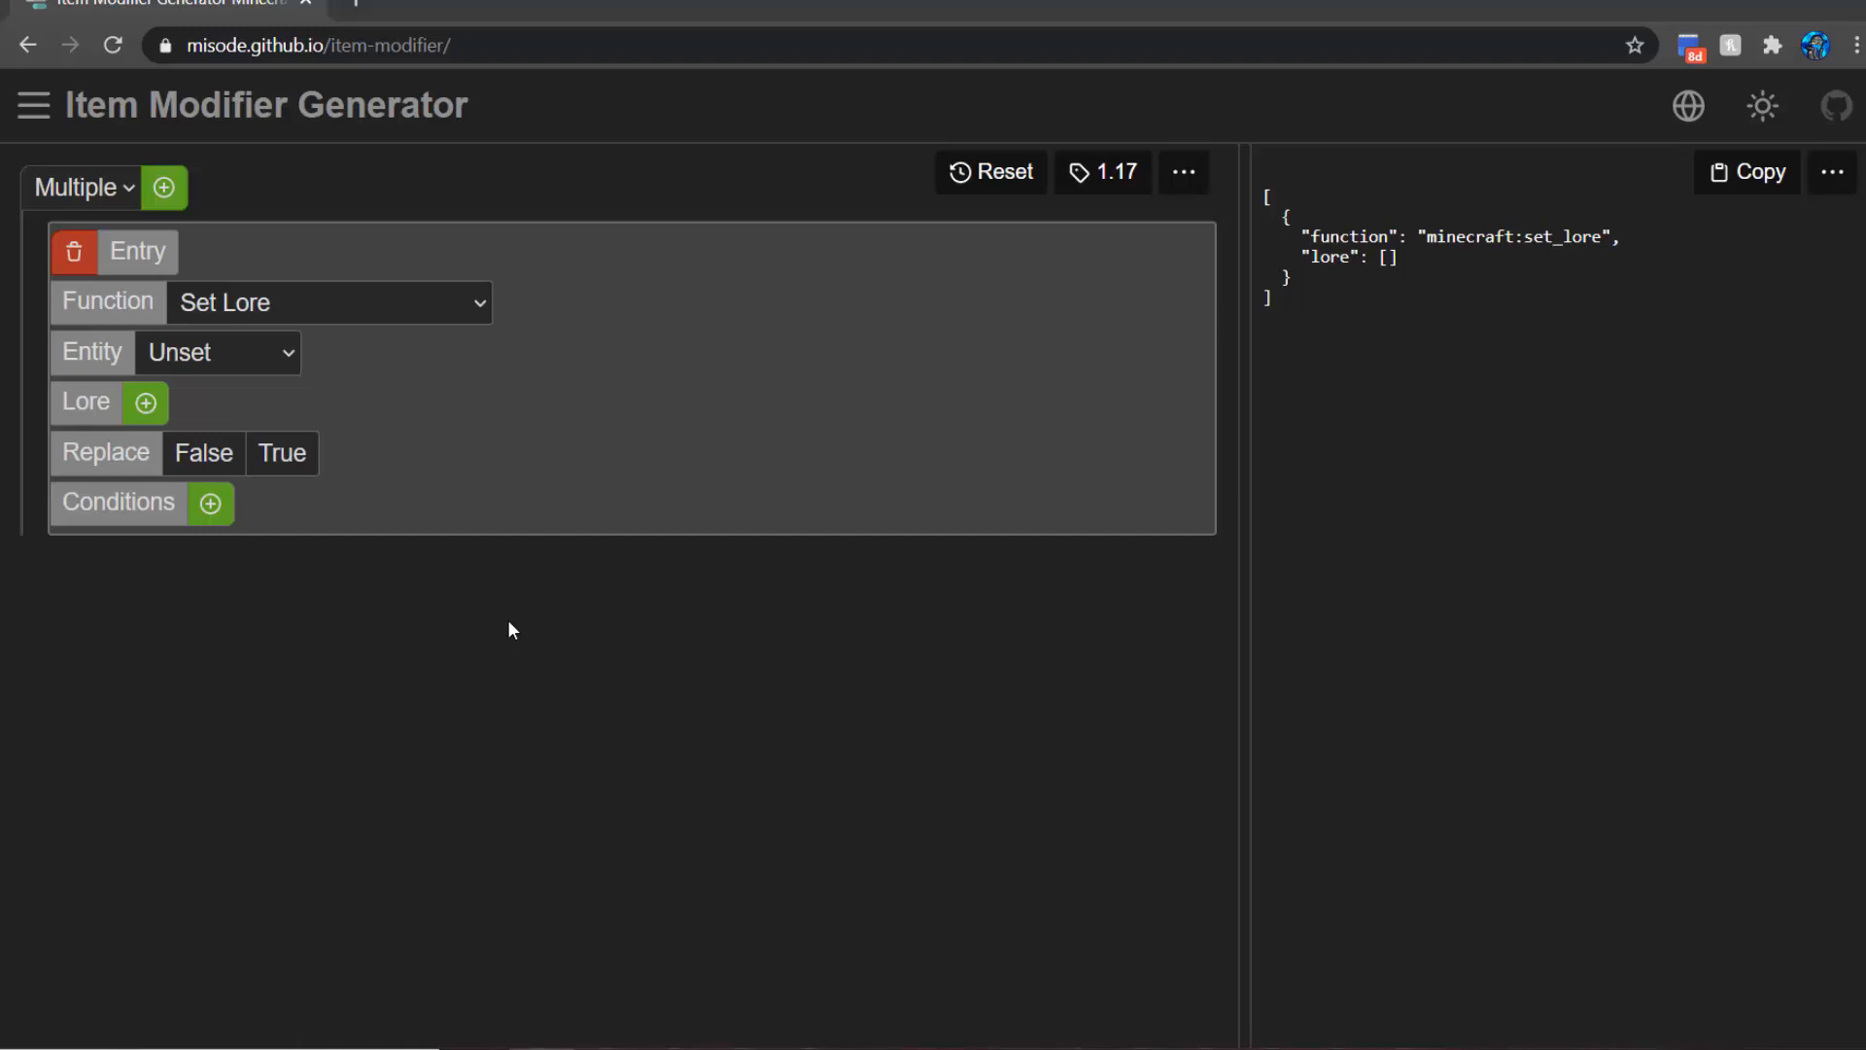
mouse_move(144, 404)
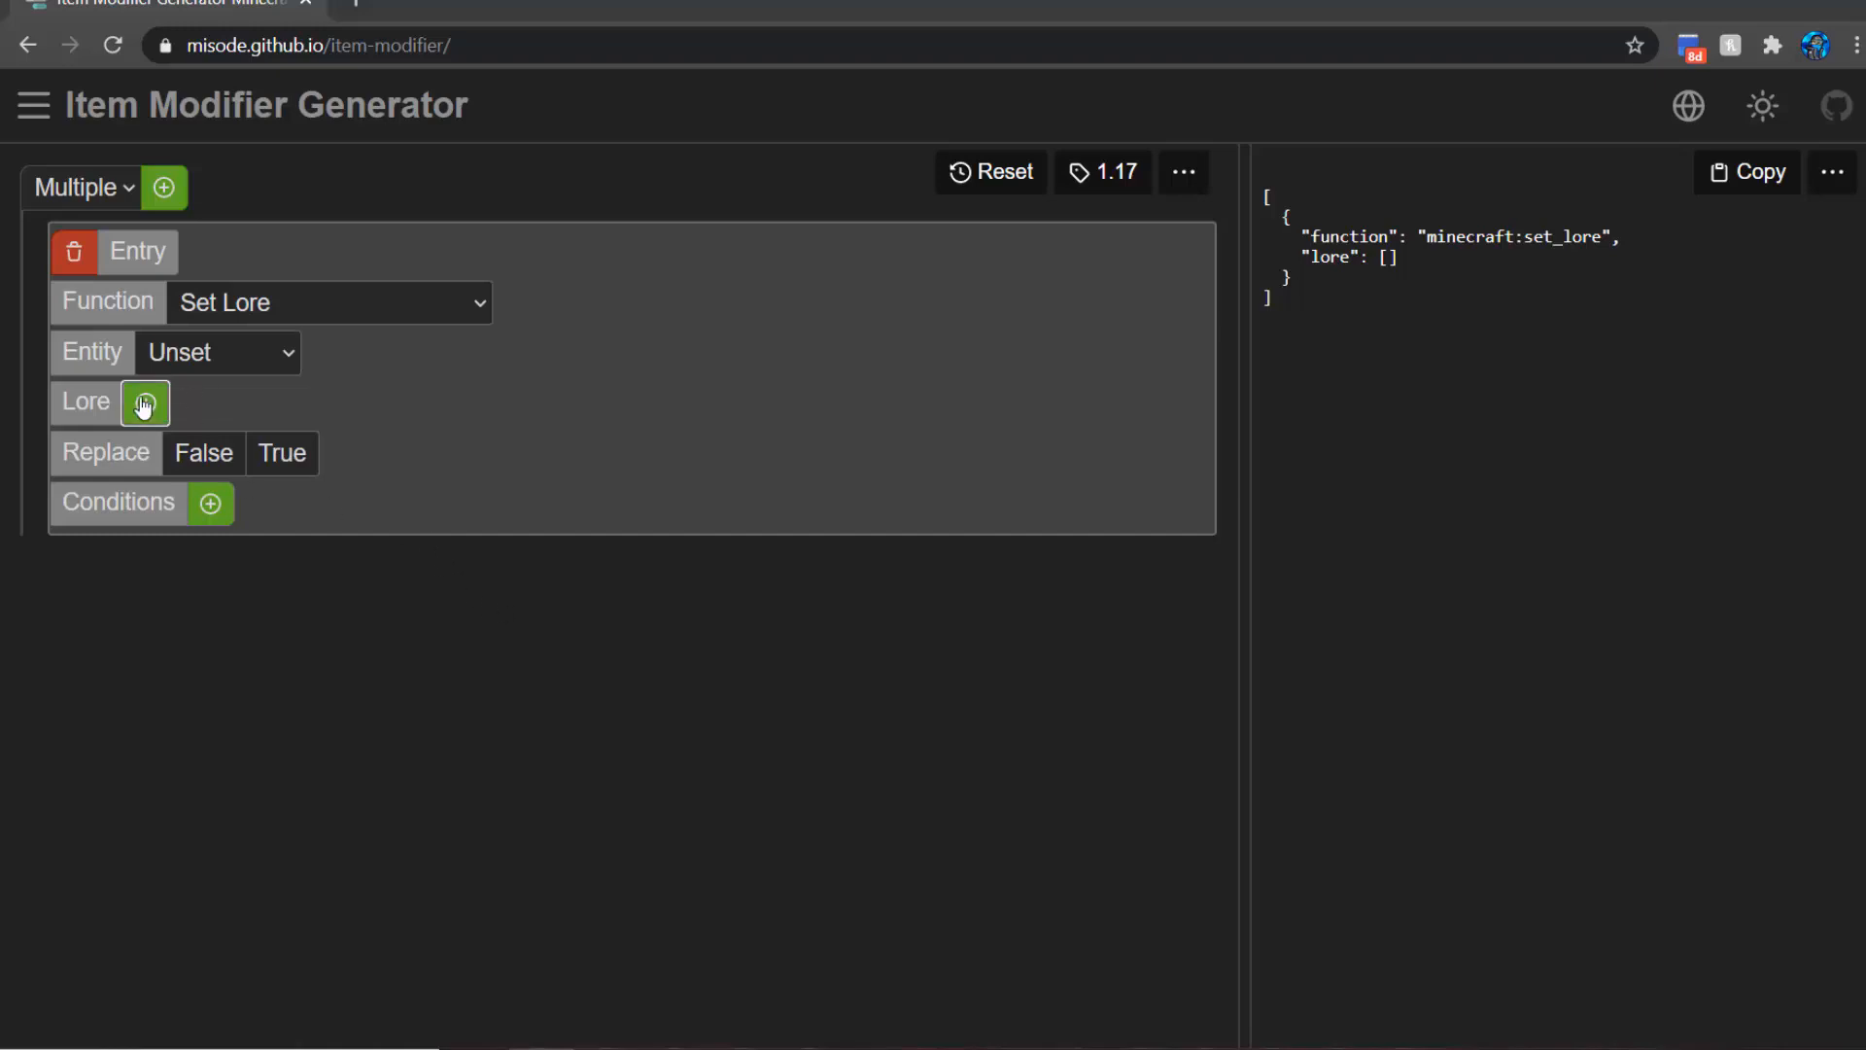
- Add one lore line of type Array whose first entry is itself an Array
left_click(144, 402)
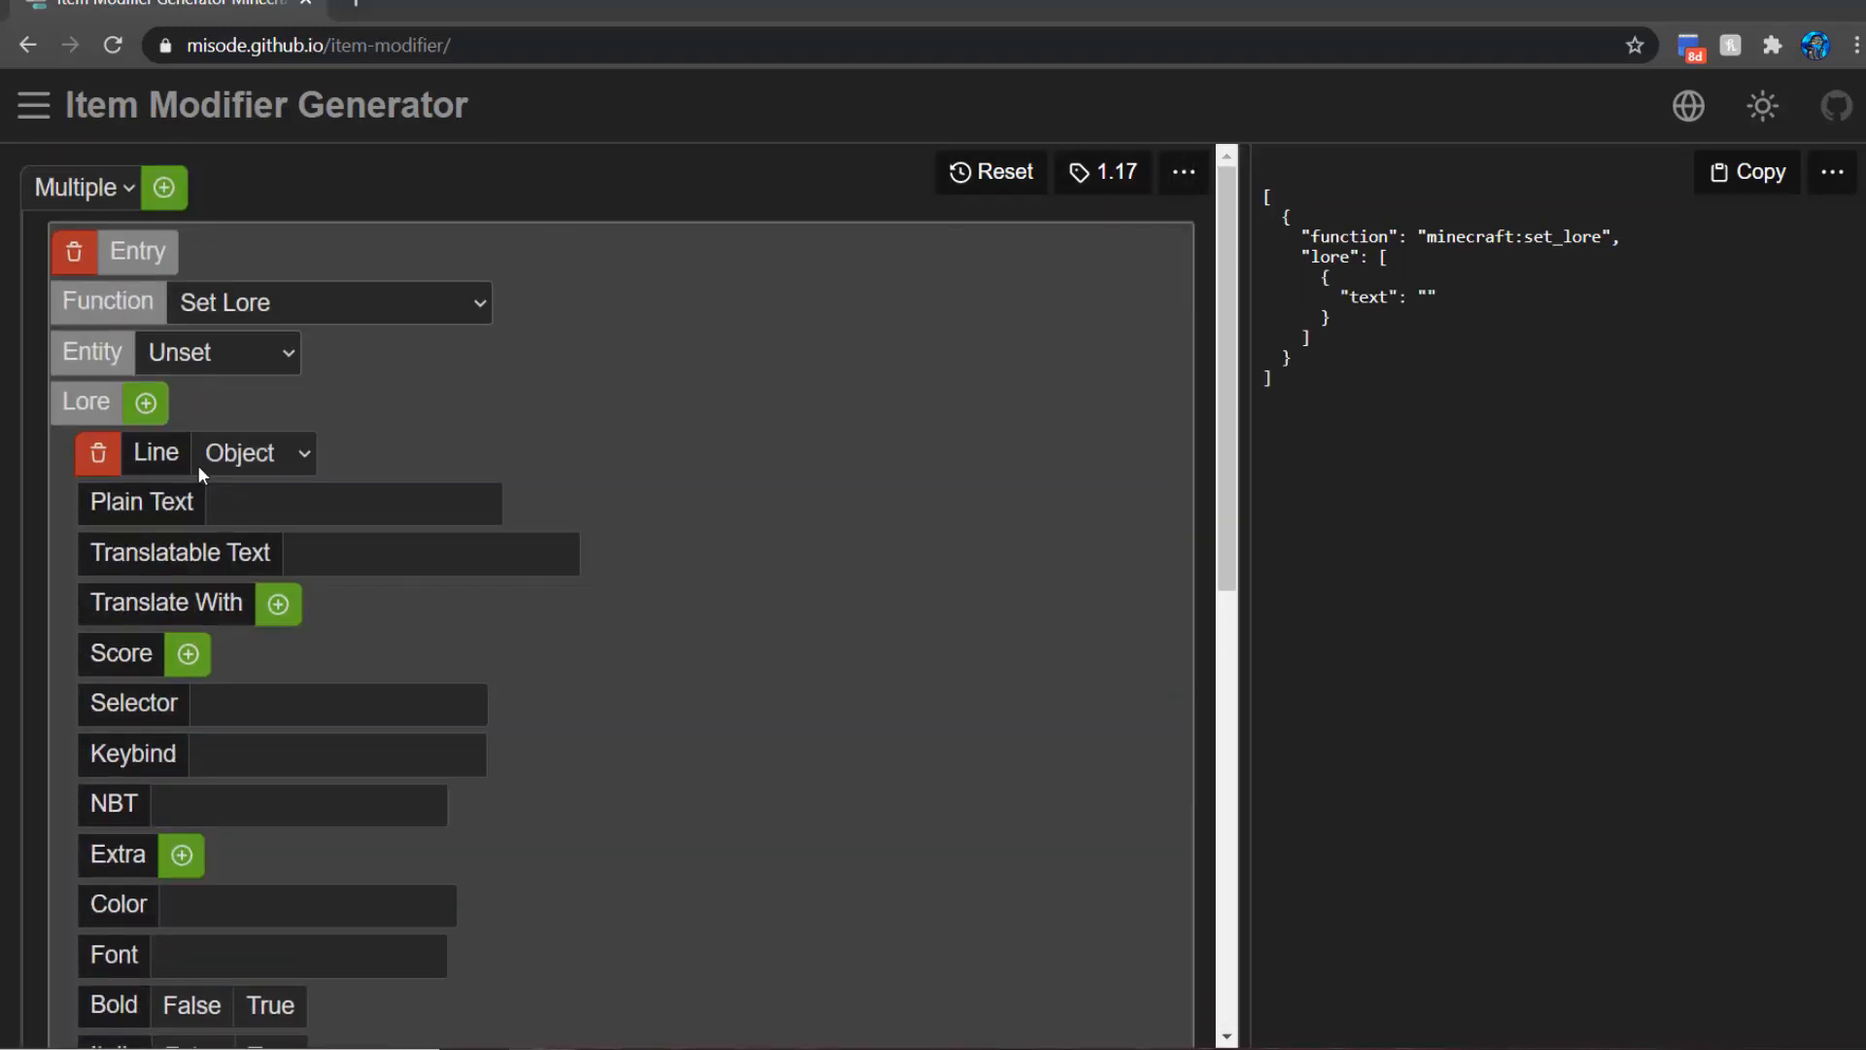
mouse_move(144, 404)
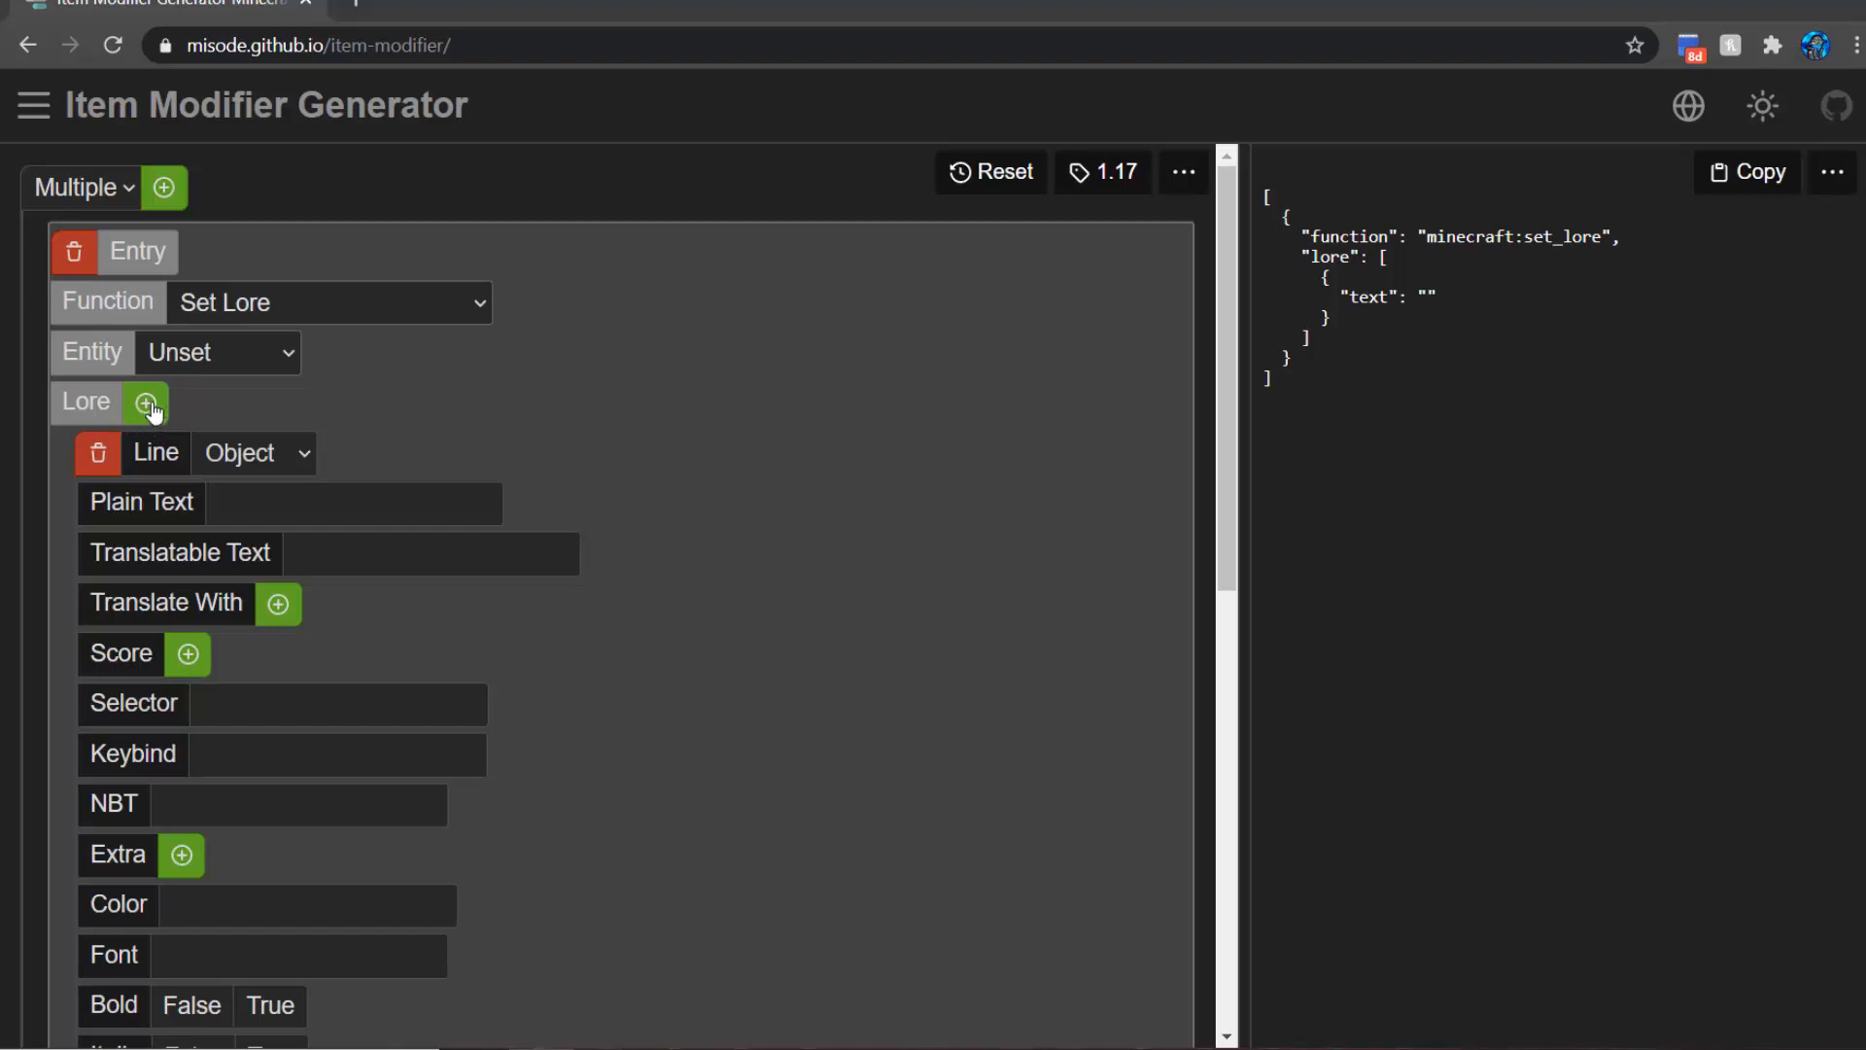
left_click(255, 453)
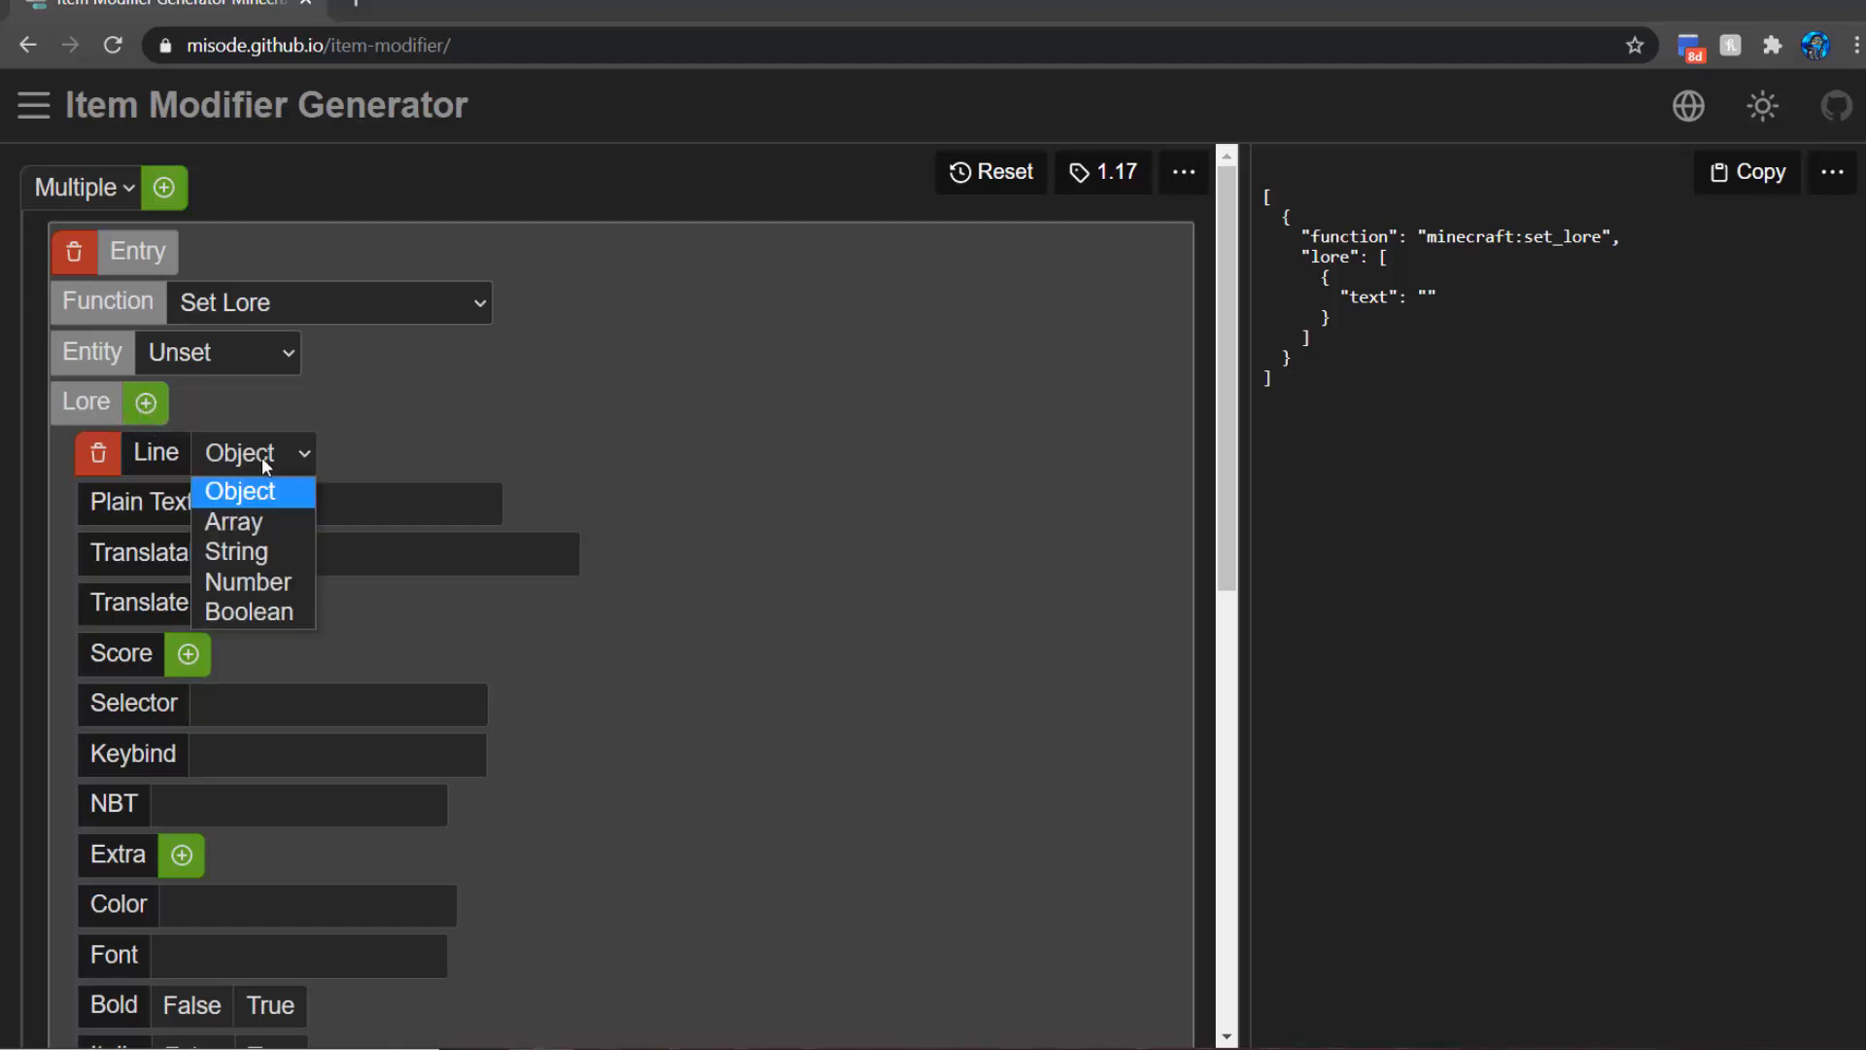
left_click(233, 521)
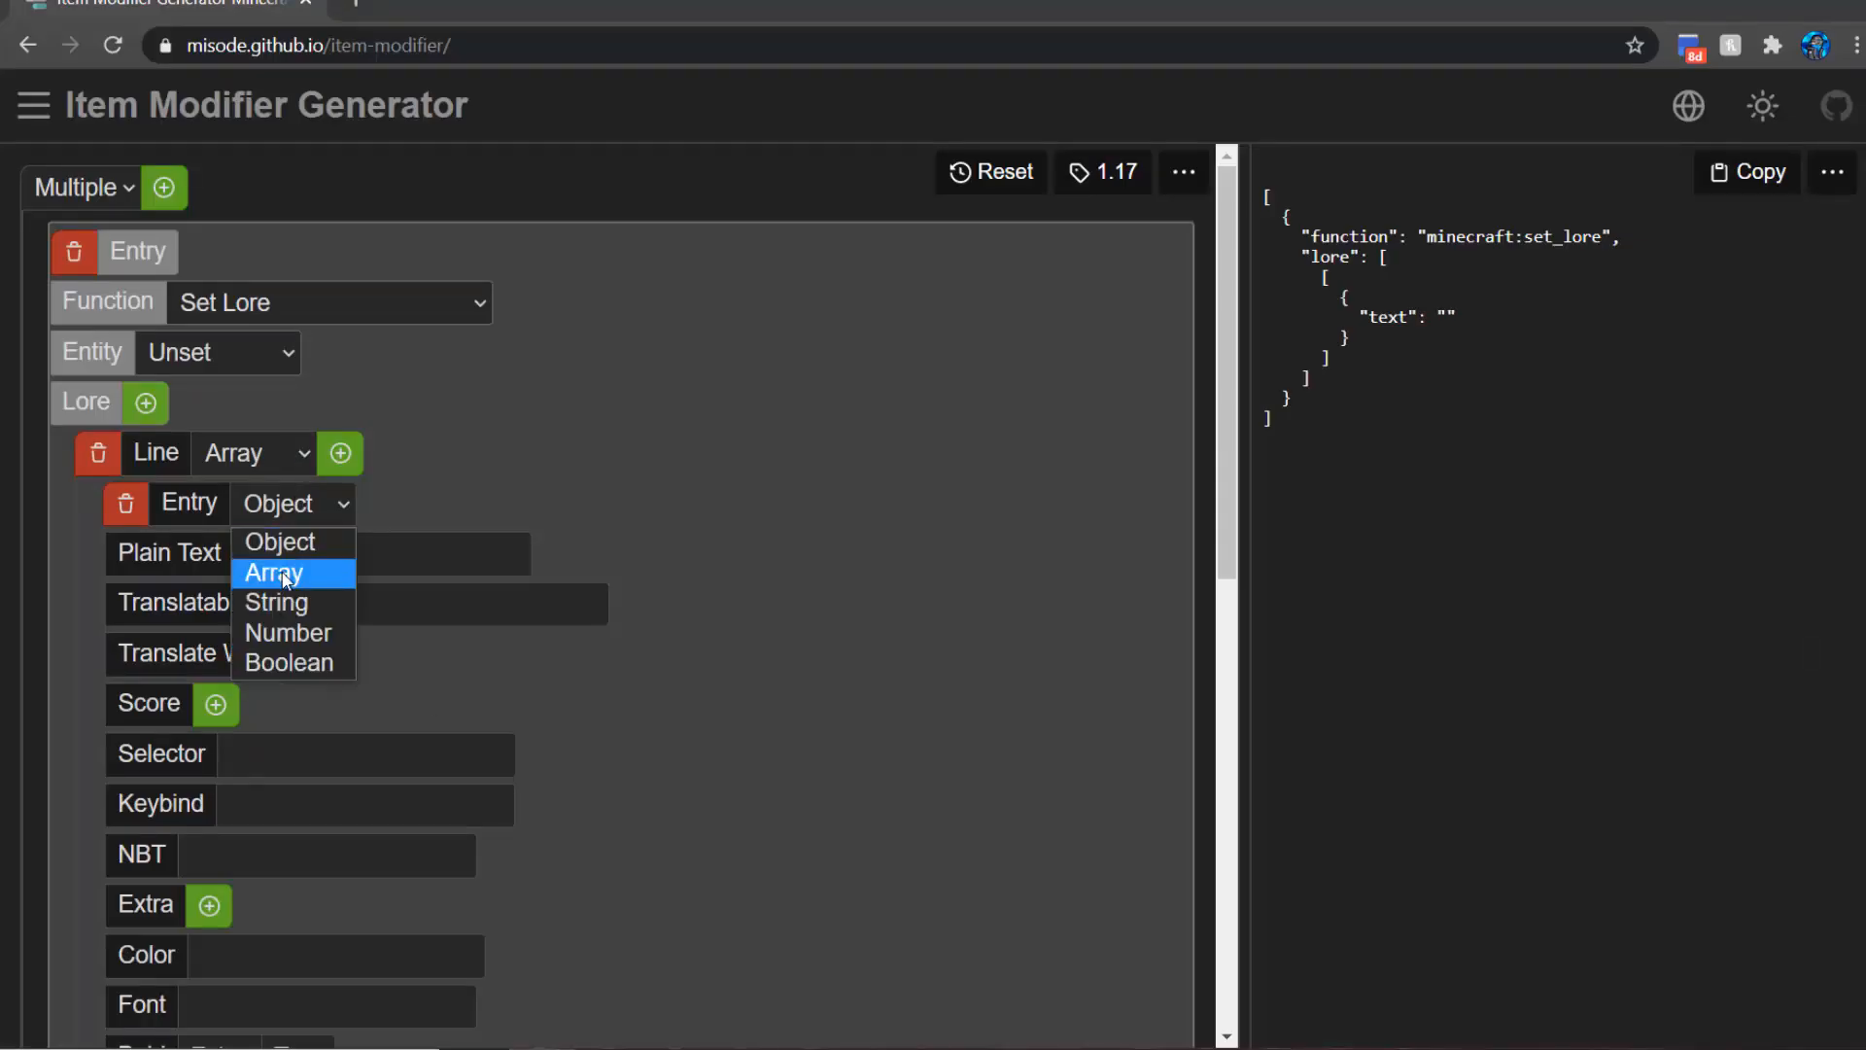
left_click(272, 572)
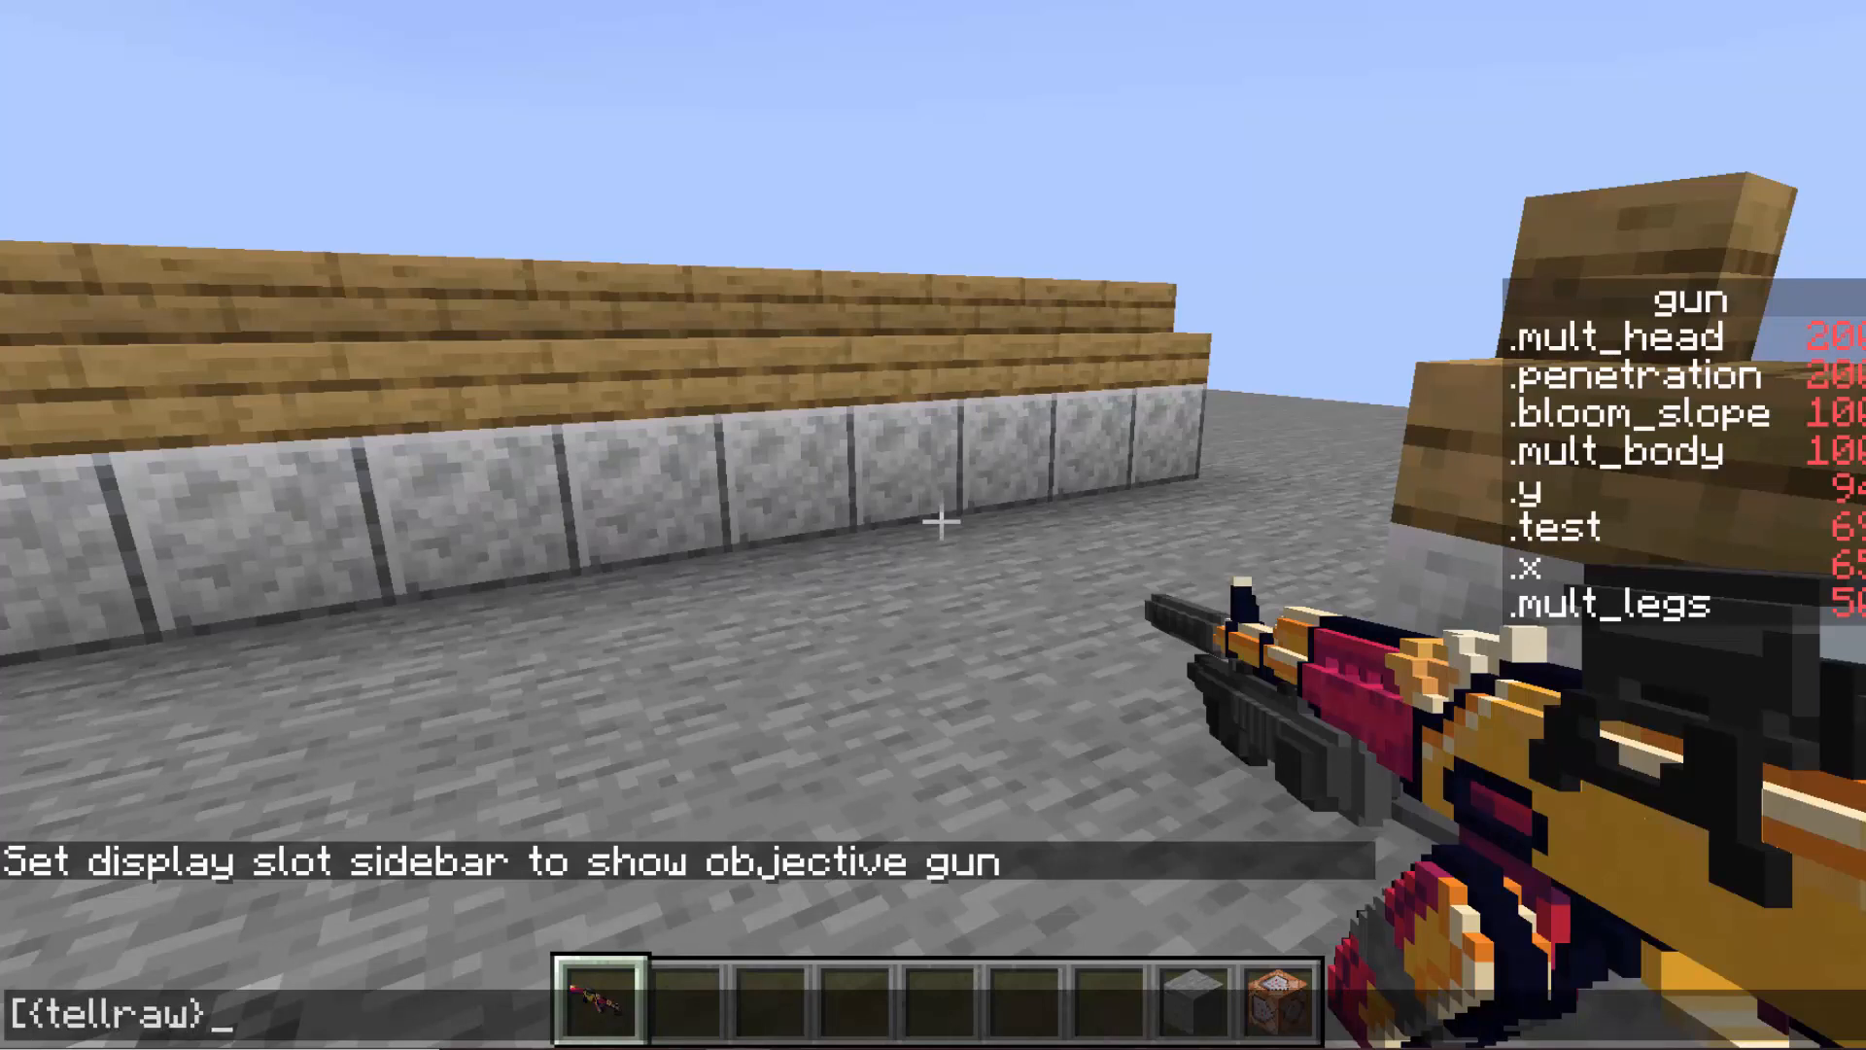
- Type a nested '],[' (tellraw) bracket example into chat without sending it
type("],[")
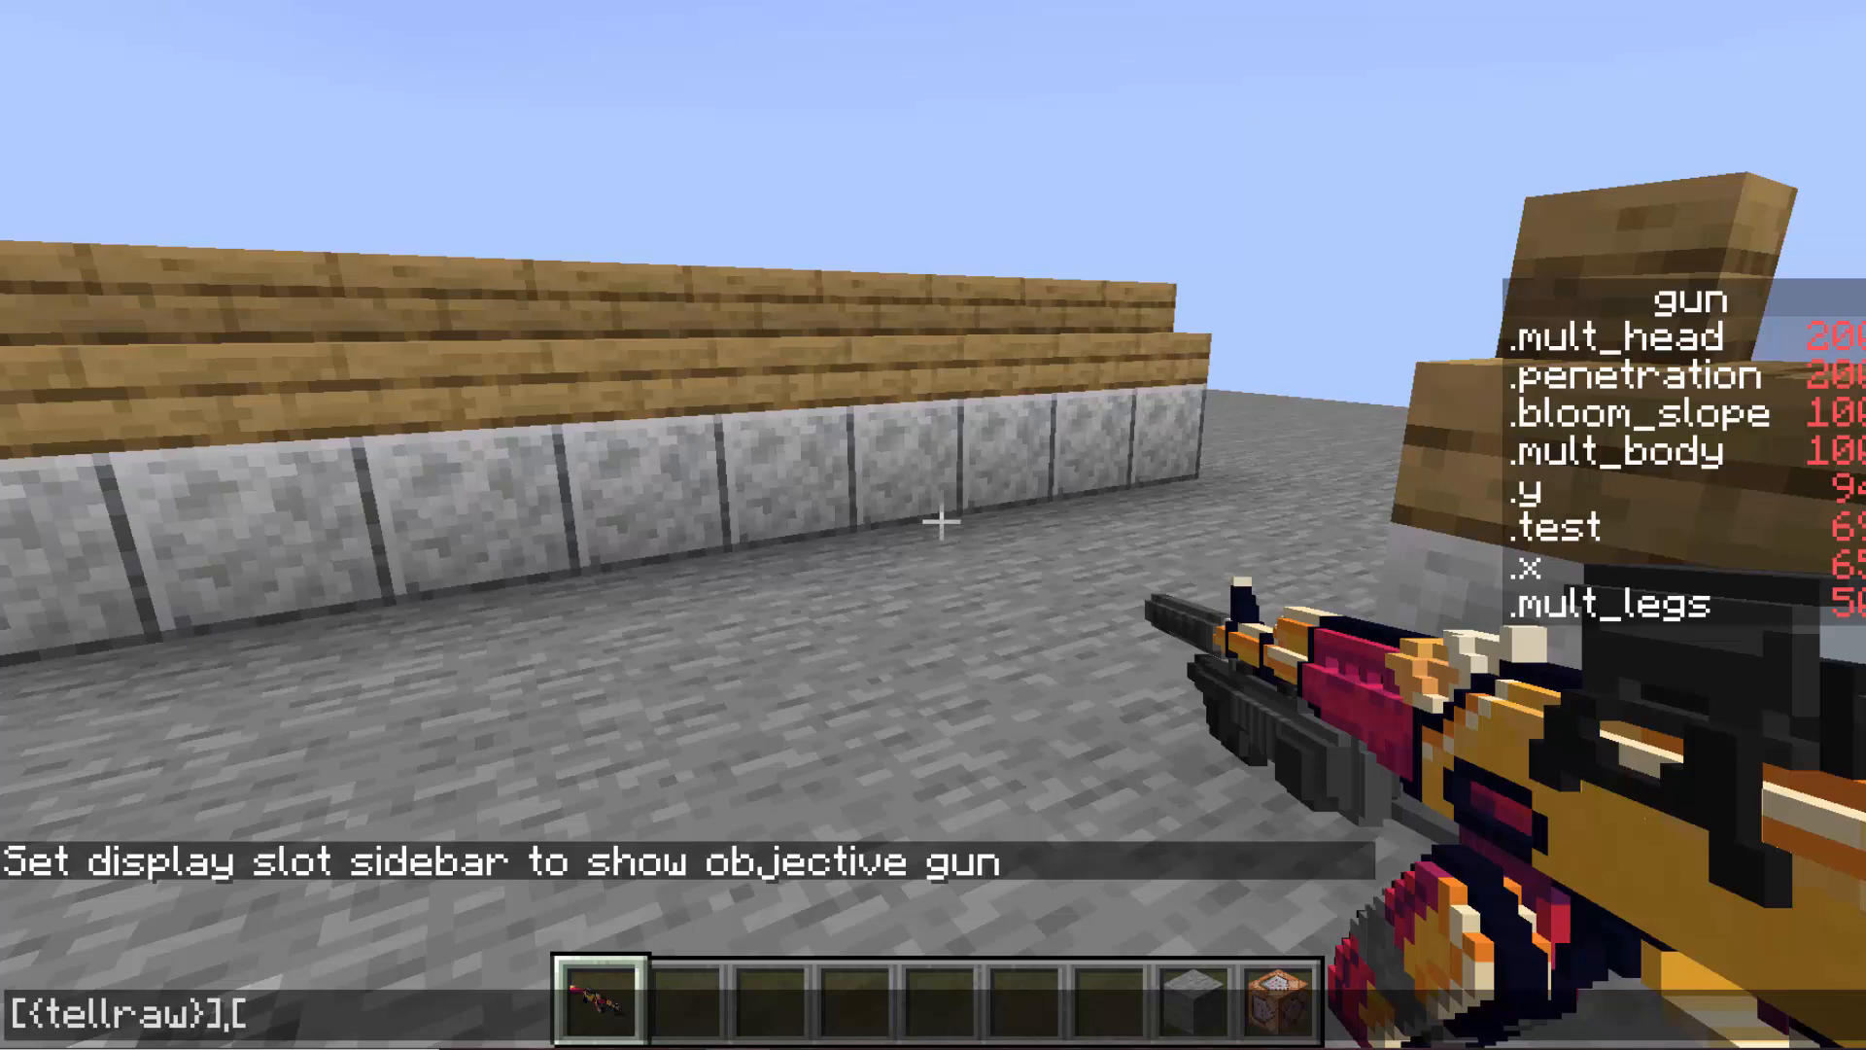
type("(tellraw")
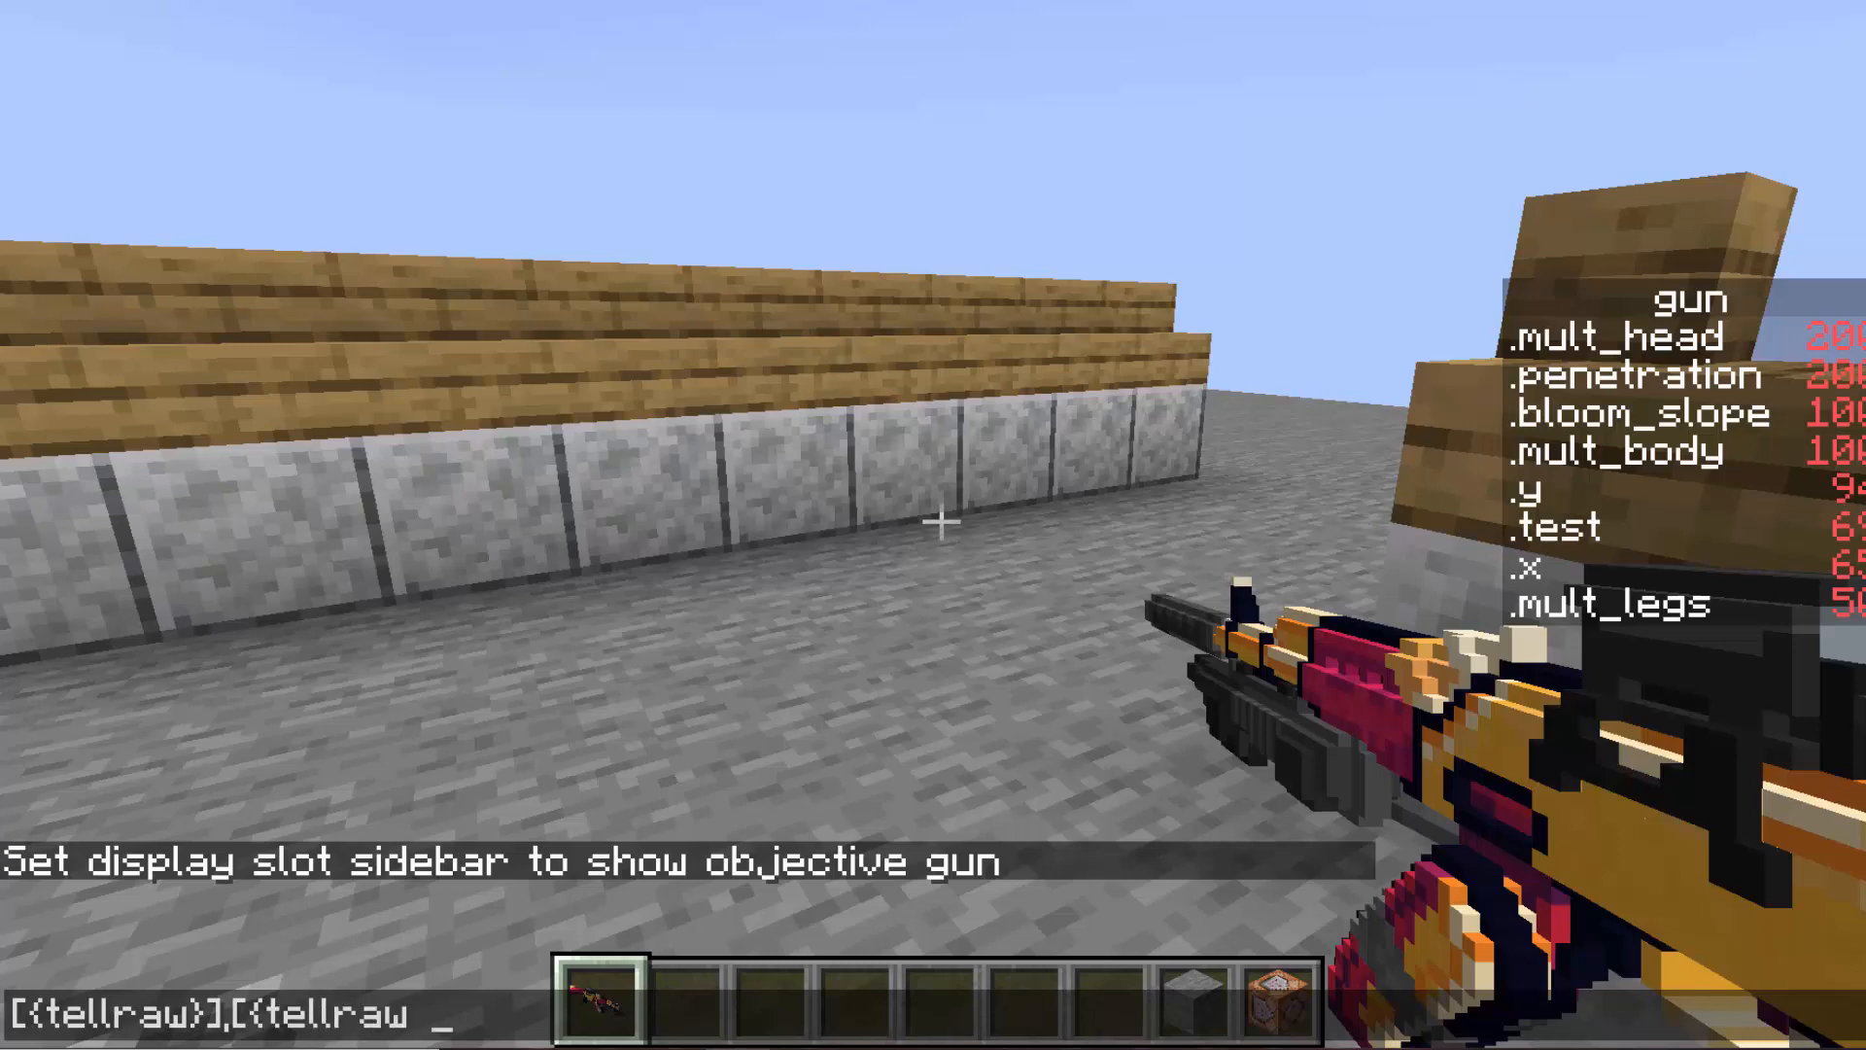
type("stuff}")
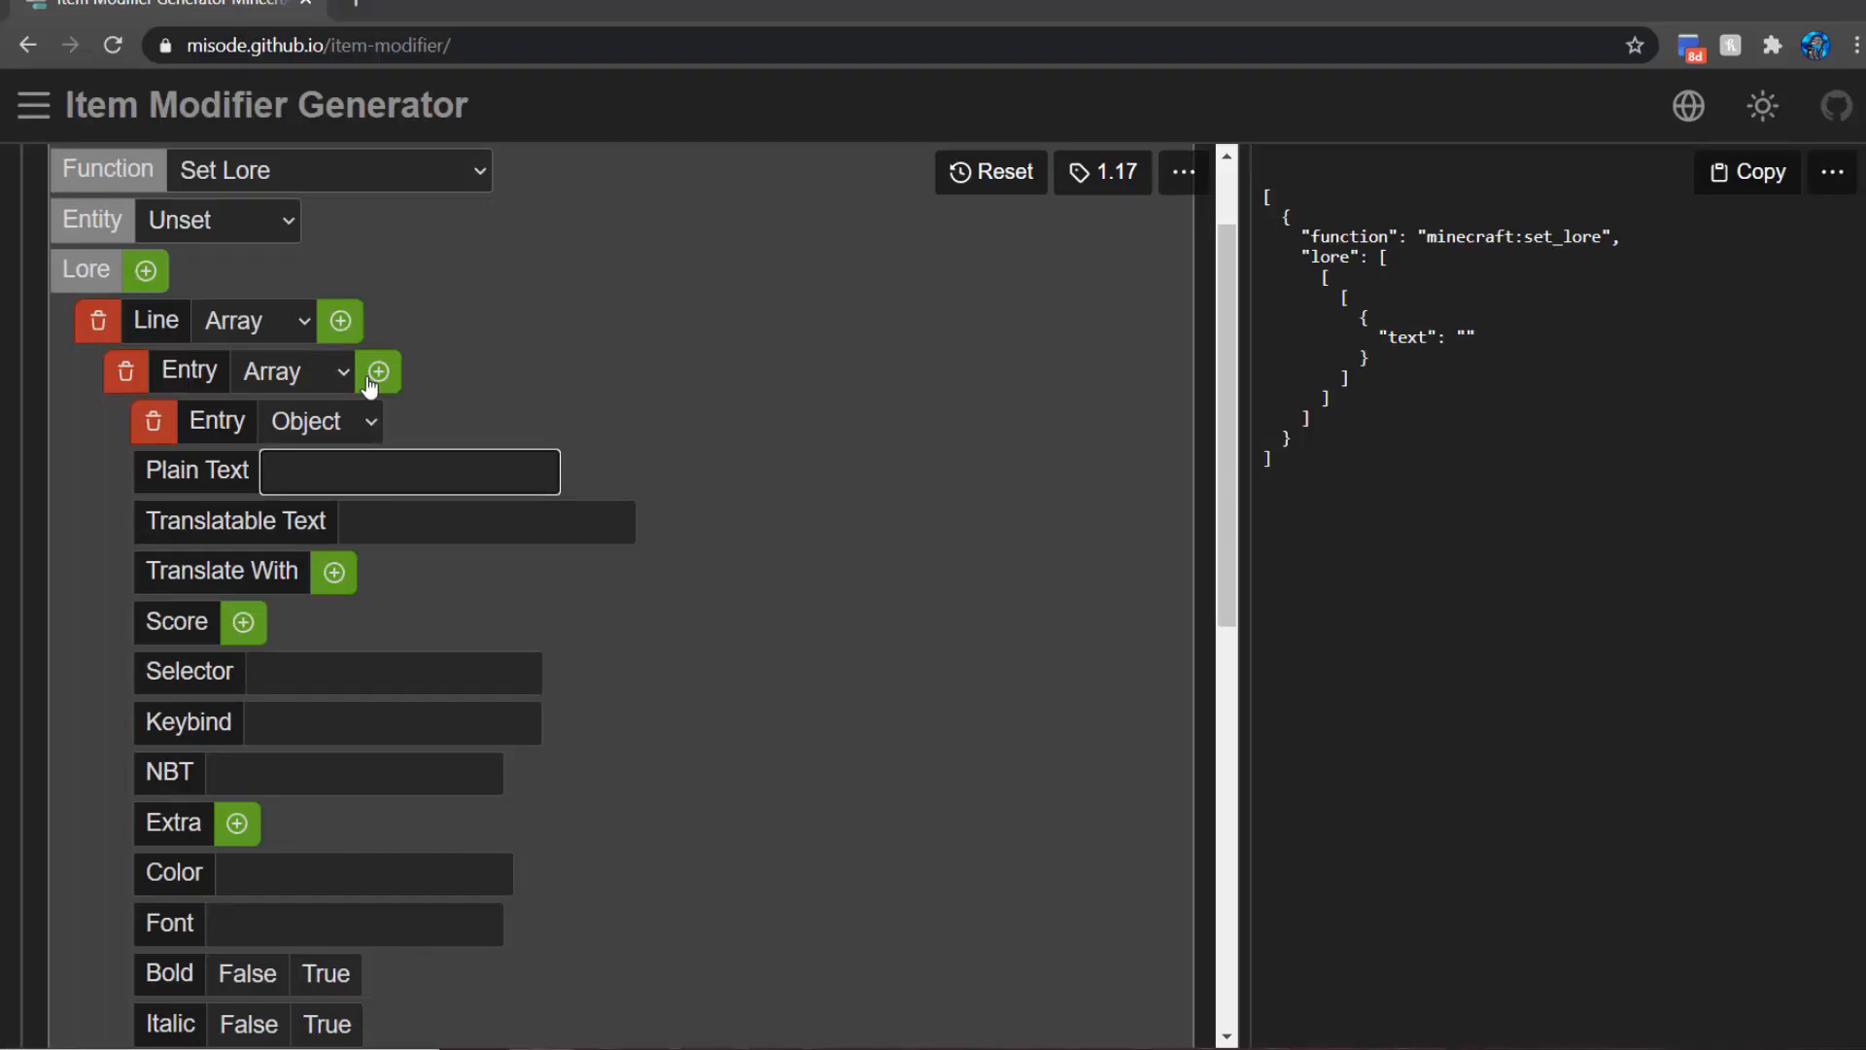
- Add a second component and set the first to 'Durability: ' in blue with italic false
left_click(378, 372)
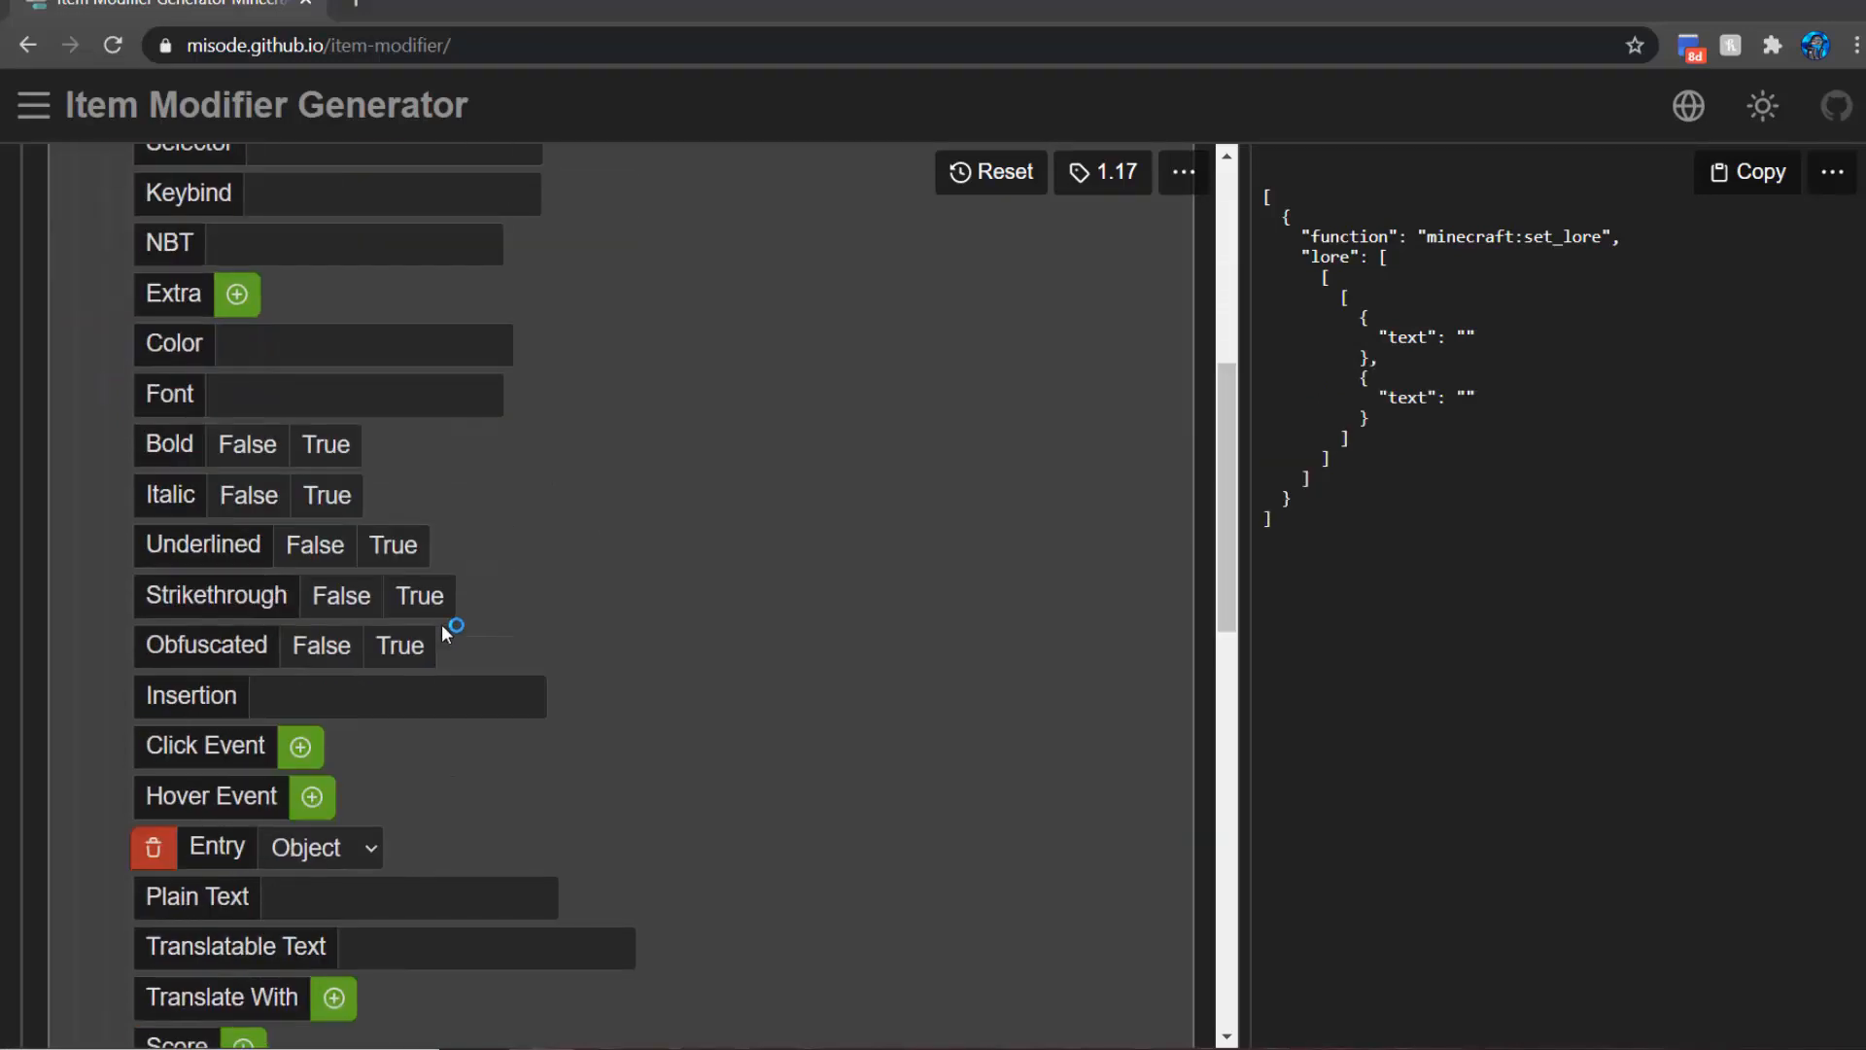
scroll("down", 3)
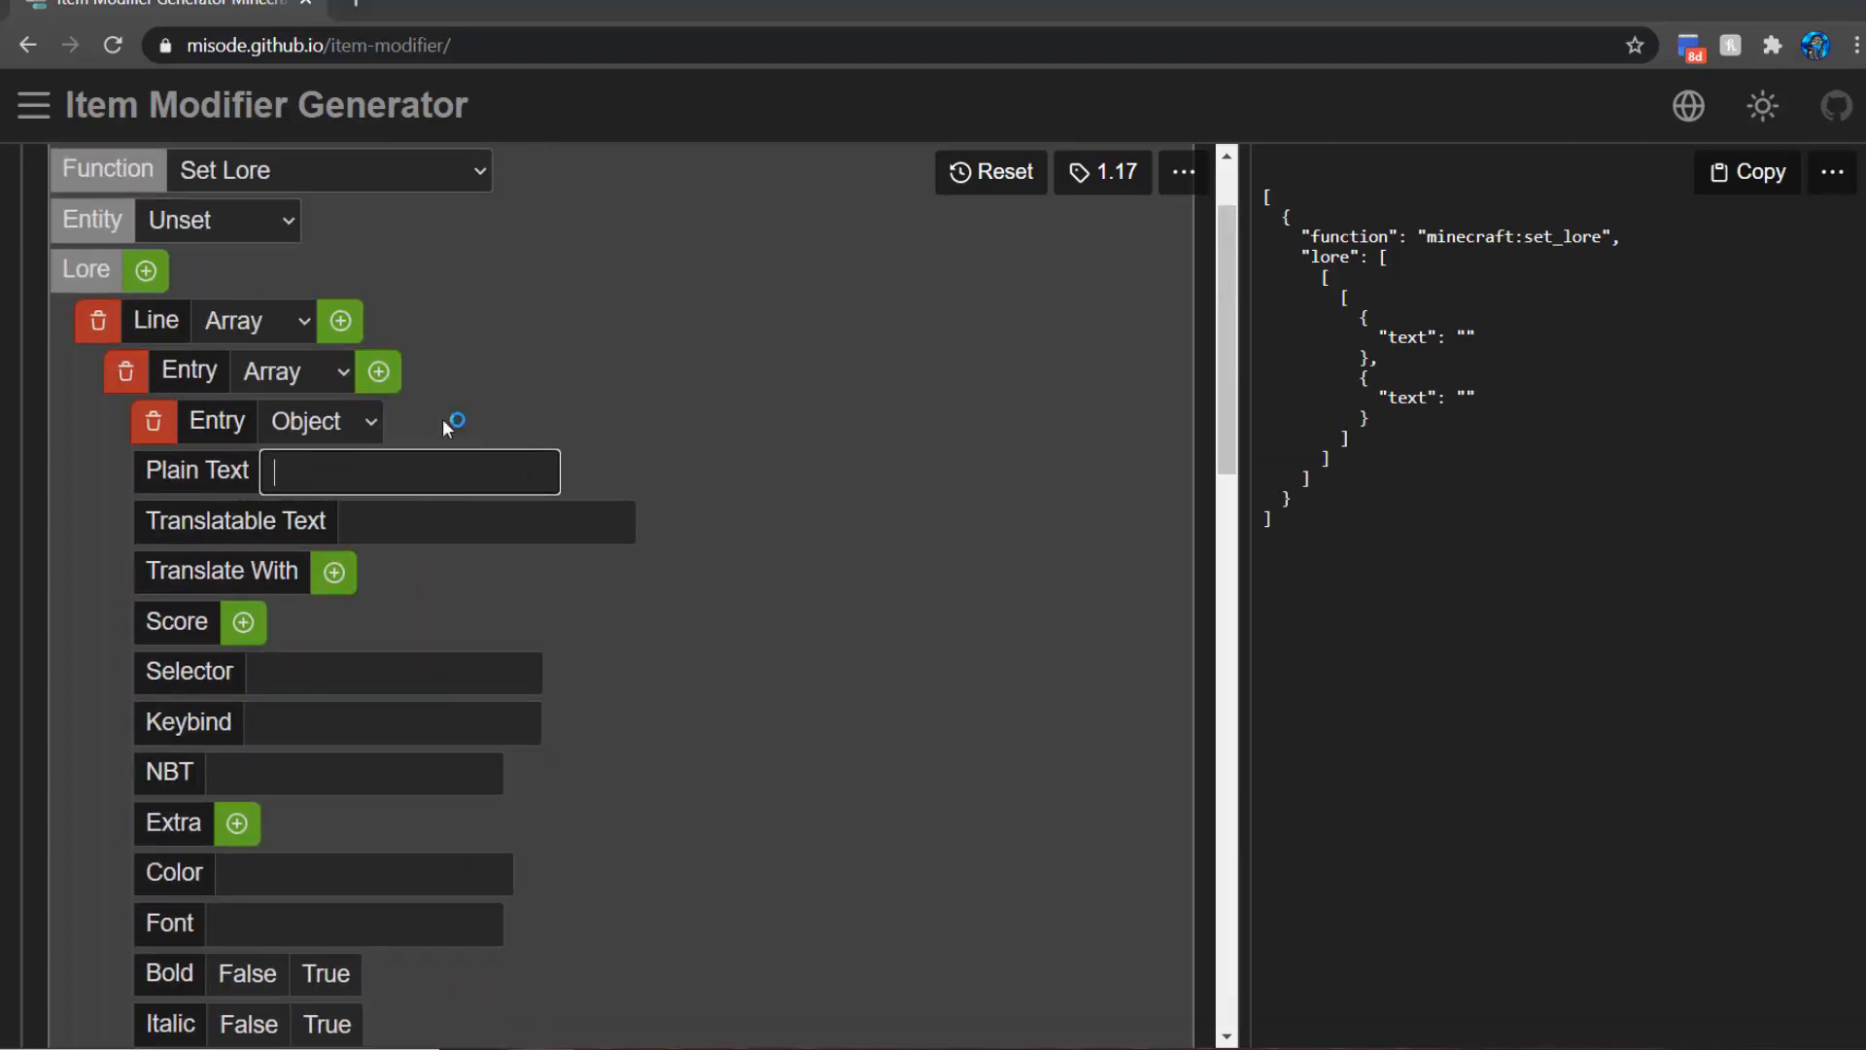
type("Durability")
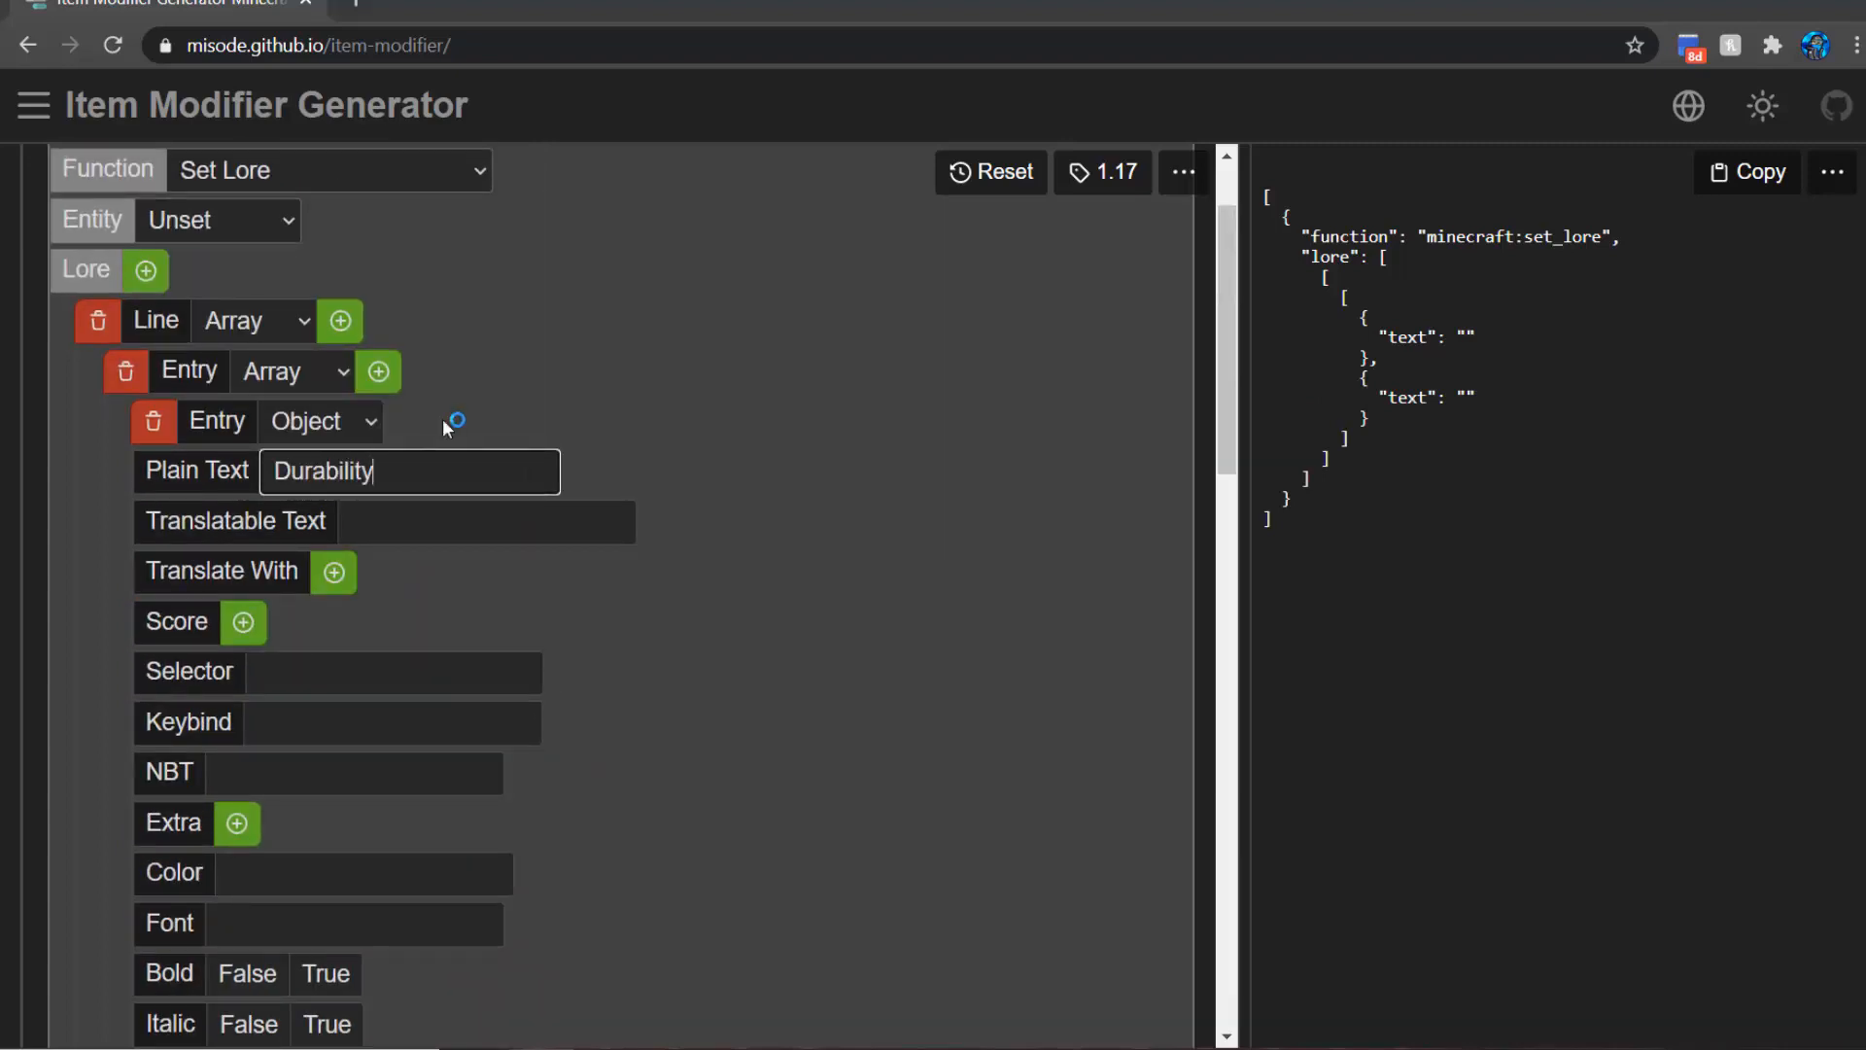
type(":")
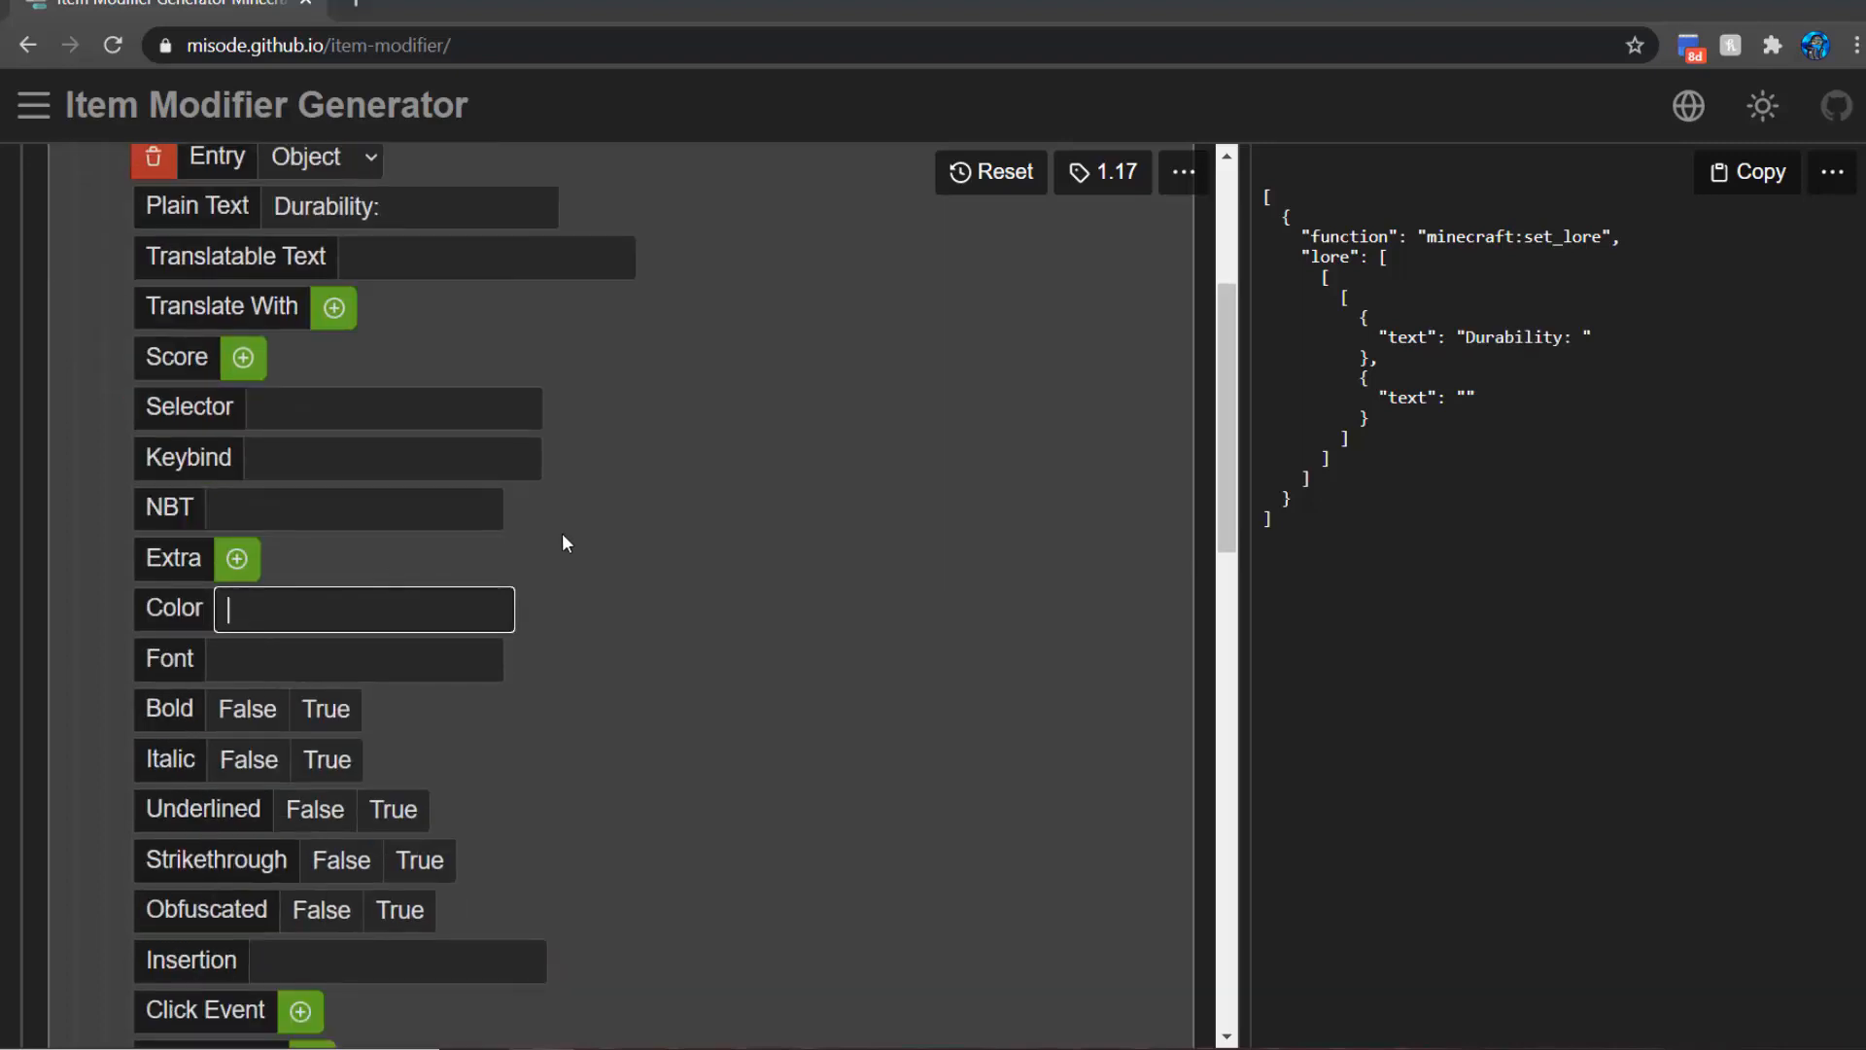
type("blue")
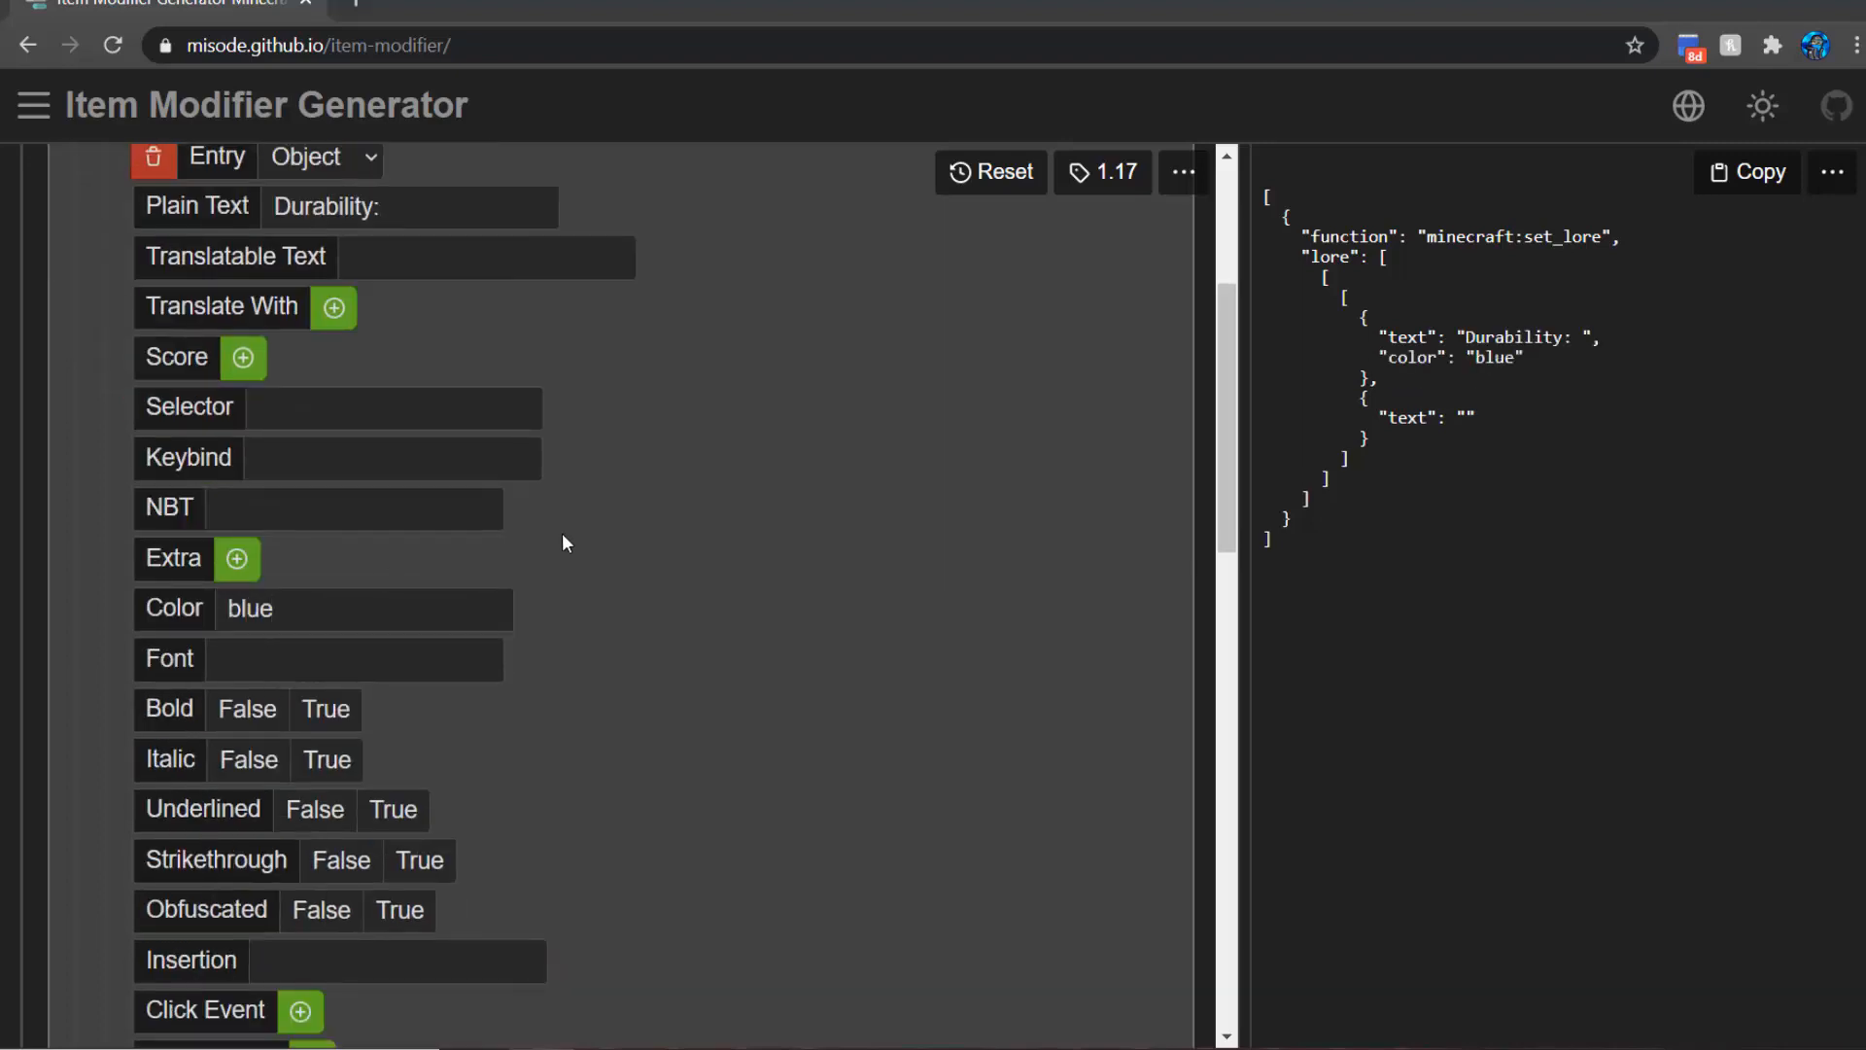
left_click(354, 659)
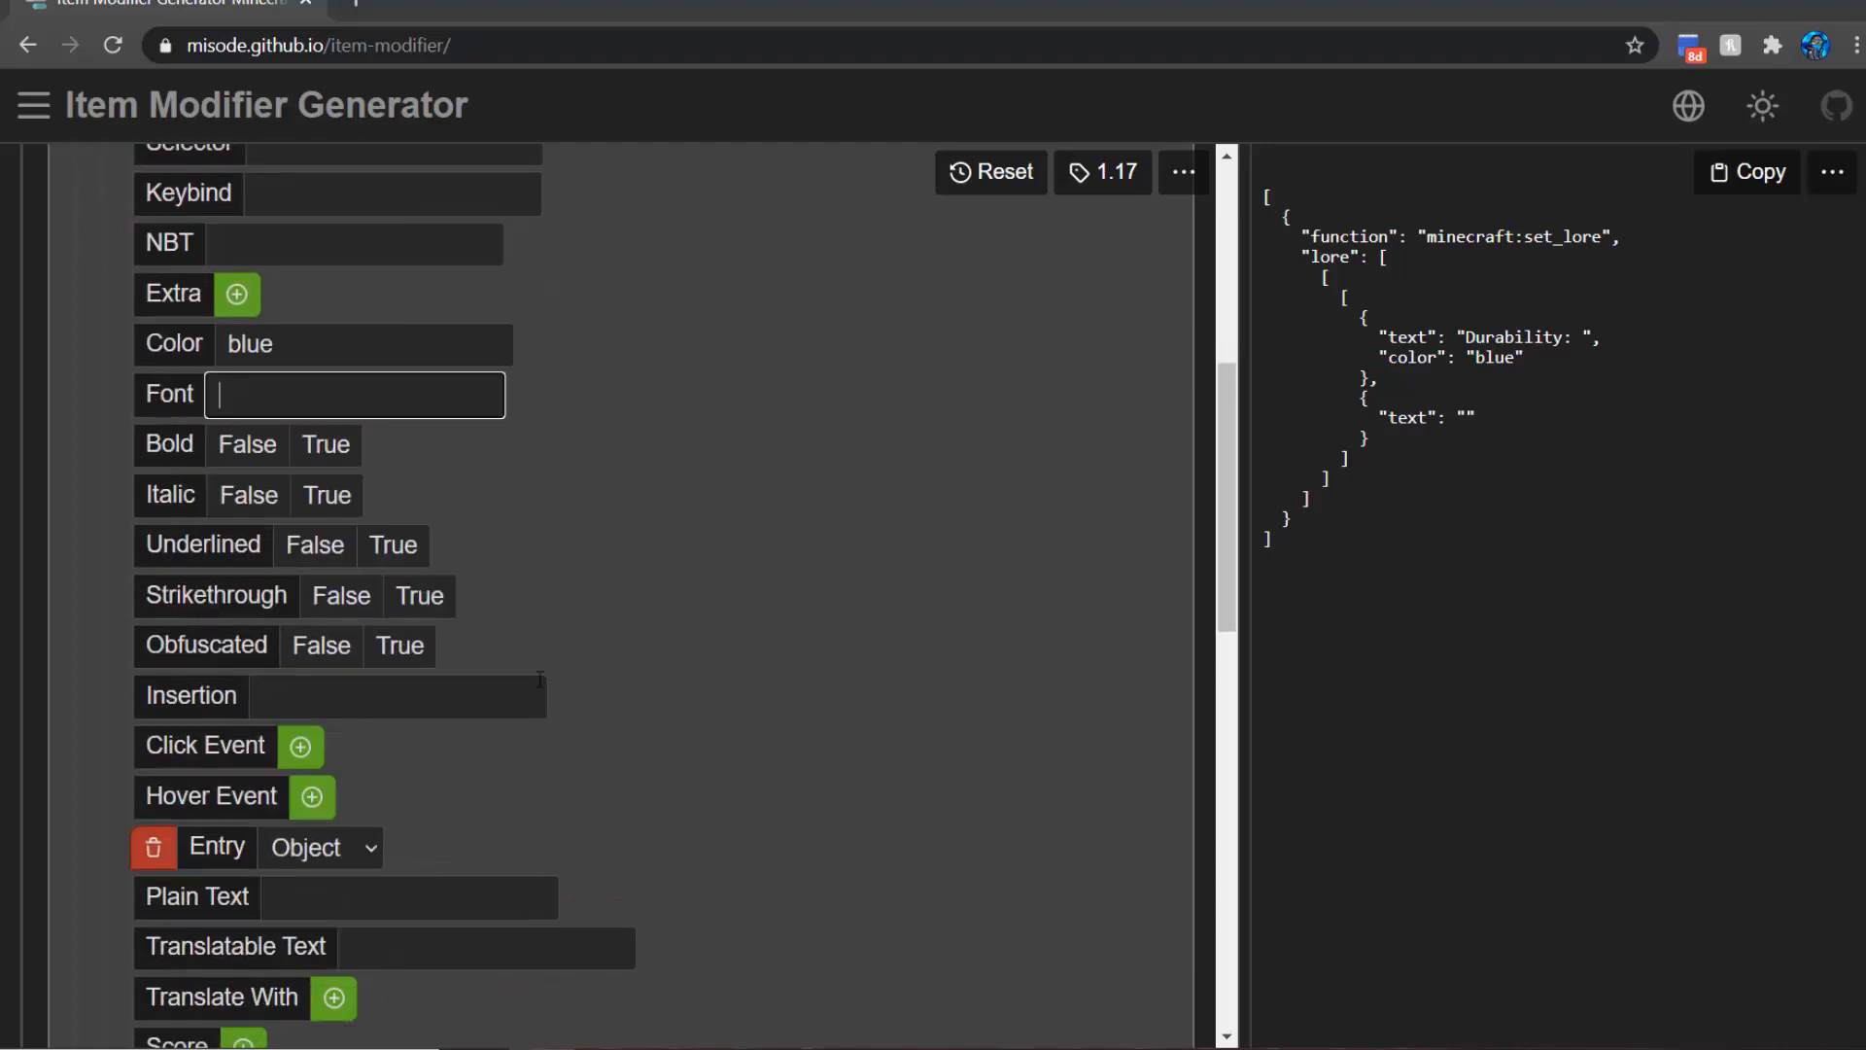
left_click(247, 496)
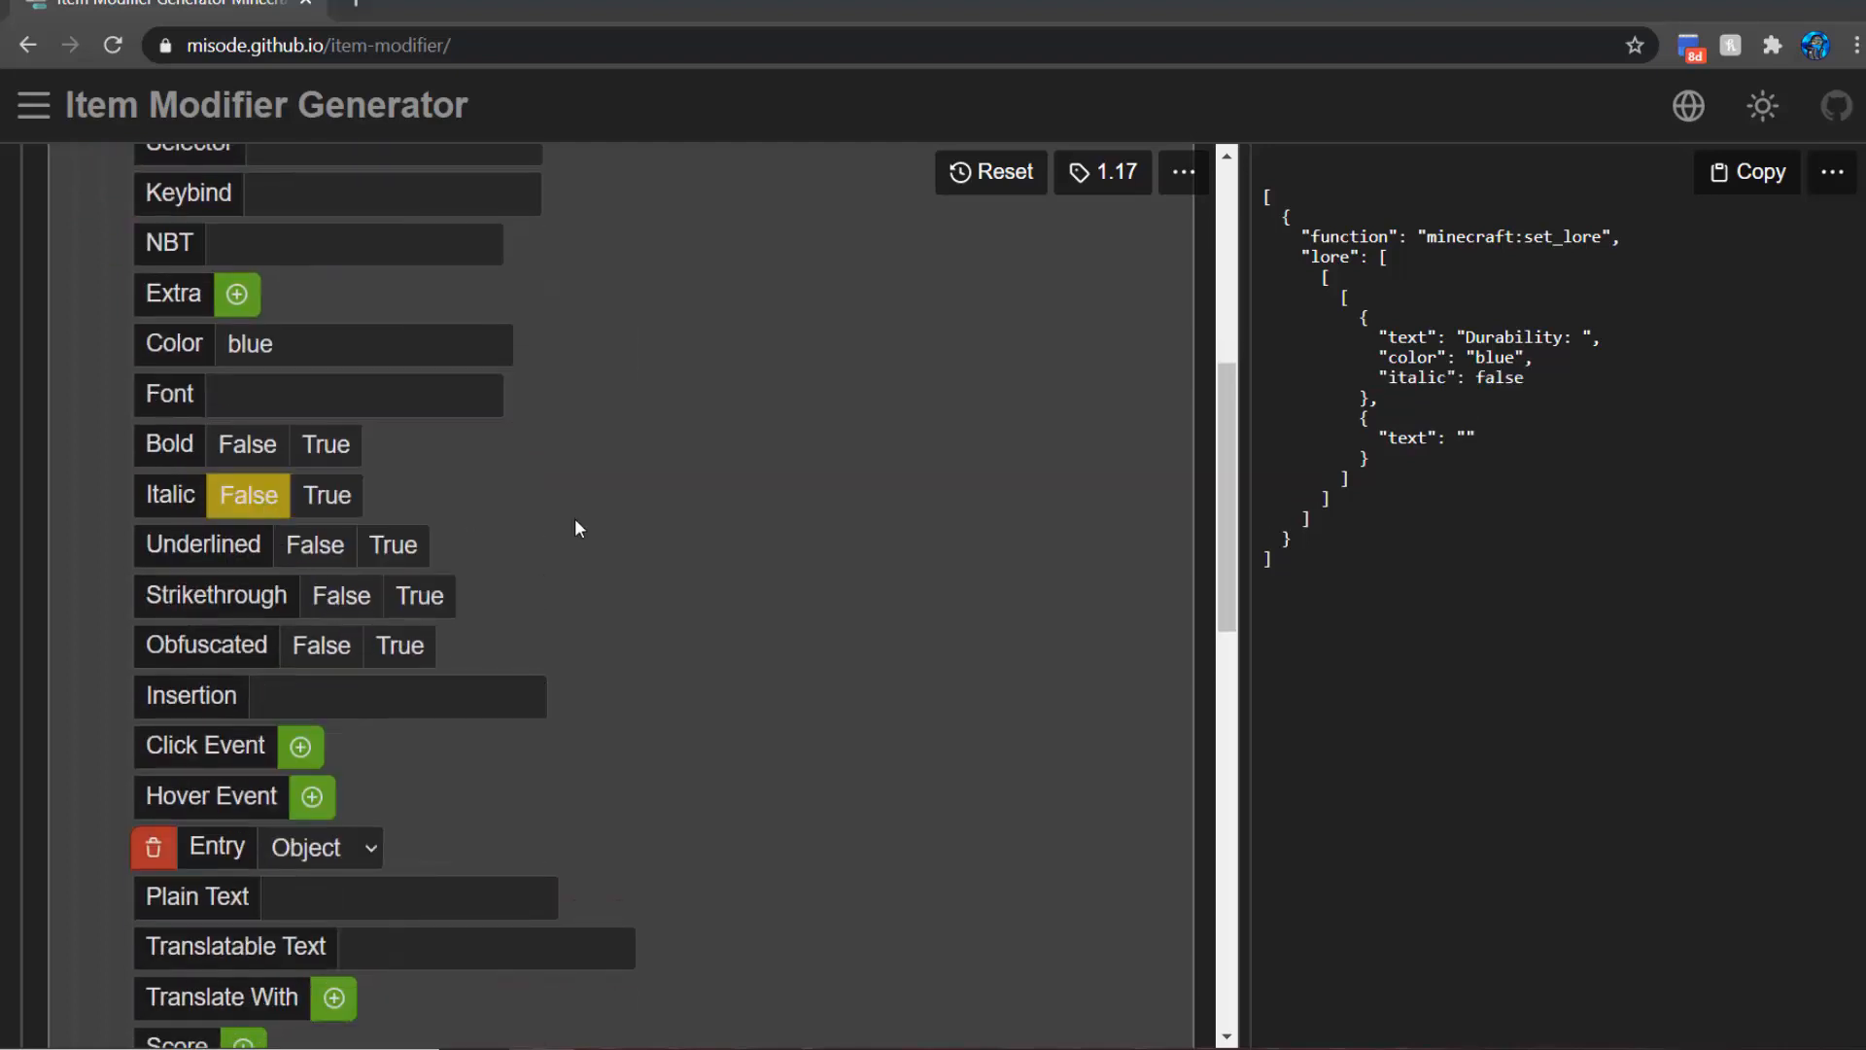
scroll("down", 3)
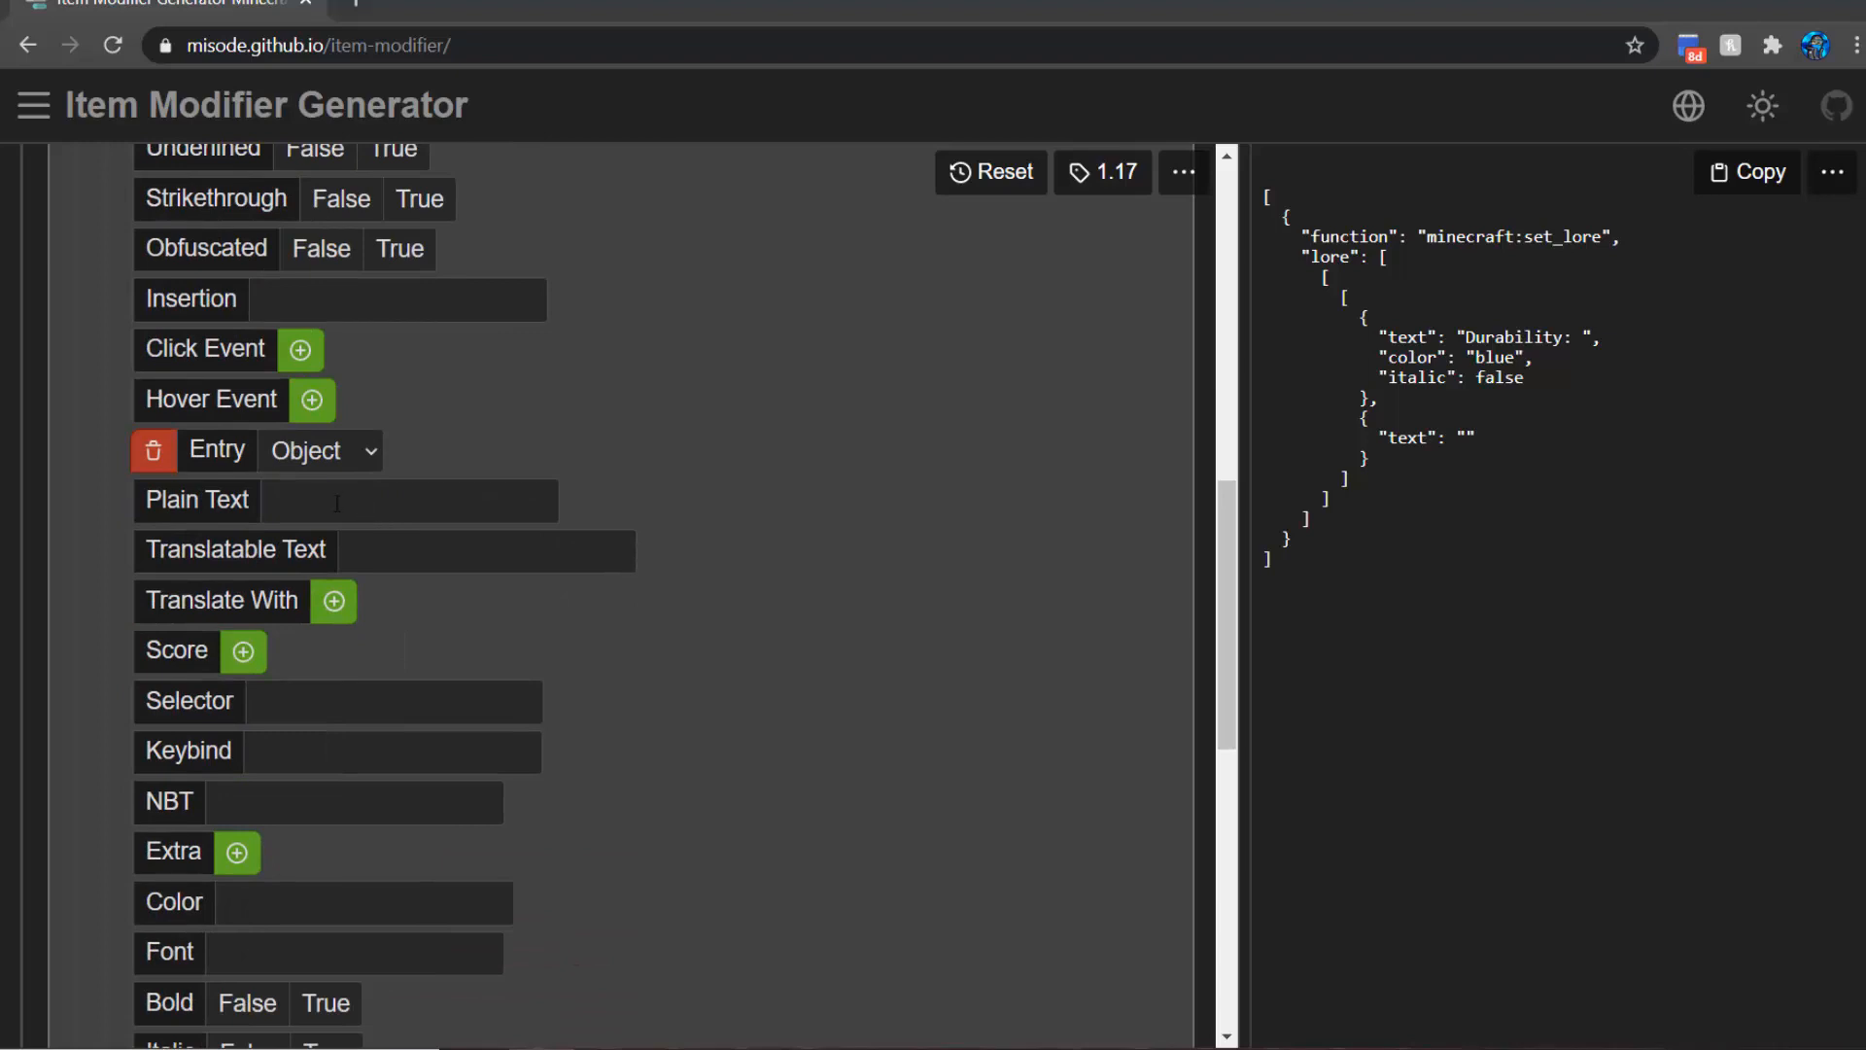
scroll("down", 3)
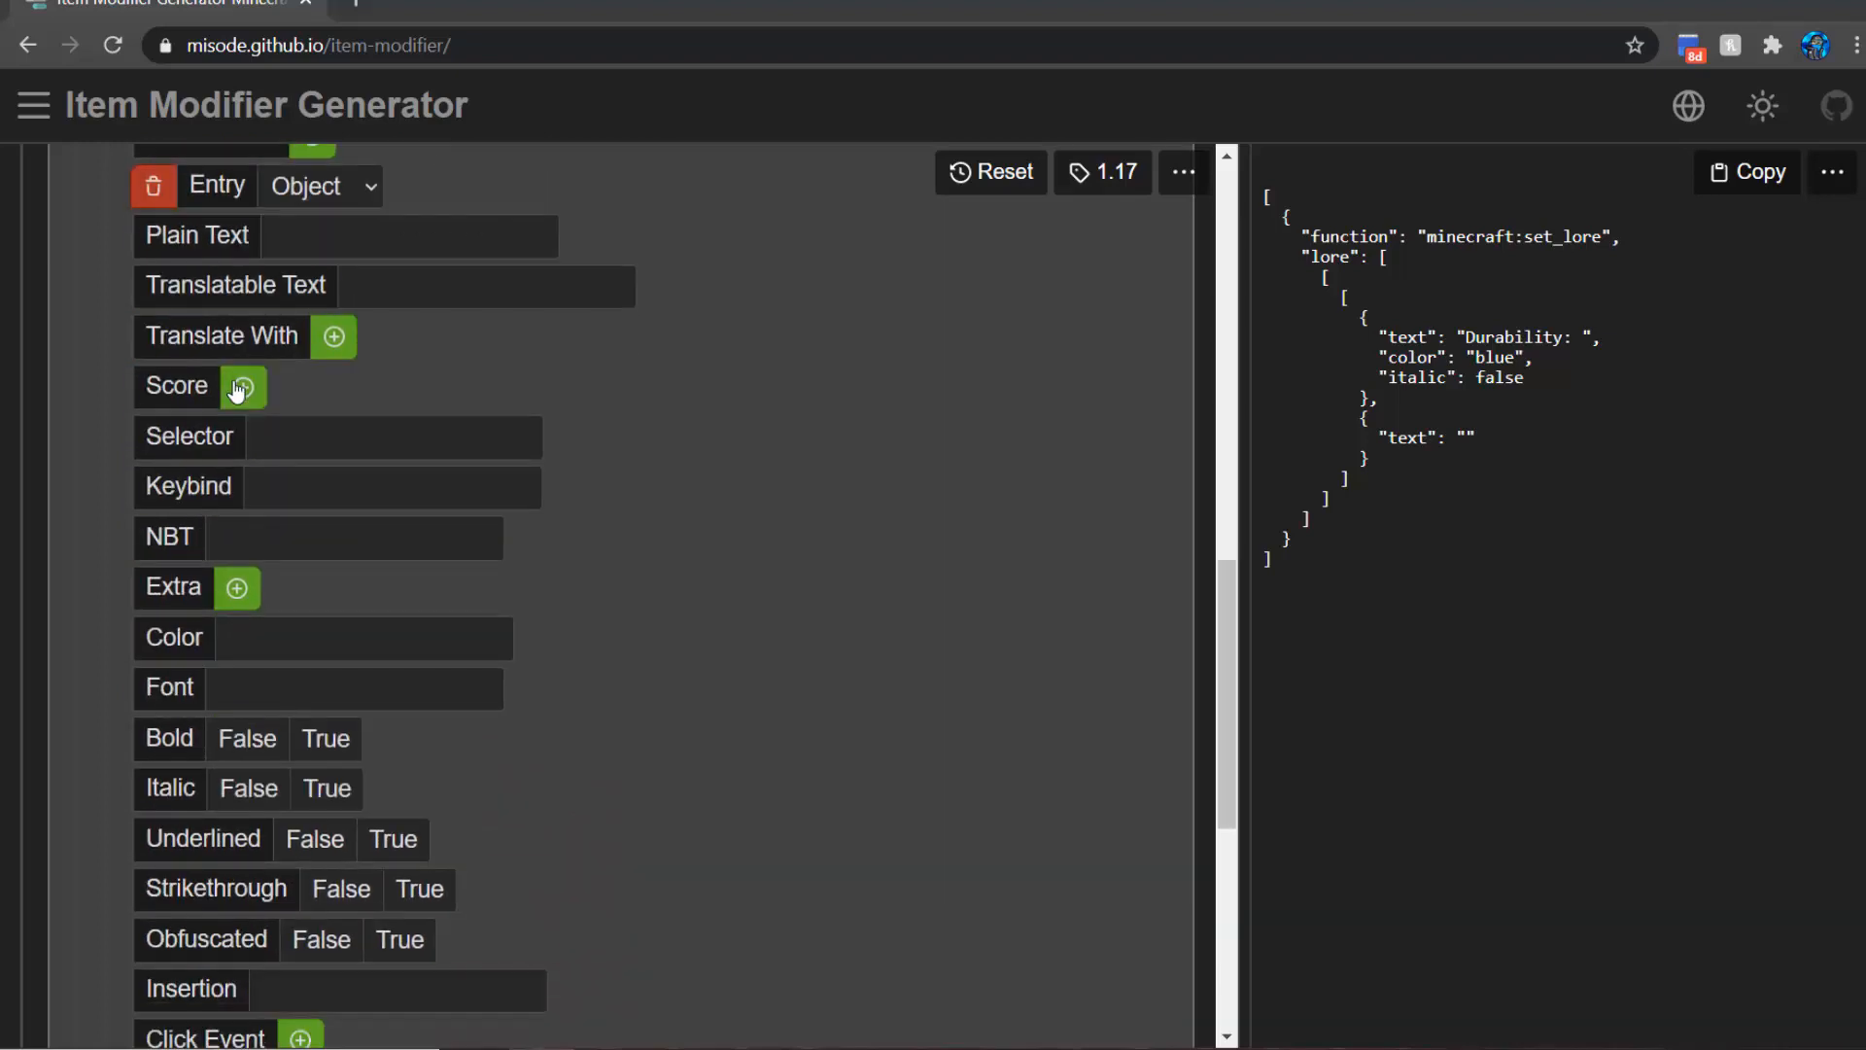
- Give the second component a score of .test from objective gun, coloured aqua with italic false
left_click(241, 387)
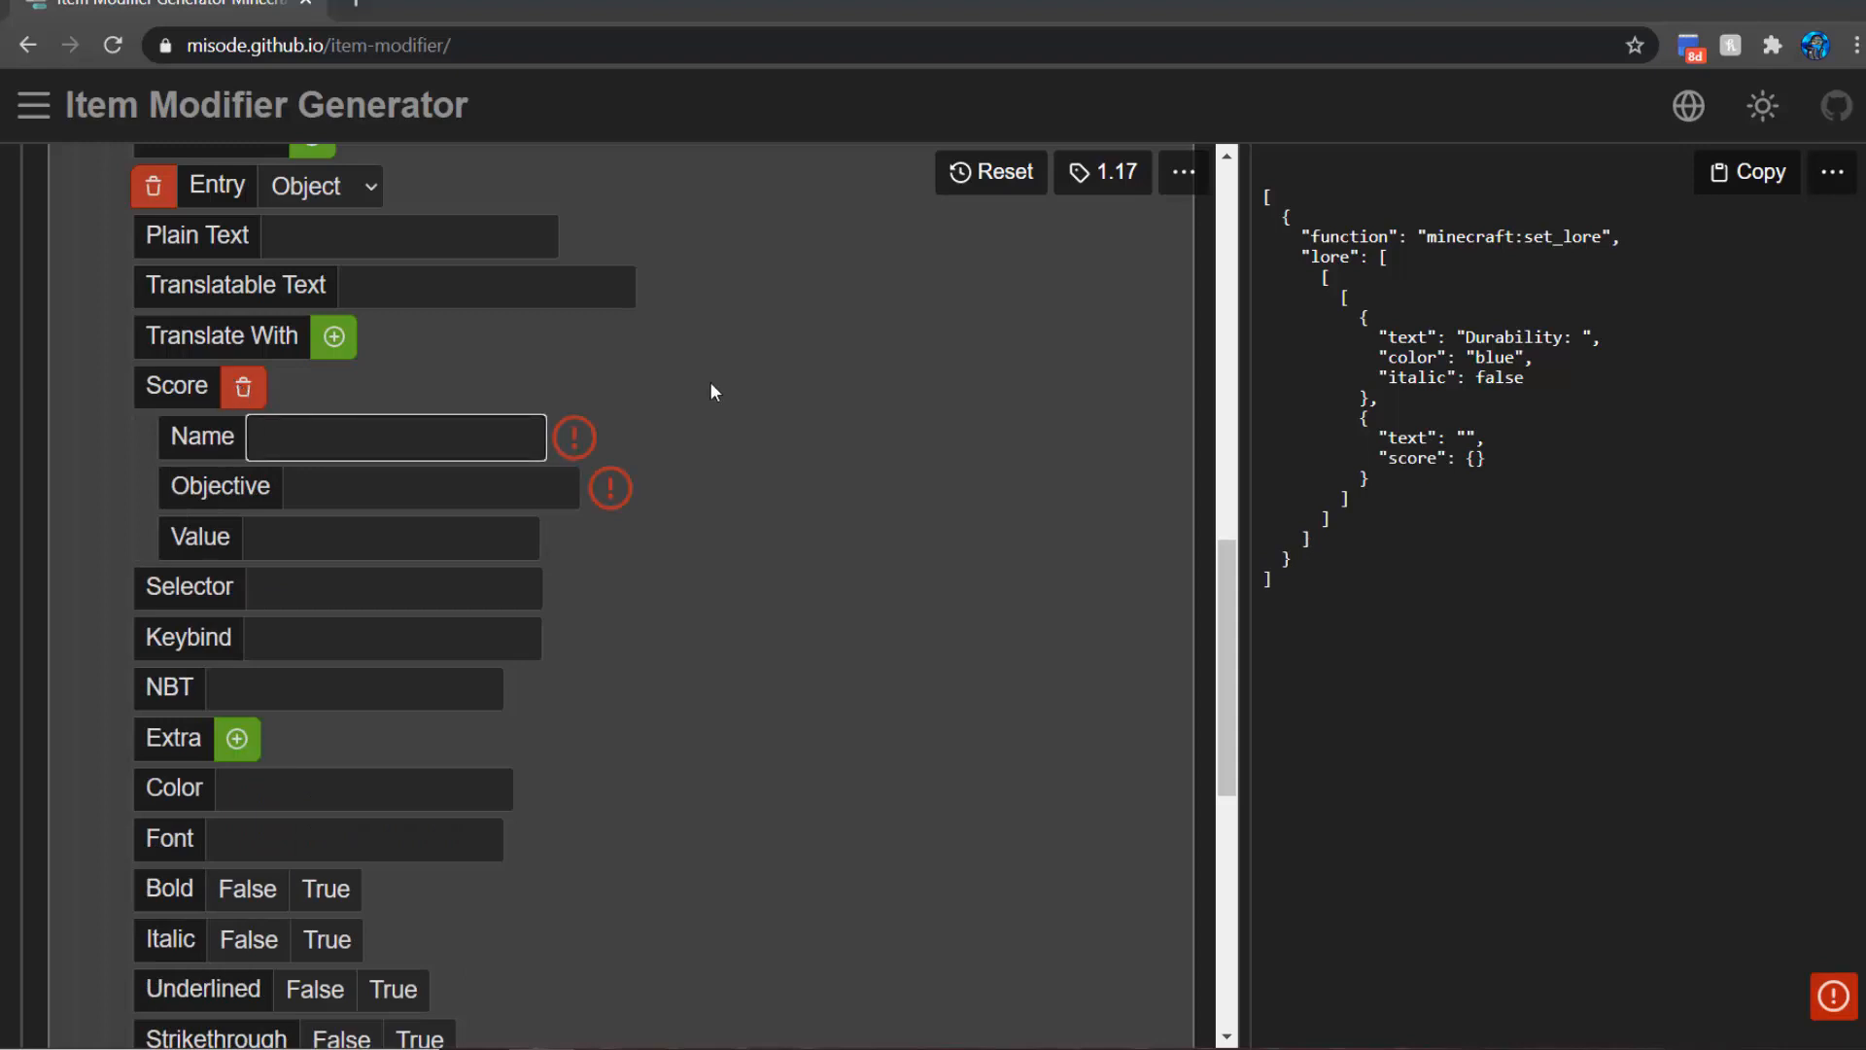
type(".test")
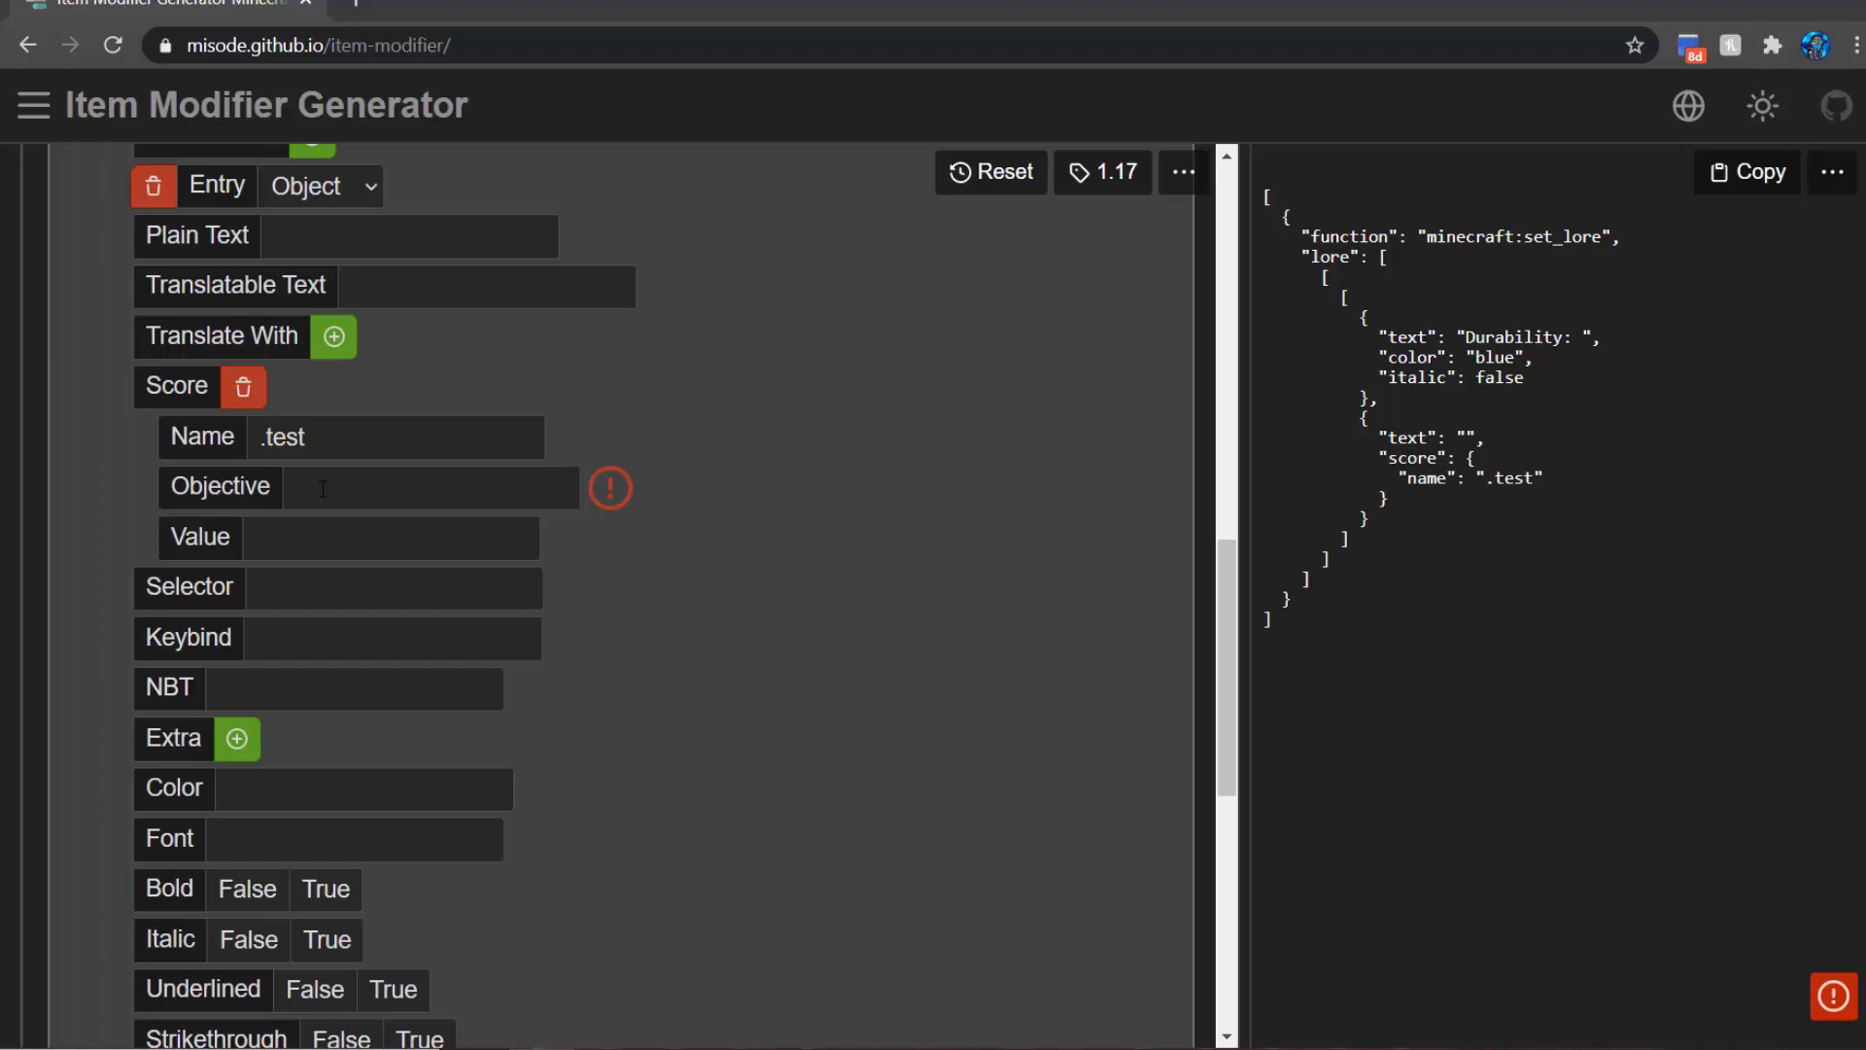
type("gun")
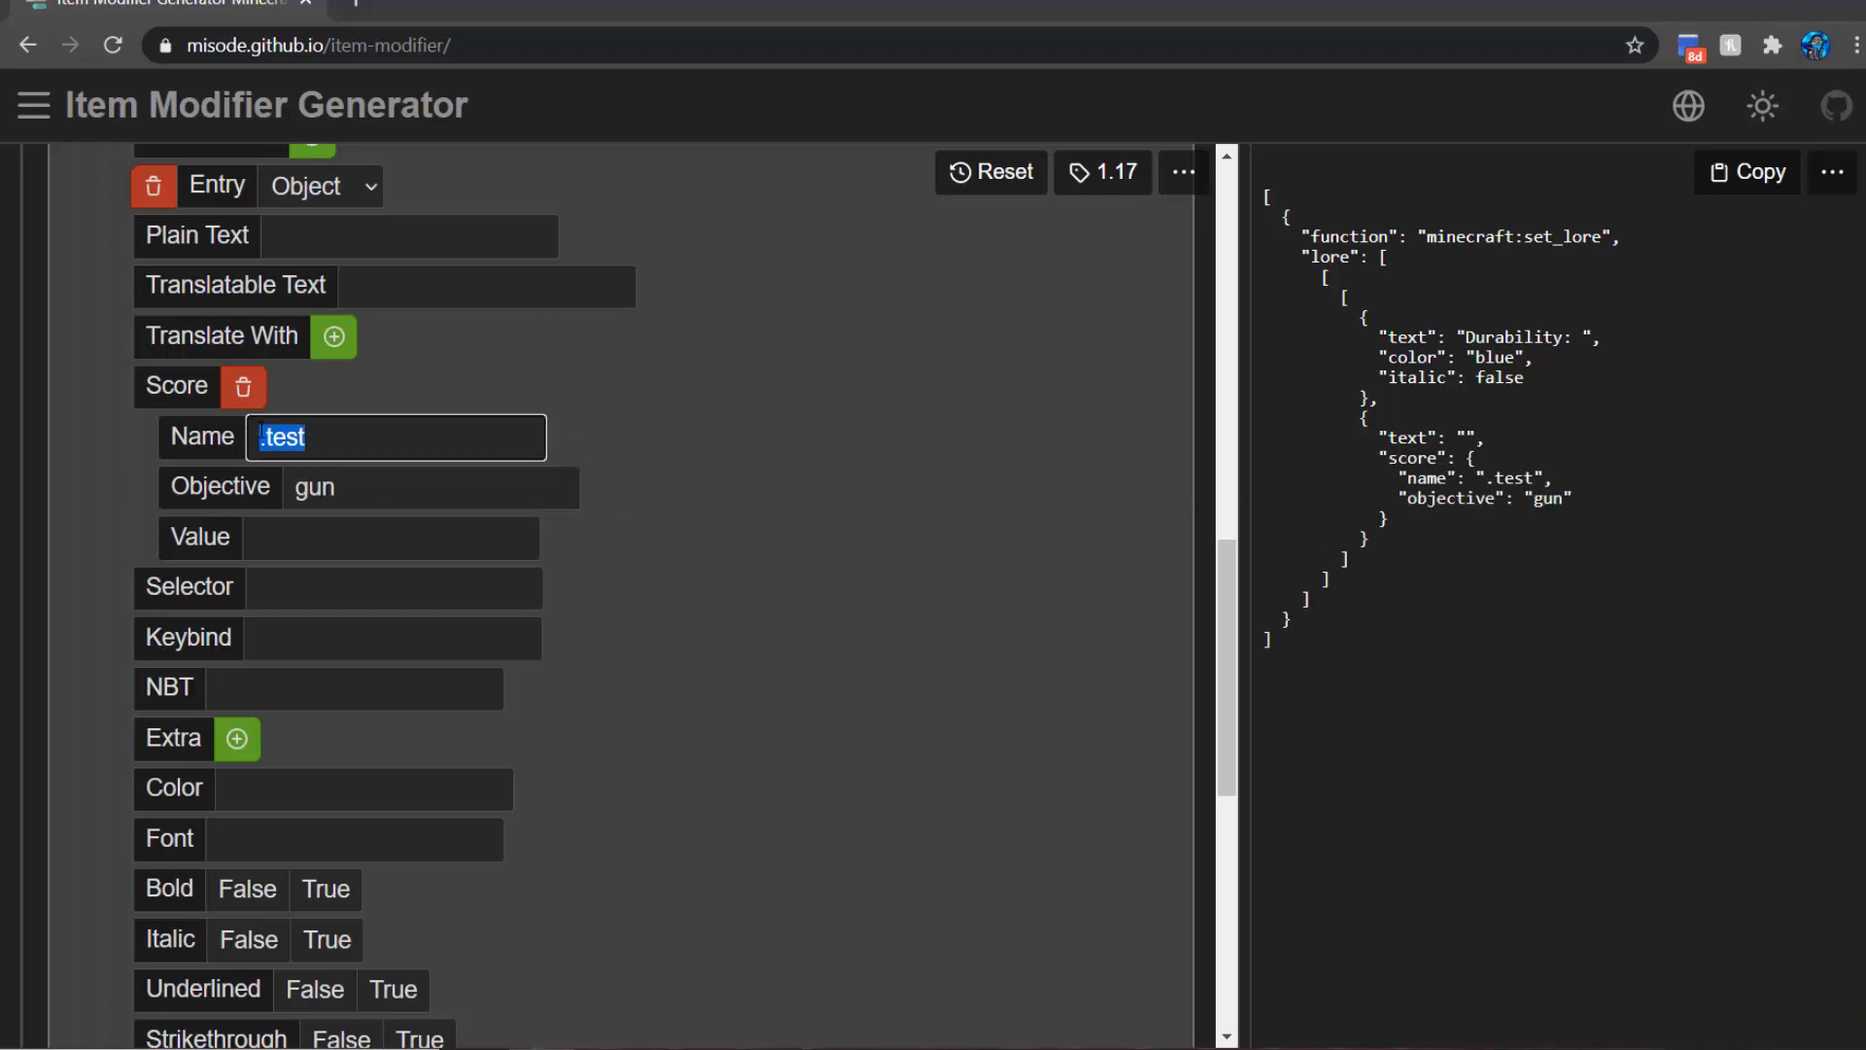
type("@s")
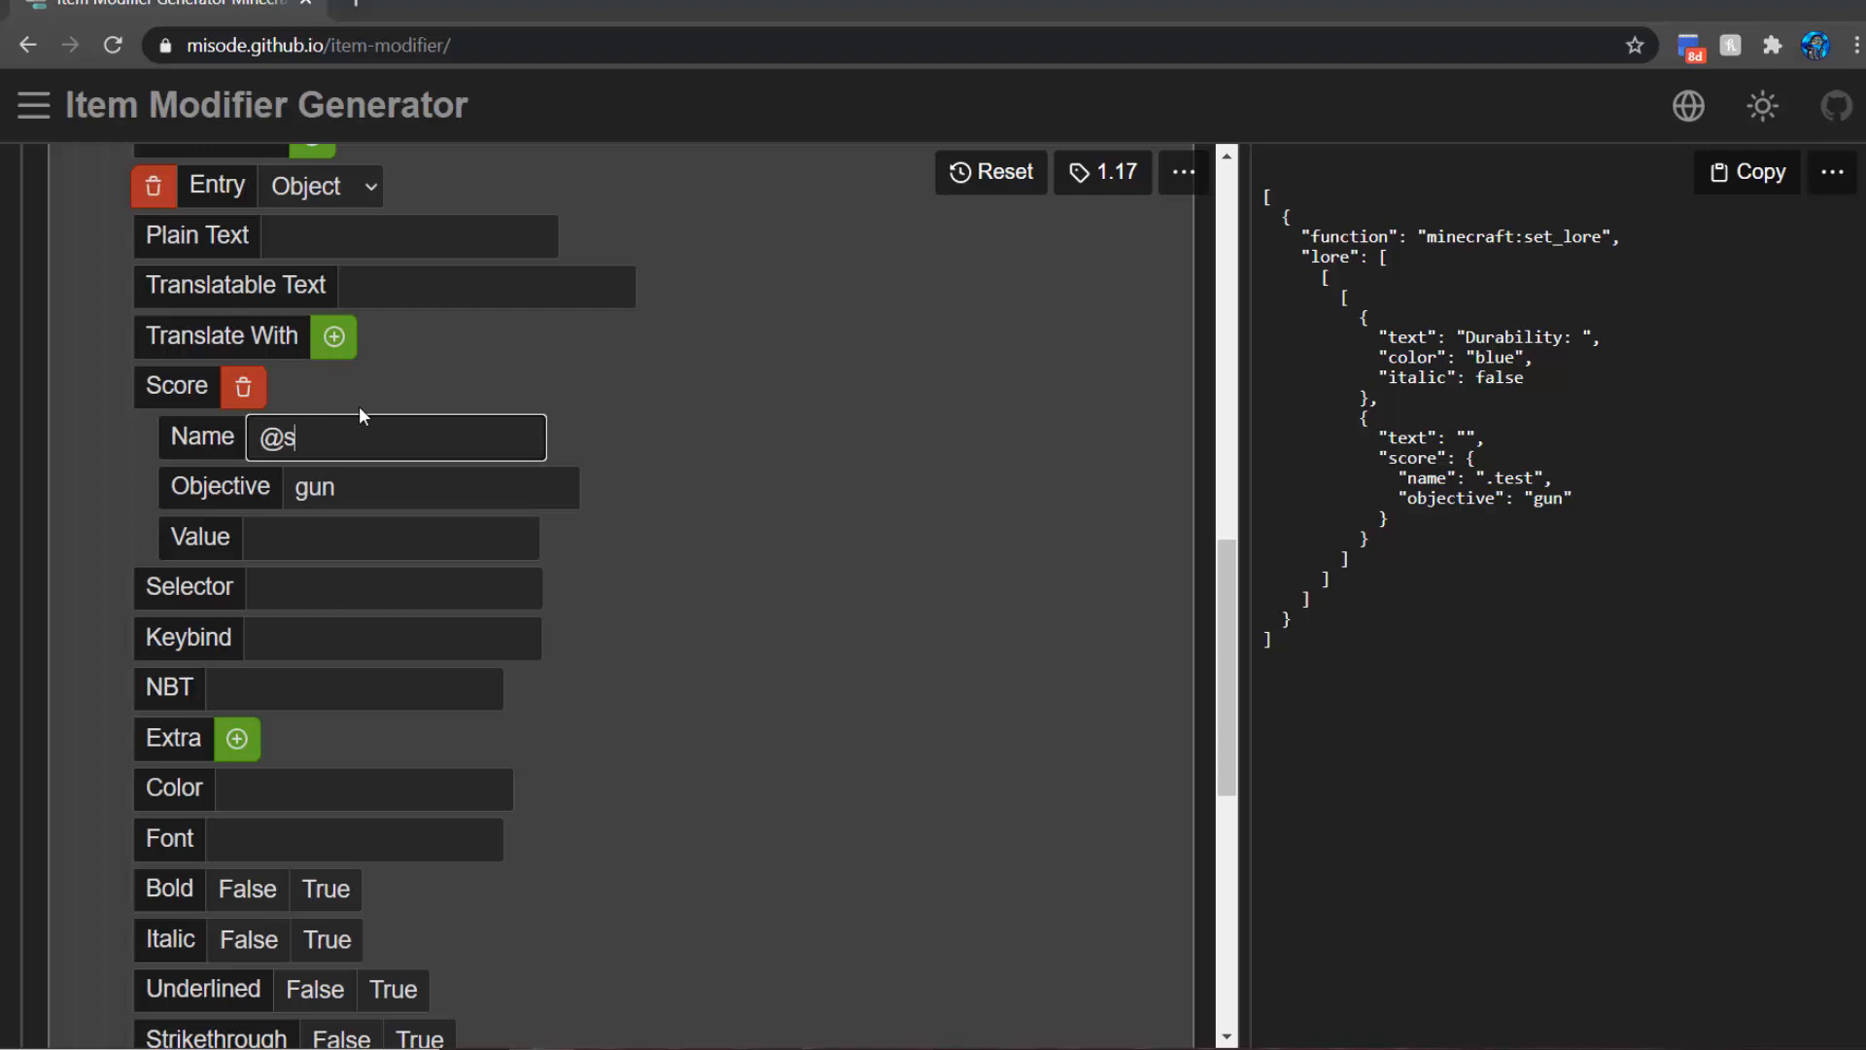
type(".test")
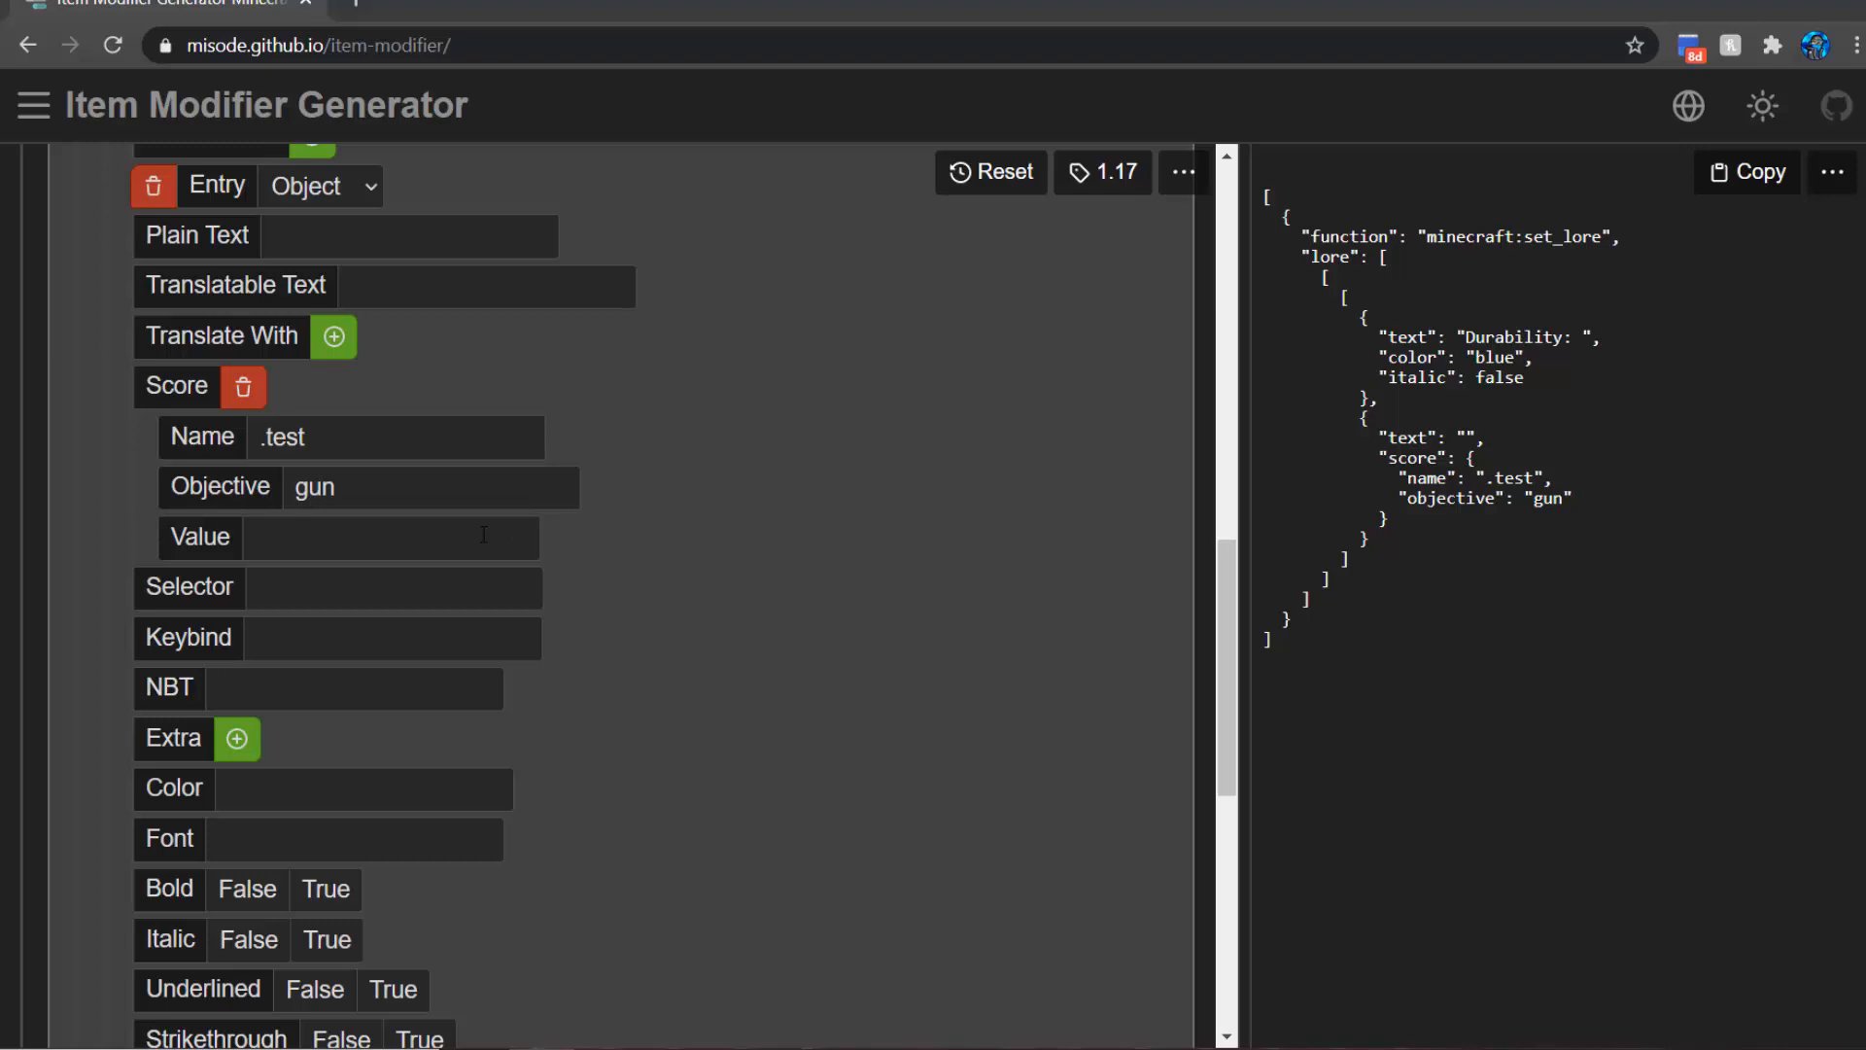
left_click(390, 537)
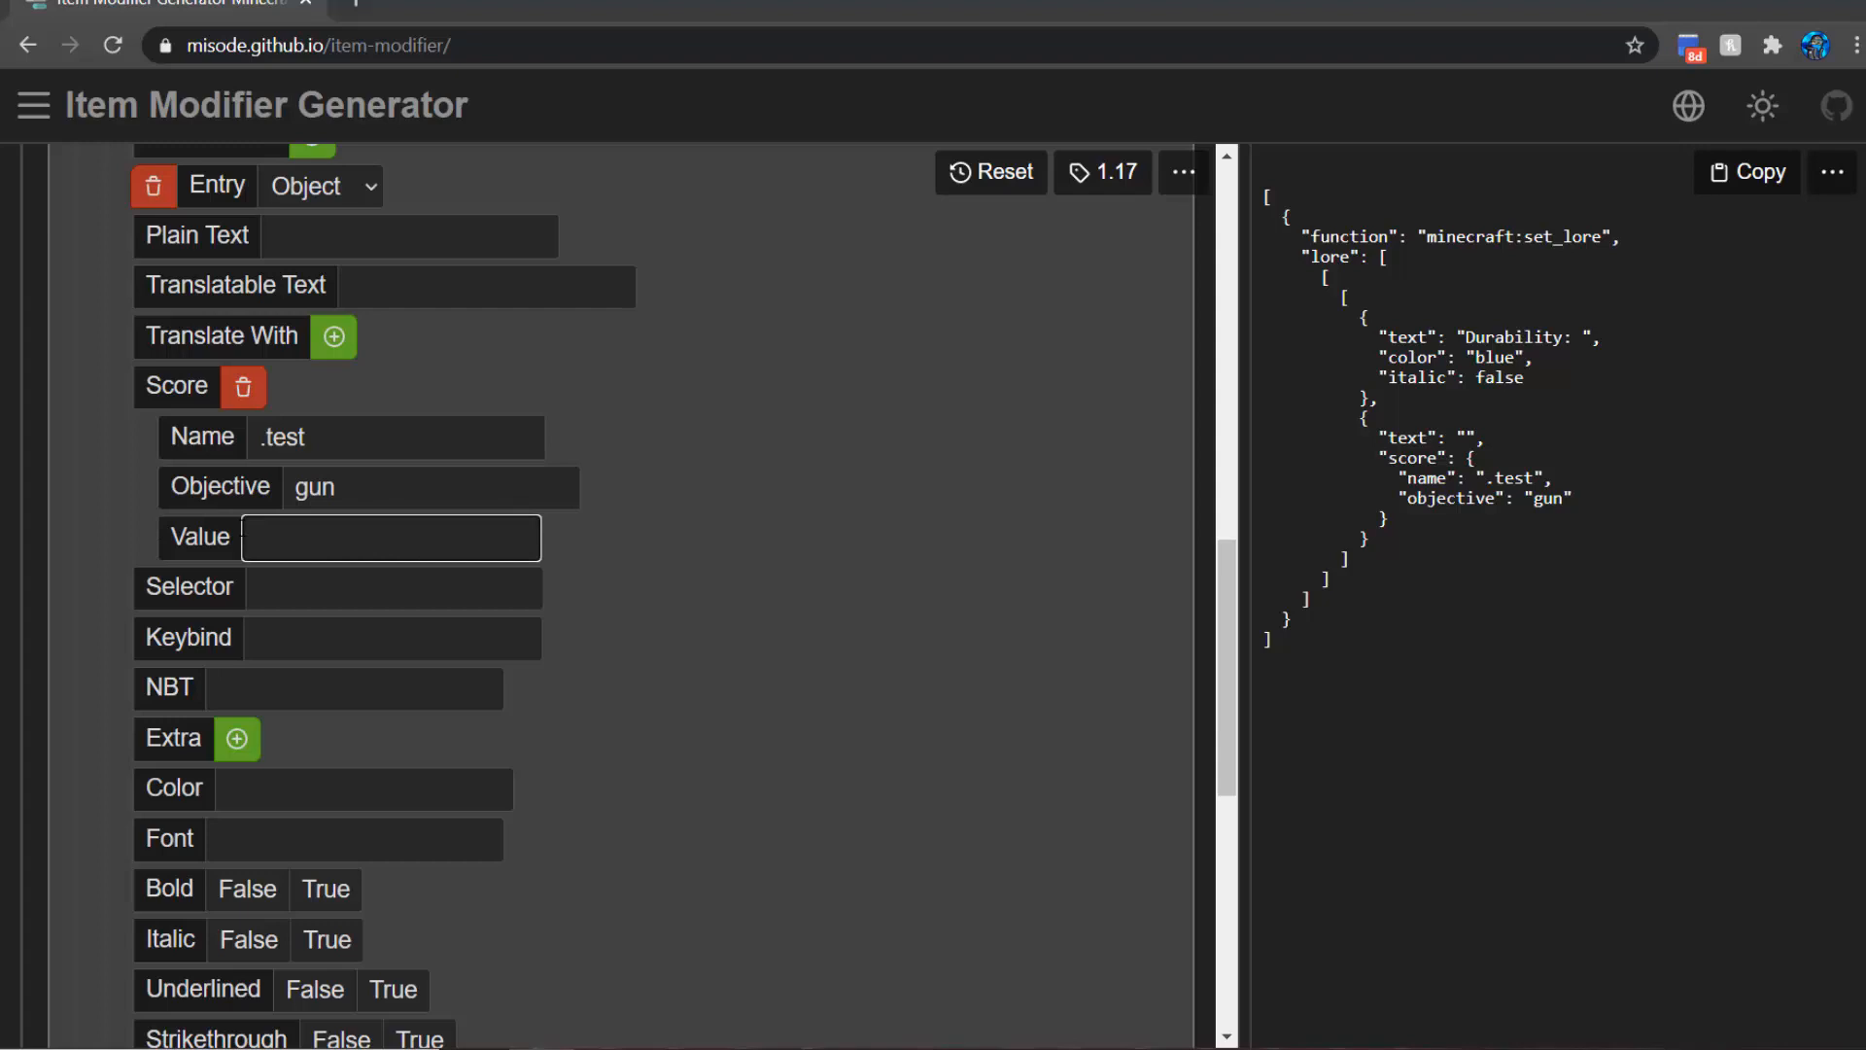
left_click(389, 536)
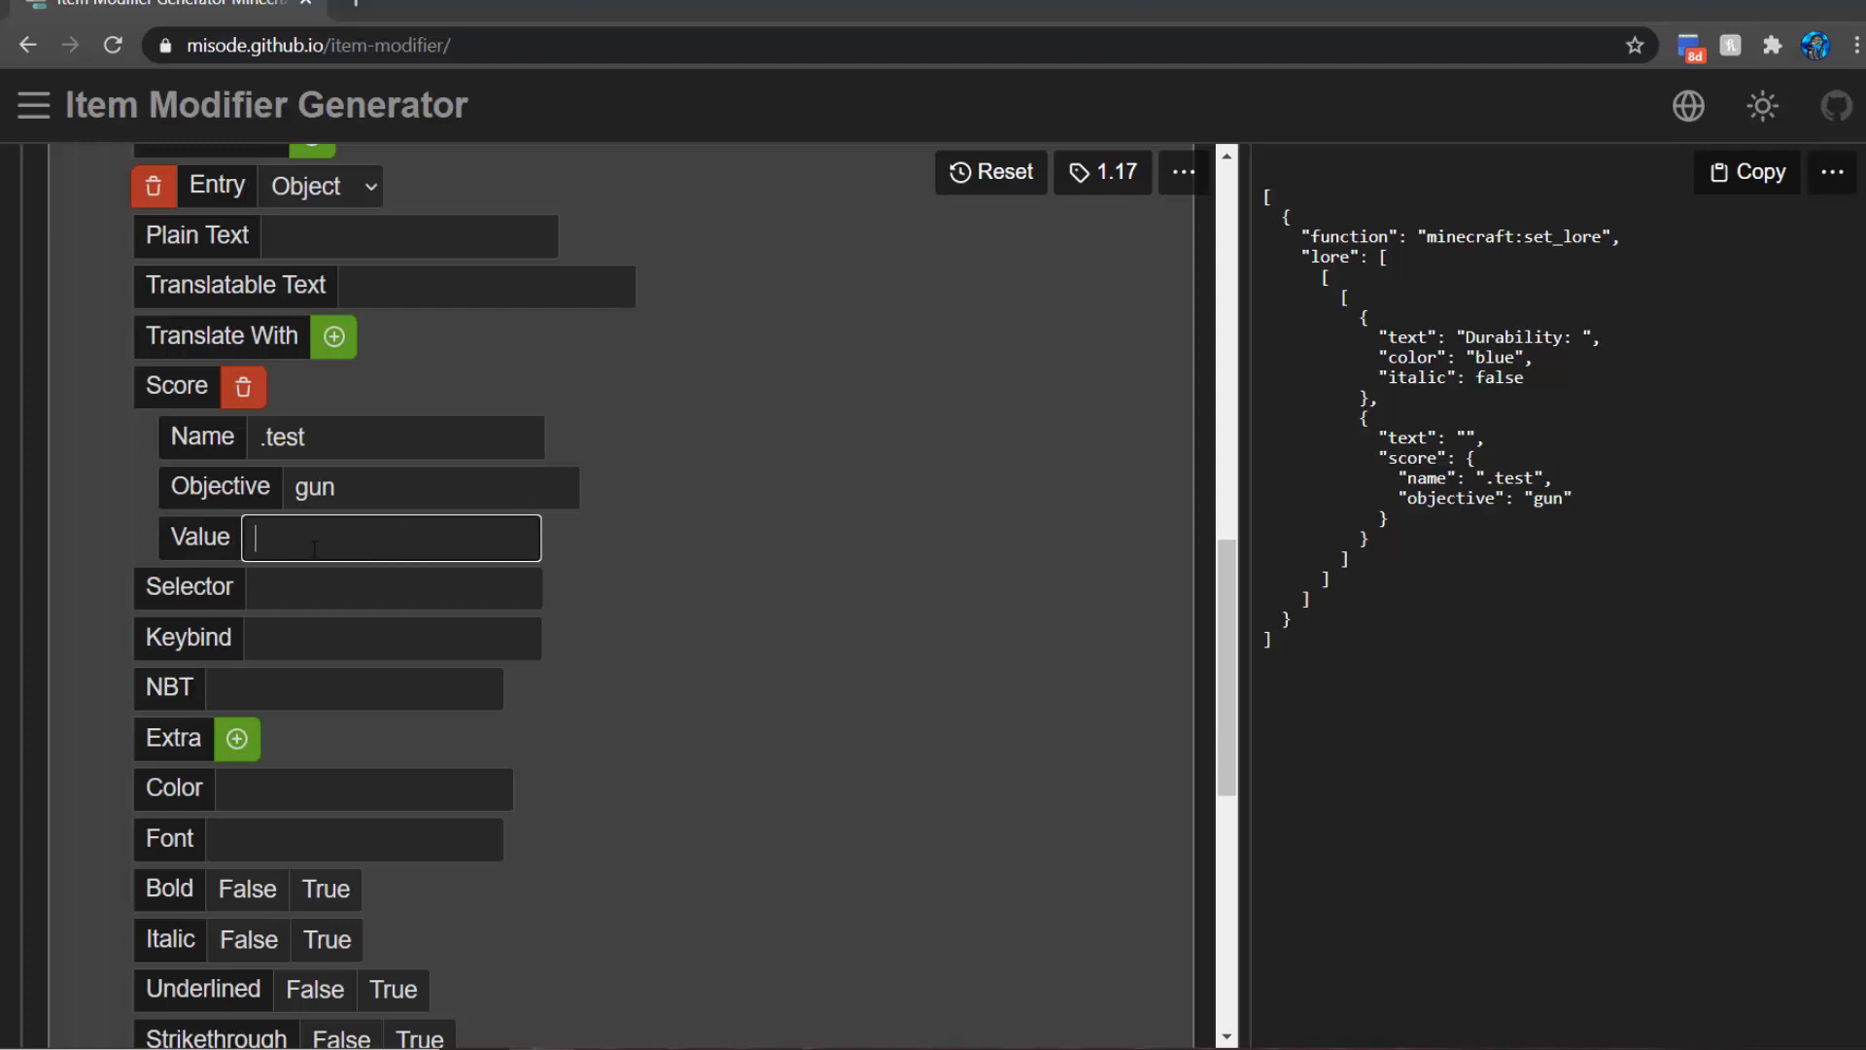
scroll("down", 3)
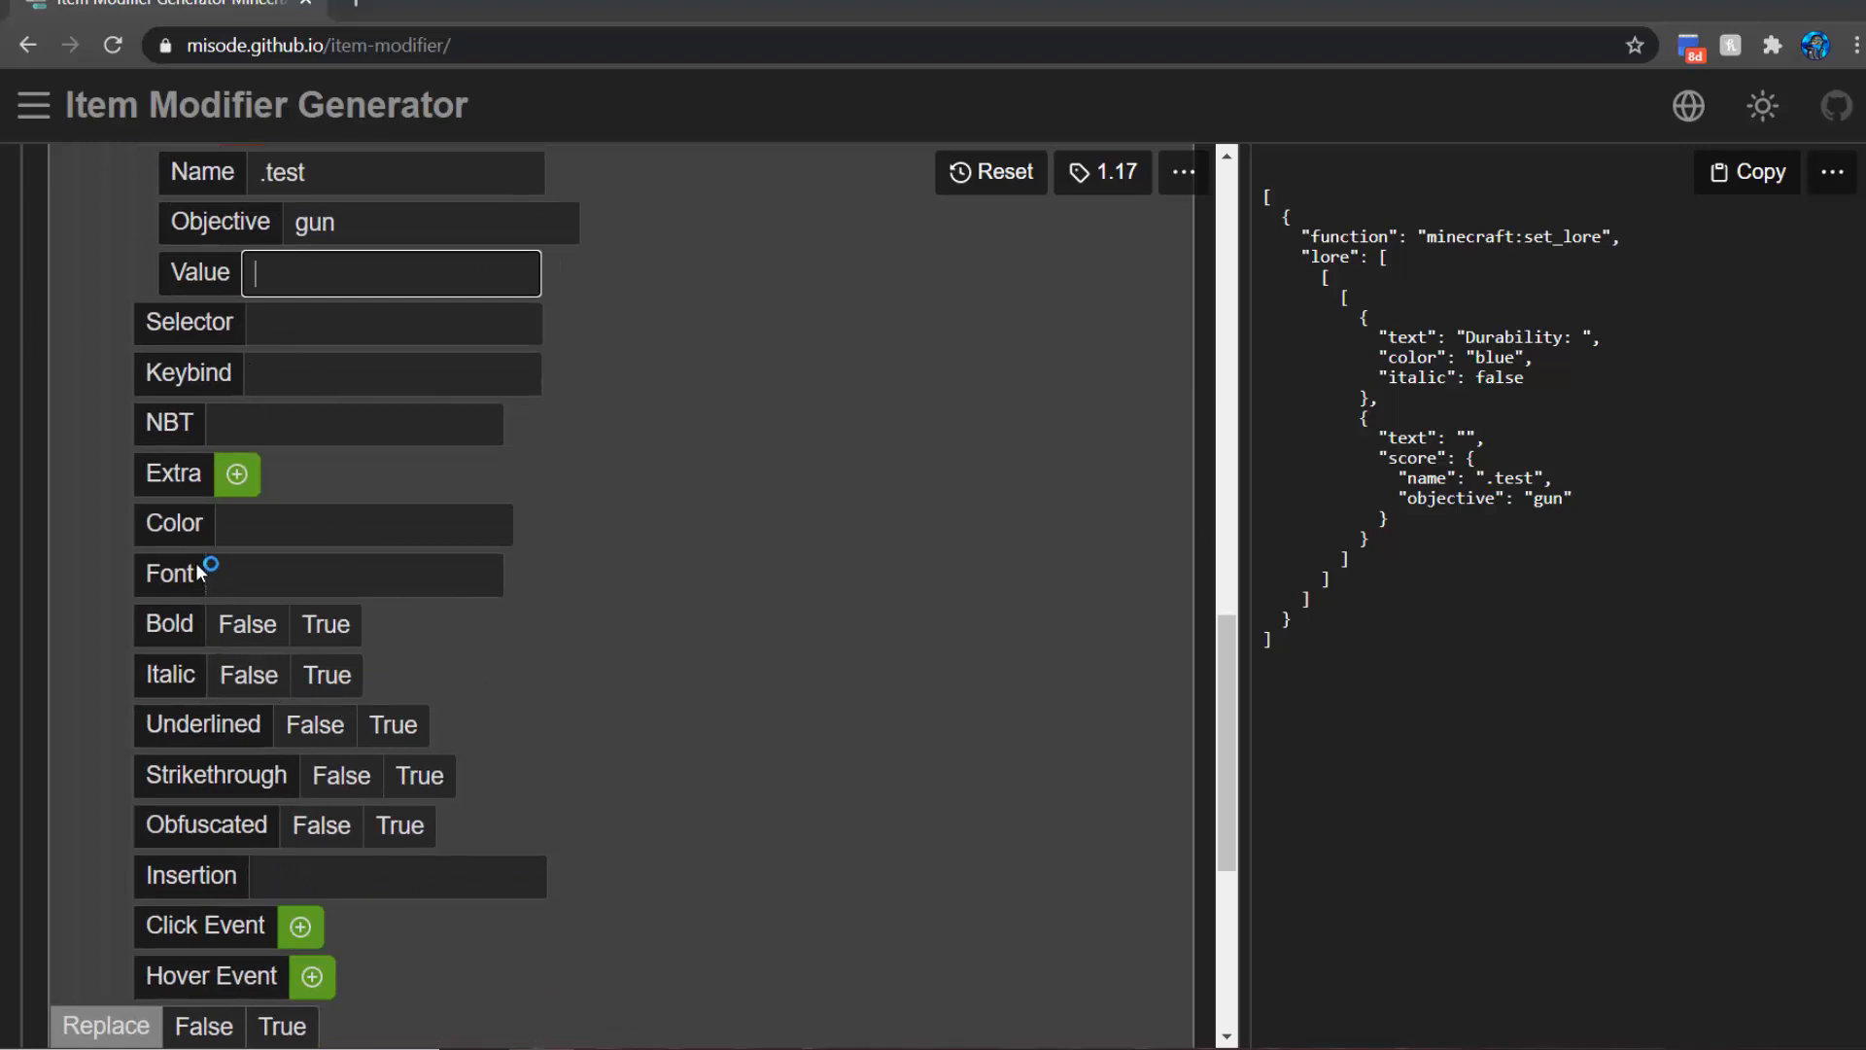
type("aqua")
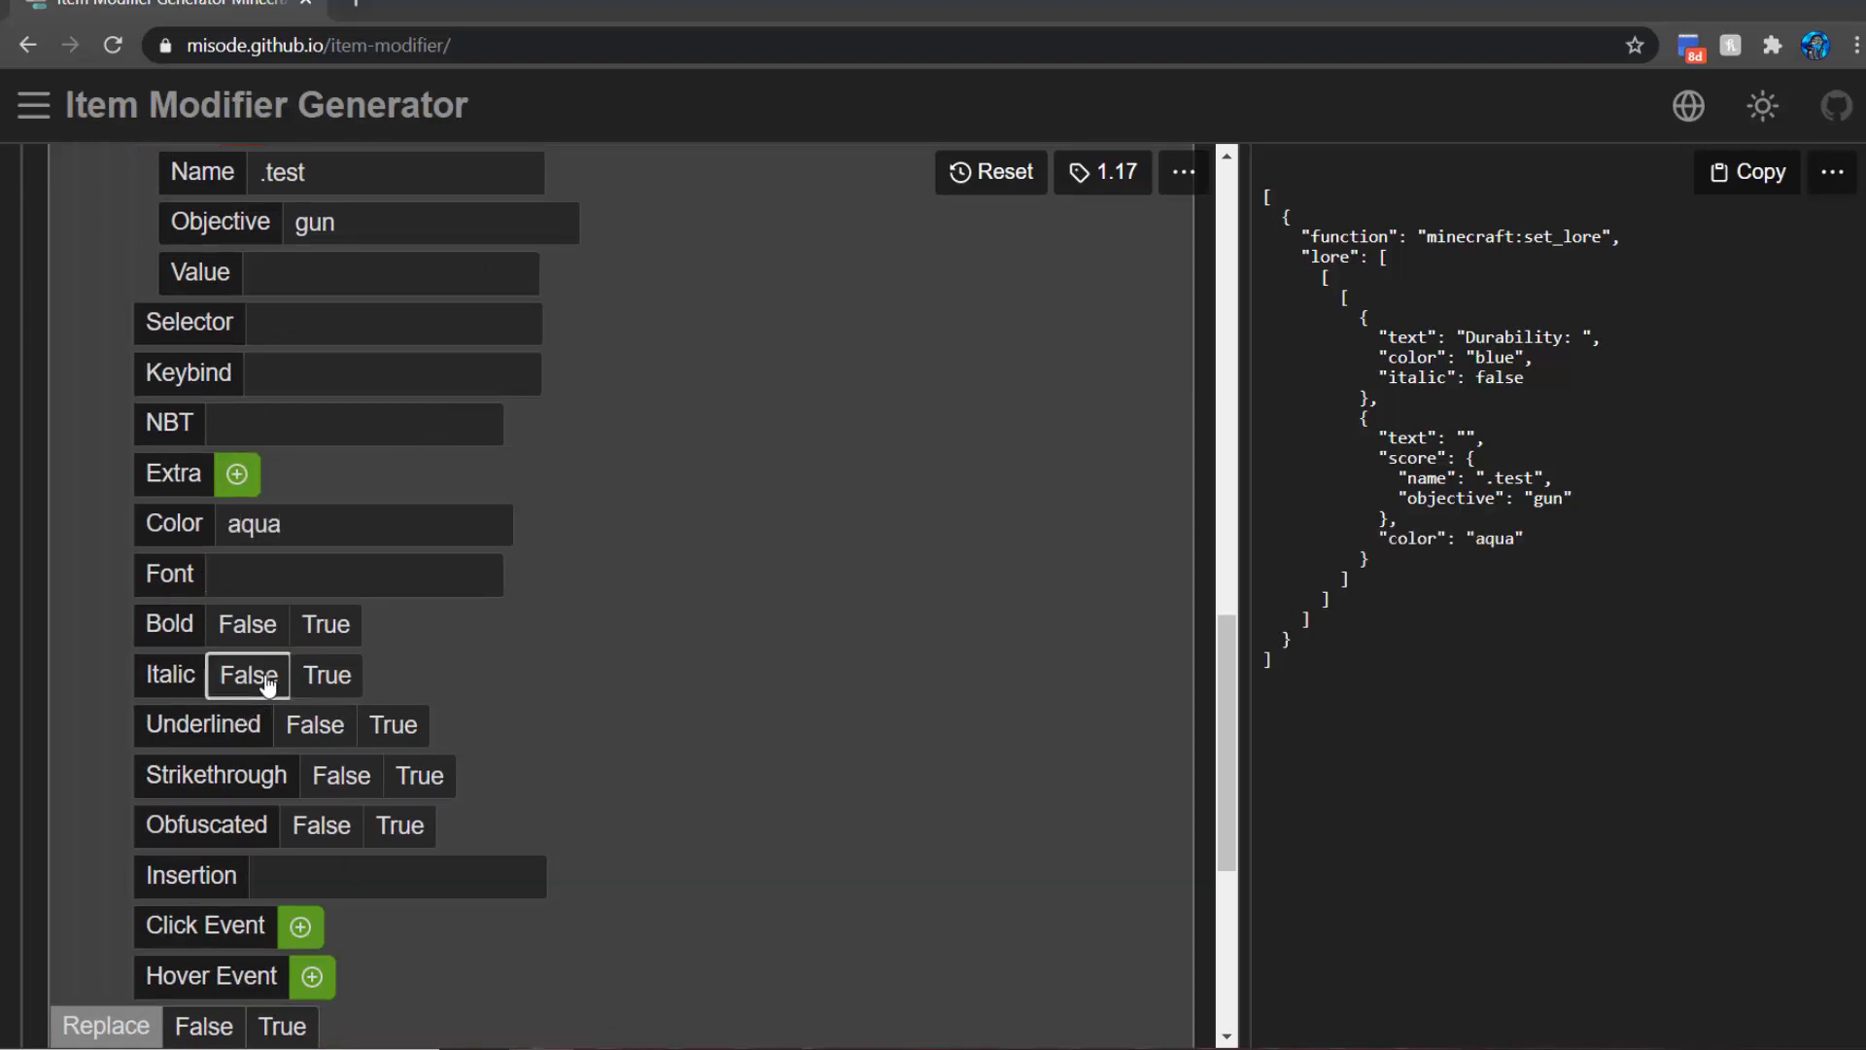
left_click(247, 674)
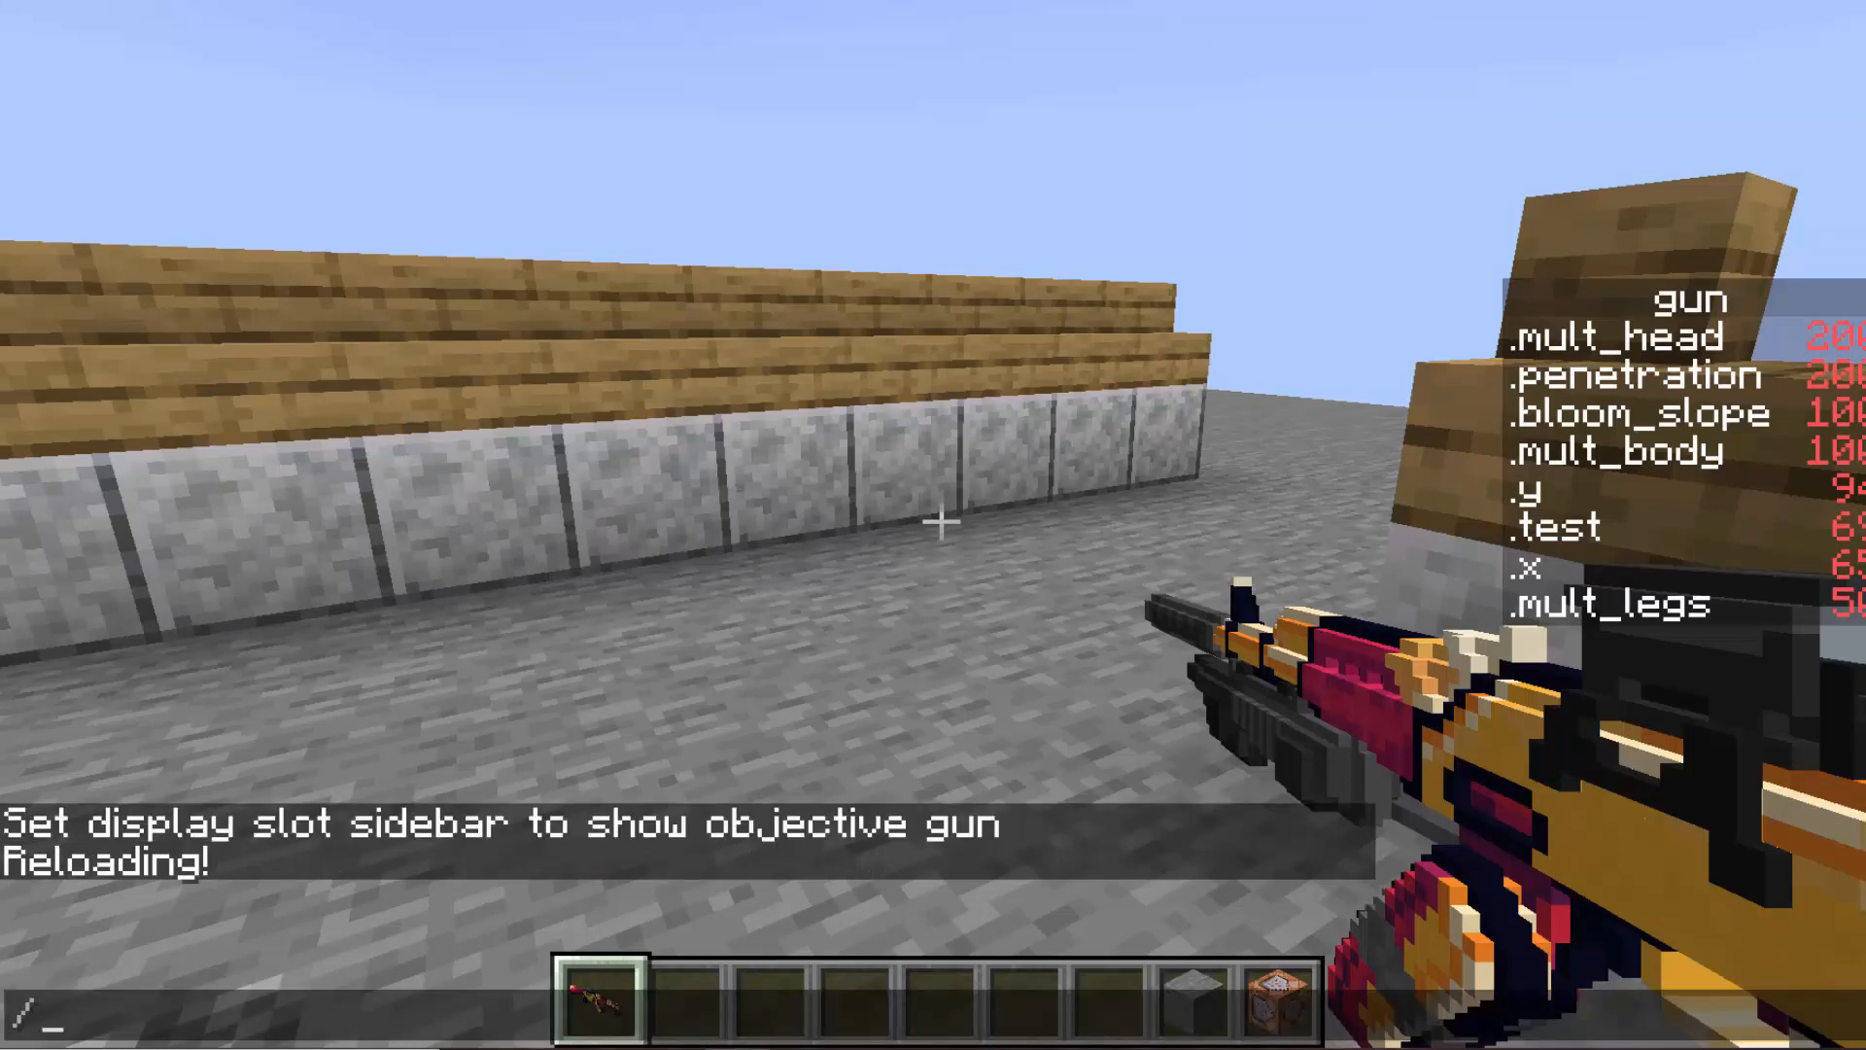
- Begin an '/item entity @a' command in chat after showing the gun objective in the sidebar
type("/item entity @a")
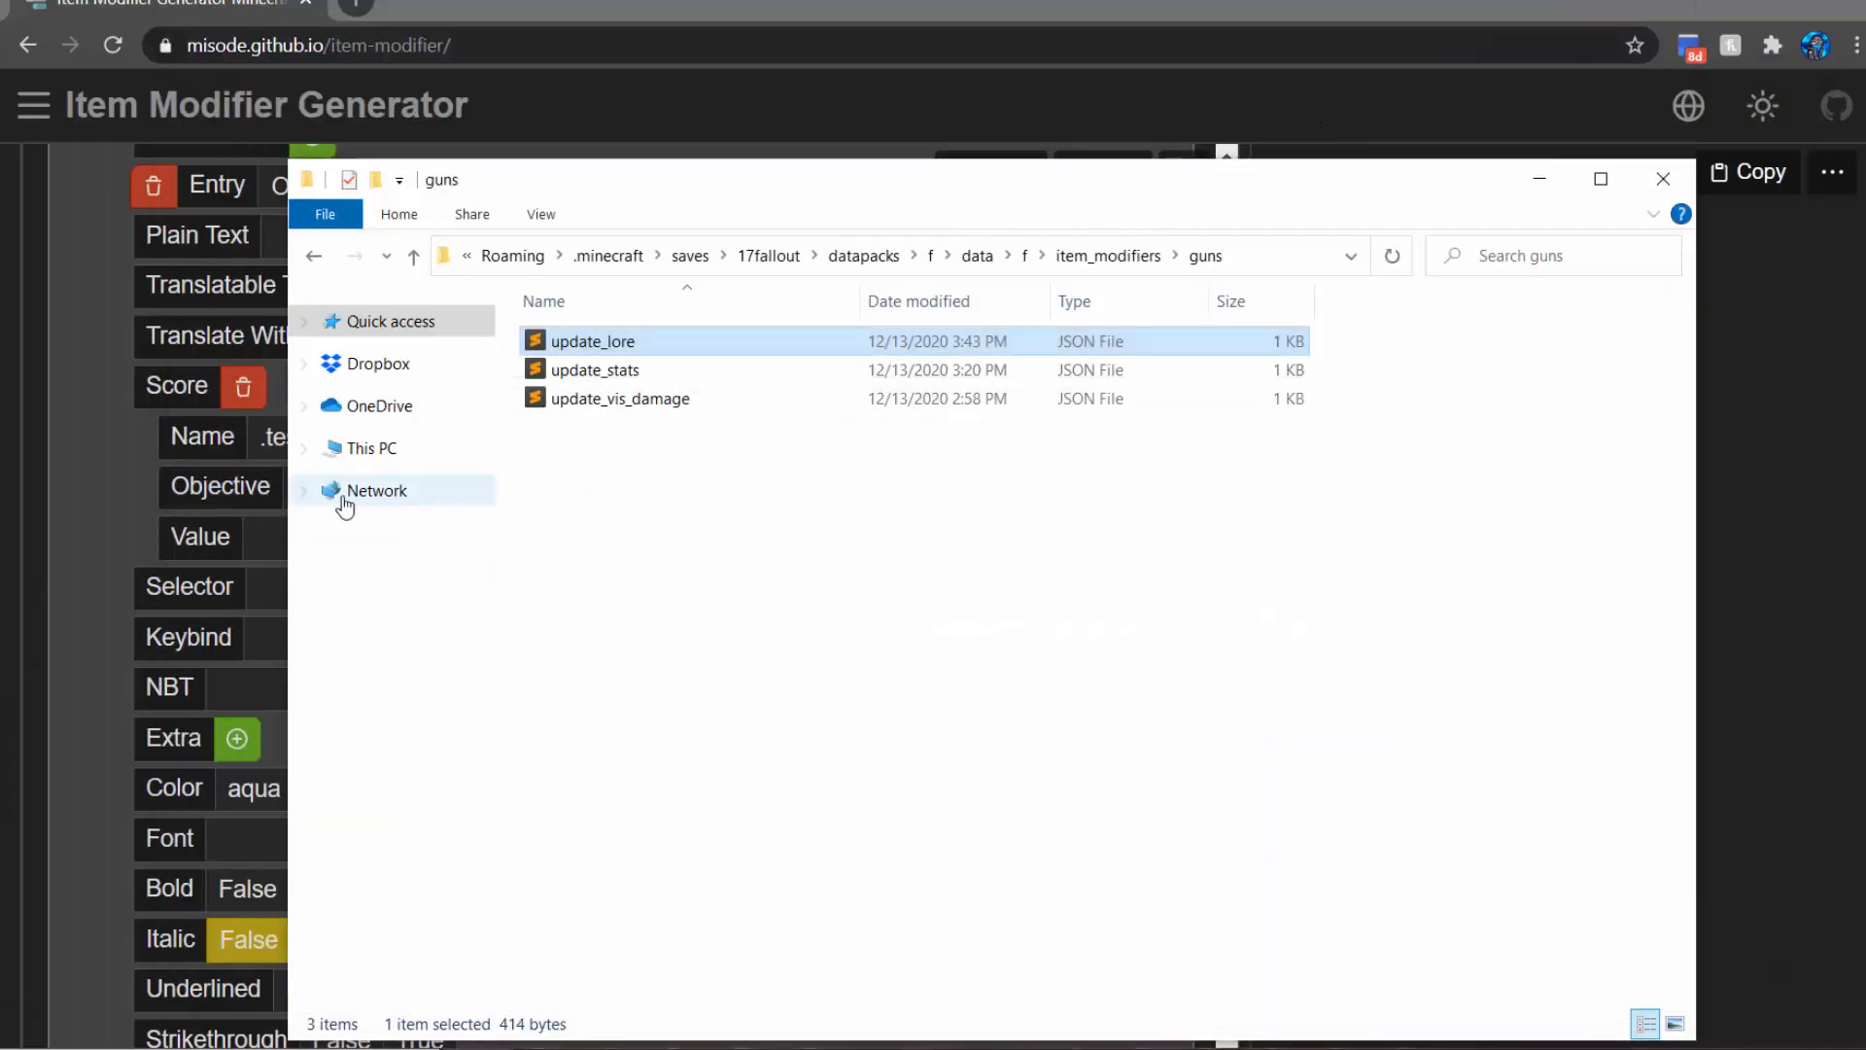
- Set the score's target entity to This so the modifier reads the item holder's score
left_click(412, 257)
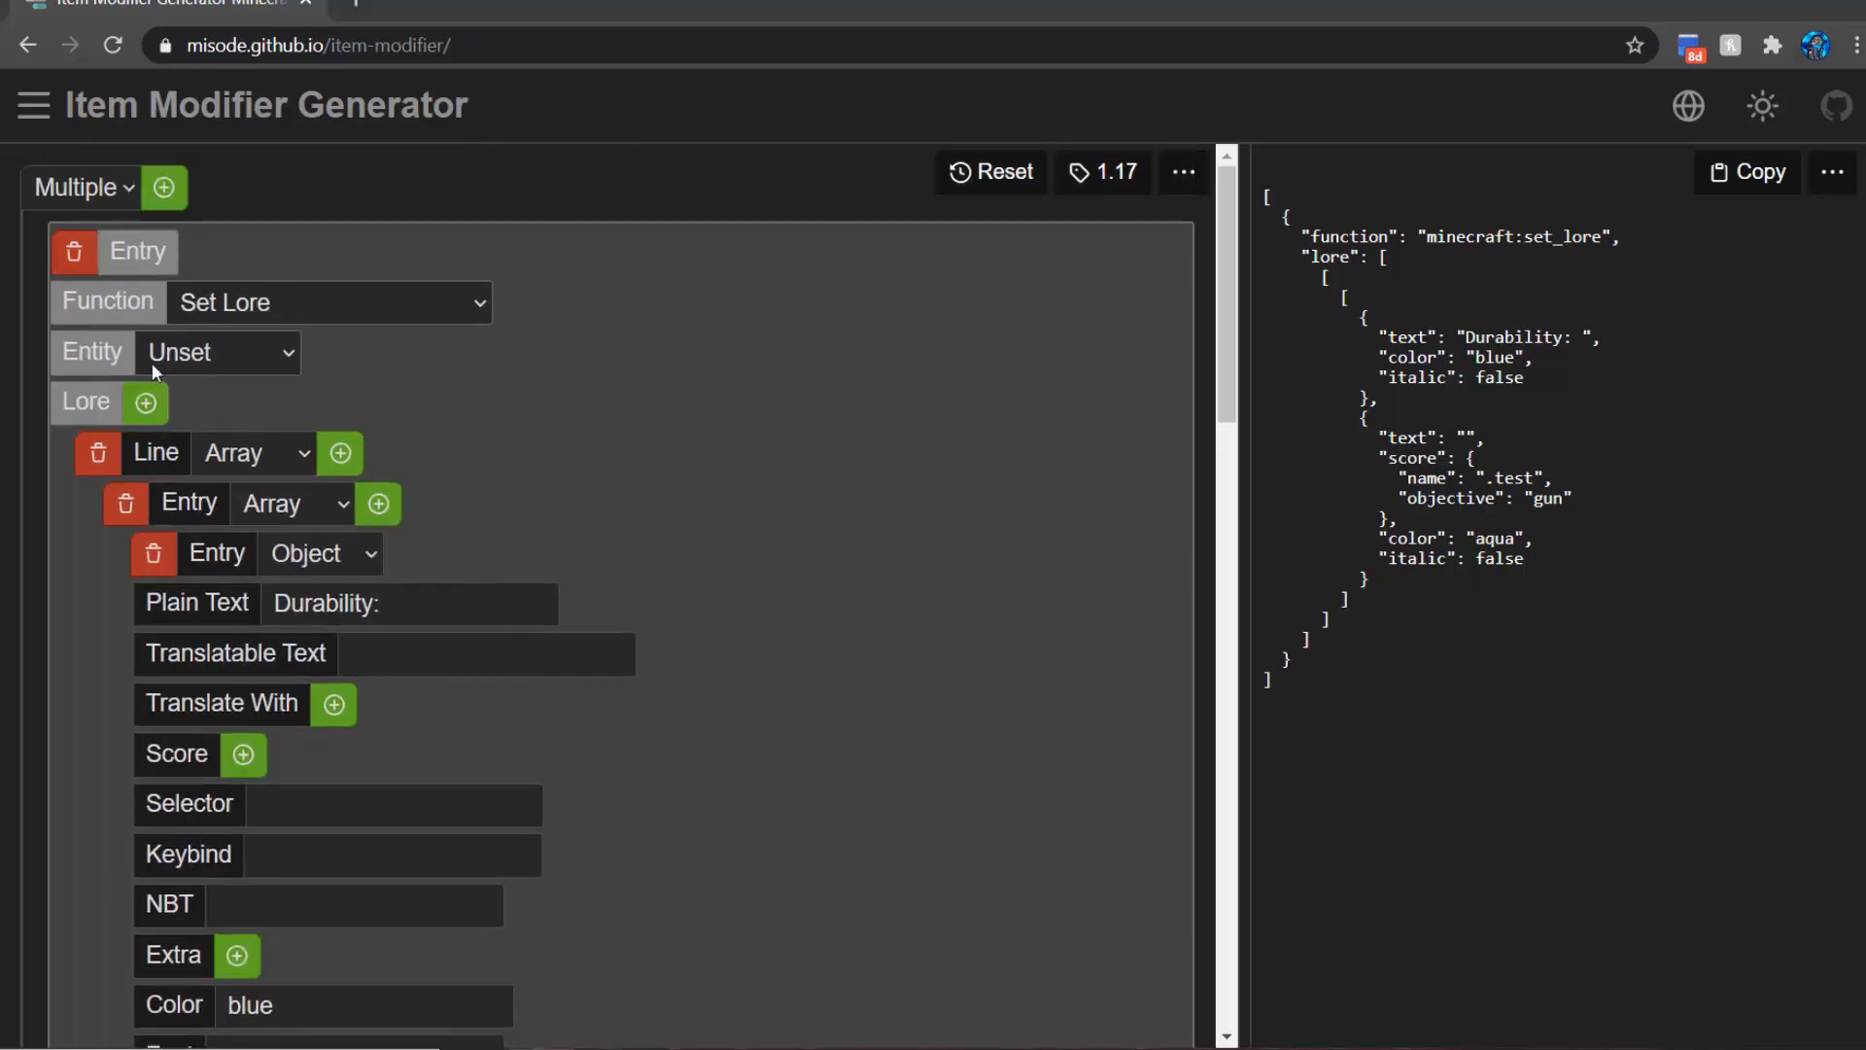
left_click(218, 352)
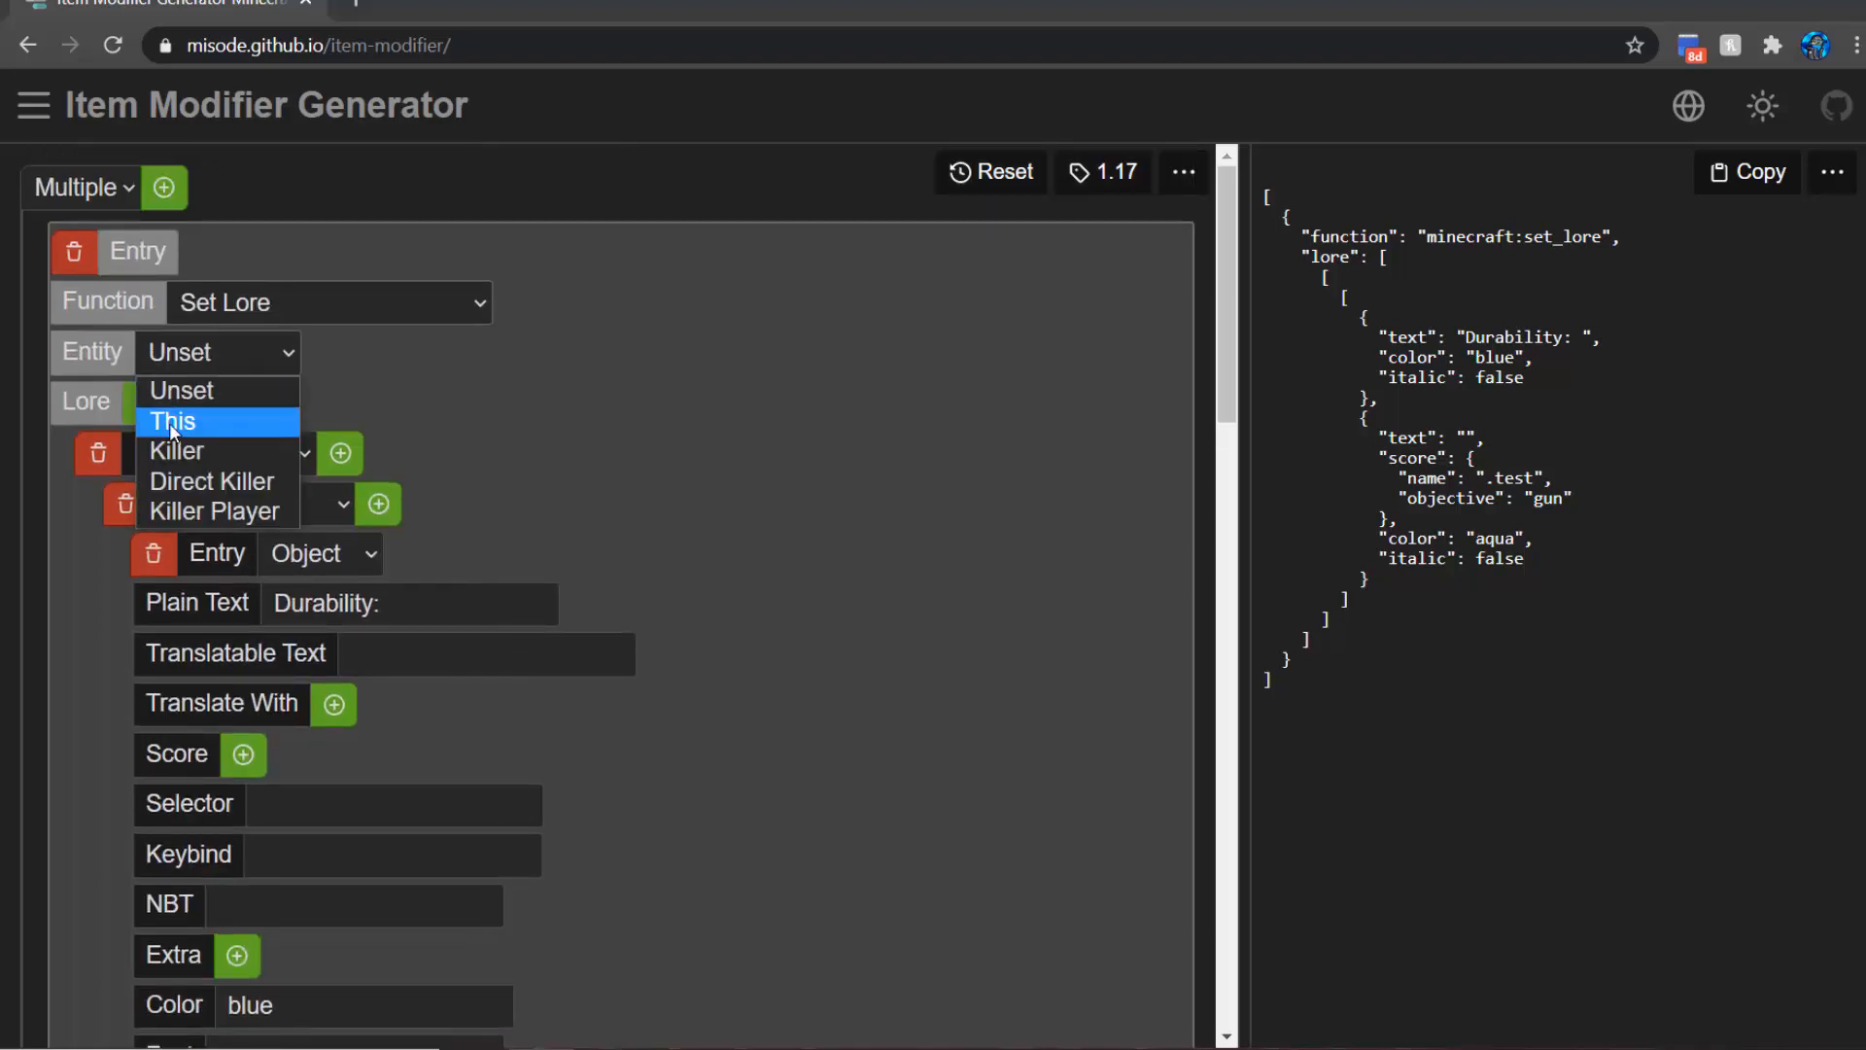
left_click(173, 420)
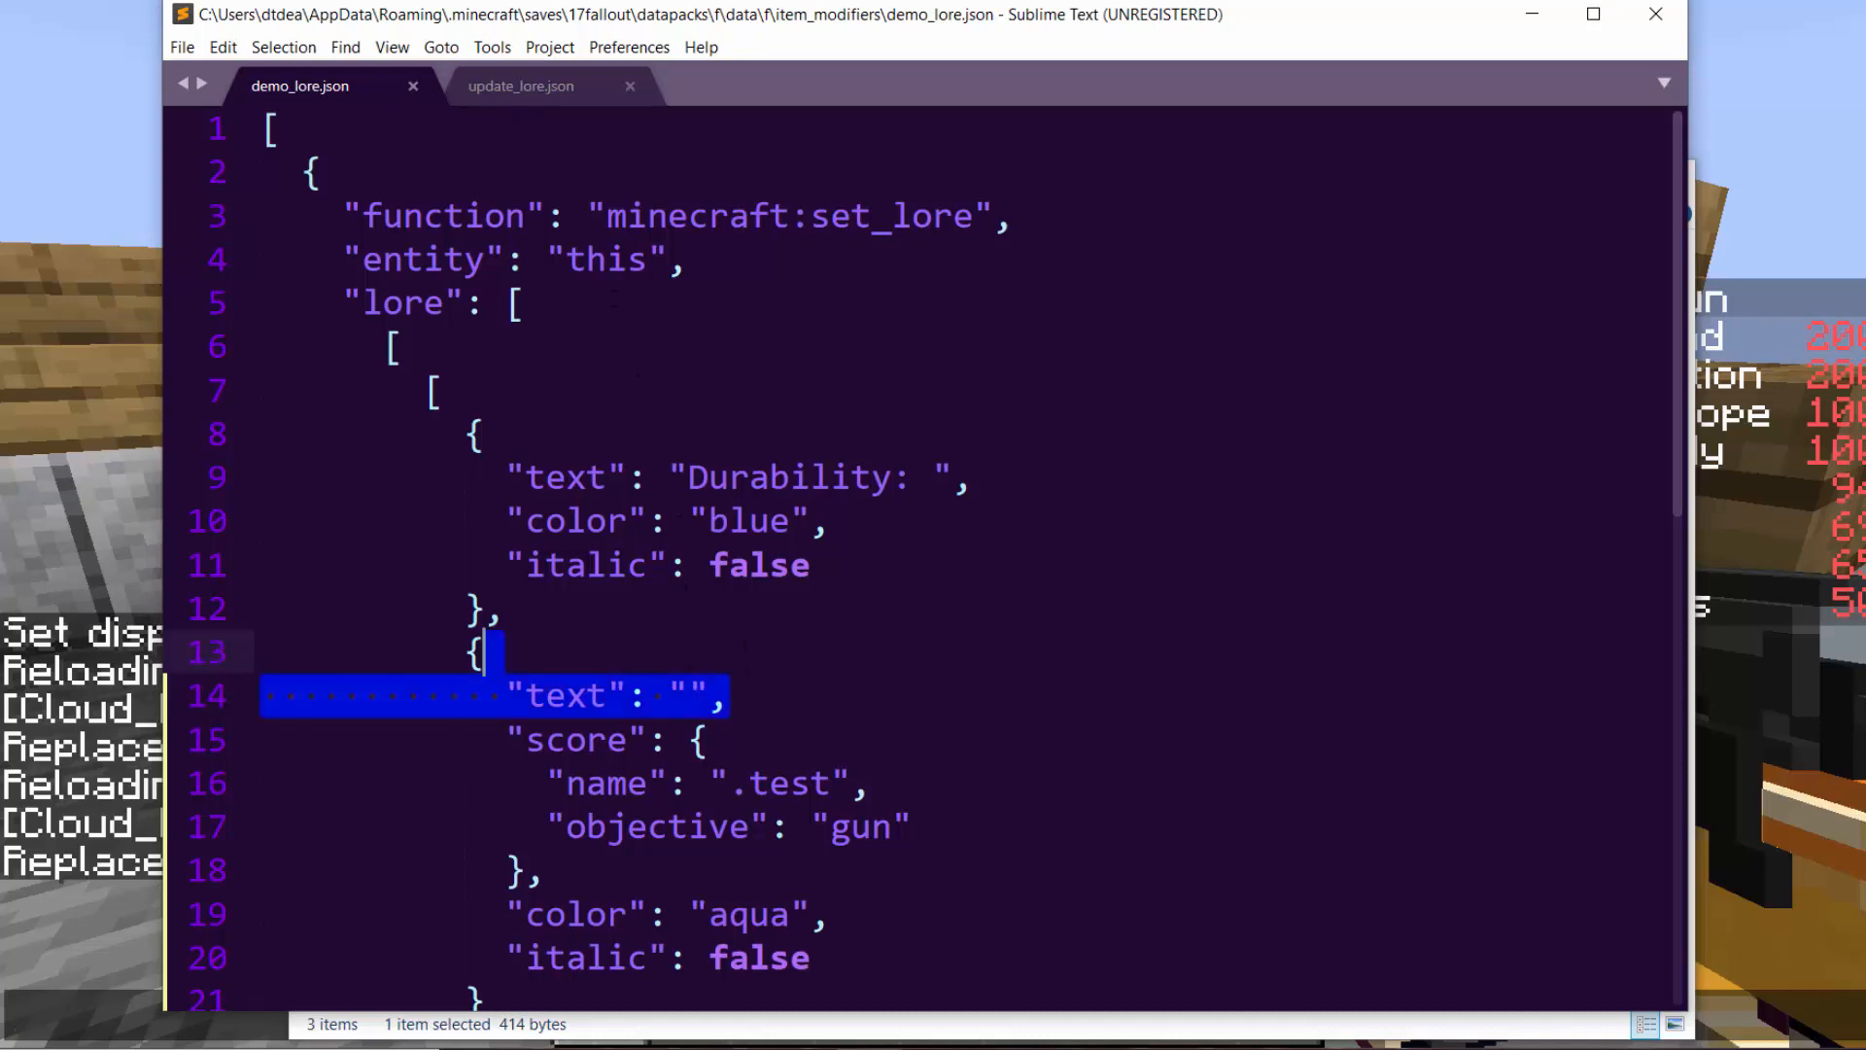
- Save demo_lore.json with the set_lore JSON using entity 'this'
key("Delete")
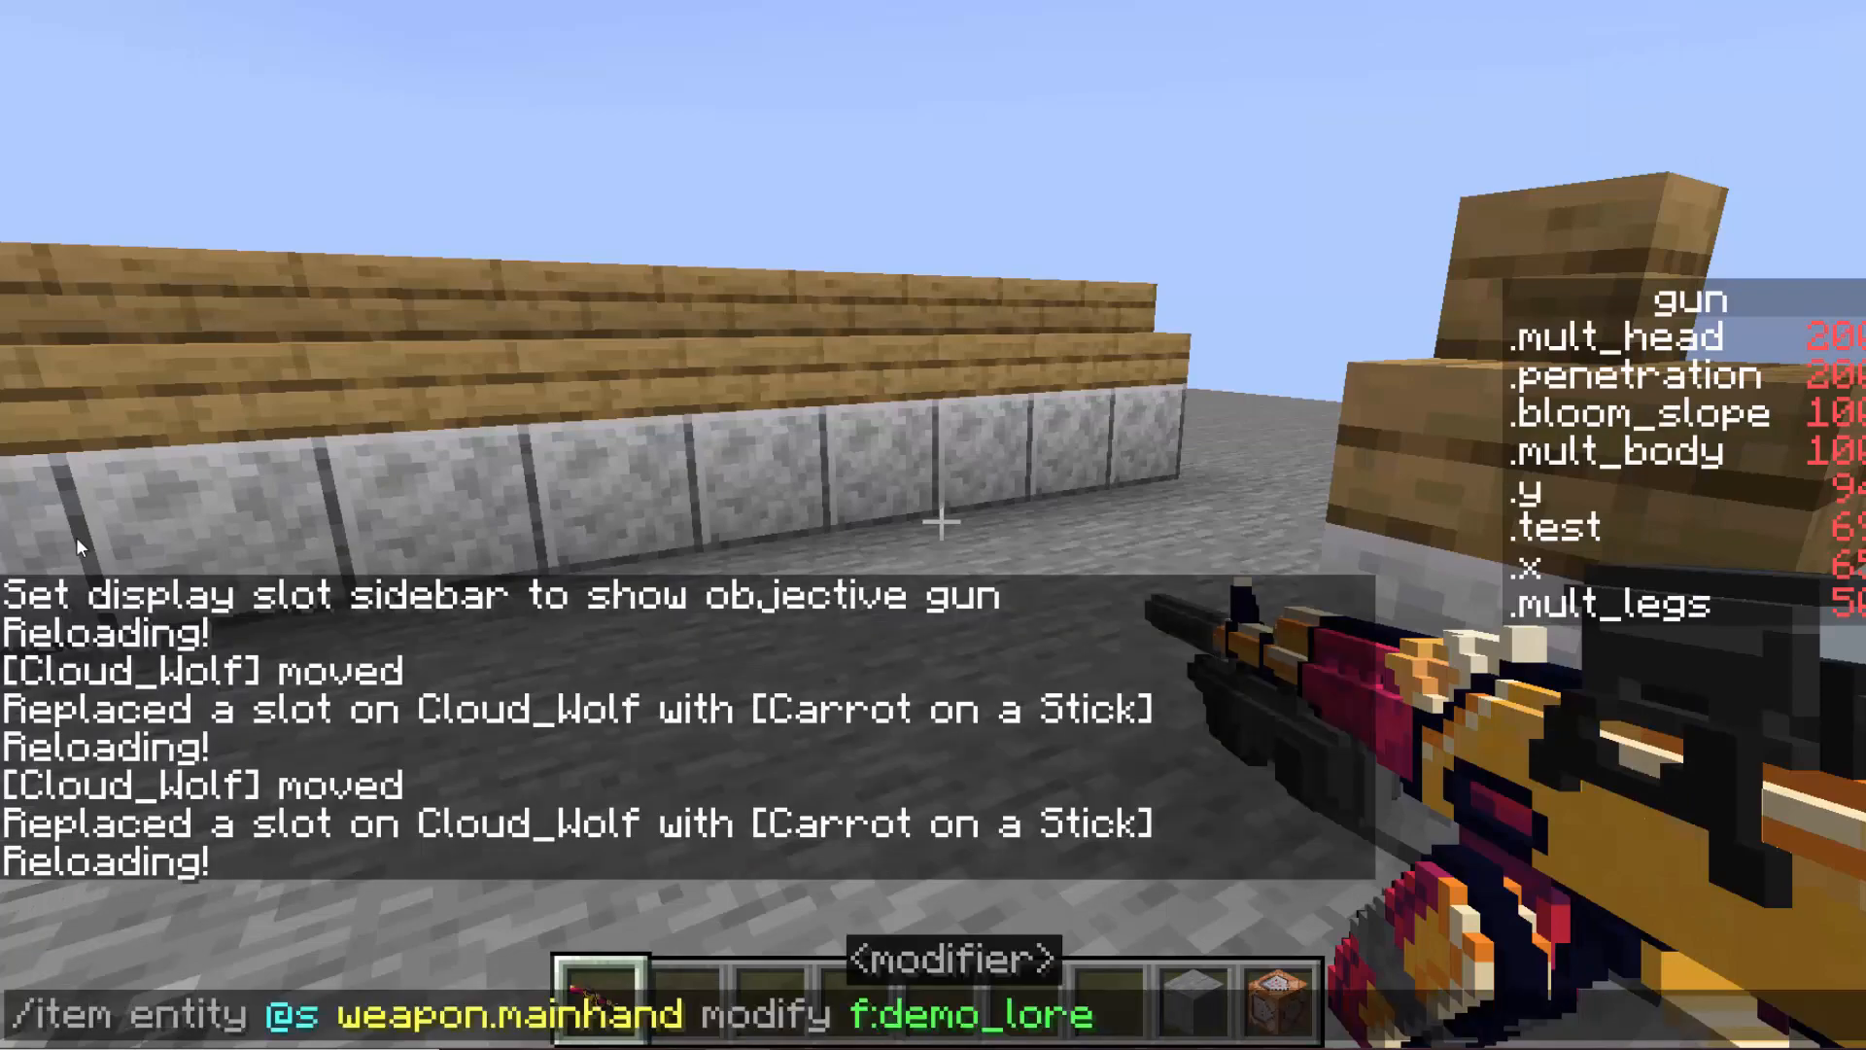
key("e")
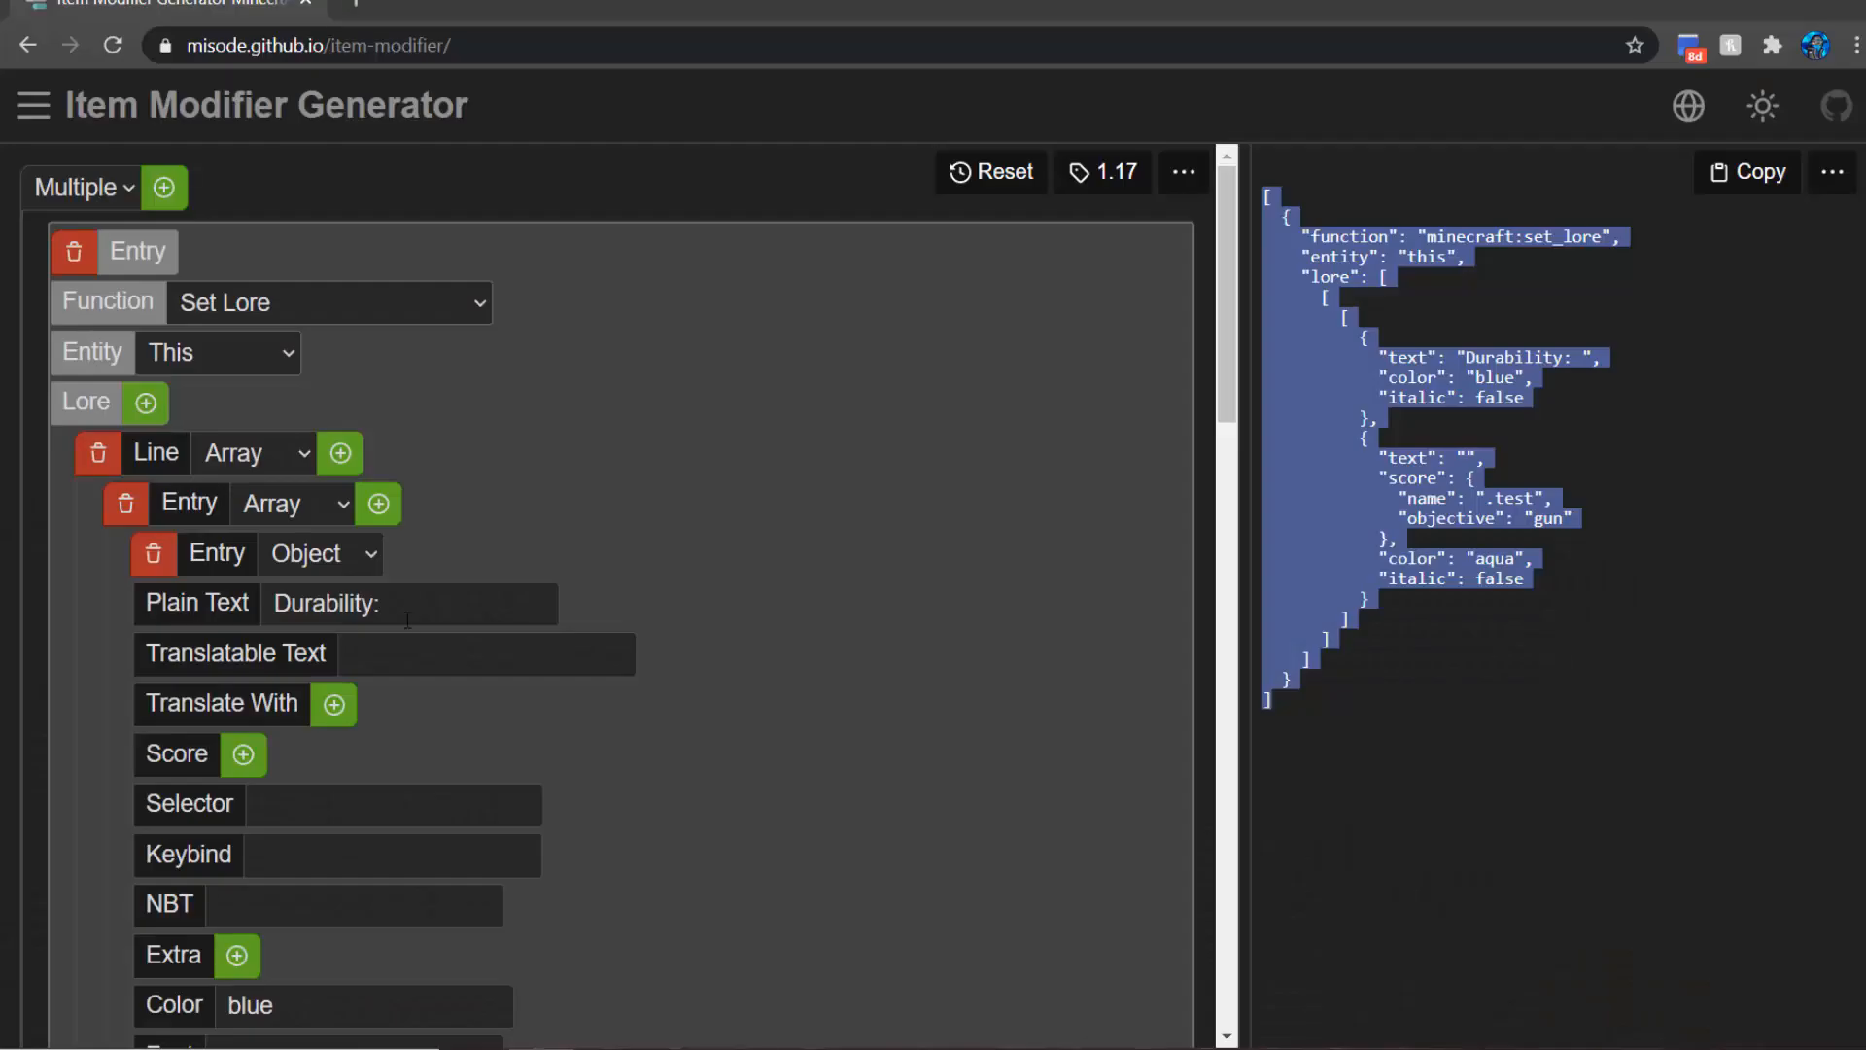
- Apply f:demo_lore to the main-hand Carrot on a Stick and view its blue 'Durability: 69' line
scroll("down", 3)
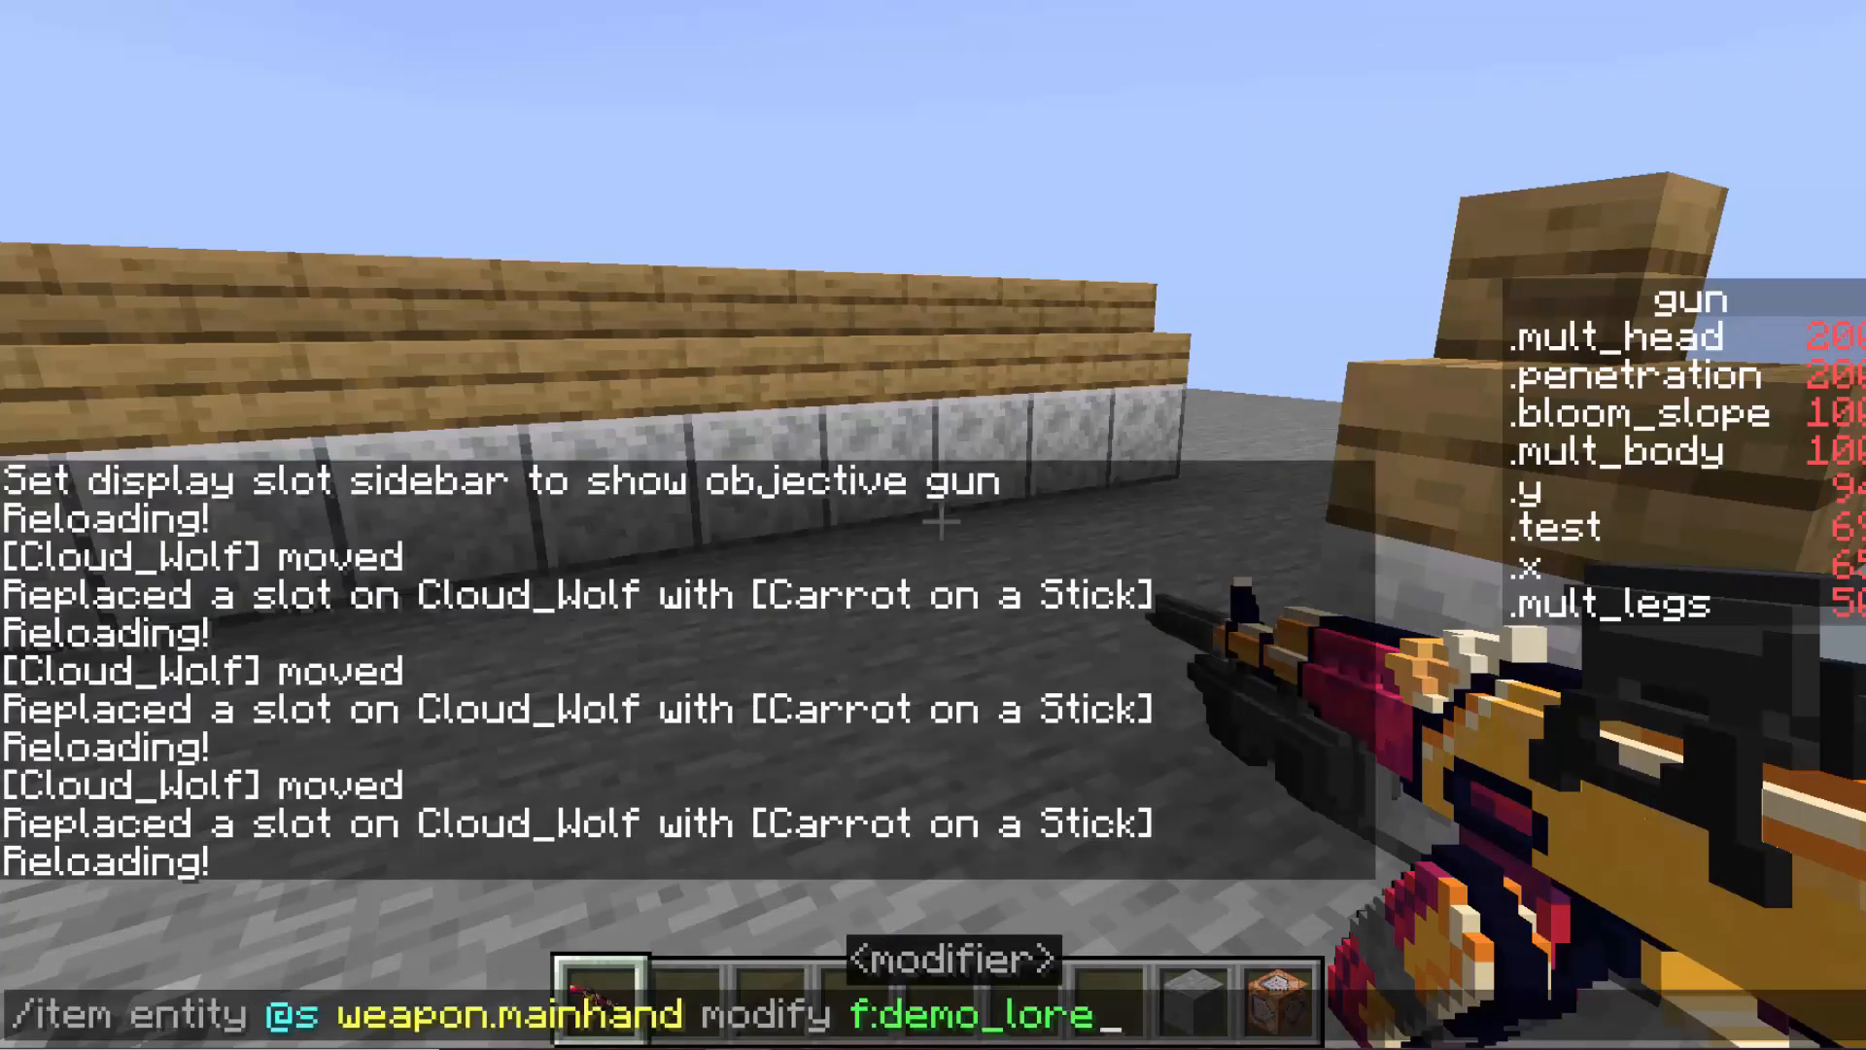
key("e")
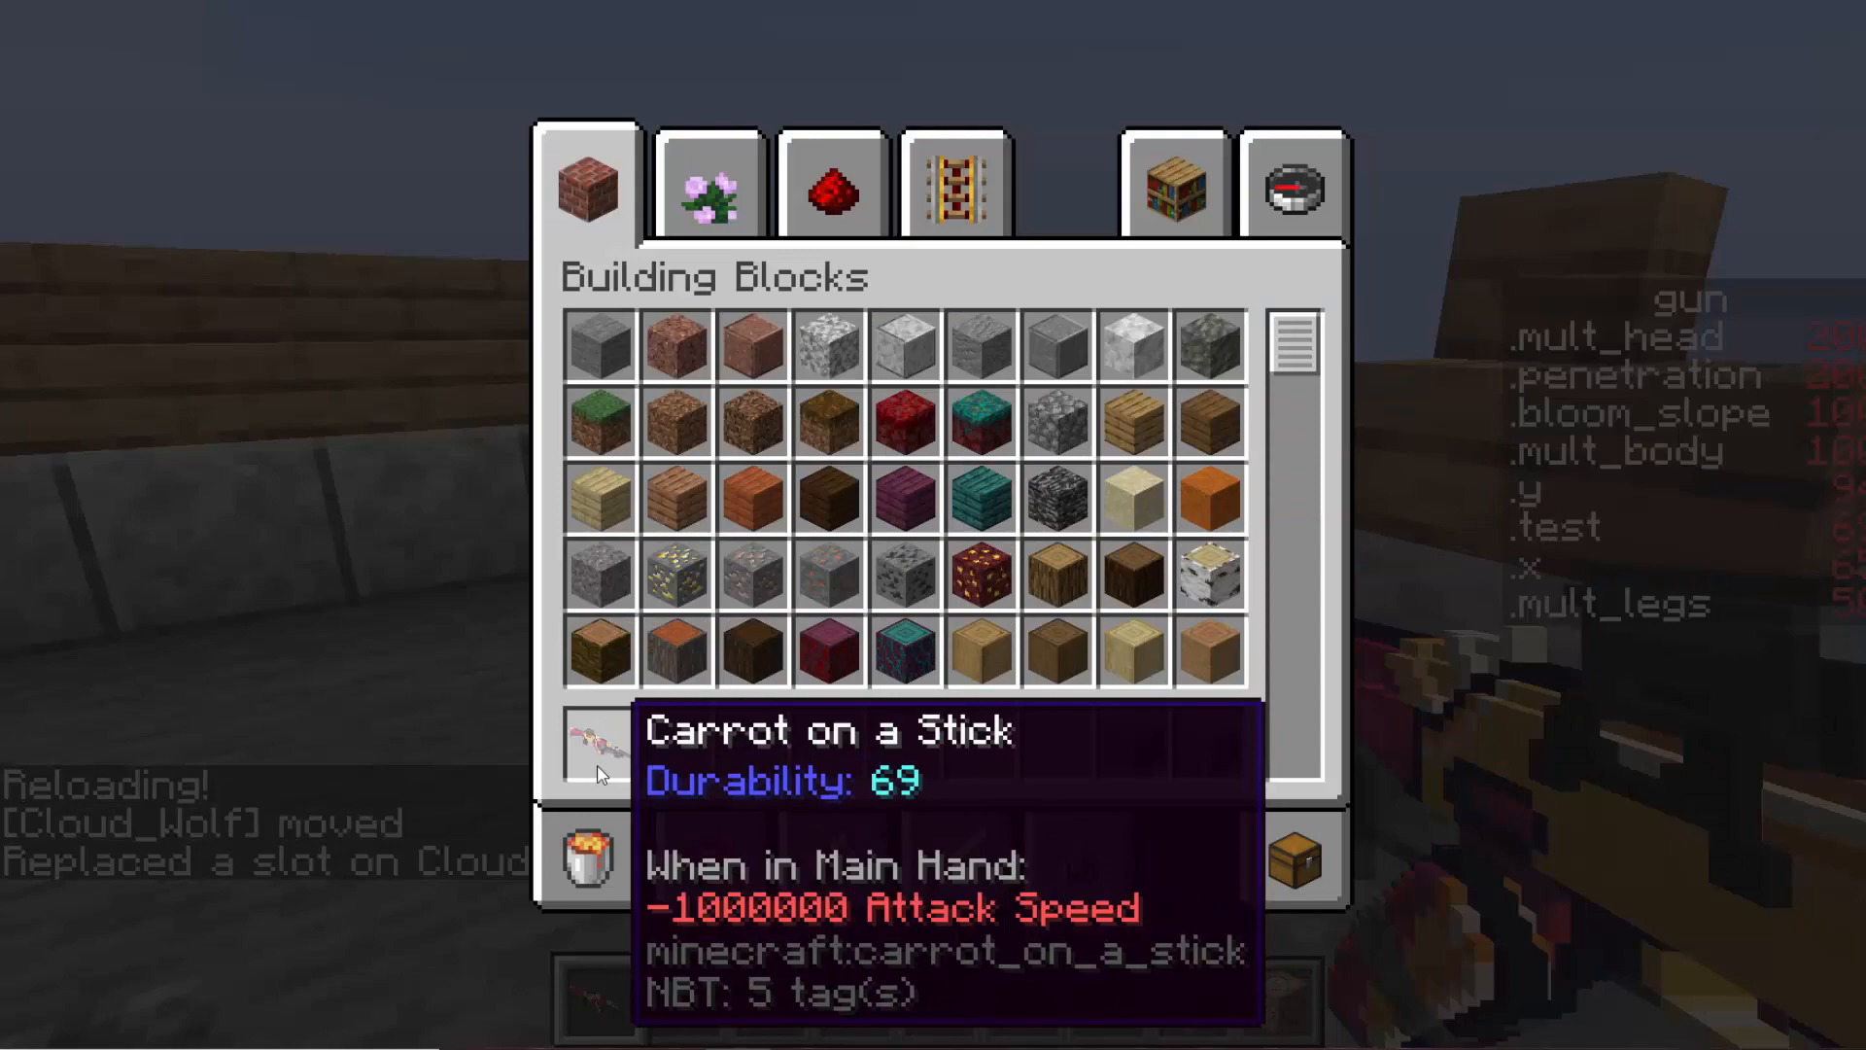
key("Escape")
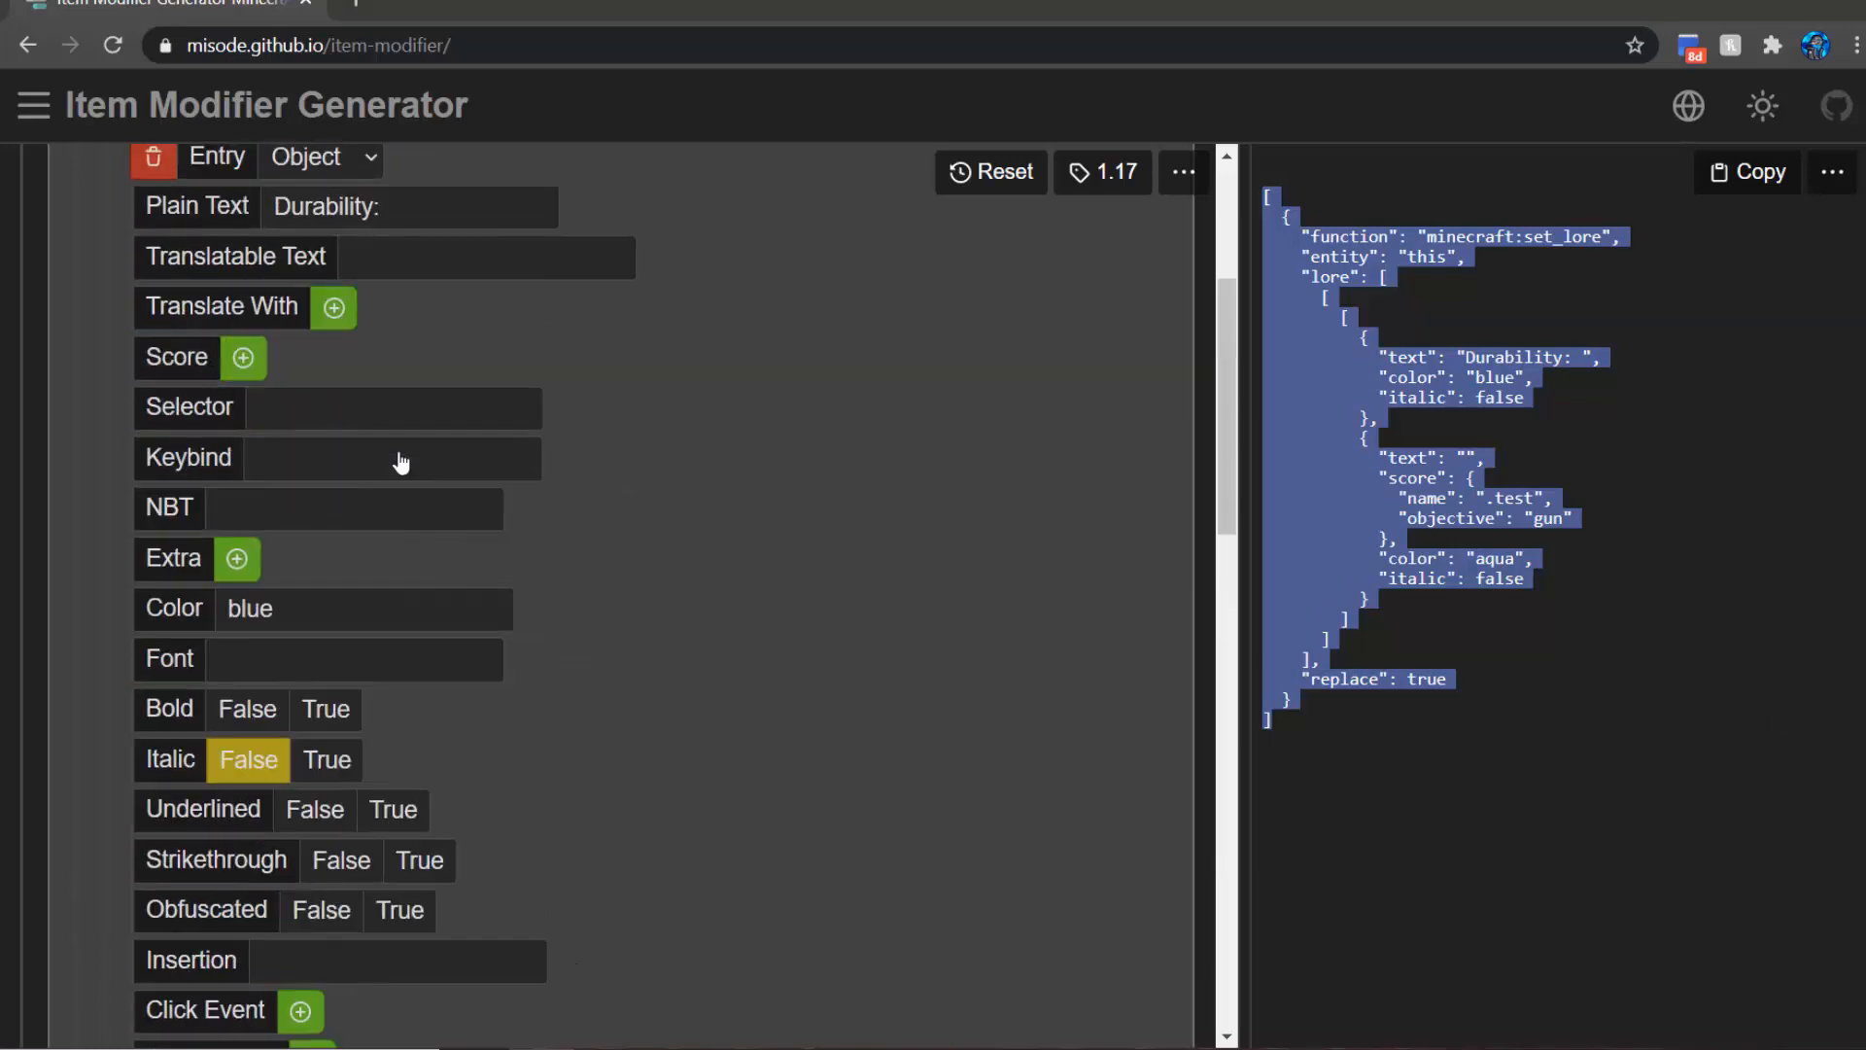
- Make the lore line 'Owner: ' plain text followed by an @s selector for the player's name
scroll("down", 3)
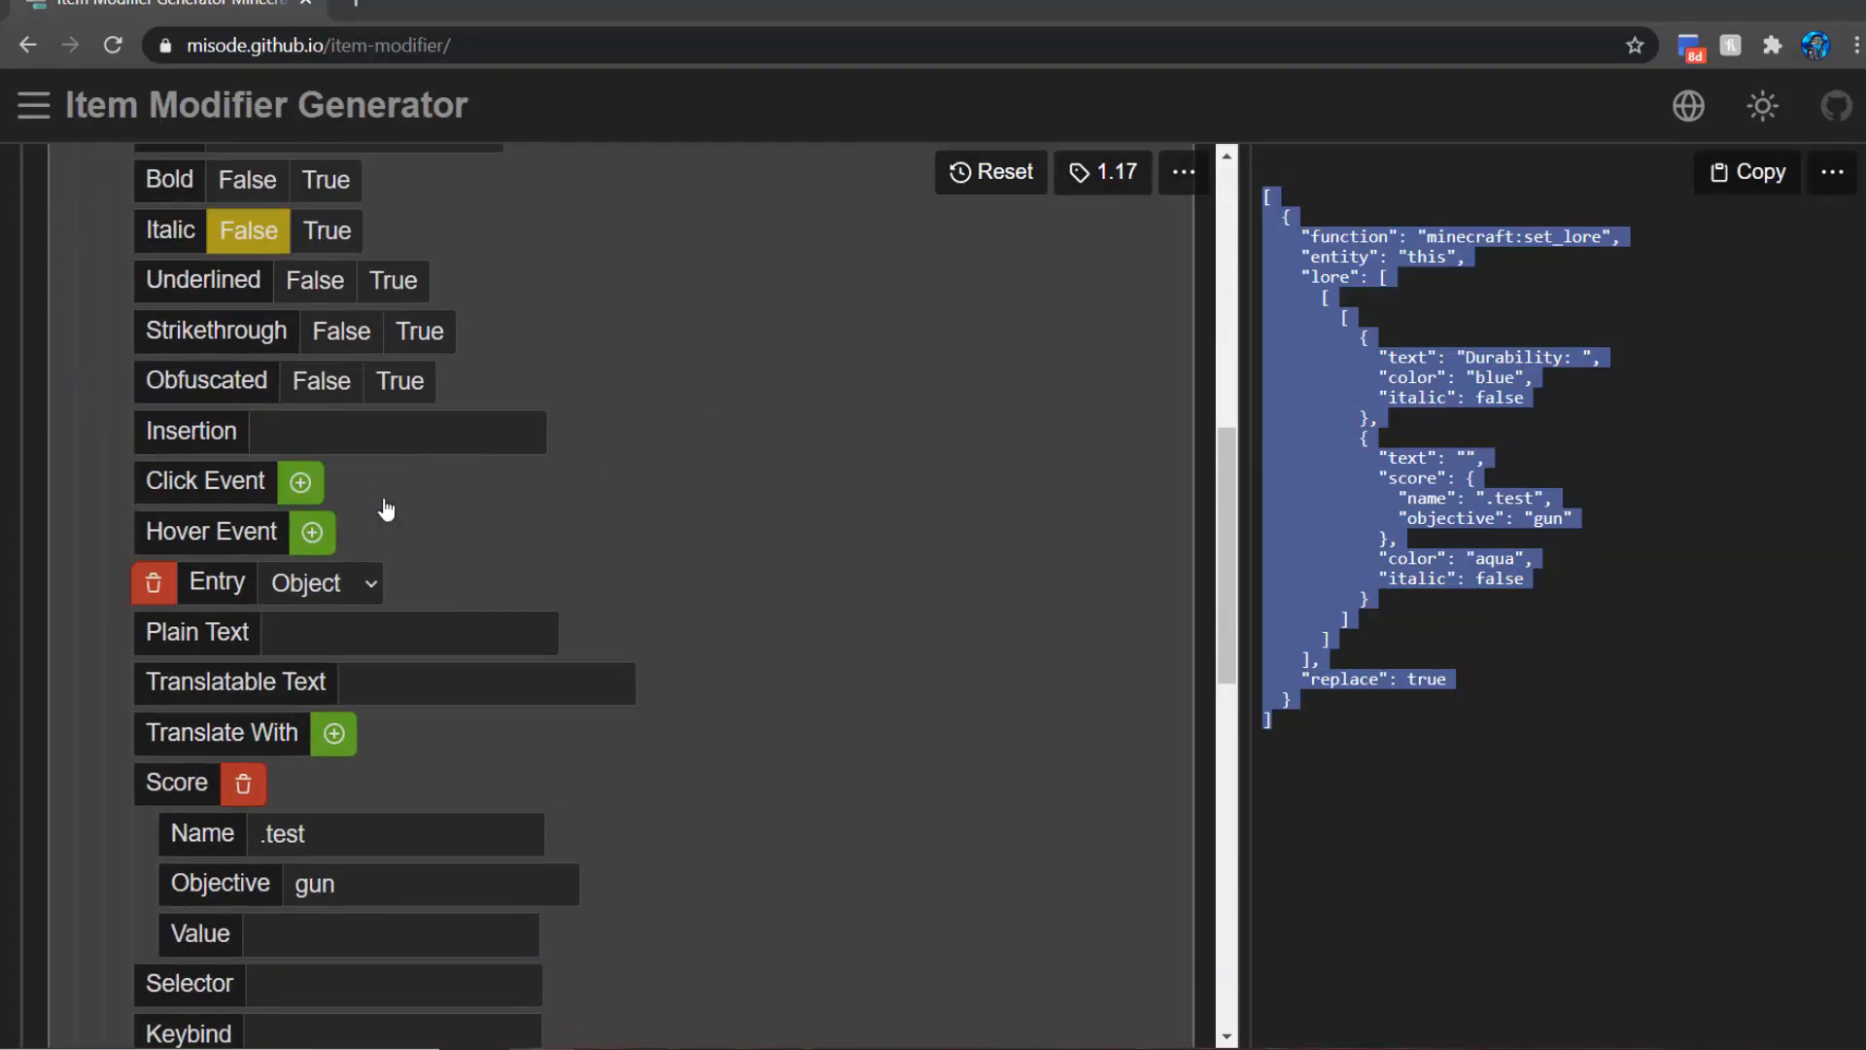
scroll("down", 3)
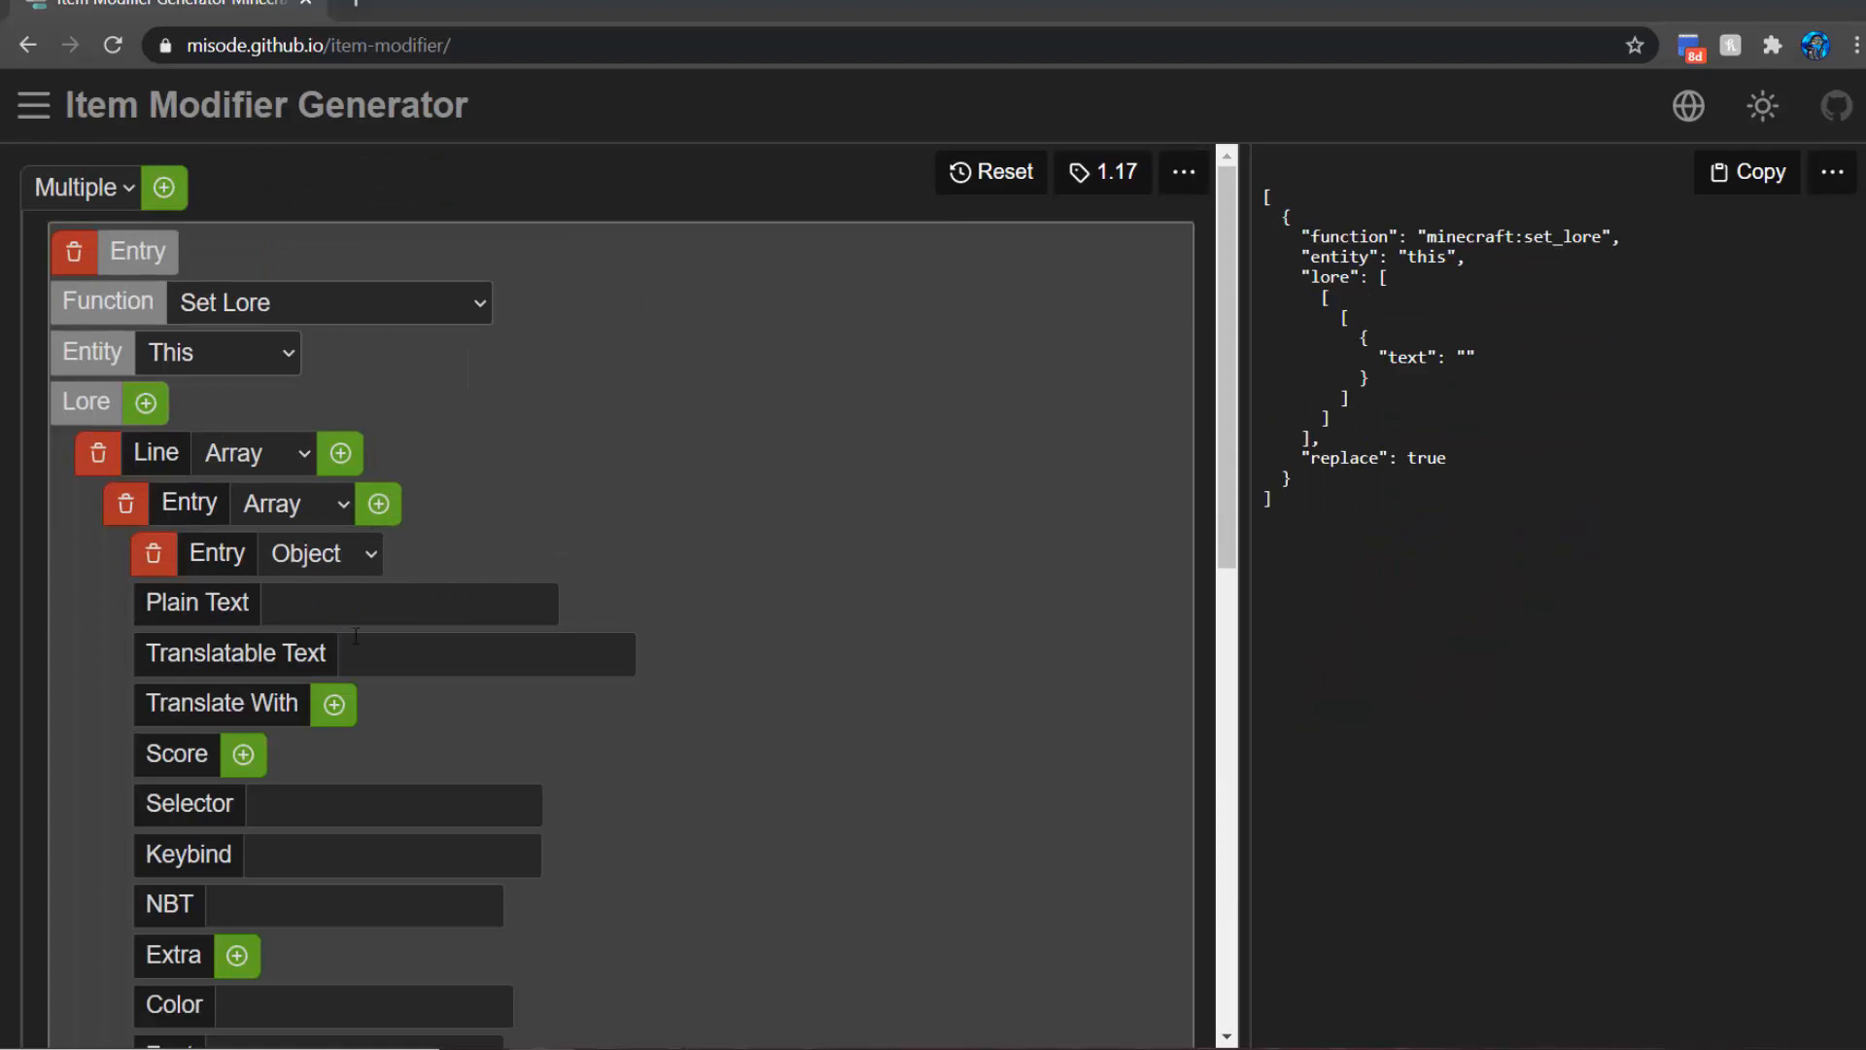
left_click(377, 504)
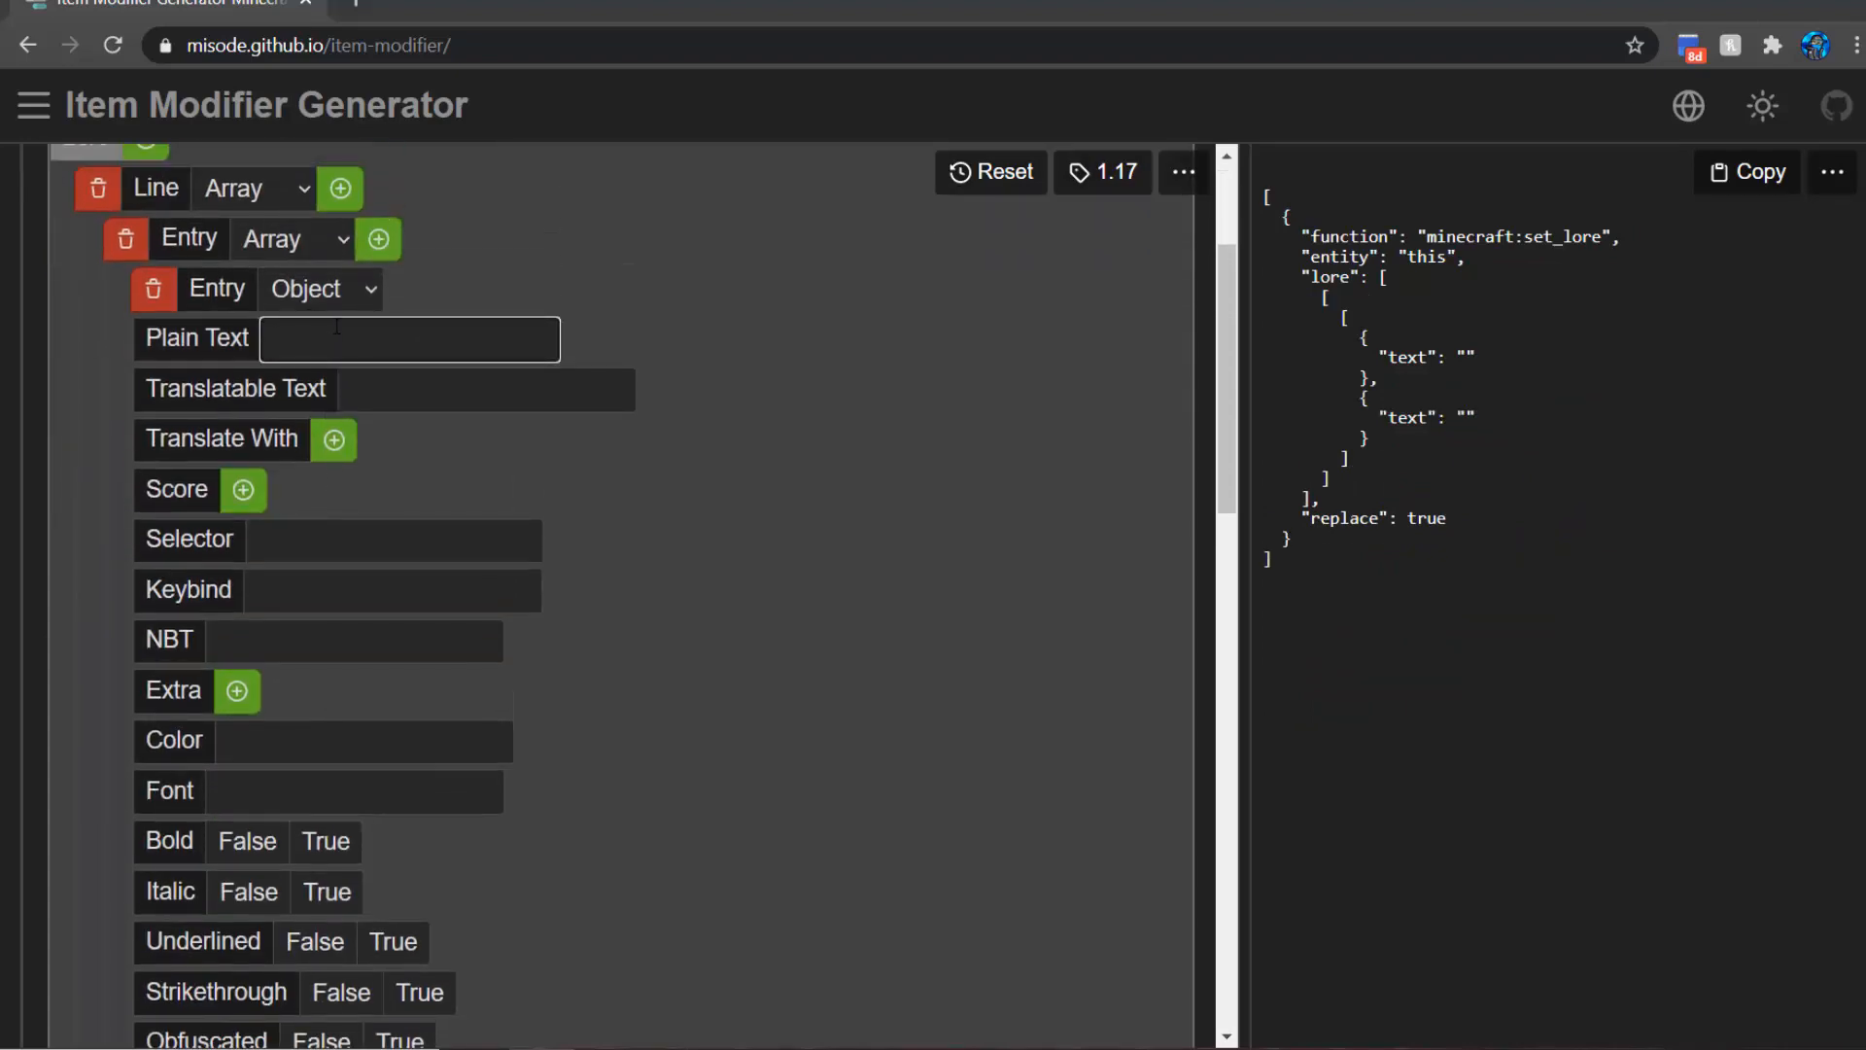
type("Owner:")
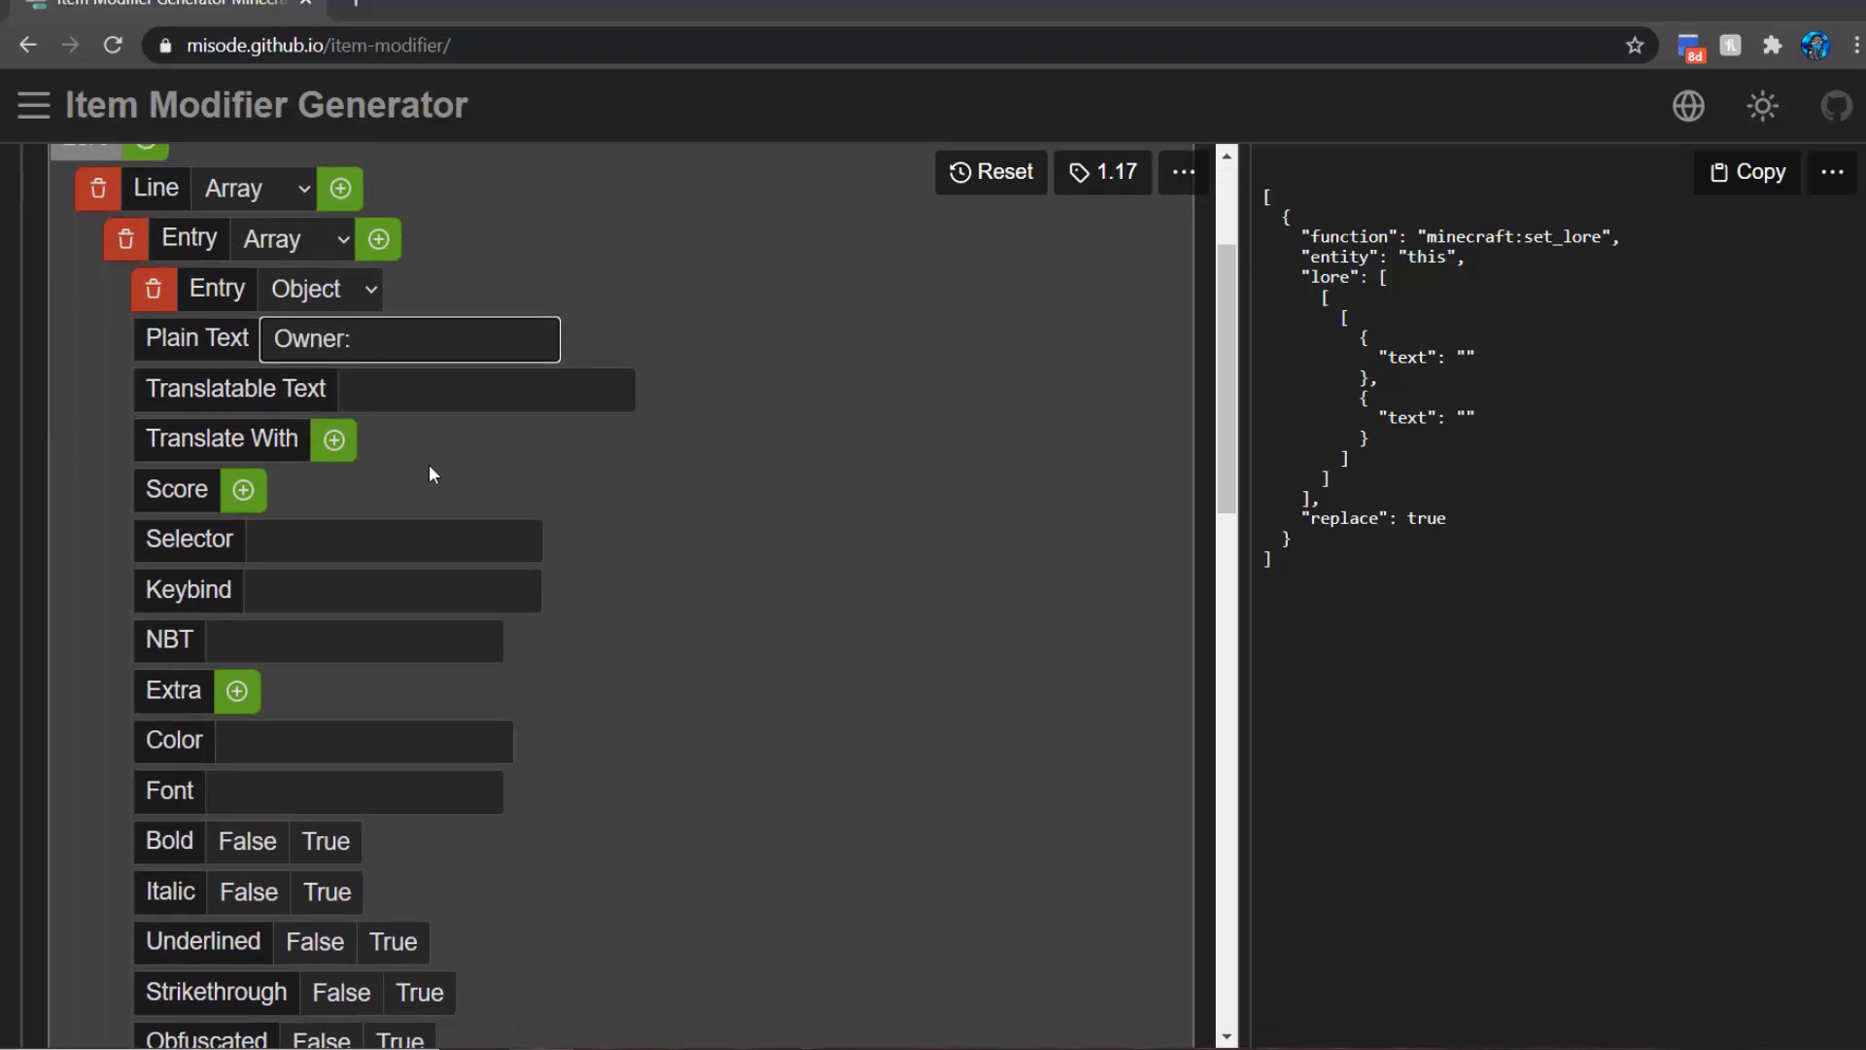
scroll("down", 3)
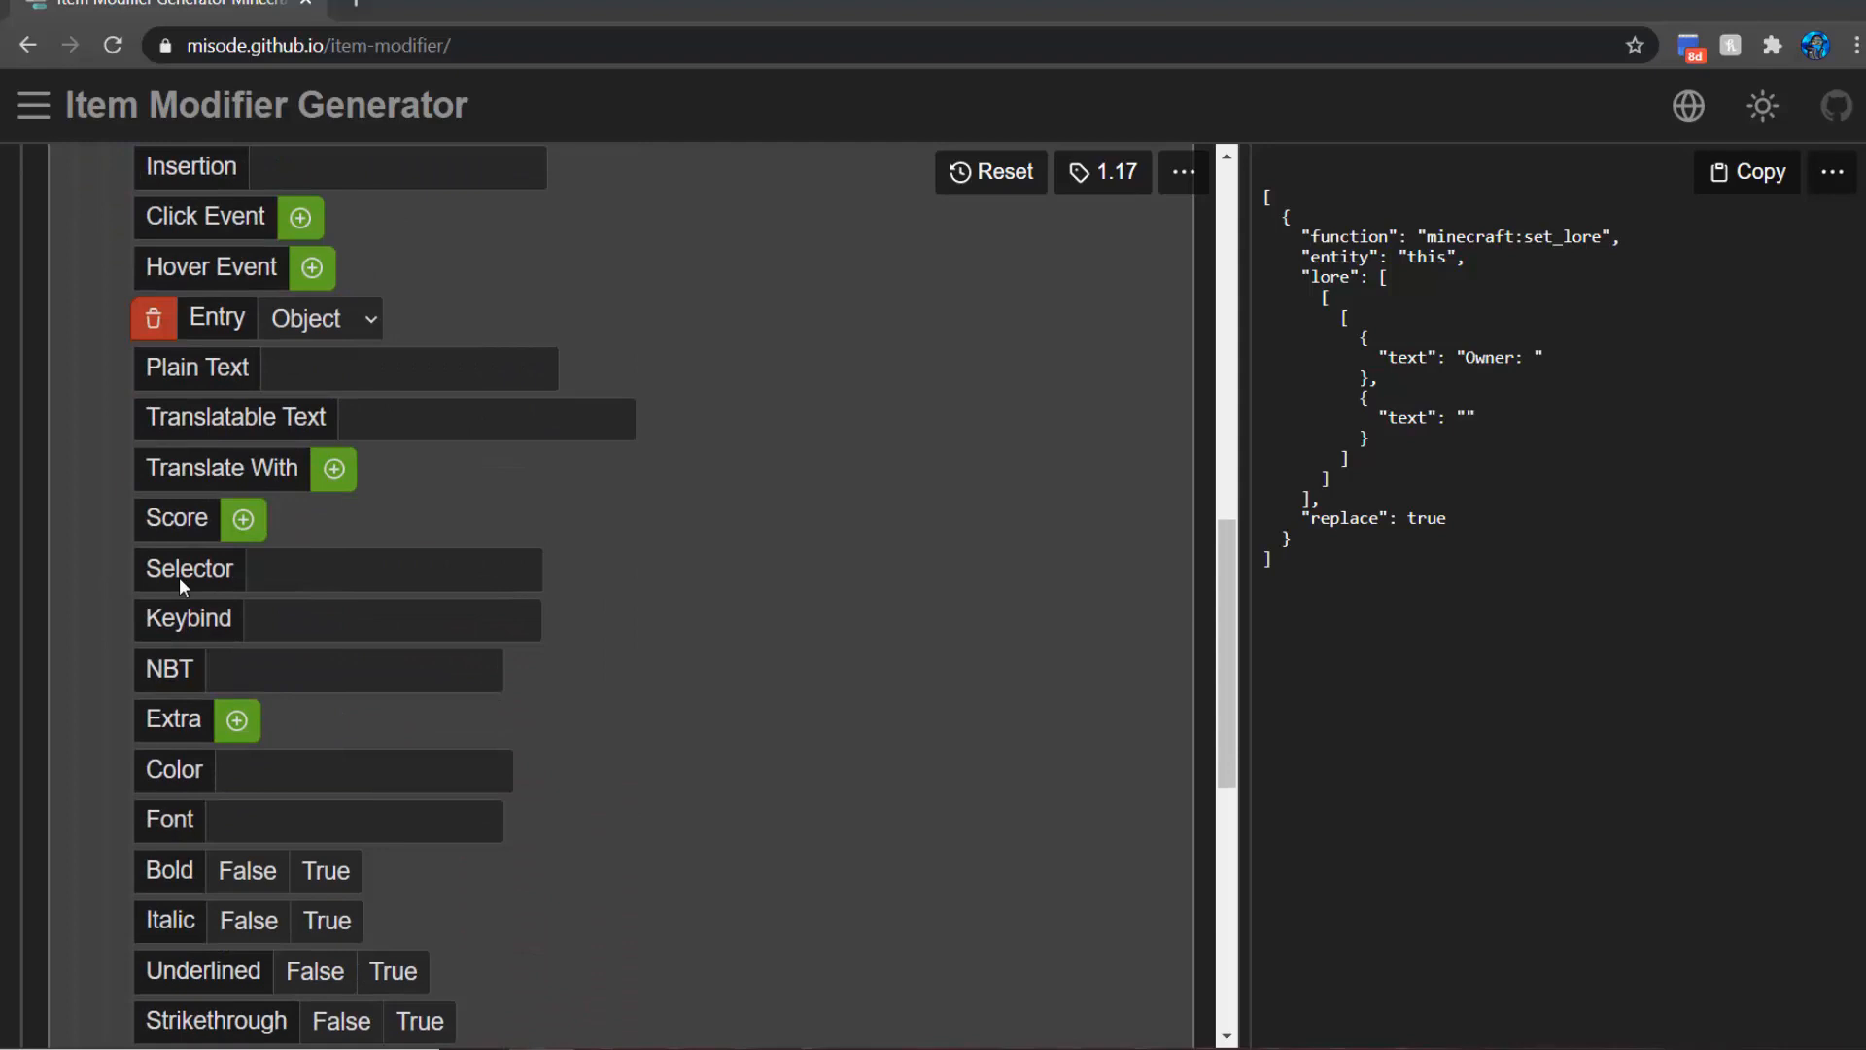
type("@s")
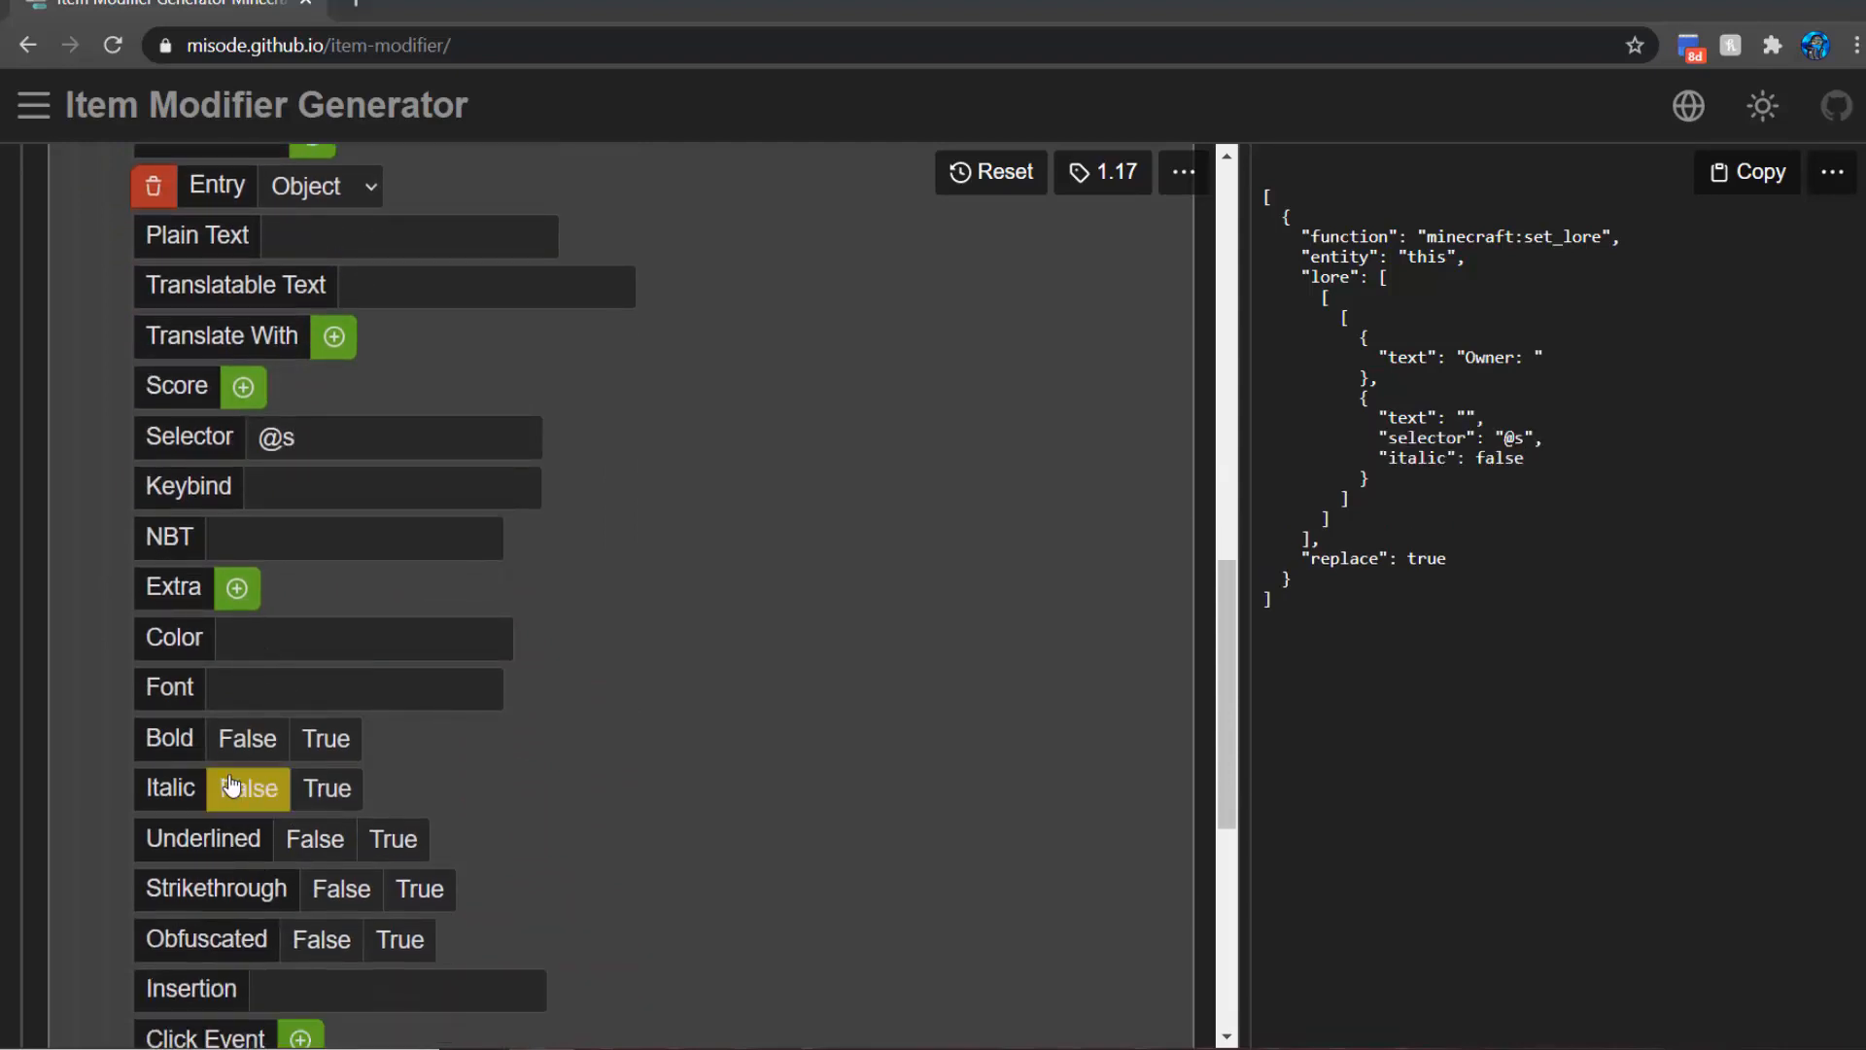
- Colour the player-name selector light_purple and the 'Owner: ' text dark purple
left_click(362, 638)
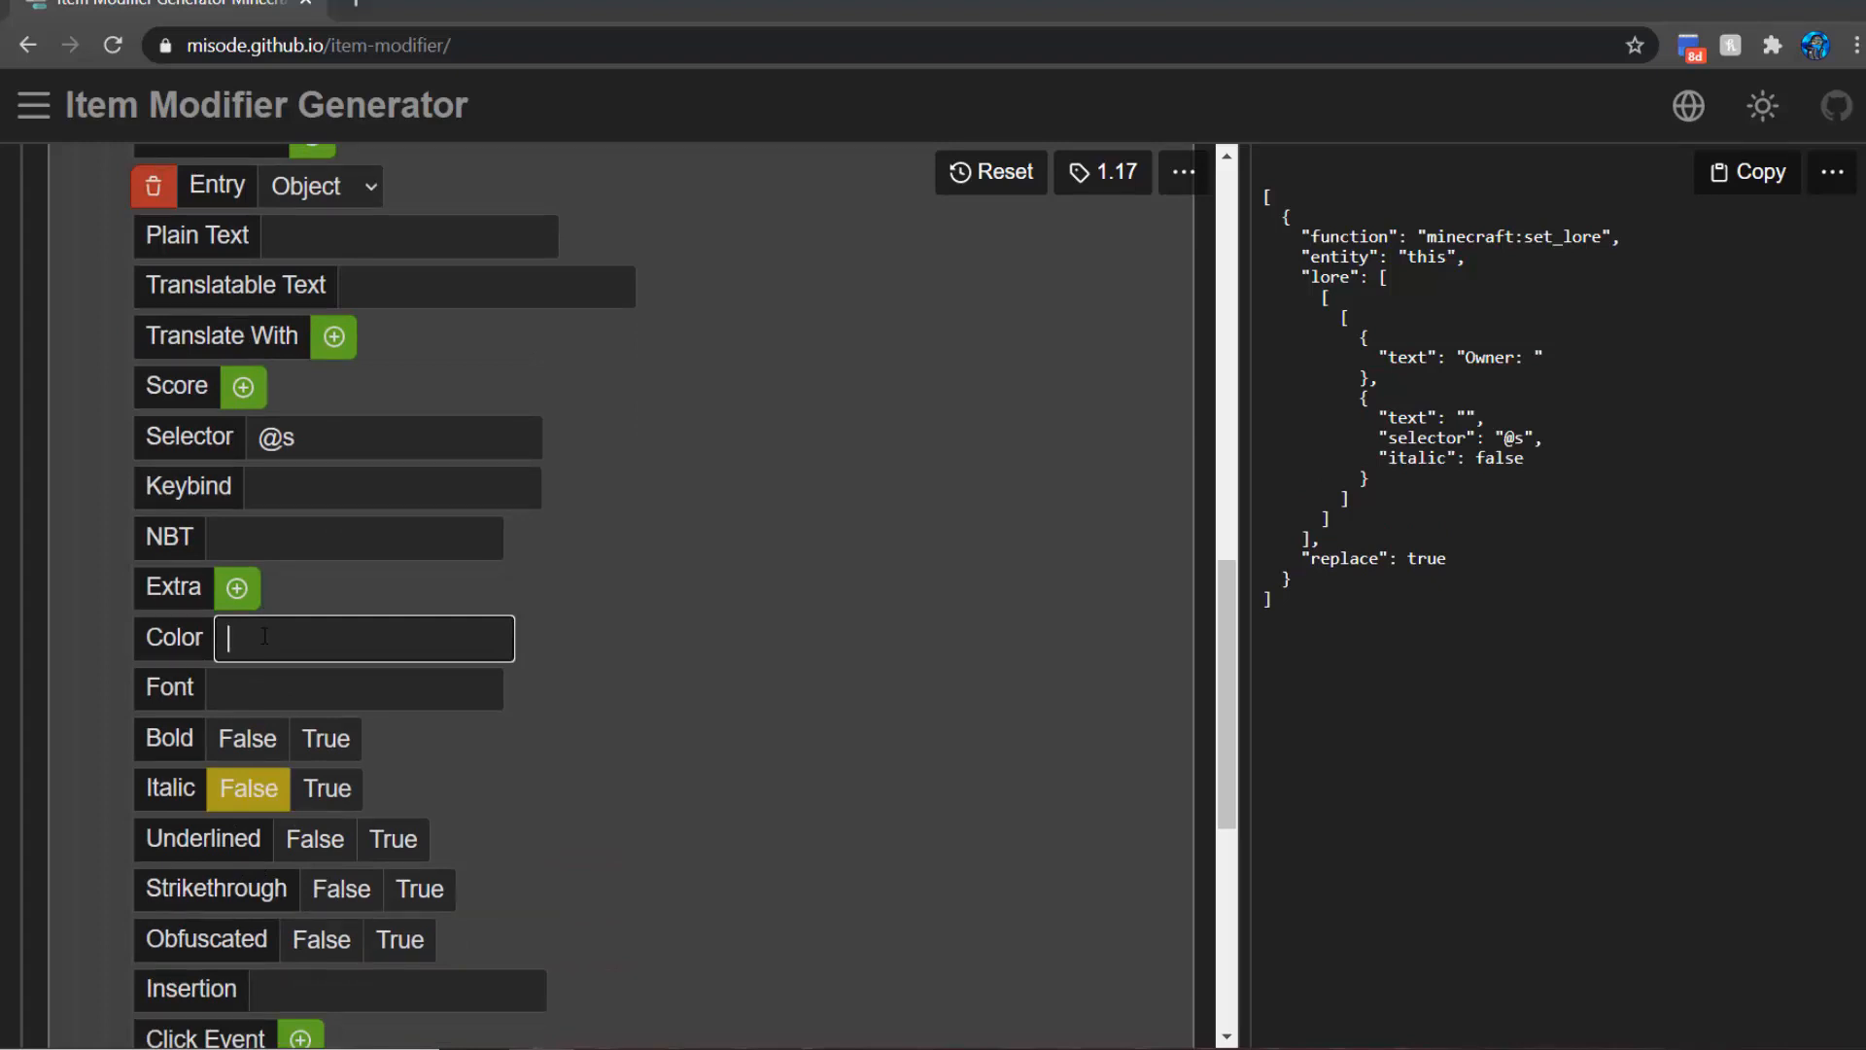
type("light_purple")
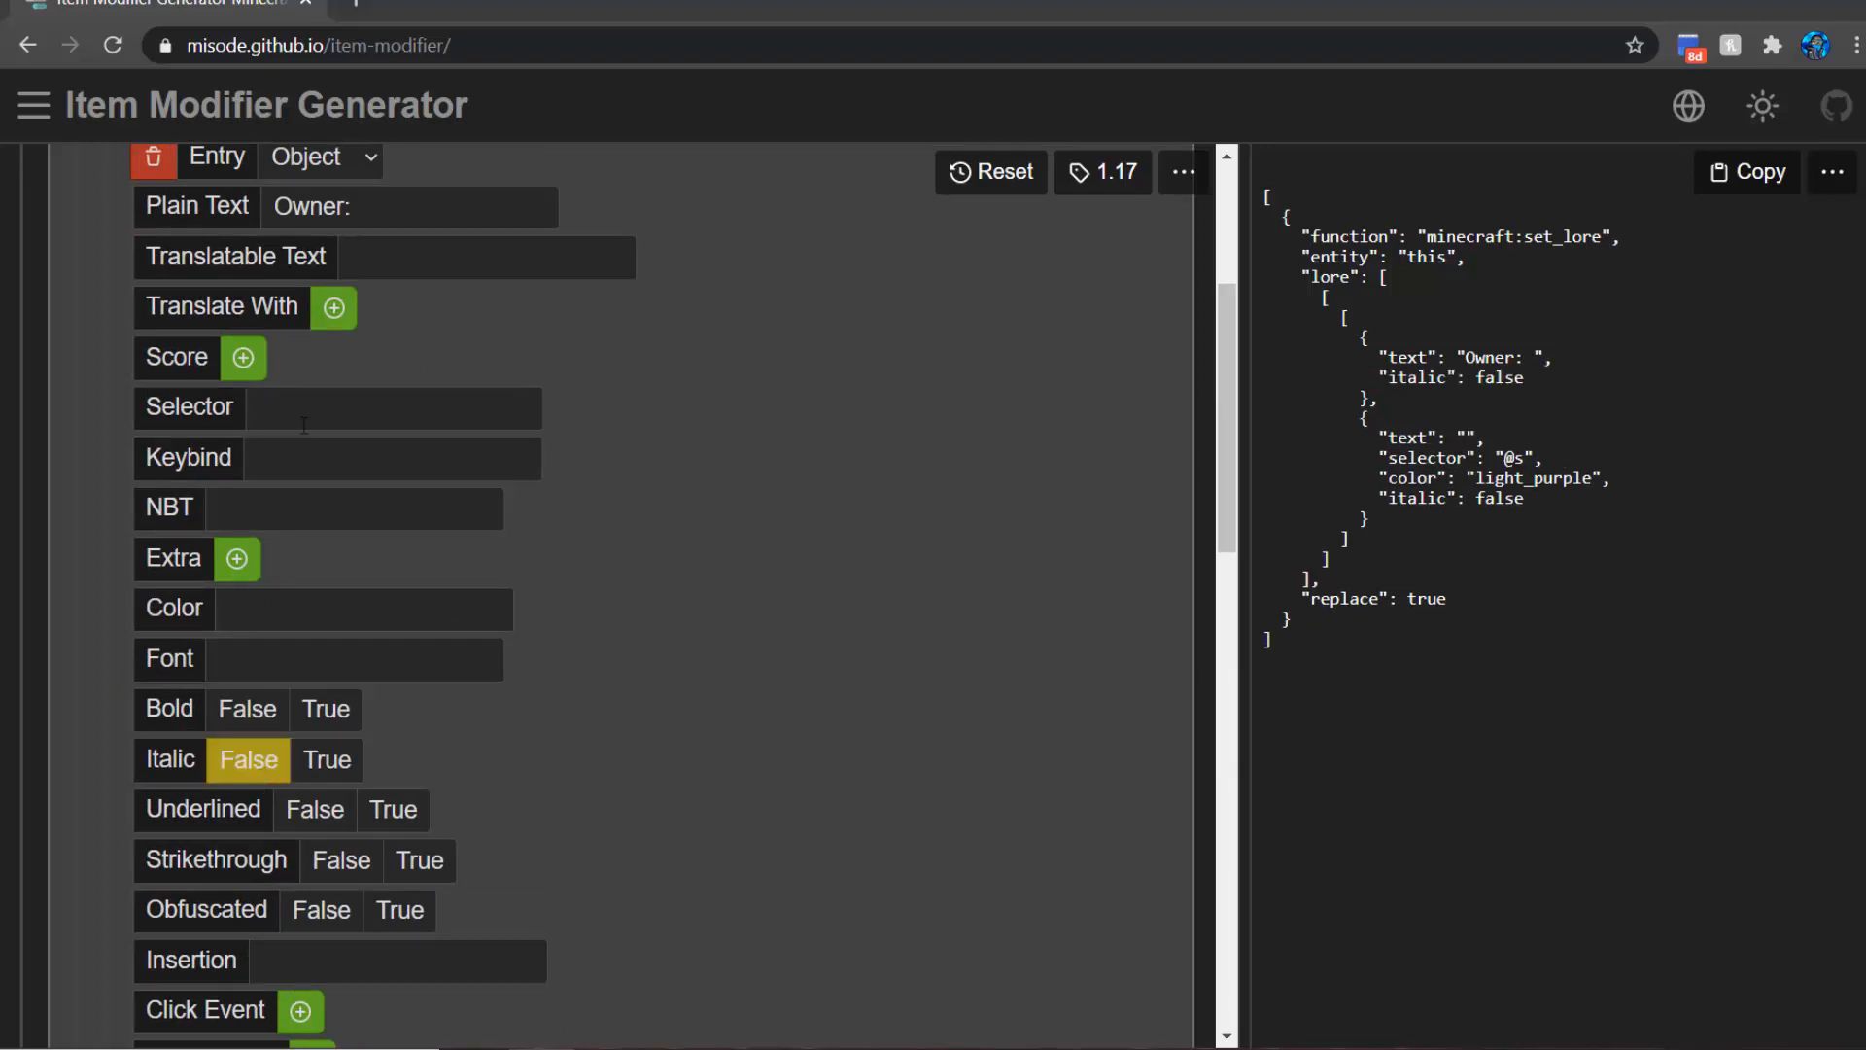
type("dark_pu")
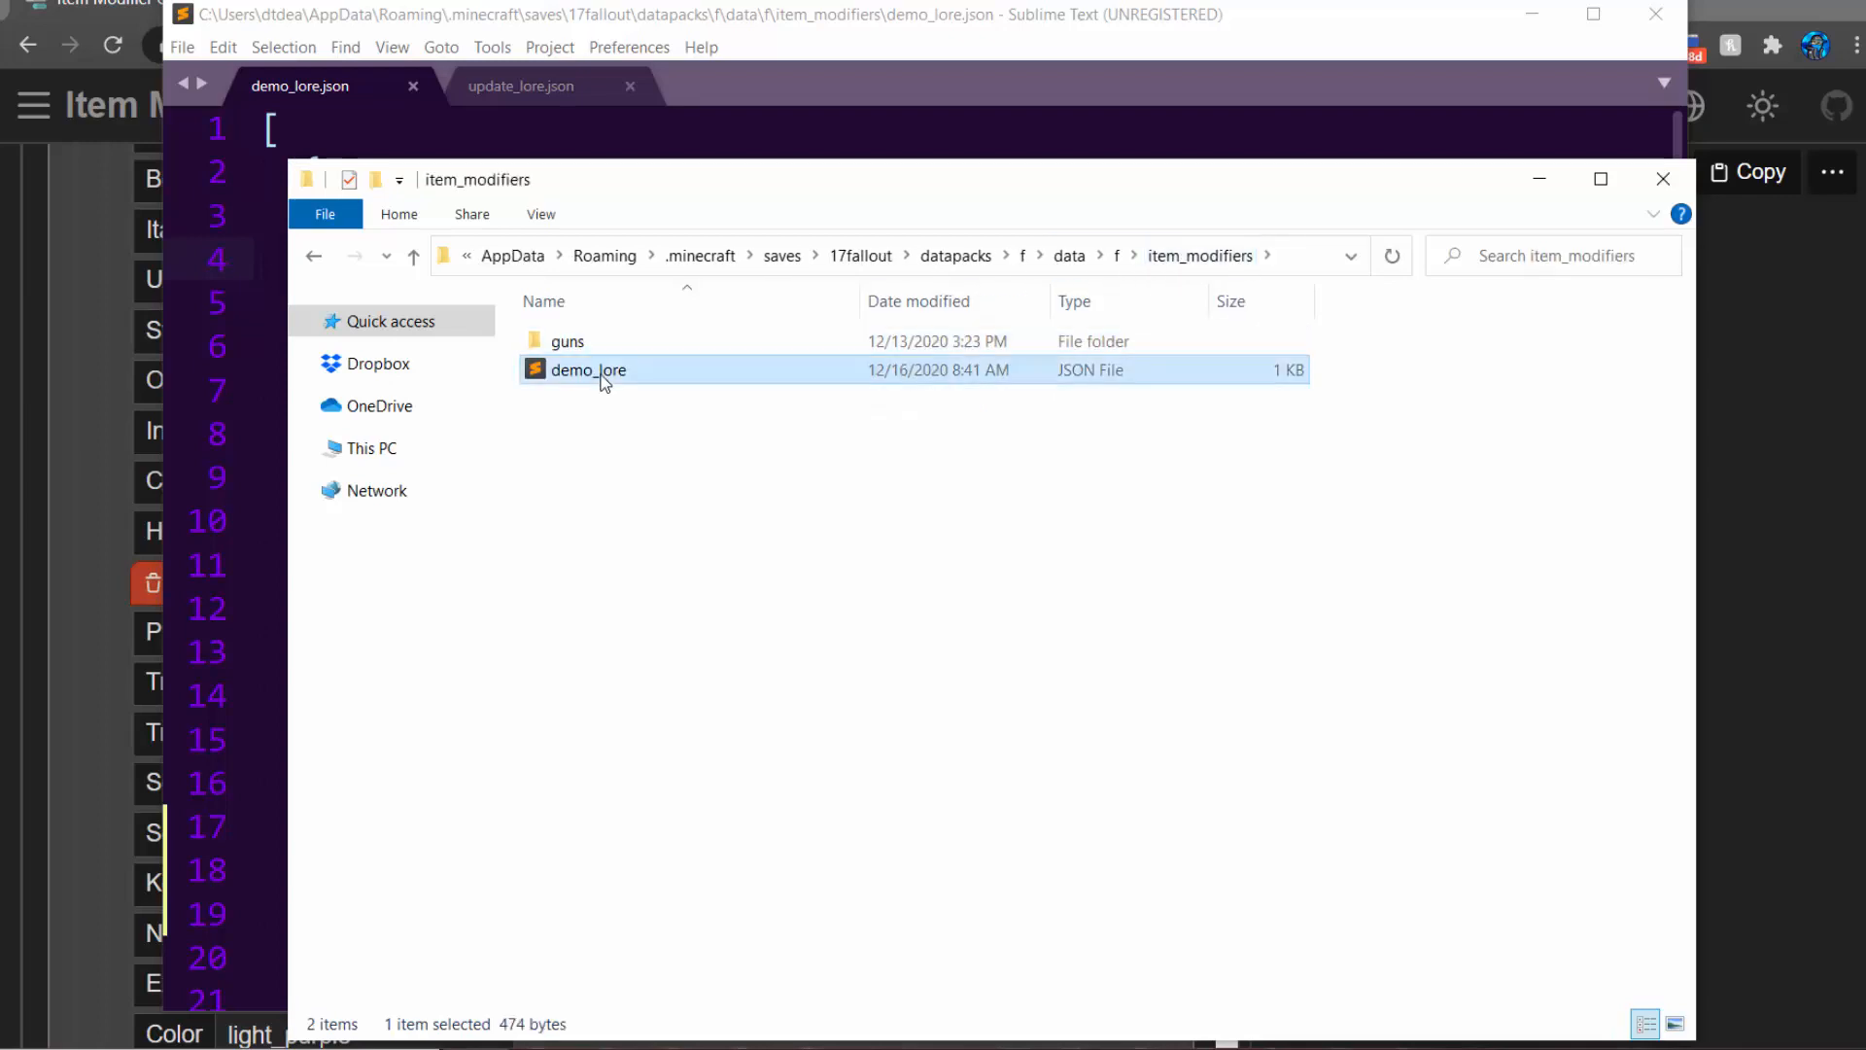
- Paste a copy of demo_lore.json into item_modifiers and start renaming it
key("ctrl+v")
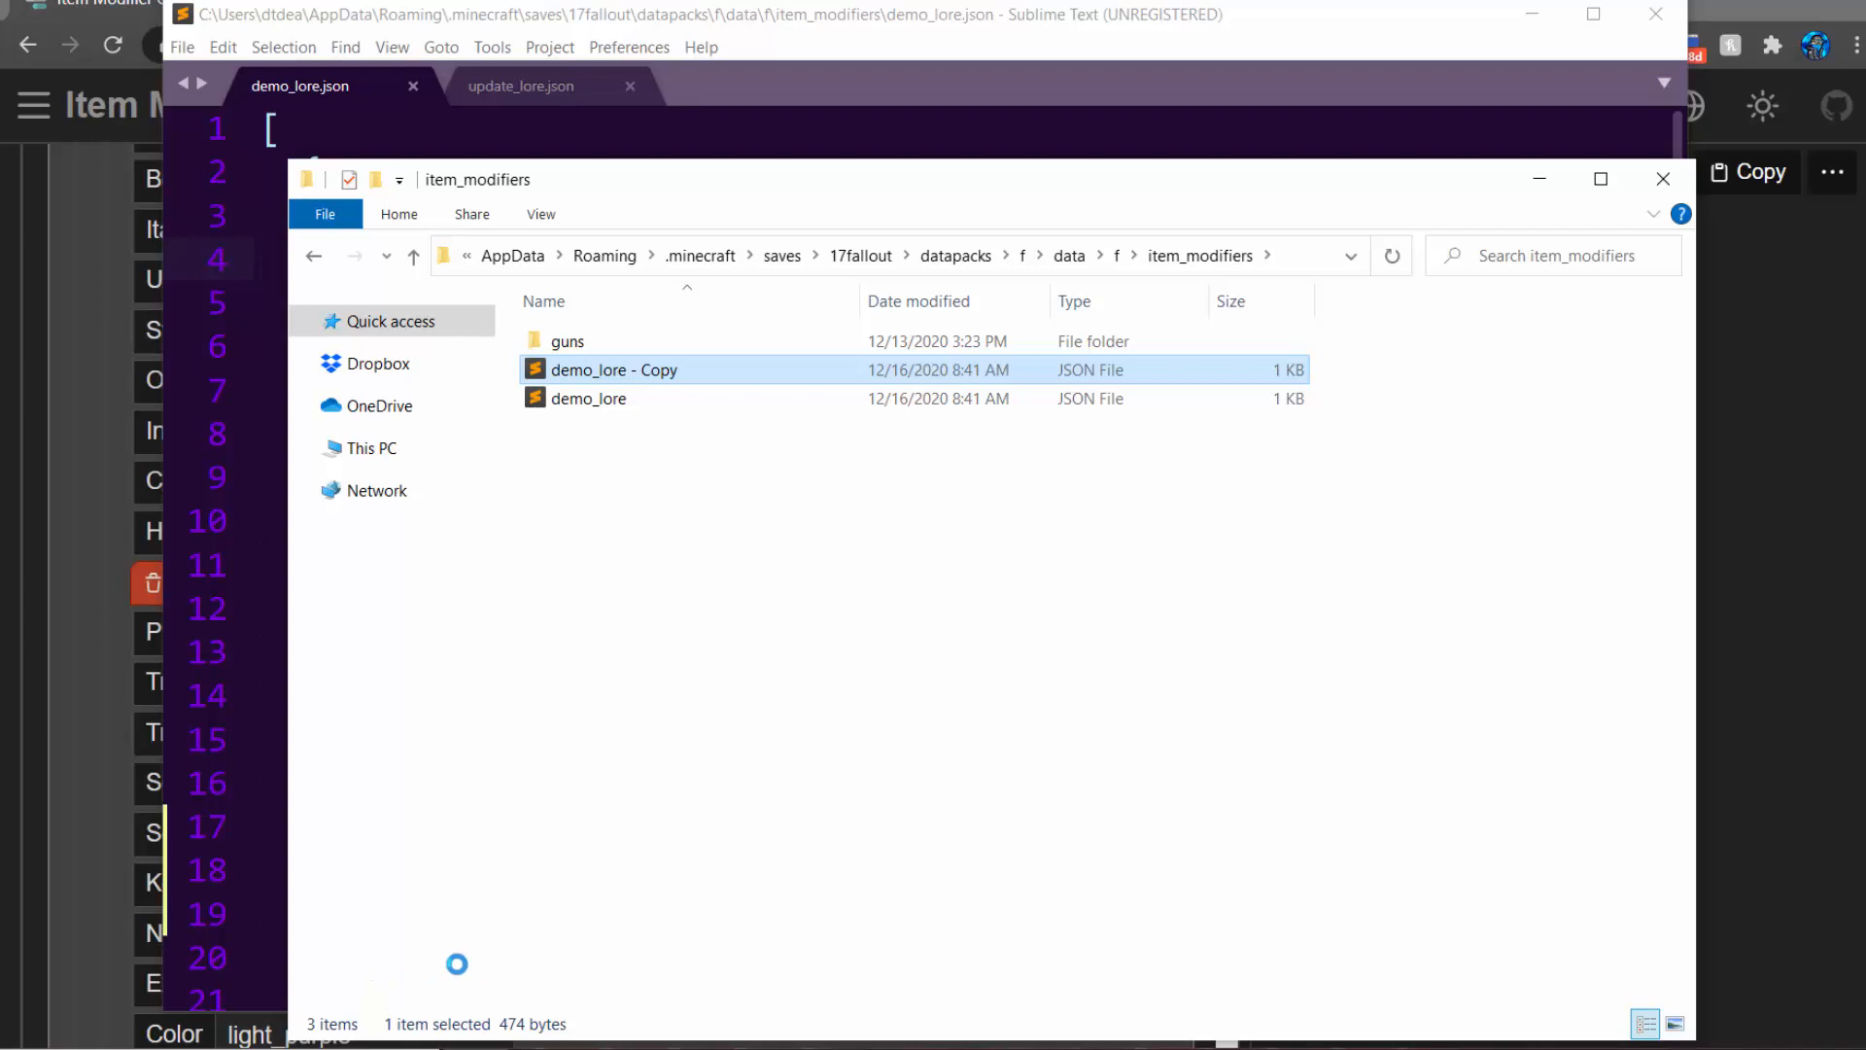
right_click(615, 370)
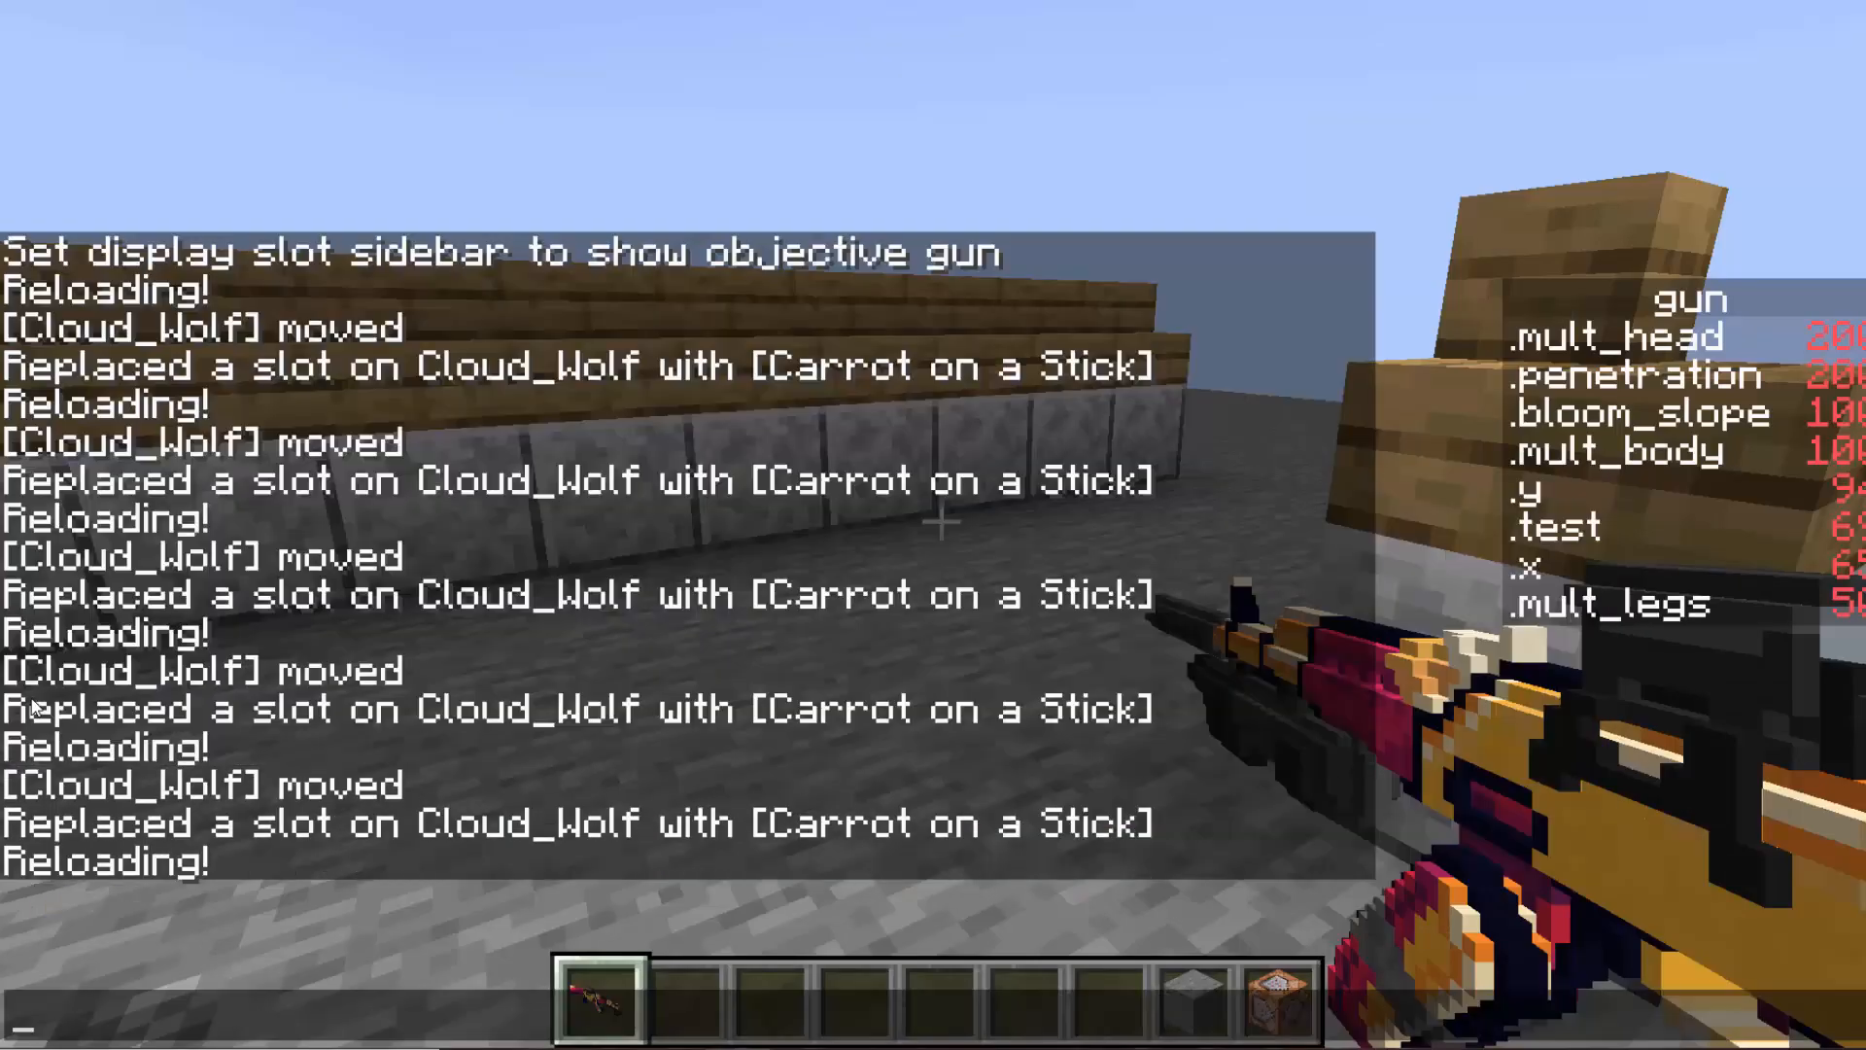
- Close the creative inventory and return to demo_lore1.json in Sublime Text
key("e")
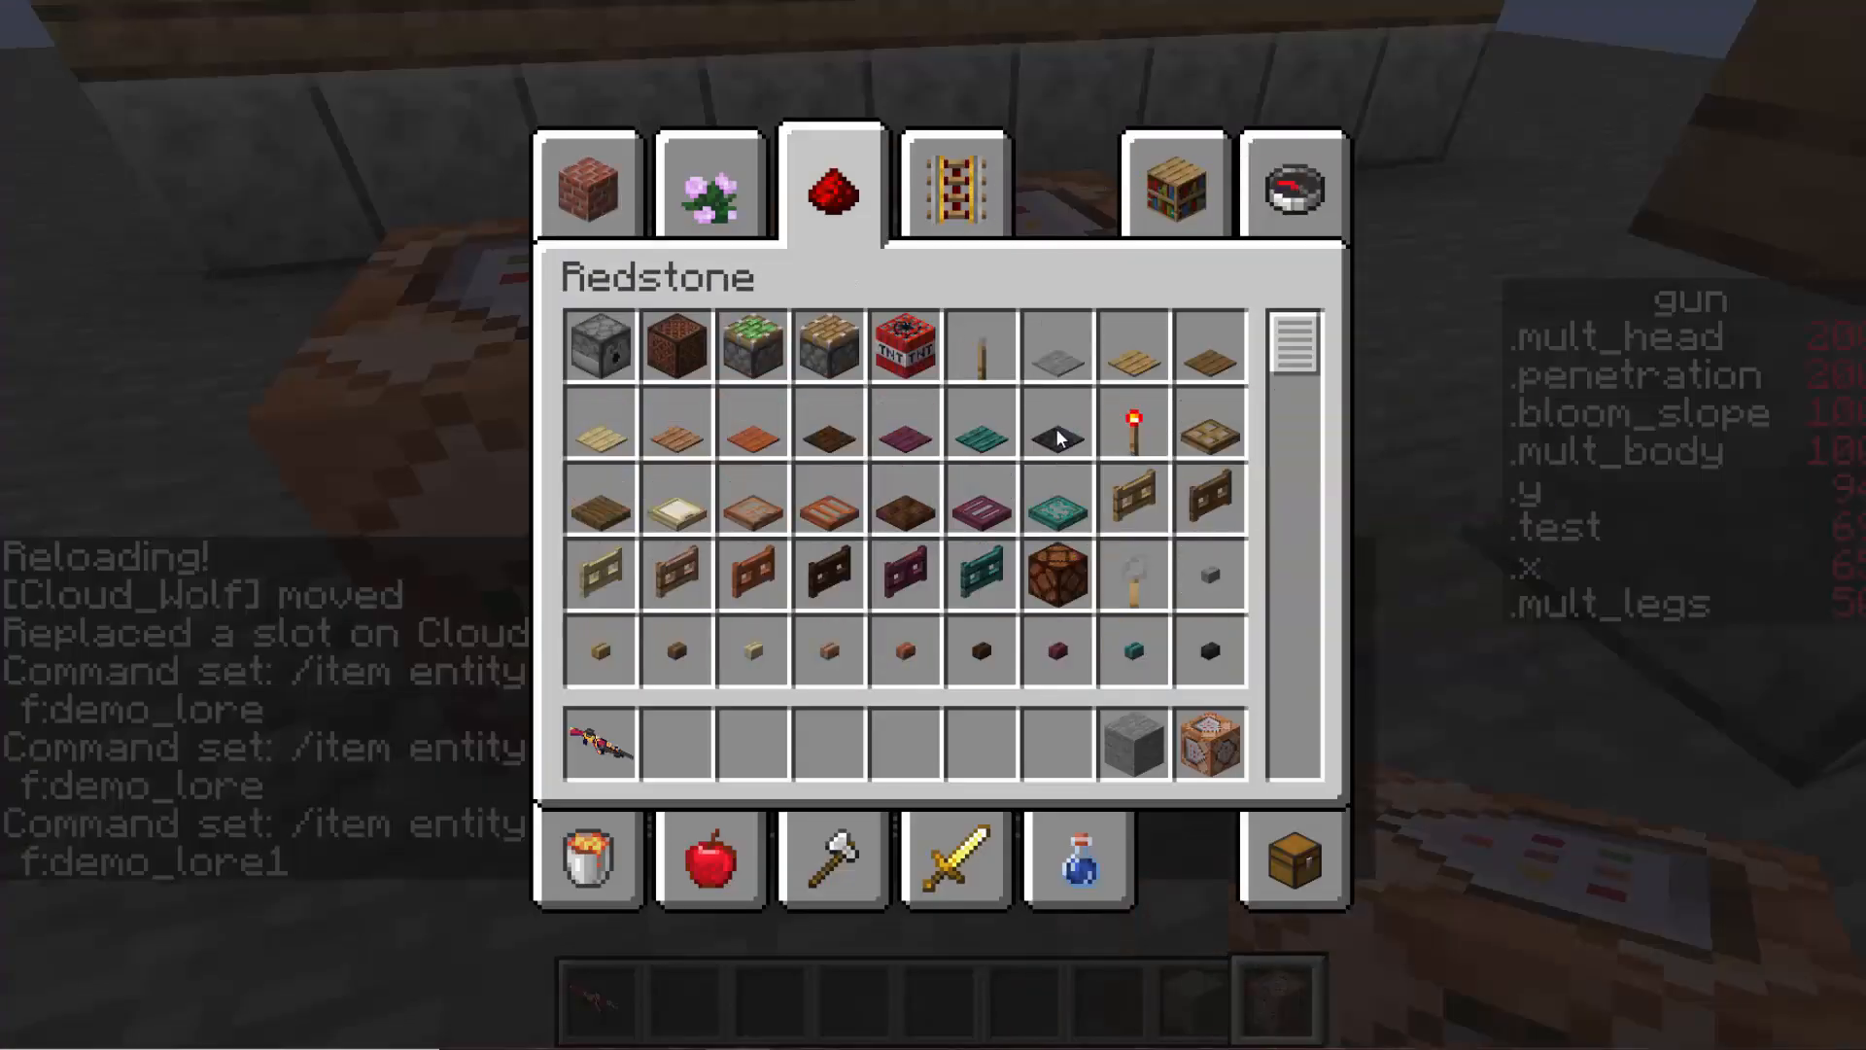
key("Escape")
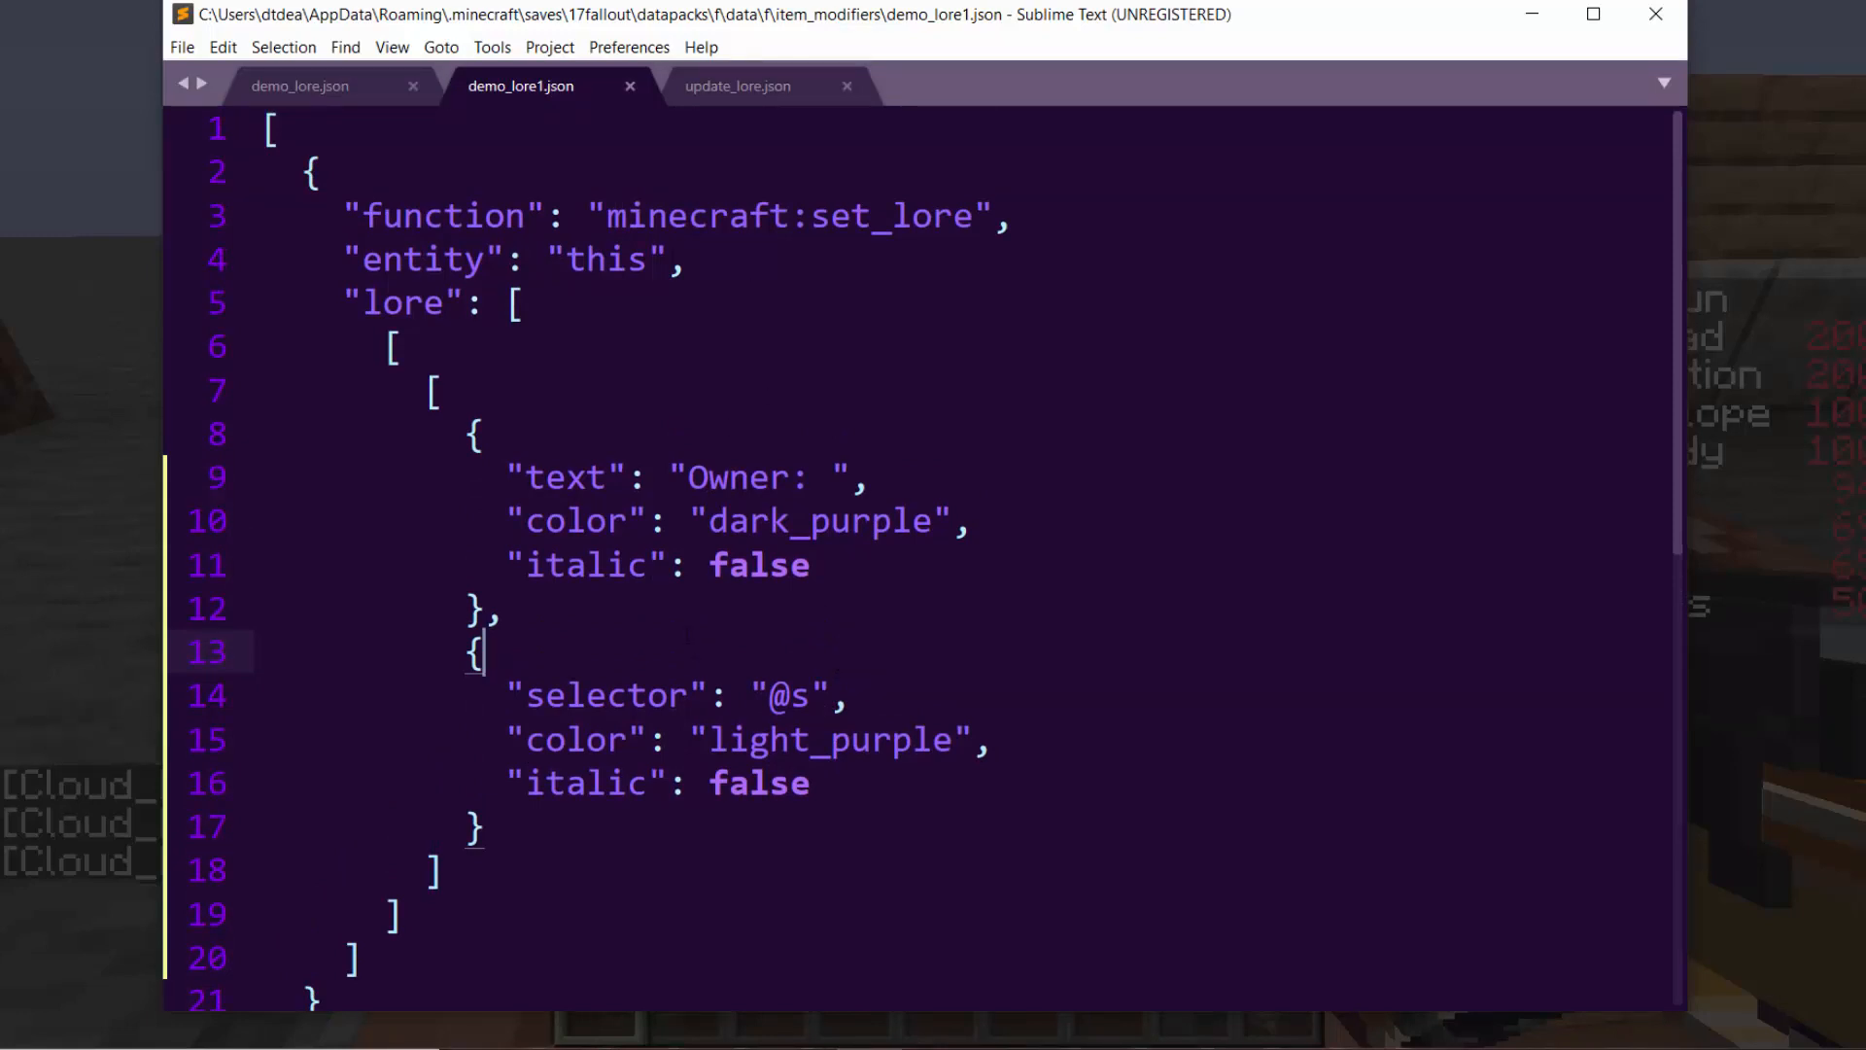
left_click(300, 88)
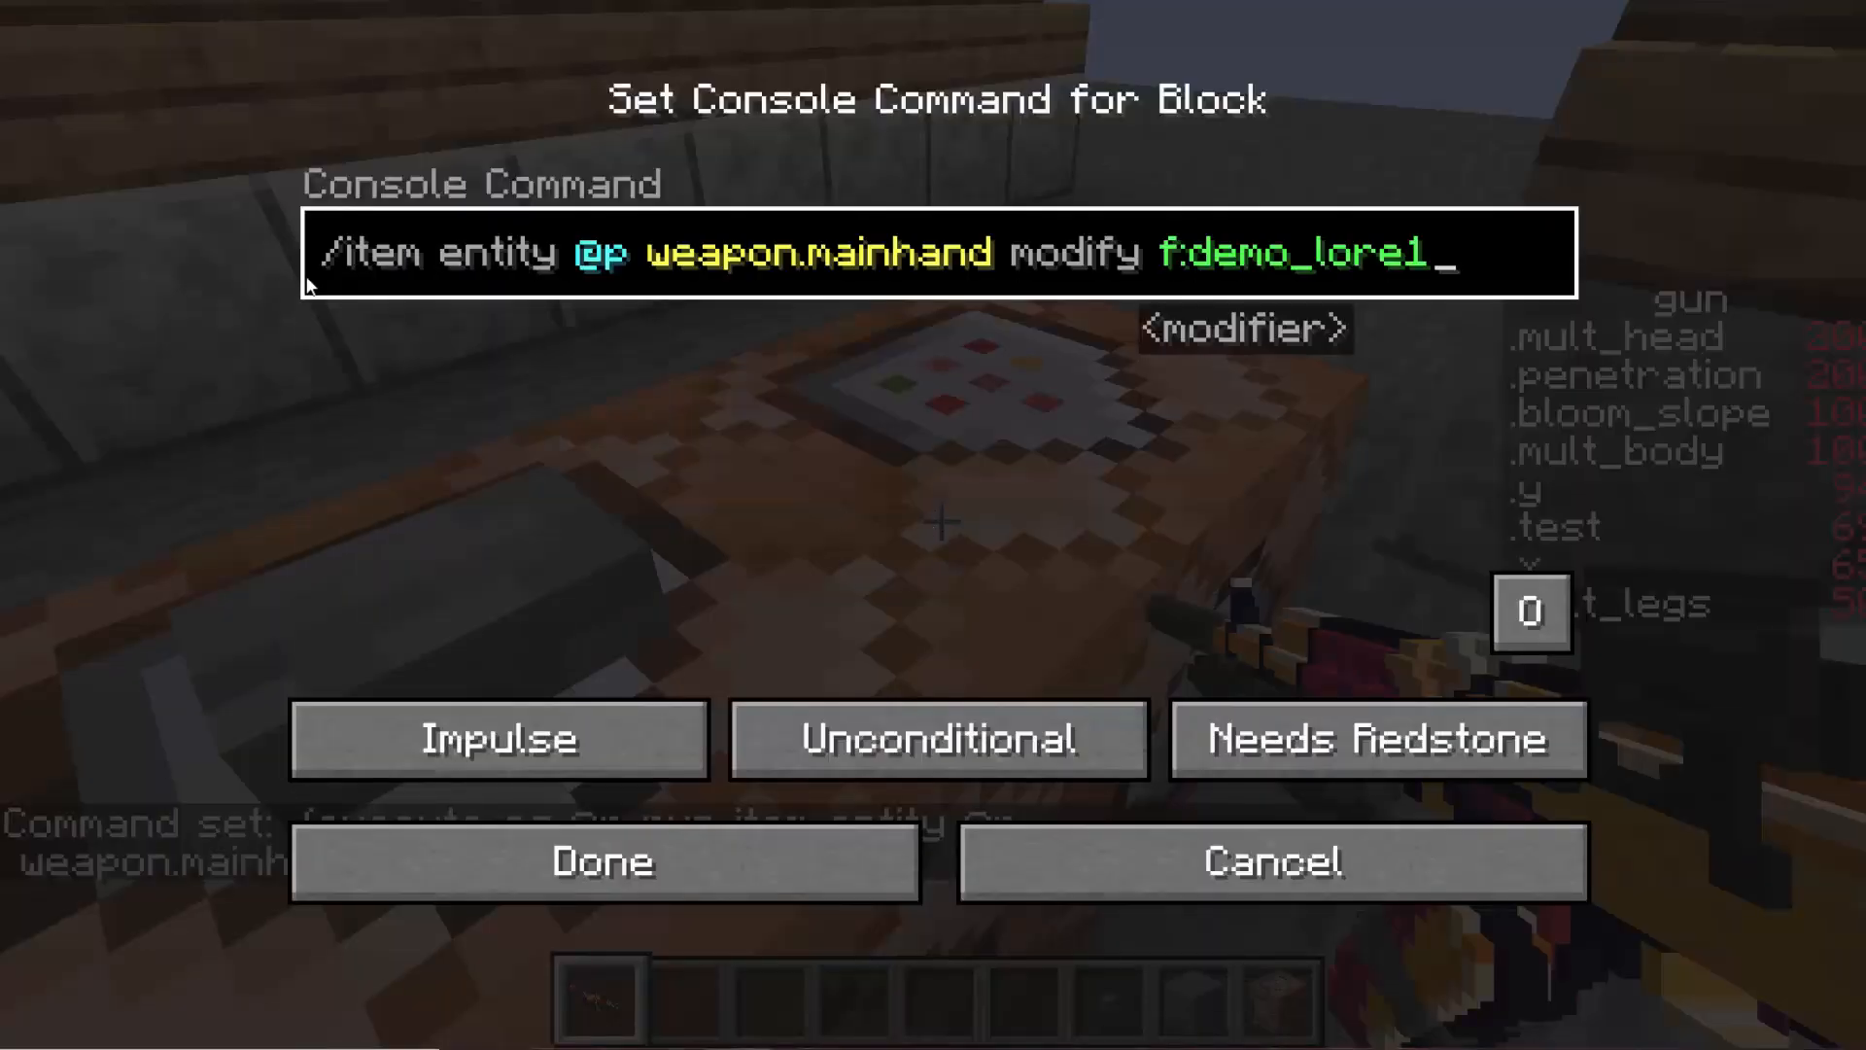
- Set the command block to '/execute as @p run /item entity @p weapon.mainhand modify f:demo_lore1'
type("/execute as @p run /item entity @p weapon.mainhand modi")
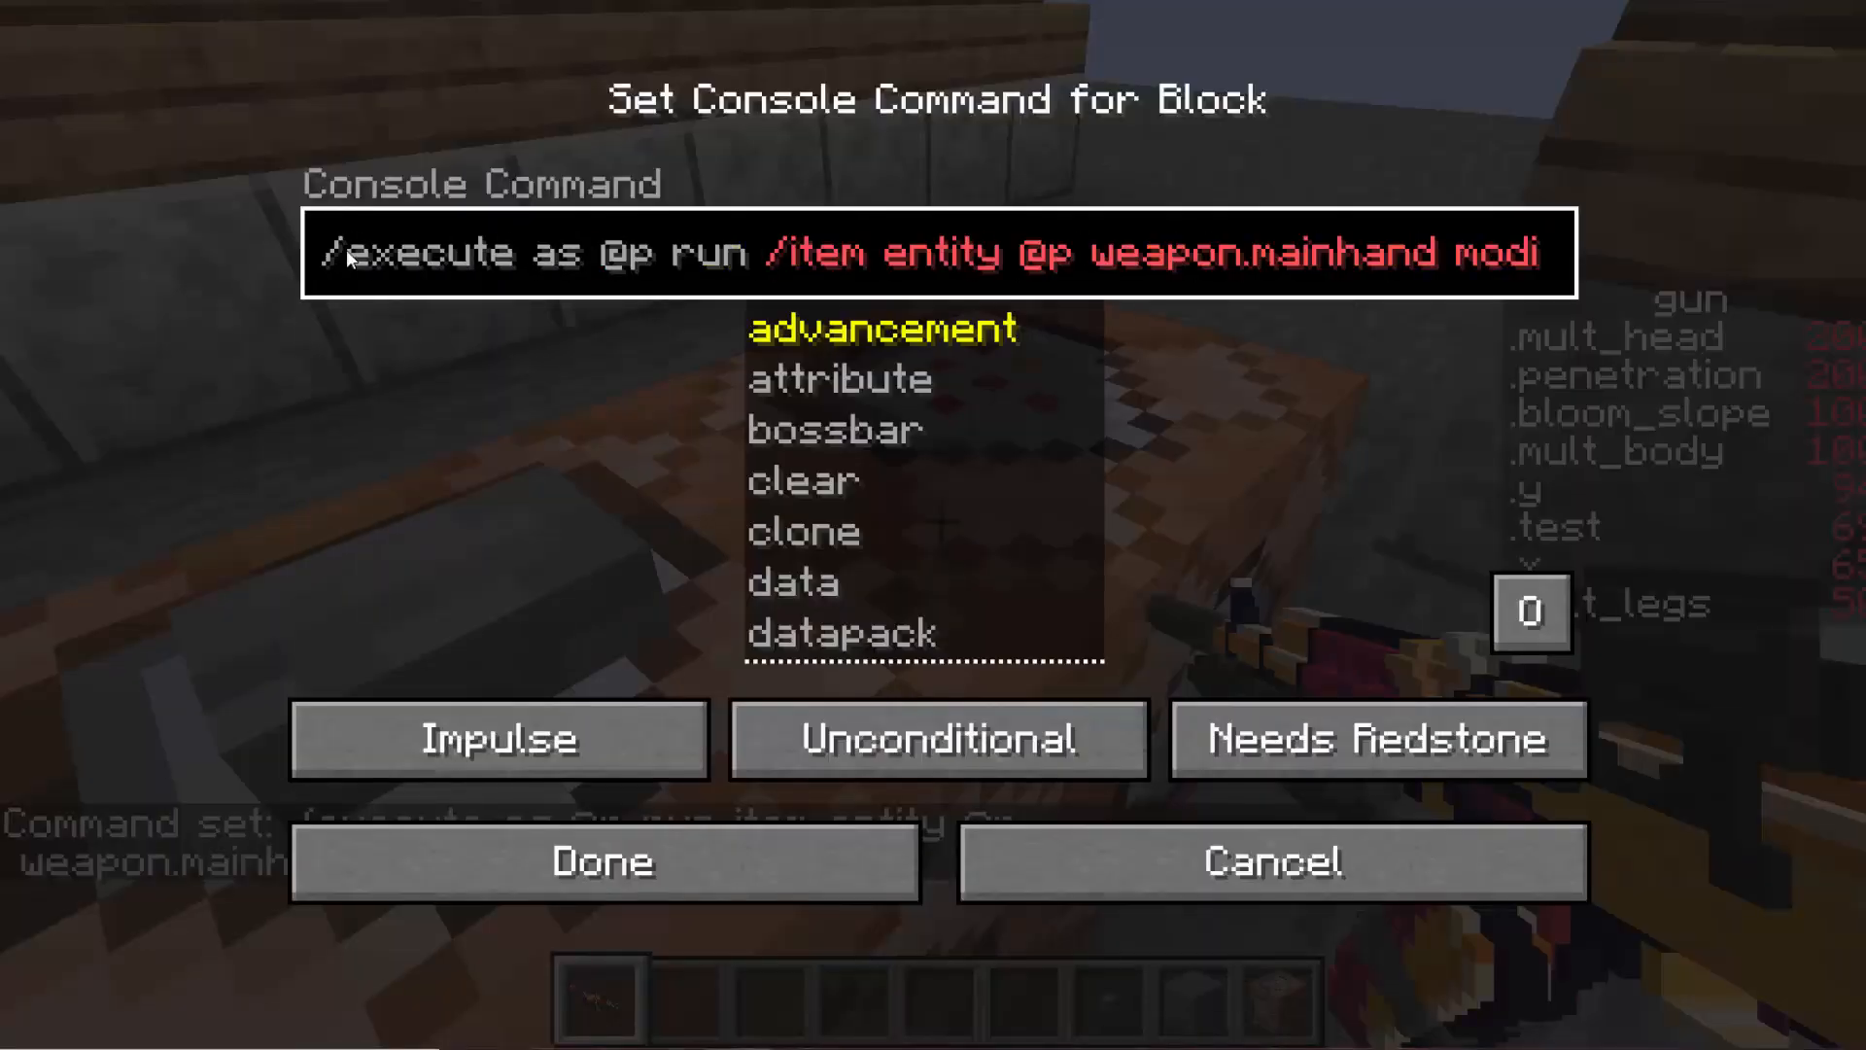
left_click(606, 863)
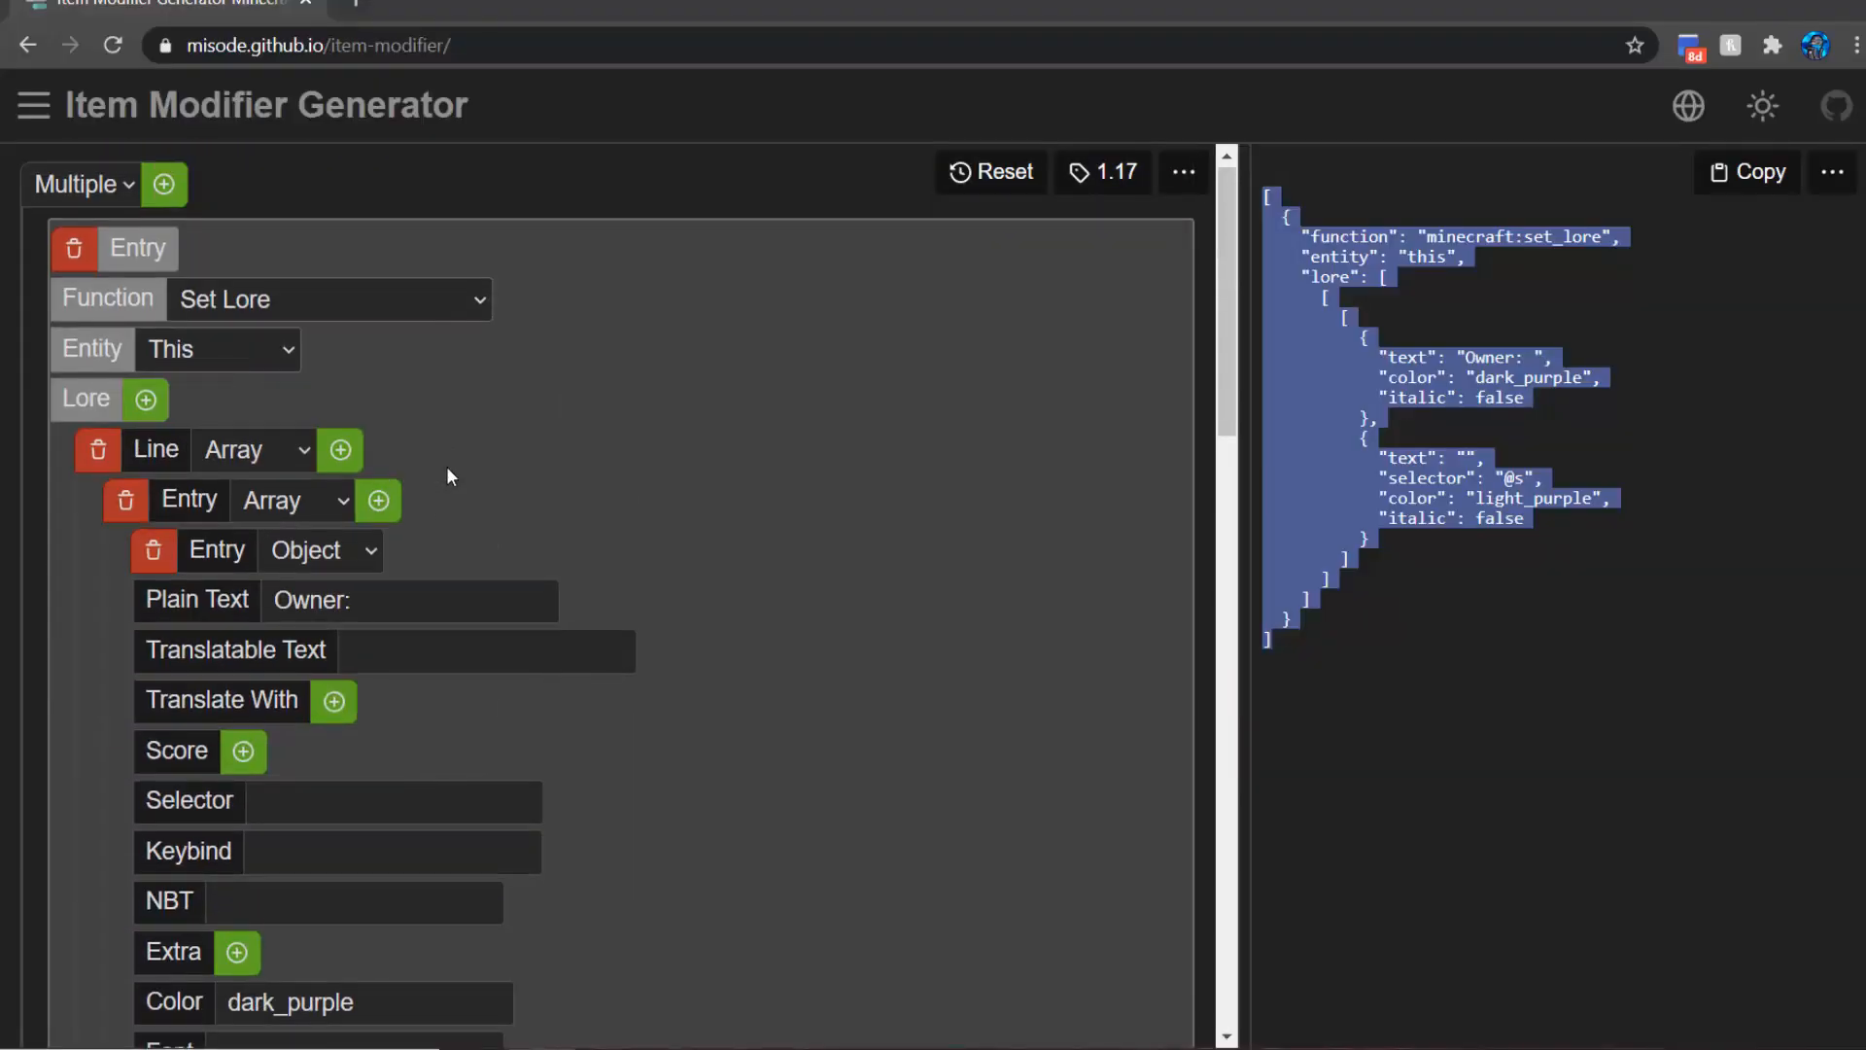
mouse_move(202, 644)
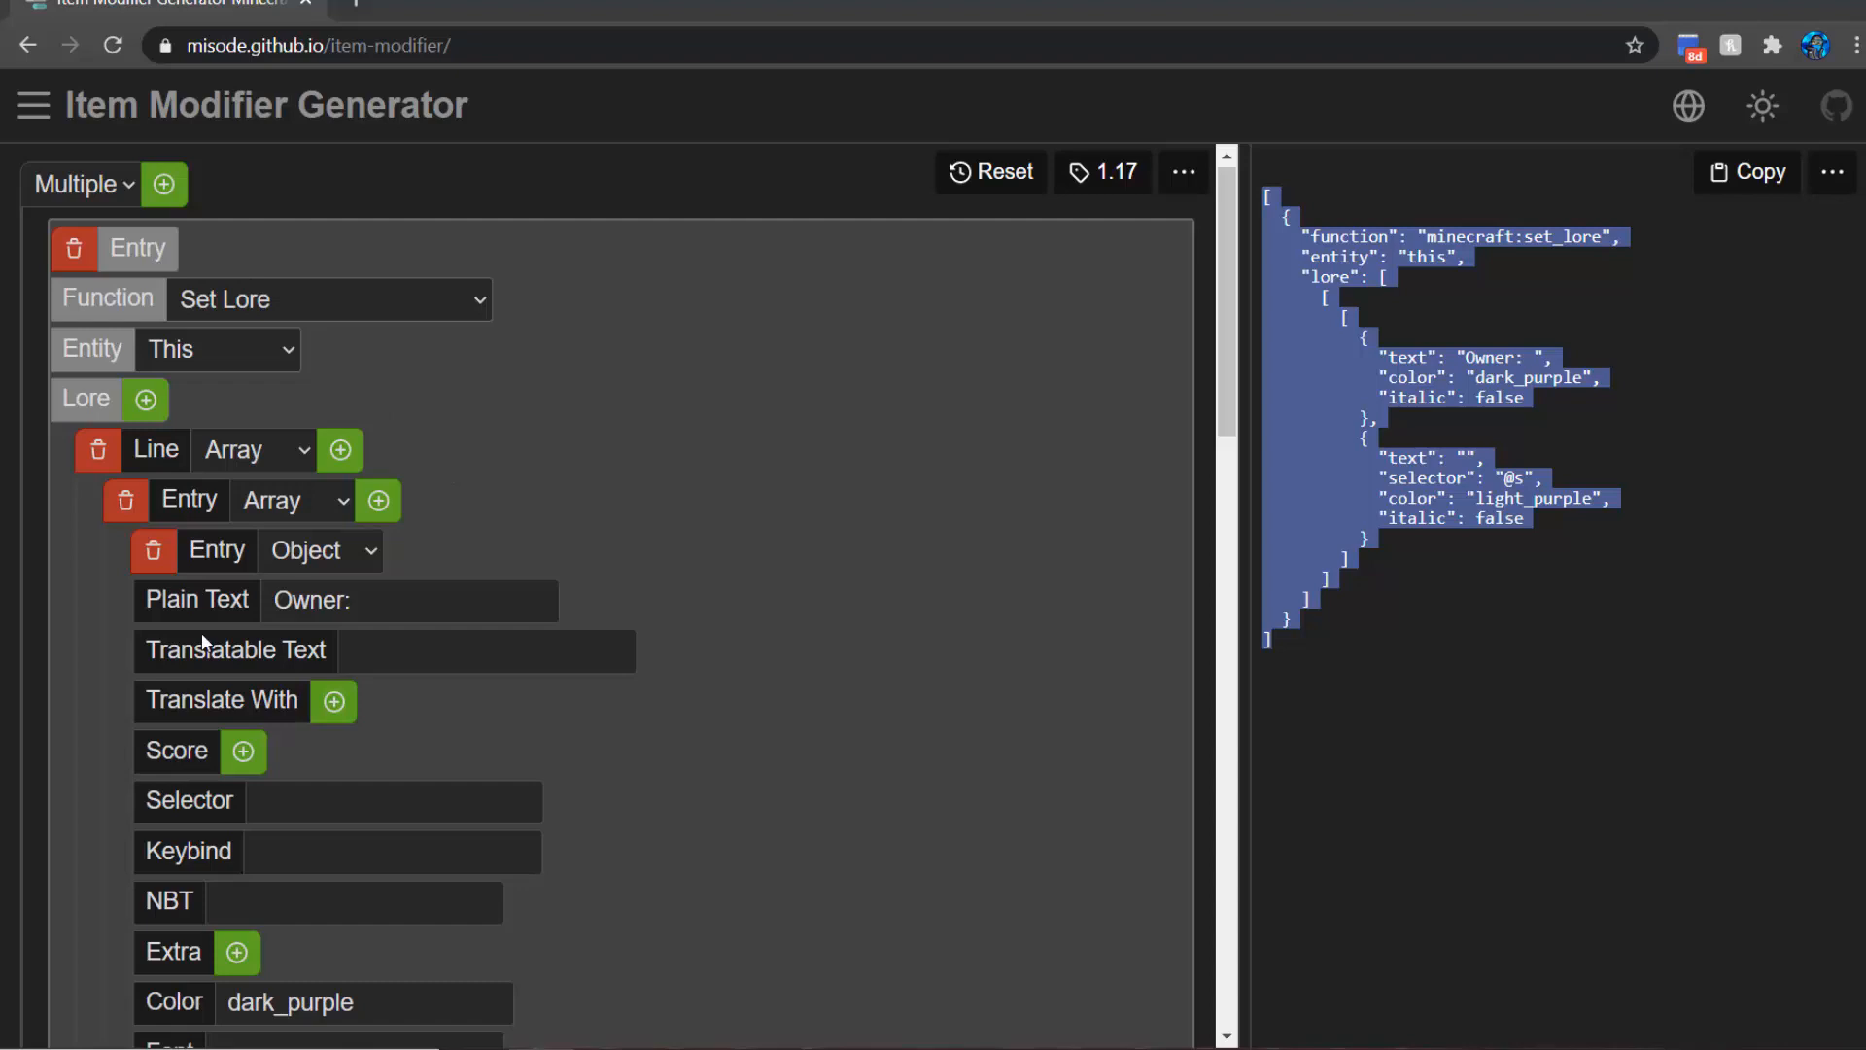
- Add an empty second function entry and a condition slot on the Set Lore function
left_click(163, 183)
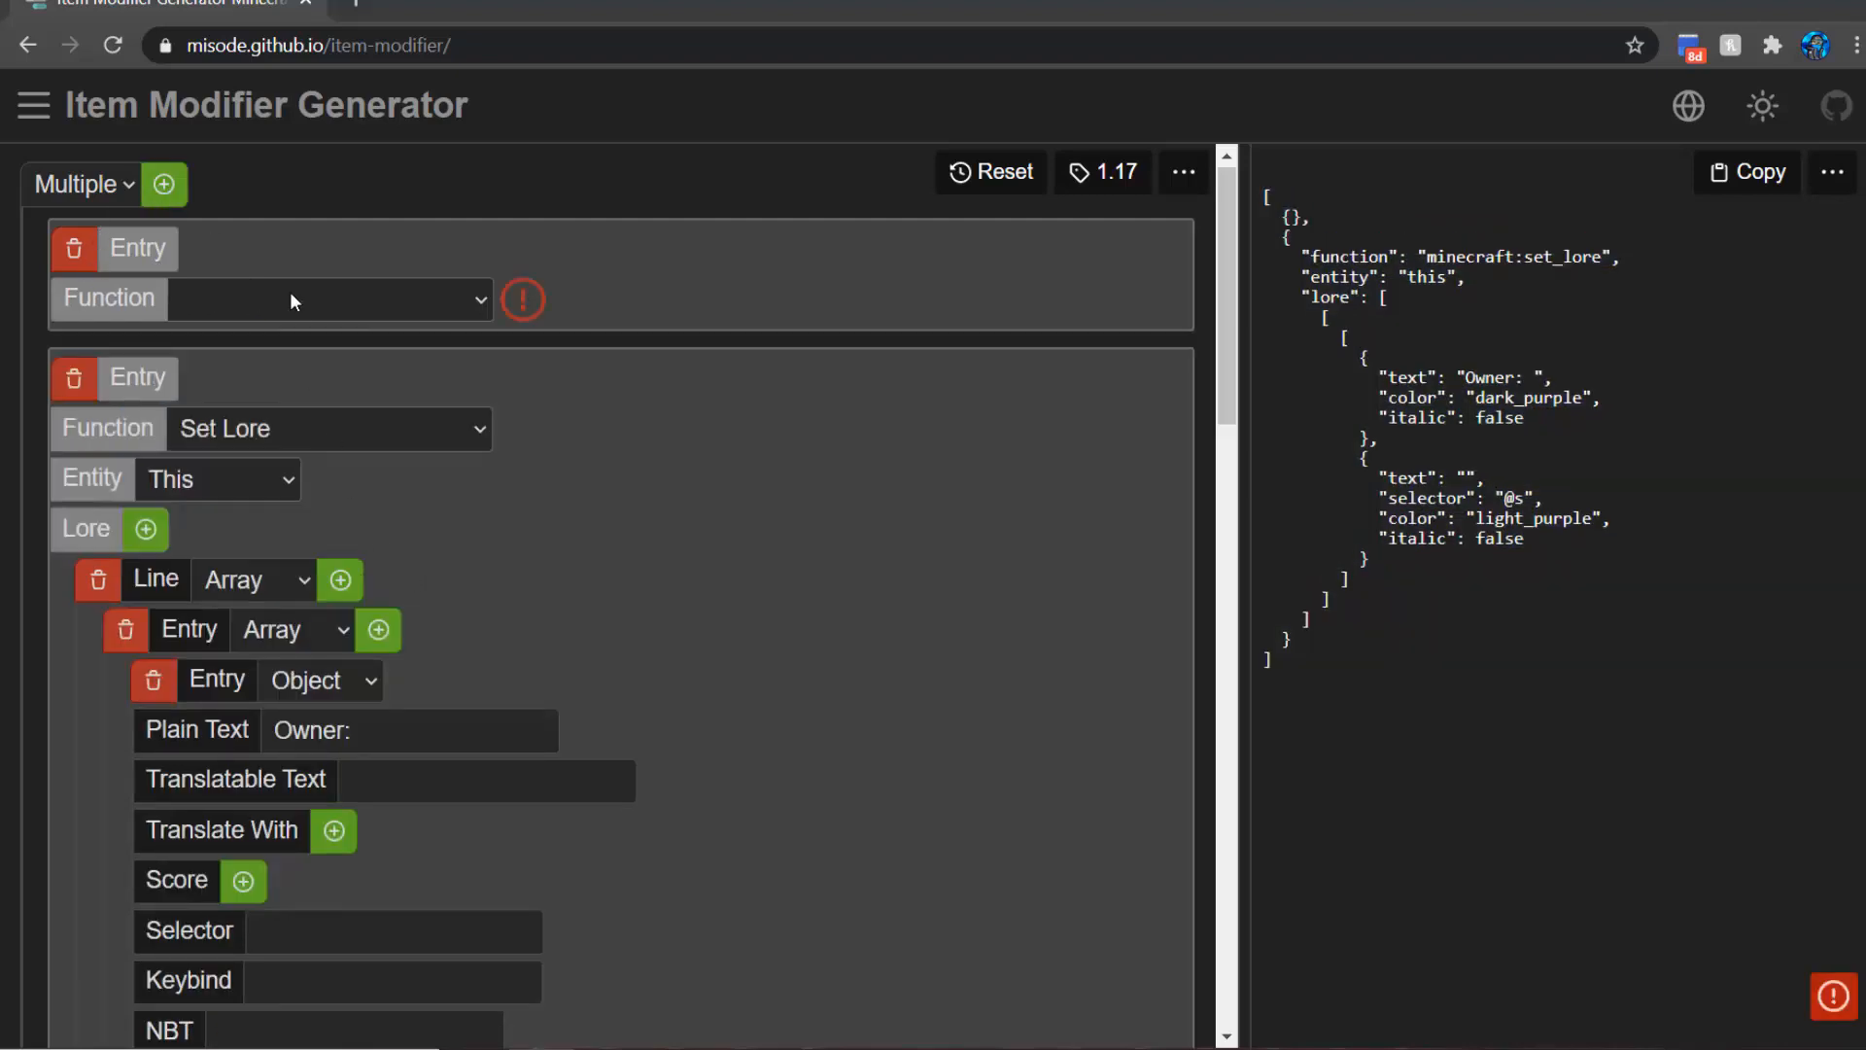
scroll("down", 3)
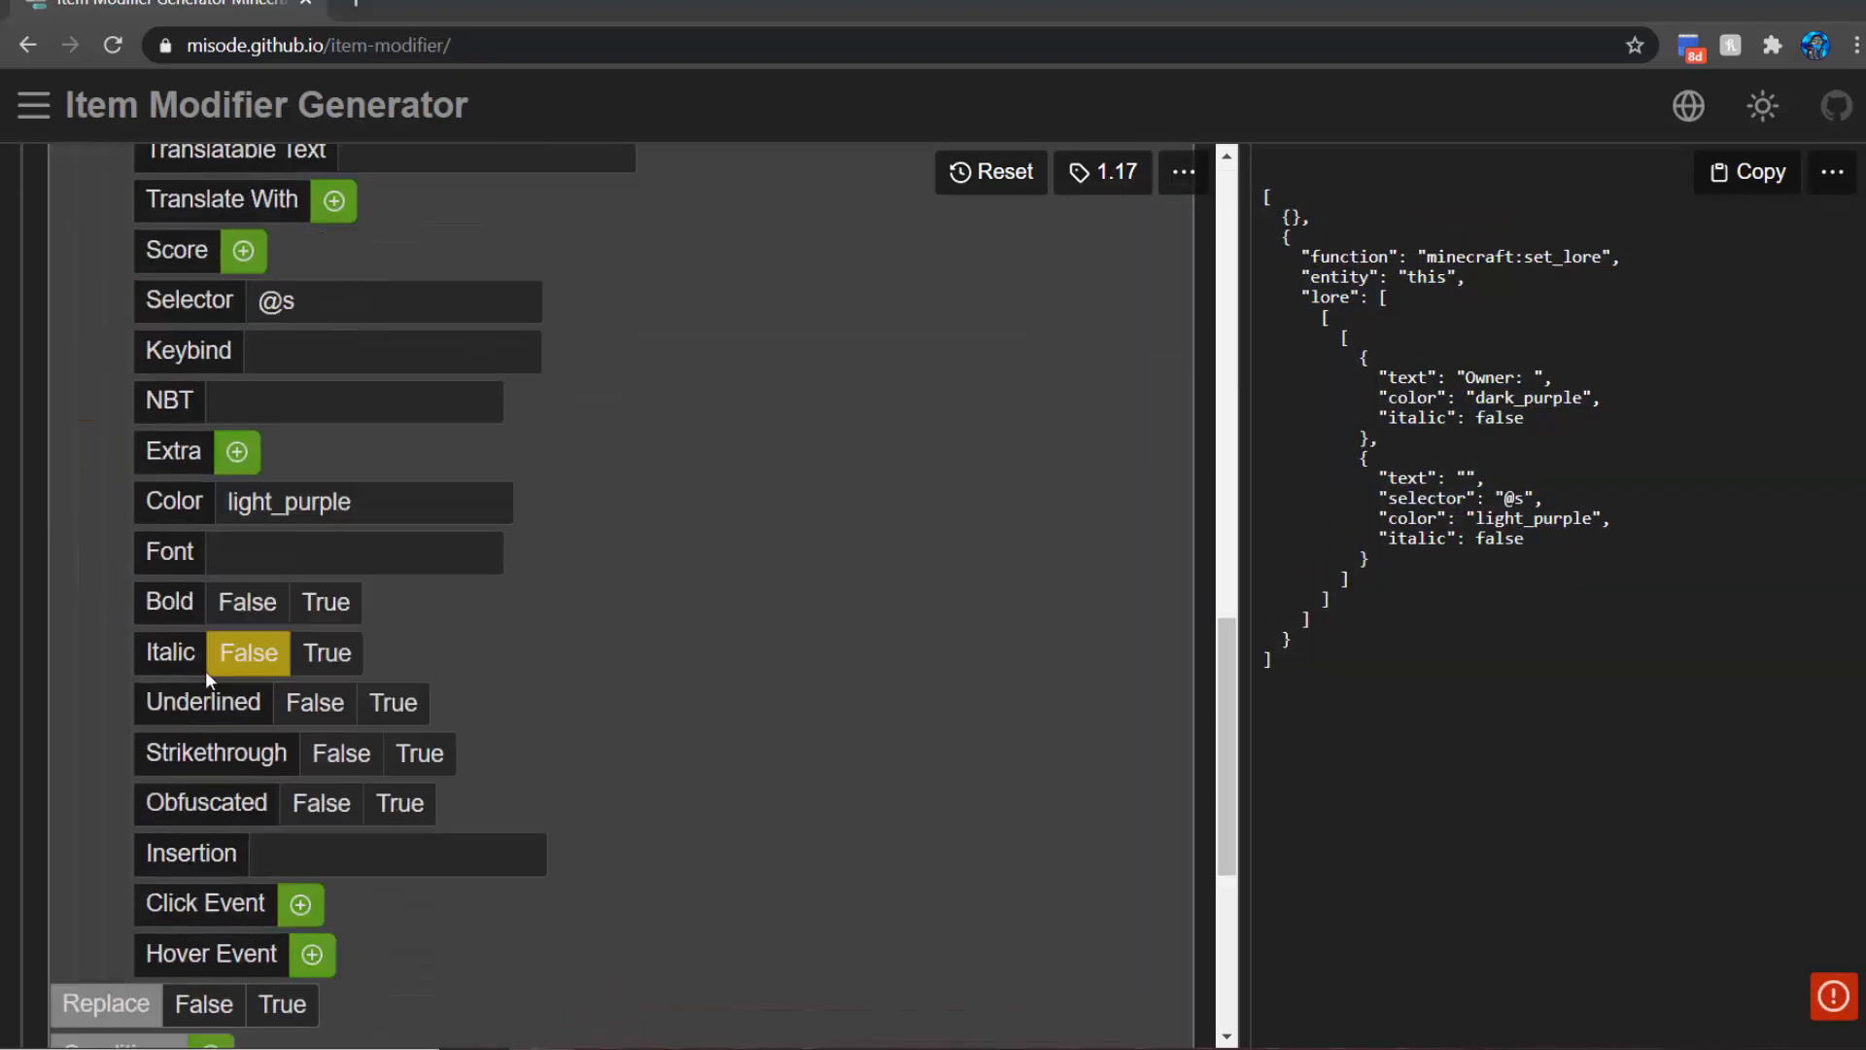
left_click(210, 527)
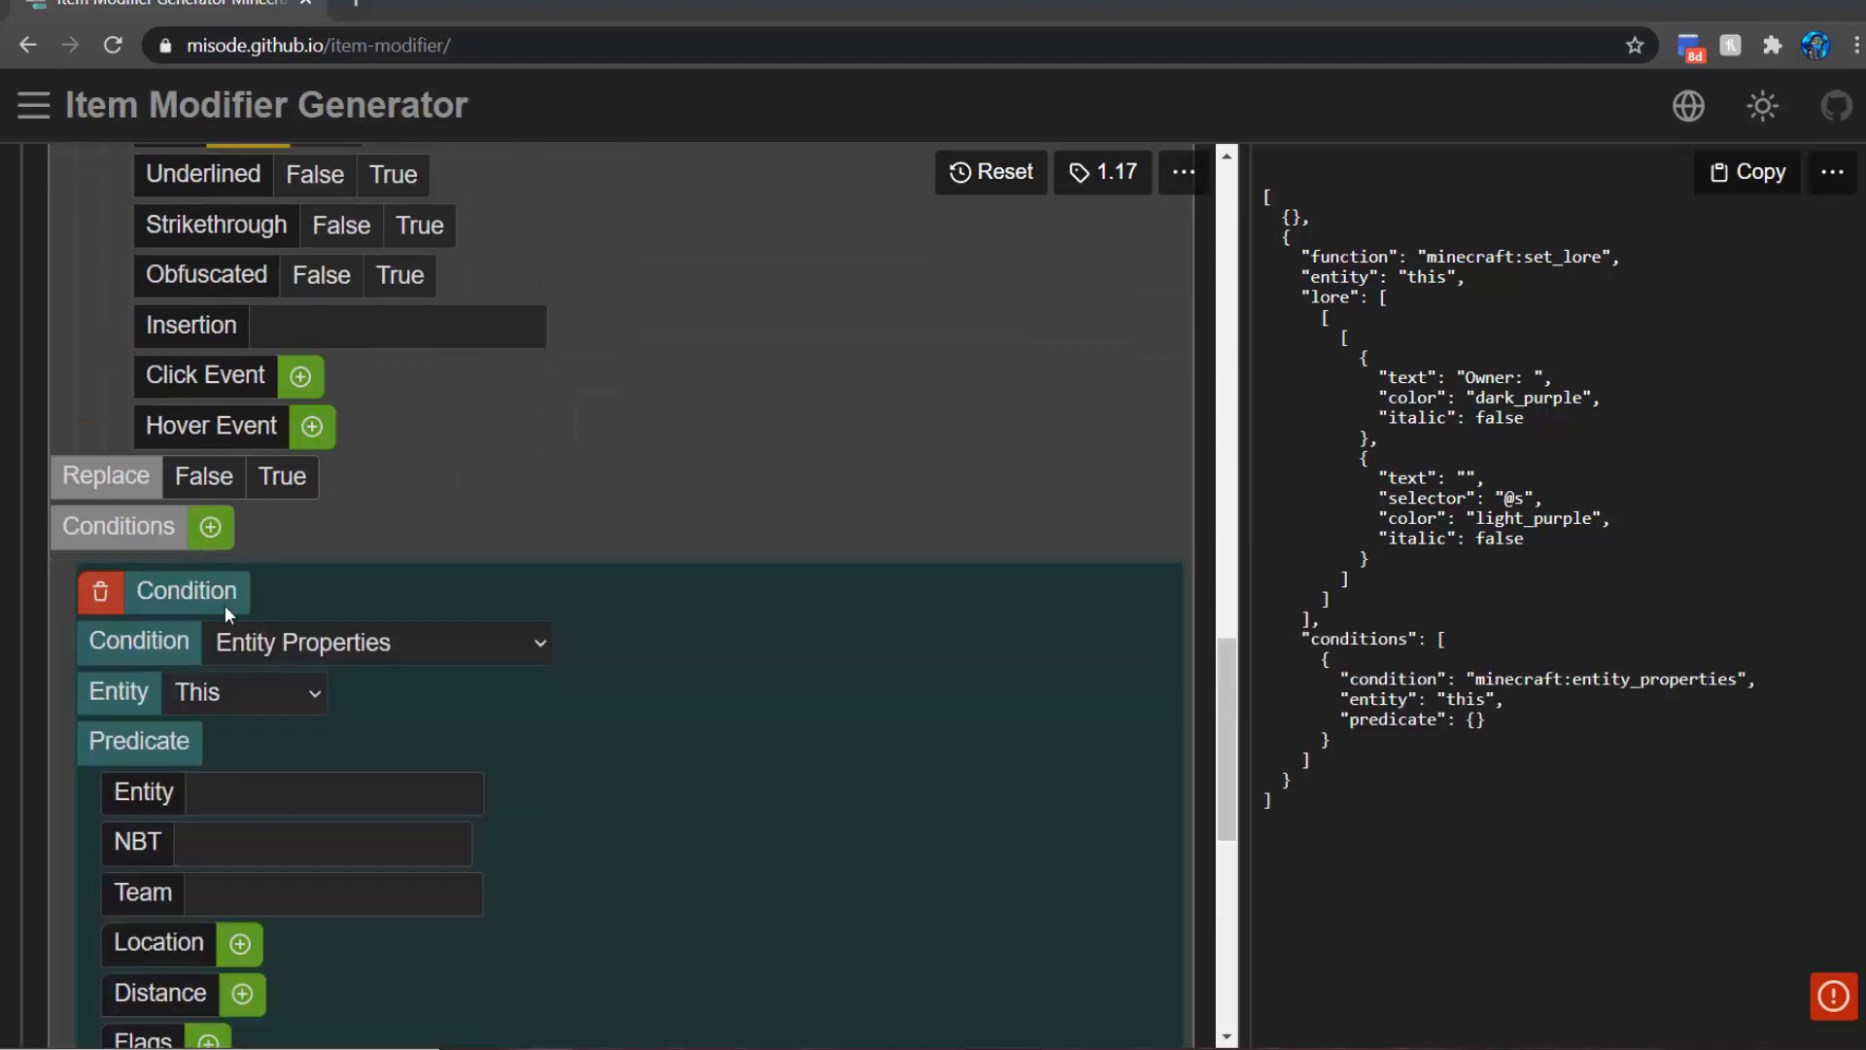
- Choose Entity Properties on this entity as the Set Lore condition
left_click(377, 642)
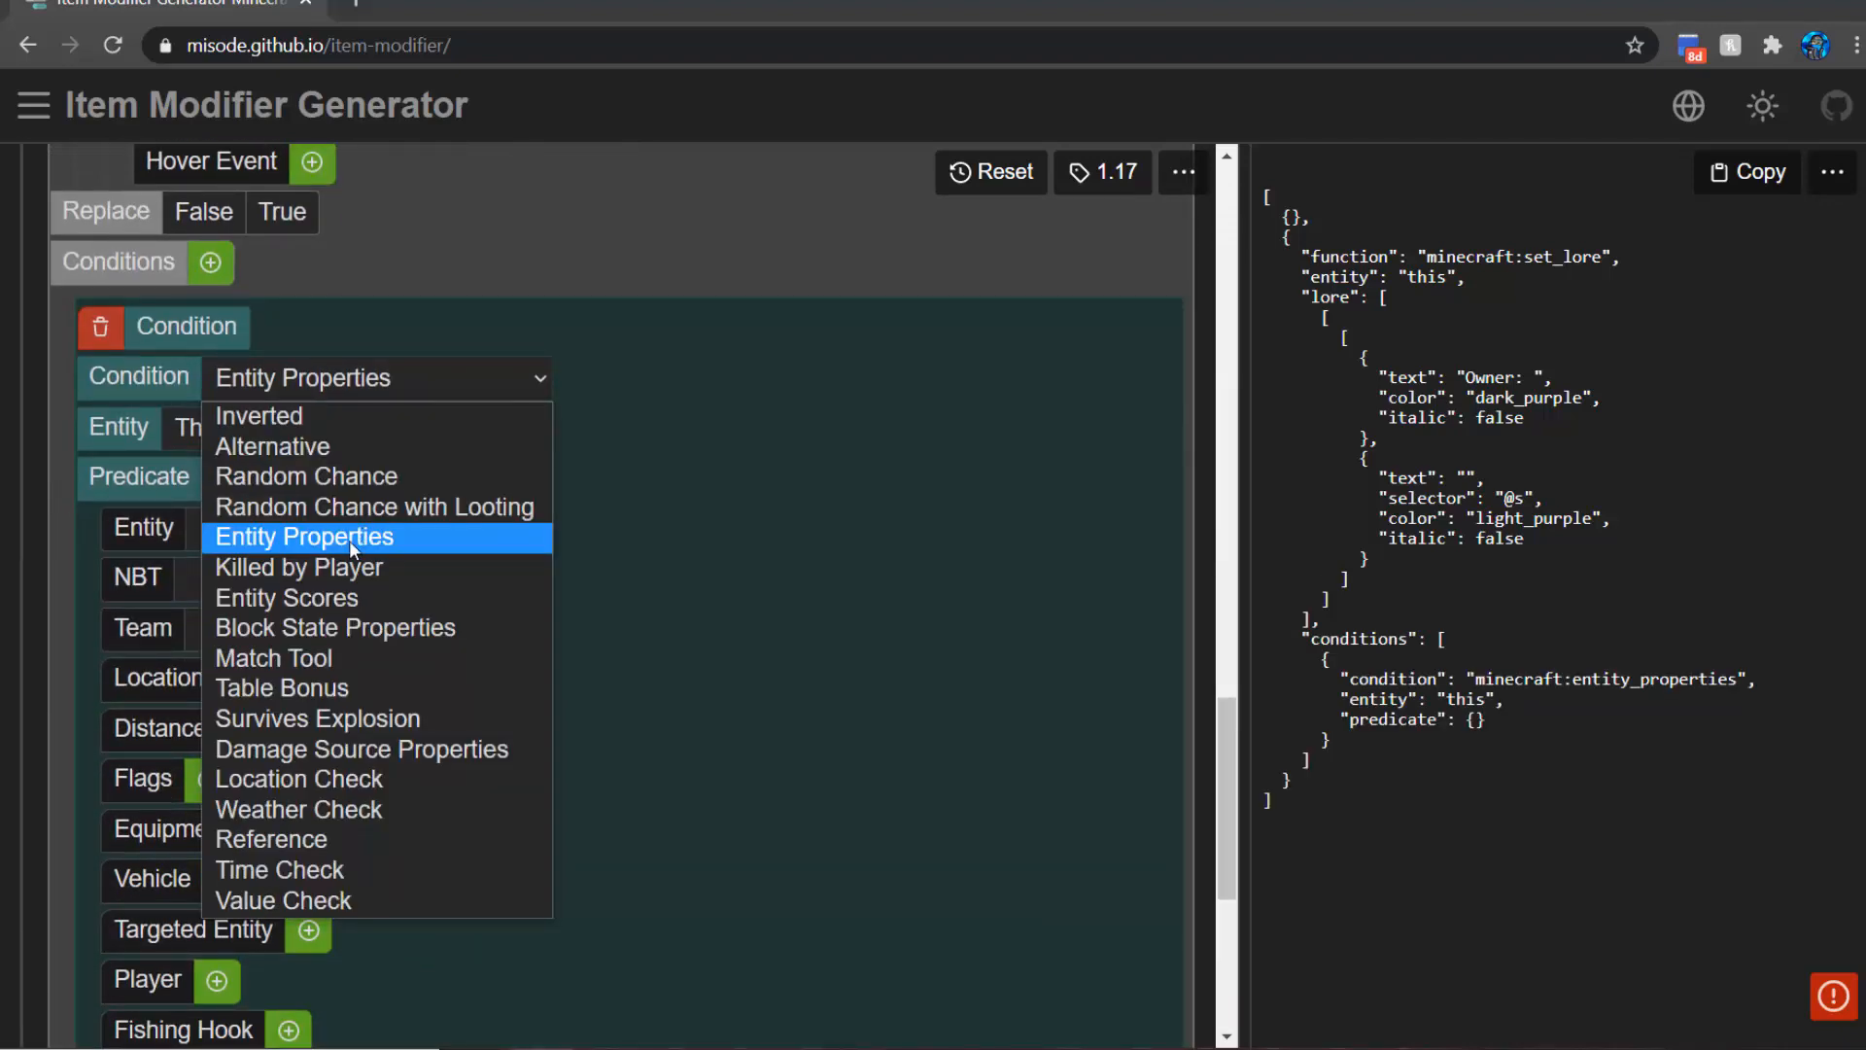
left_click(307, 528)
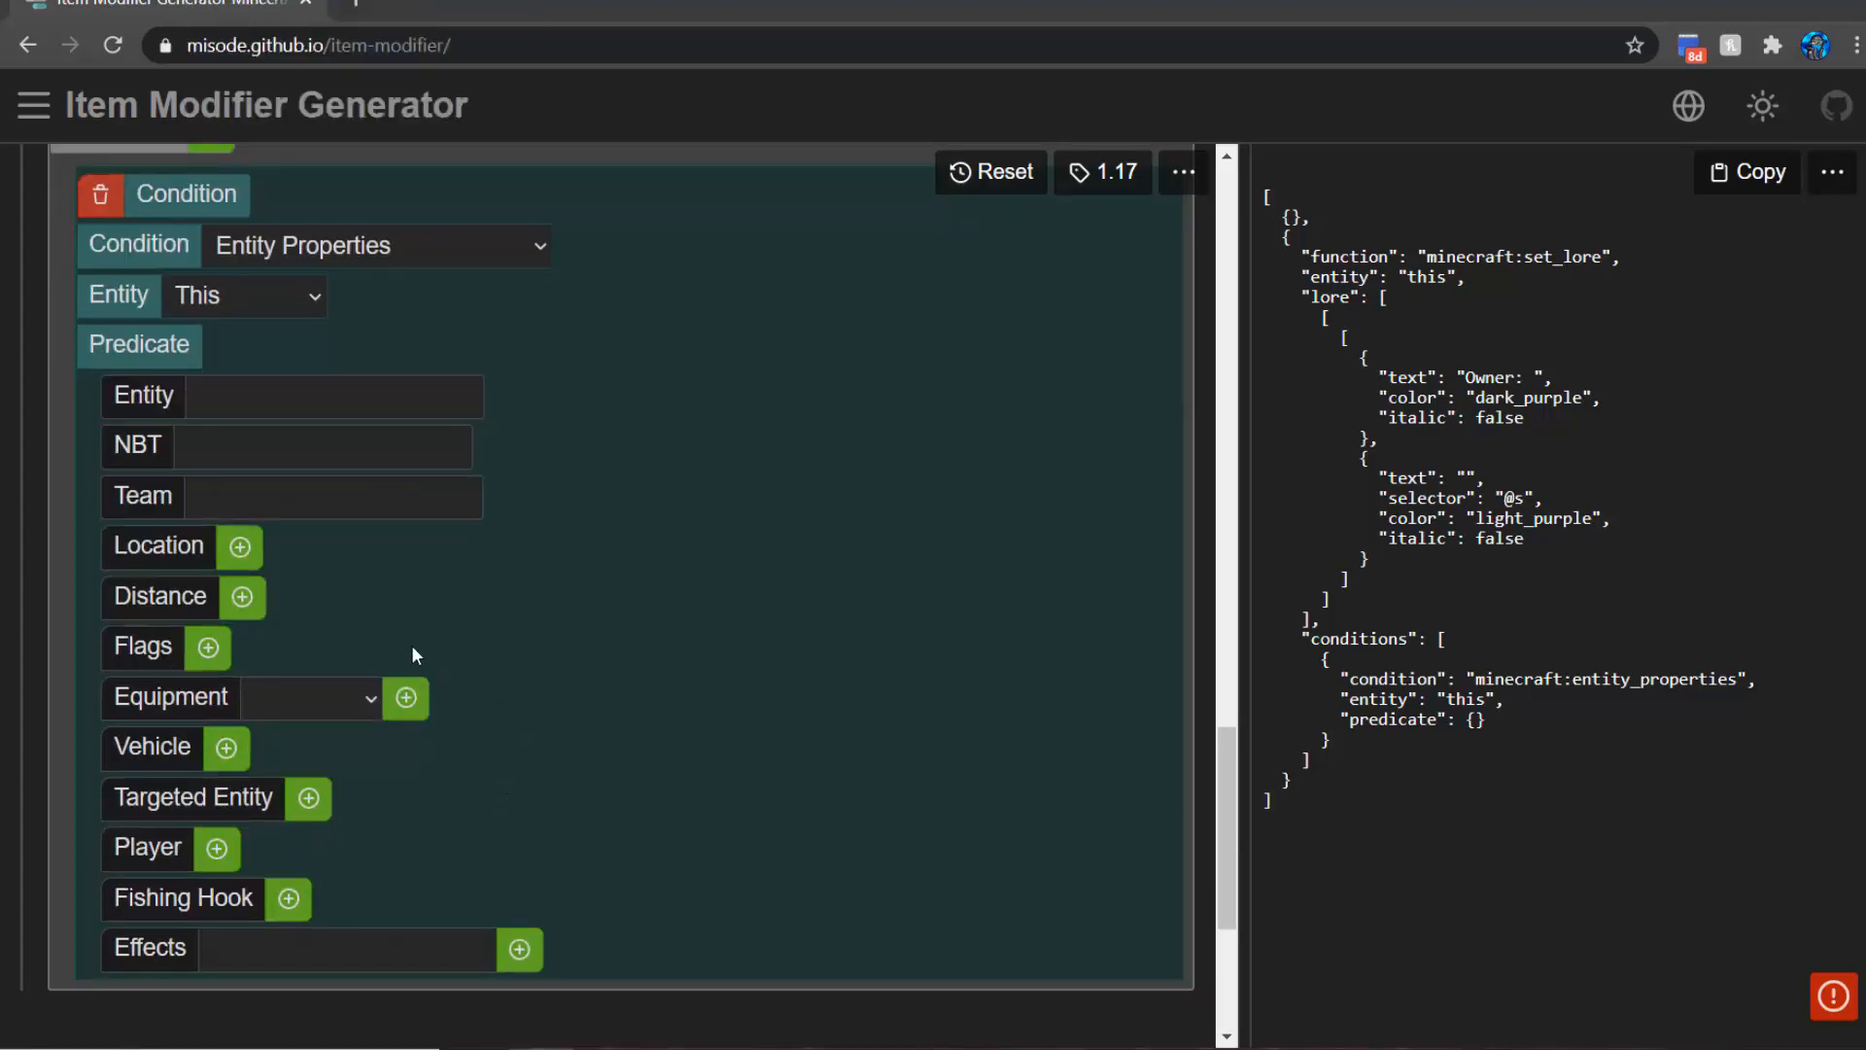
left_click(321, 447)
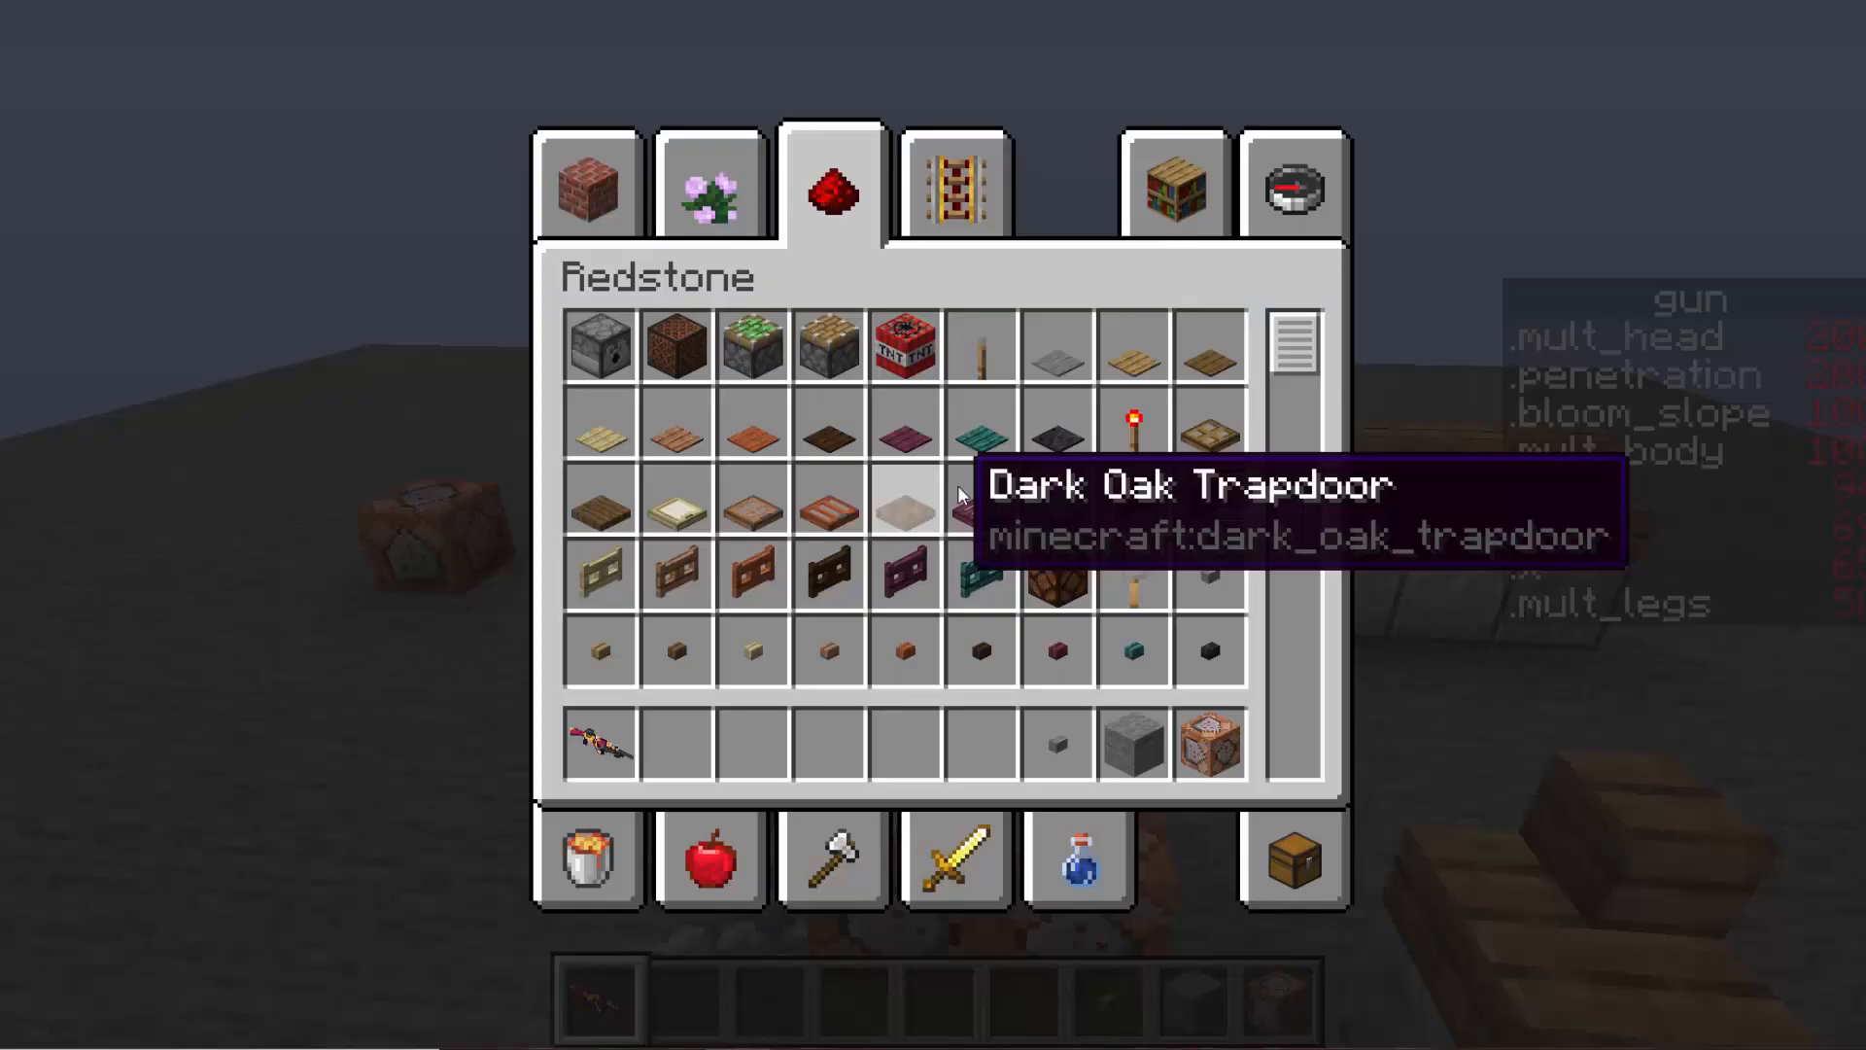
mouse_move(597, 758)
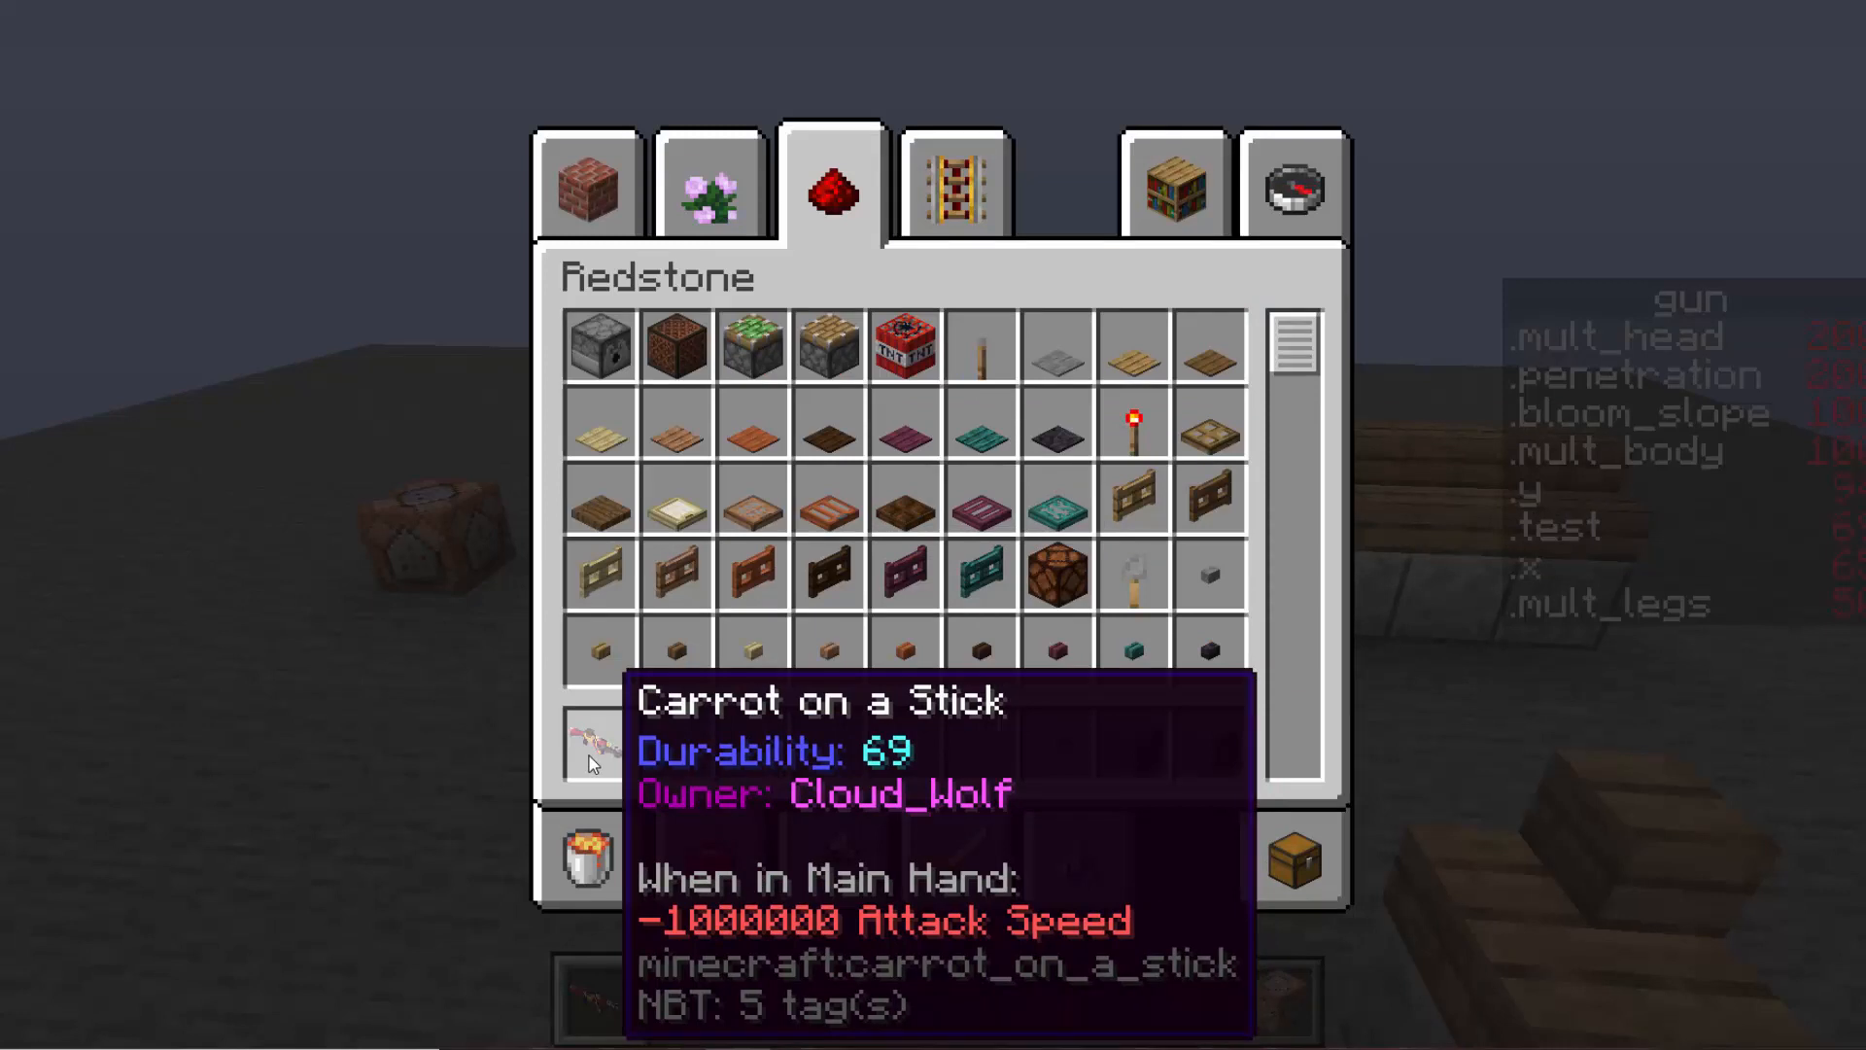
mouse_move(598, 750)
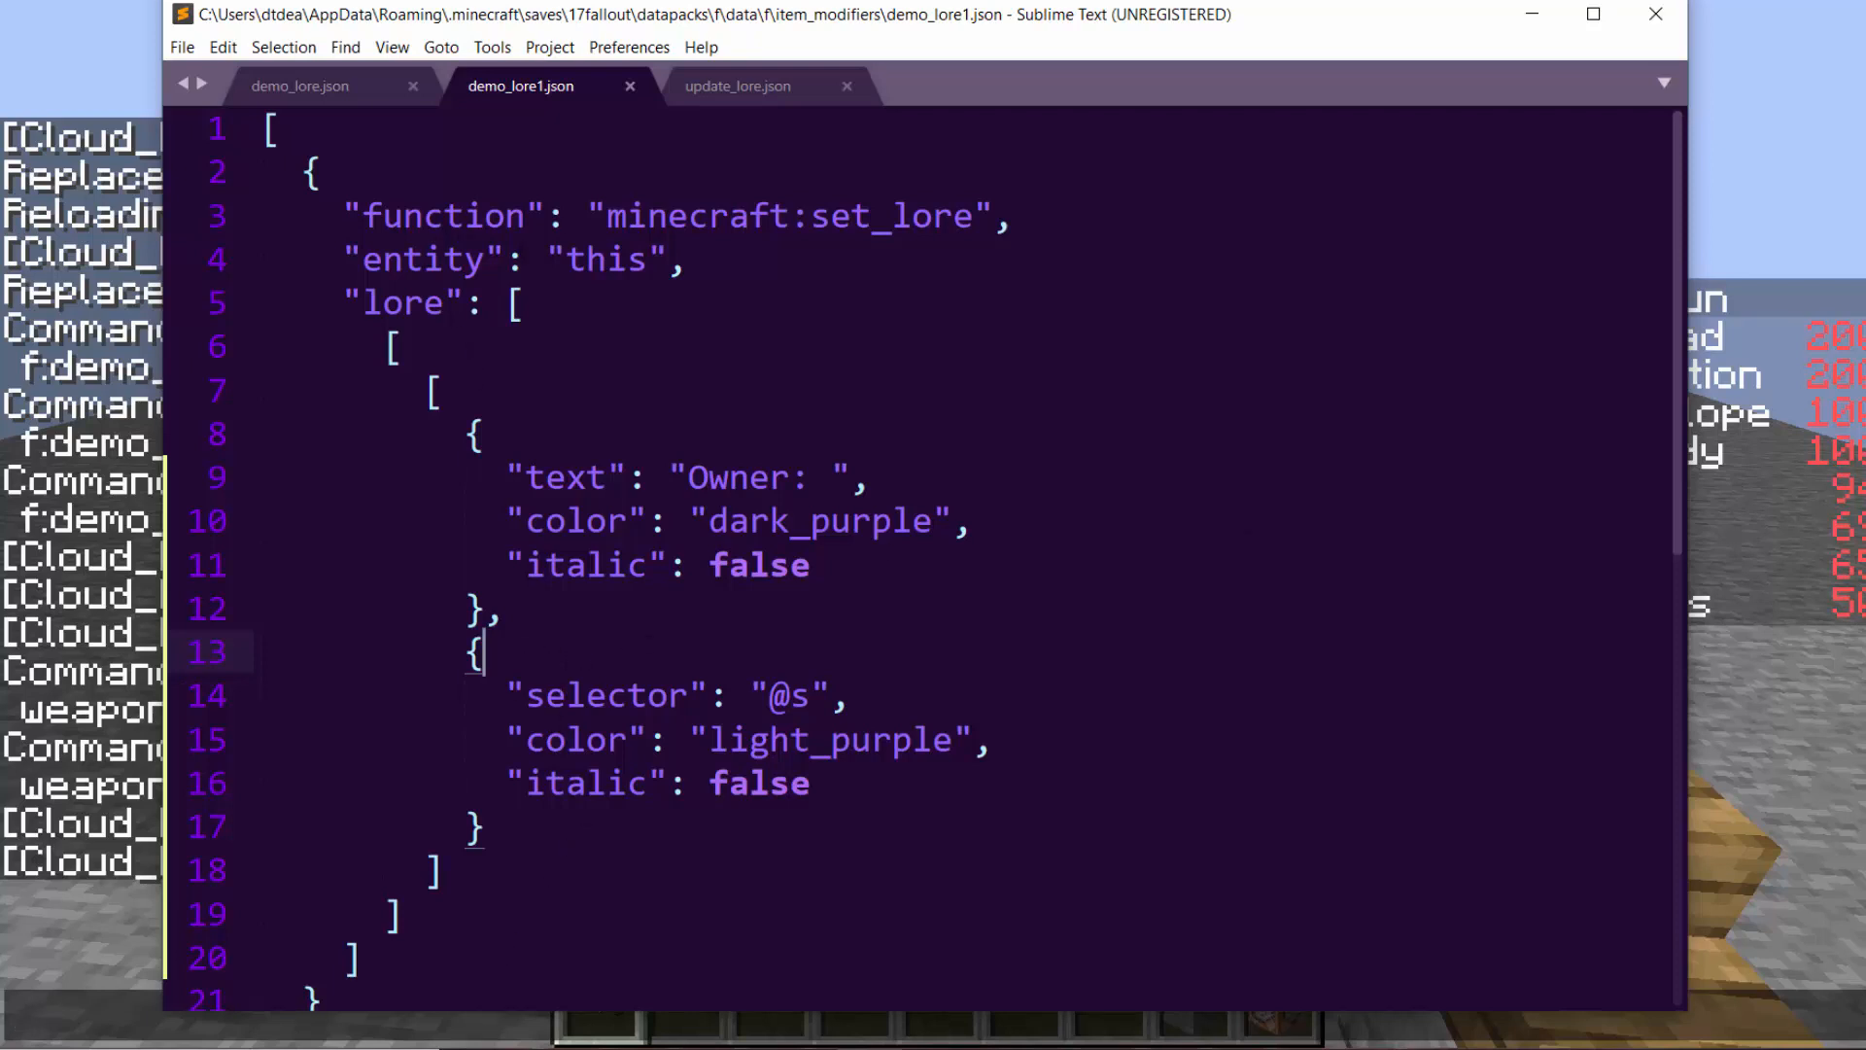
- Select the entity value 'this' in demo_lore1.json for editing
double_click(611, 260)
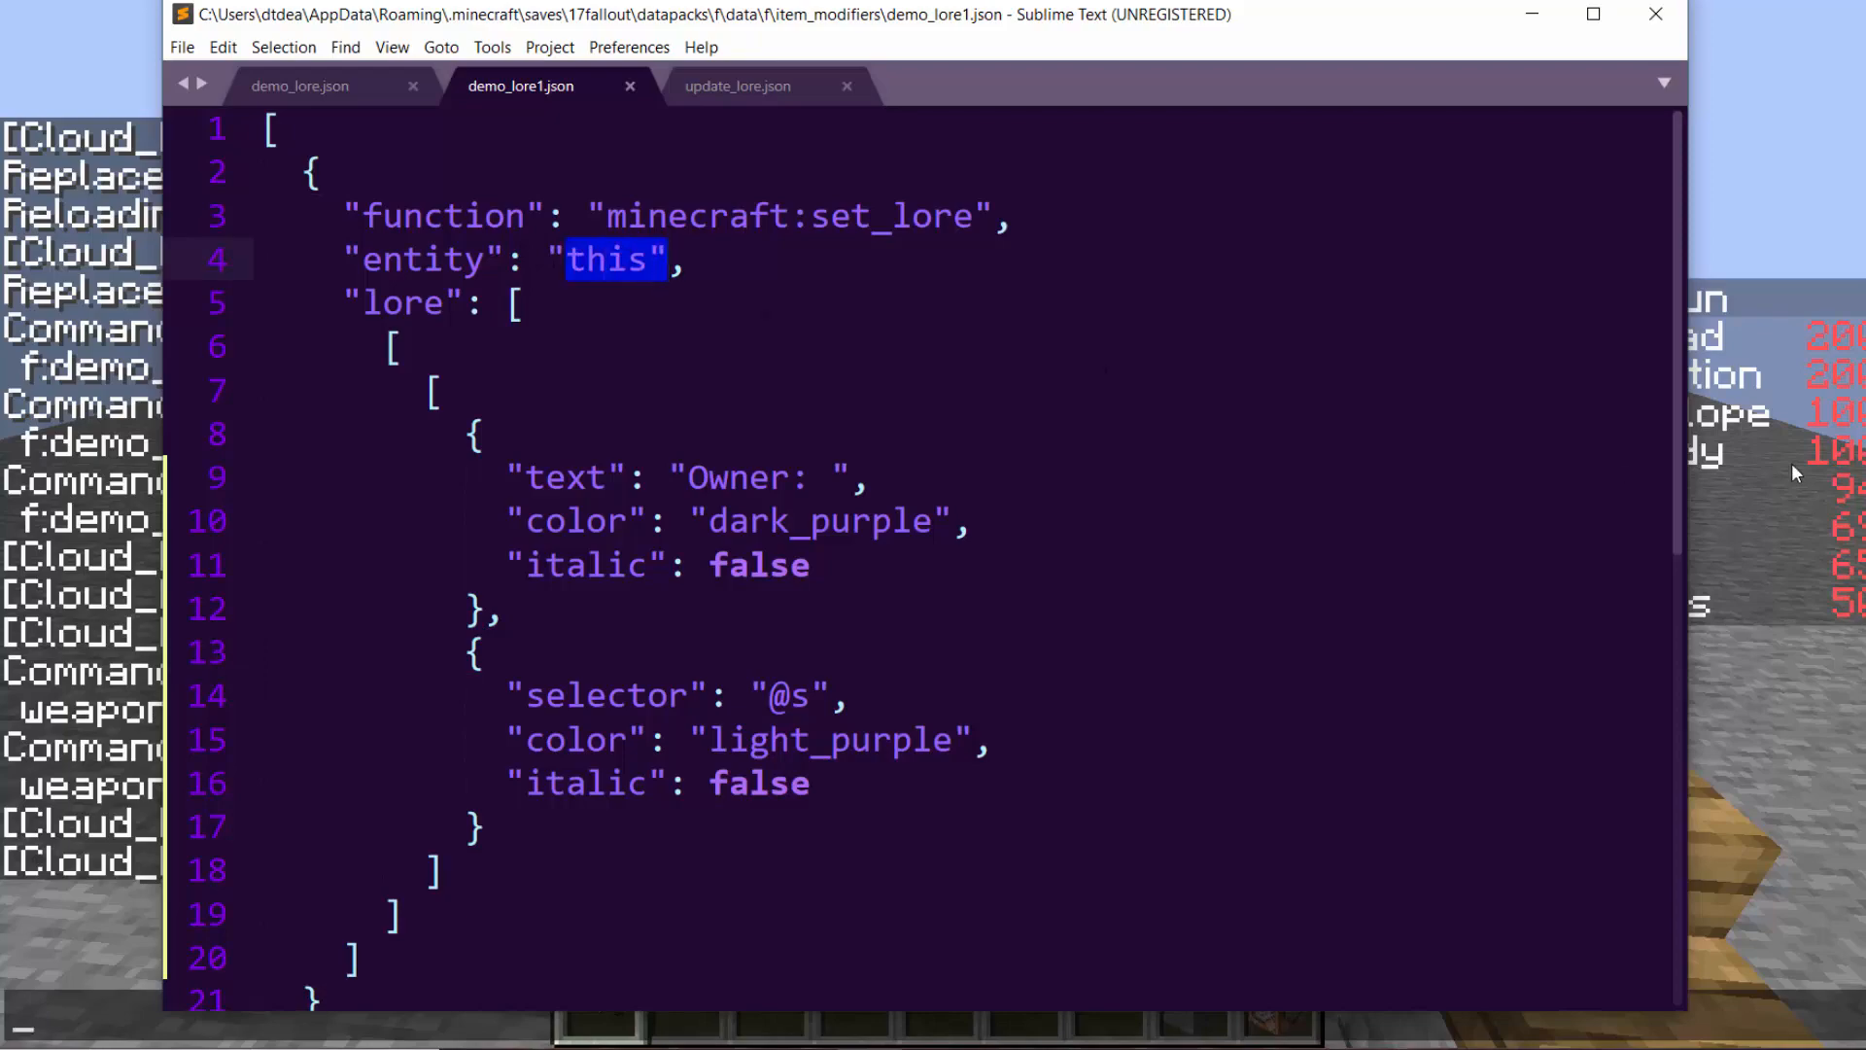